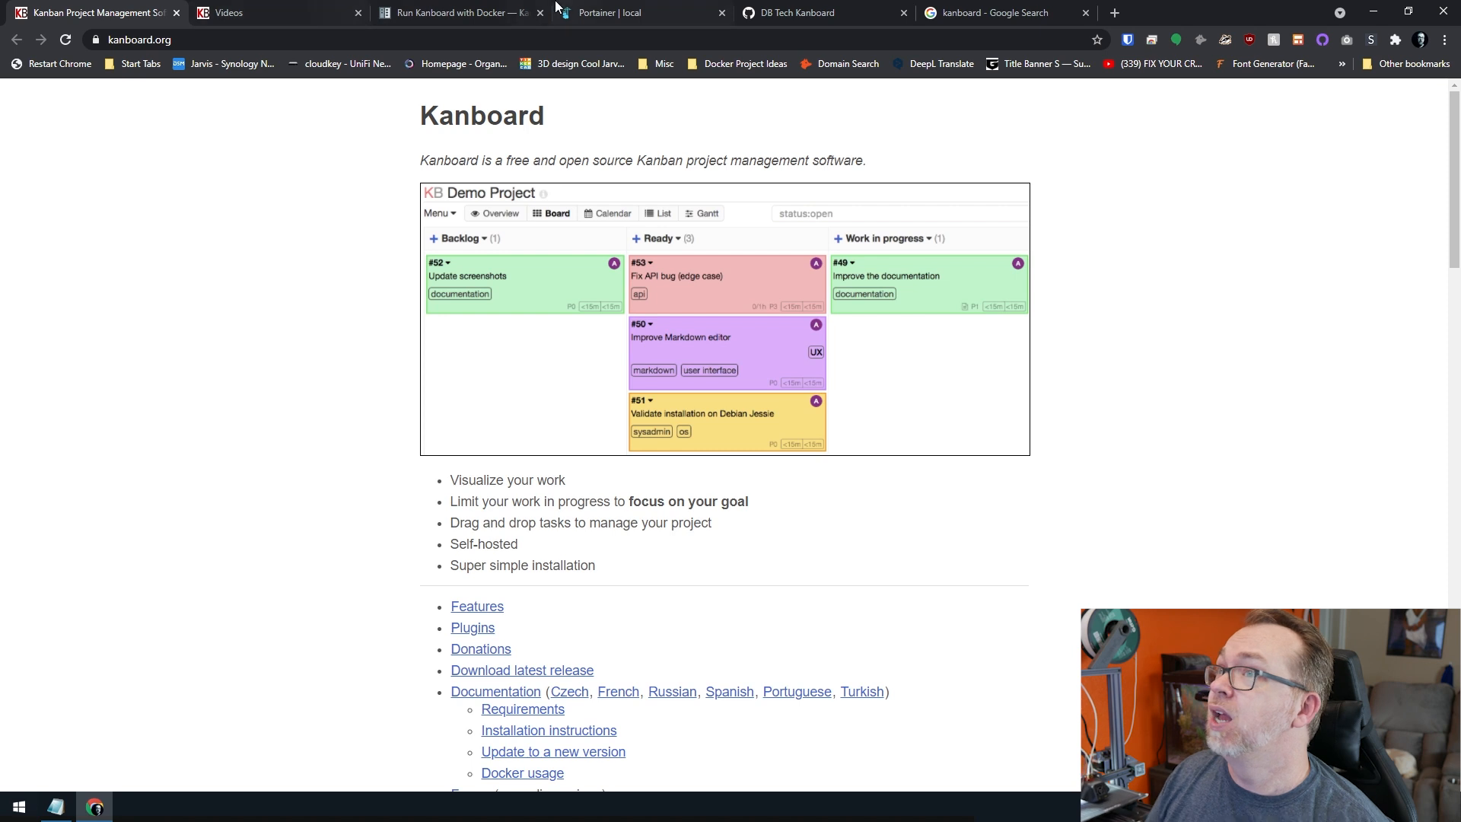
mouse_move(197, 96)
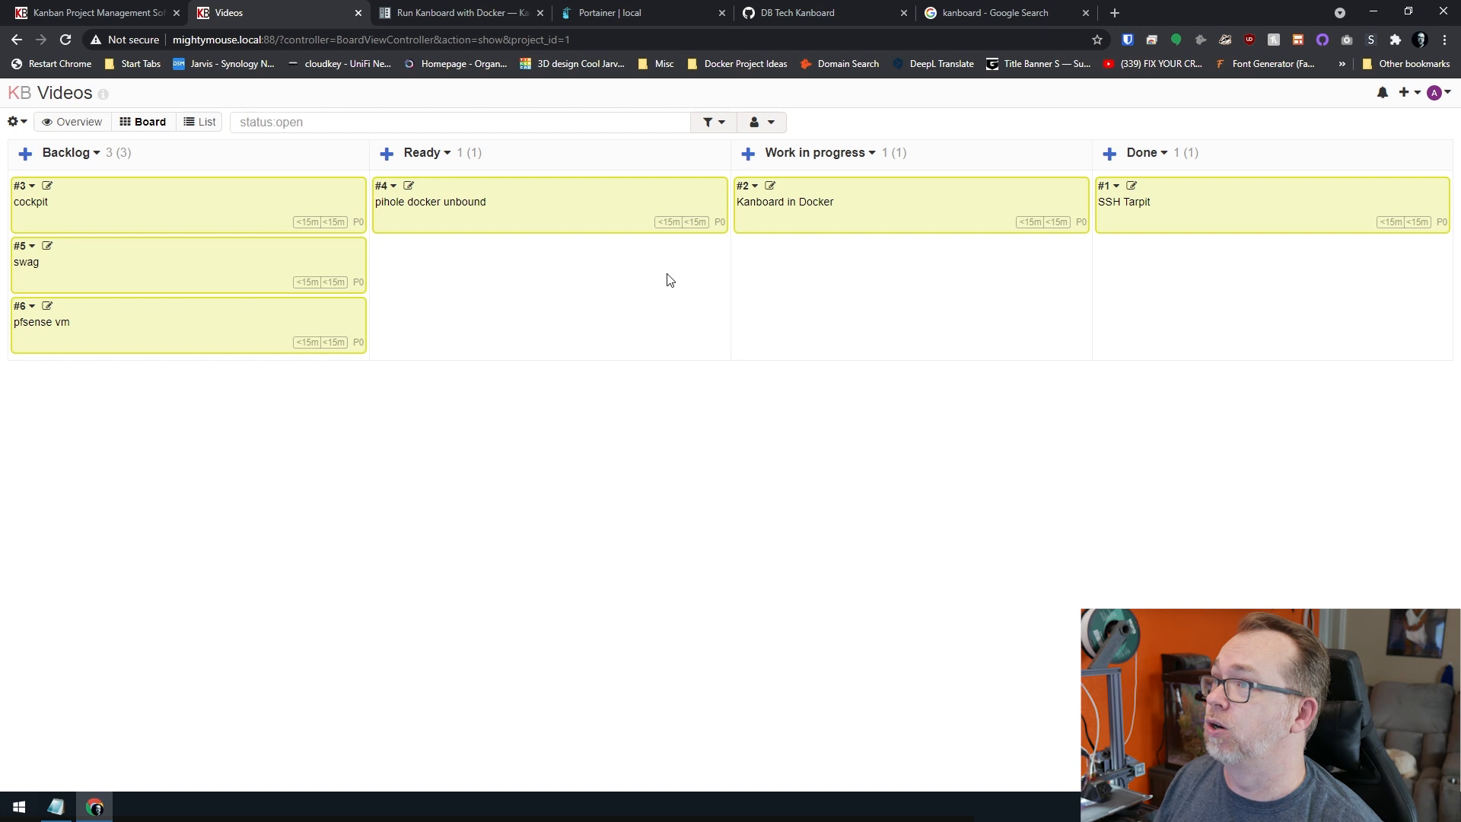
mouse_move(600, 207)
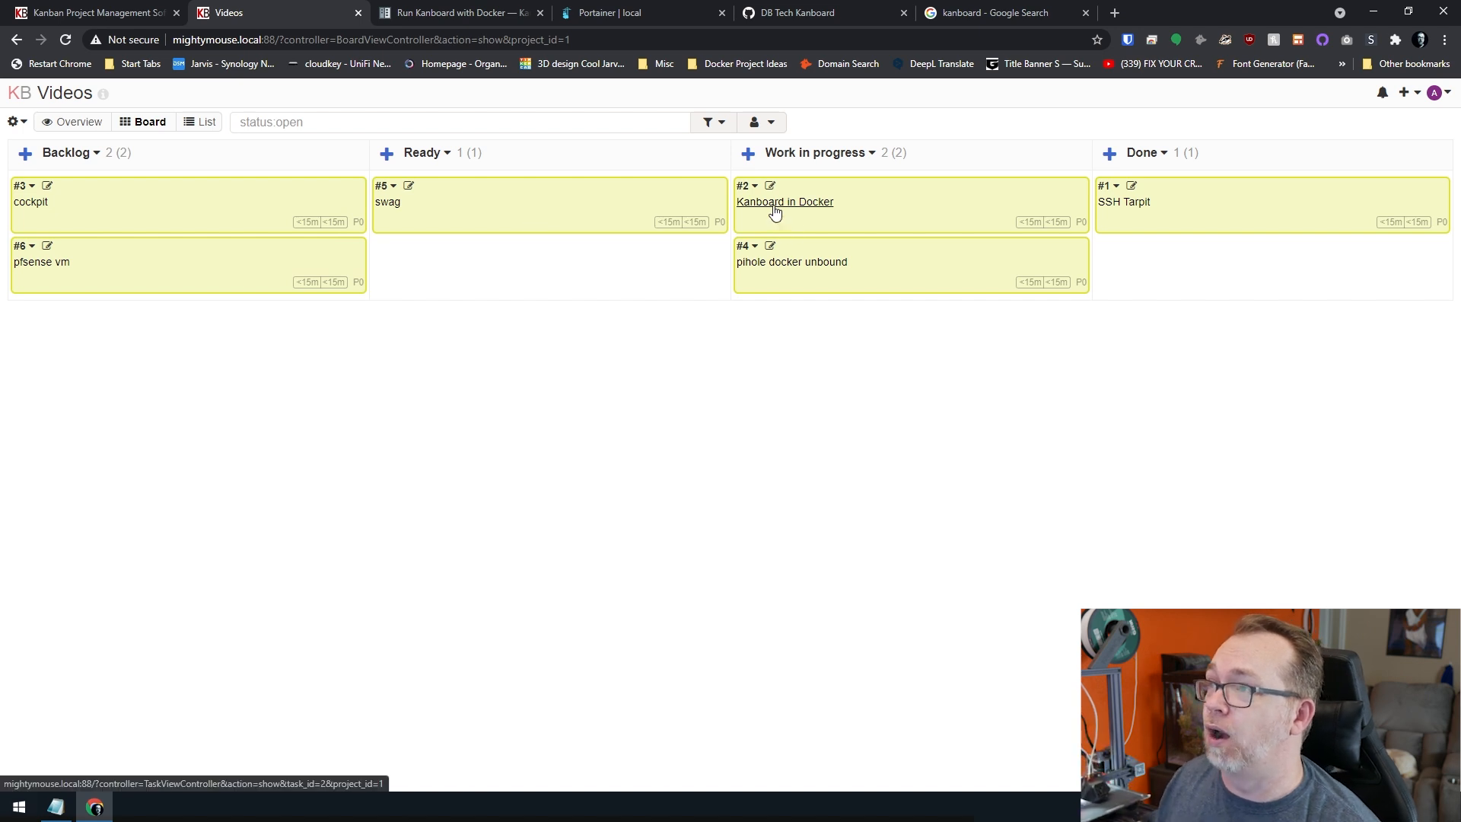
Step: Open the Kanboard in Docker task's details
click(785, 201)
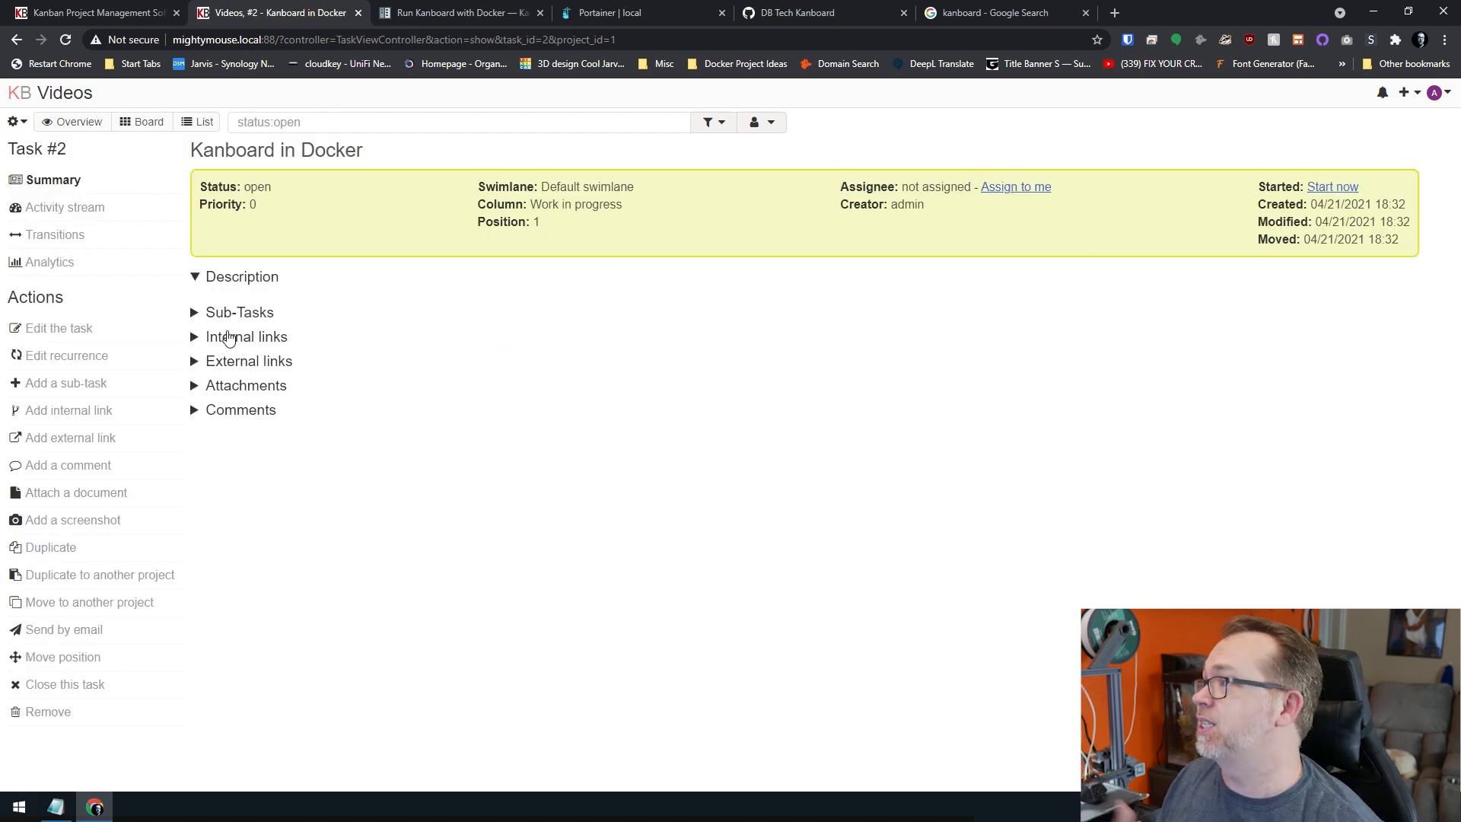
mouse_move(65, 354)
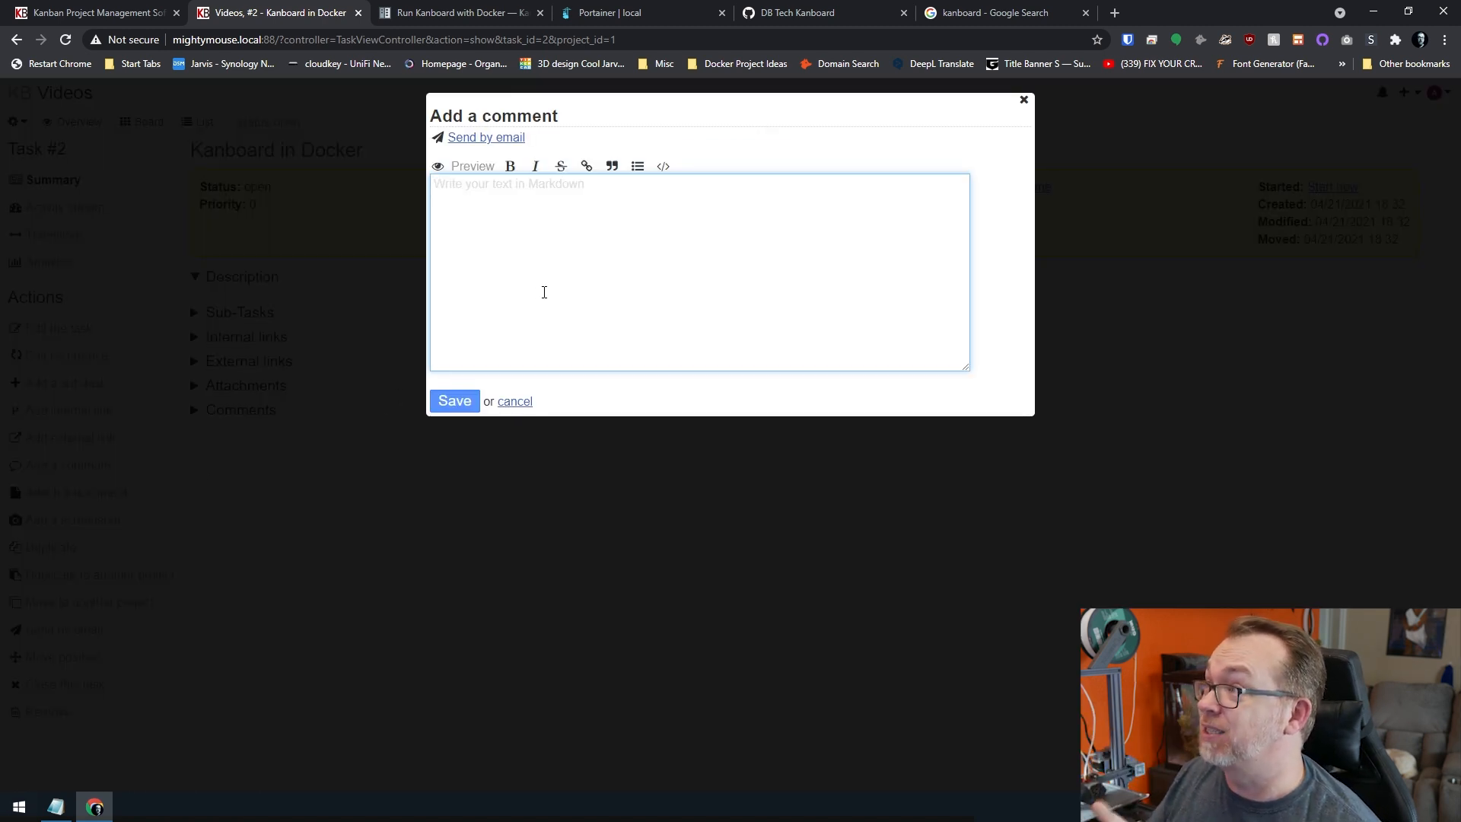
Step: Save the comment "this is a comment" on the Kanboard in Docker task
text(this is a)
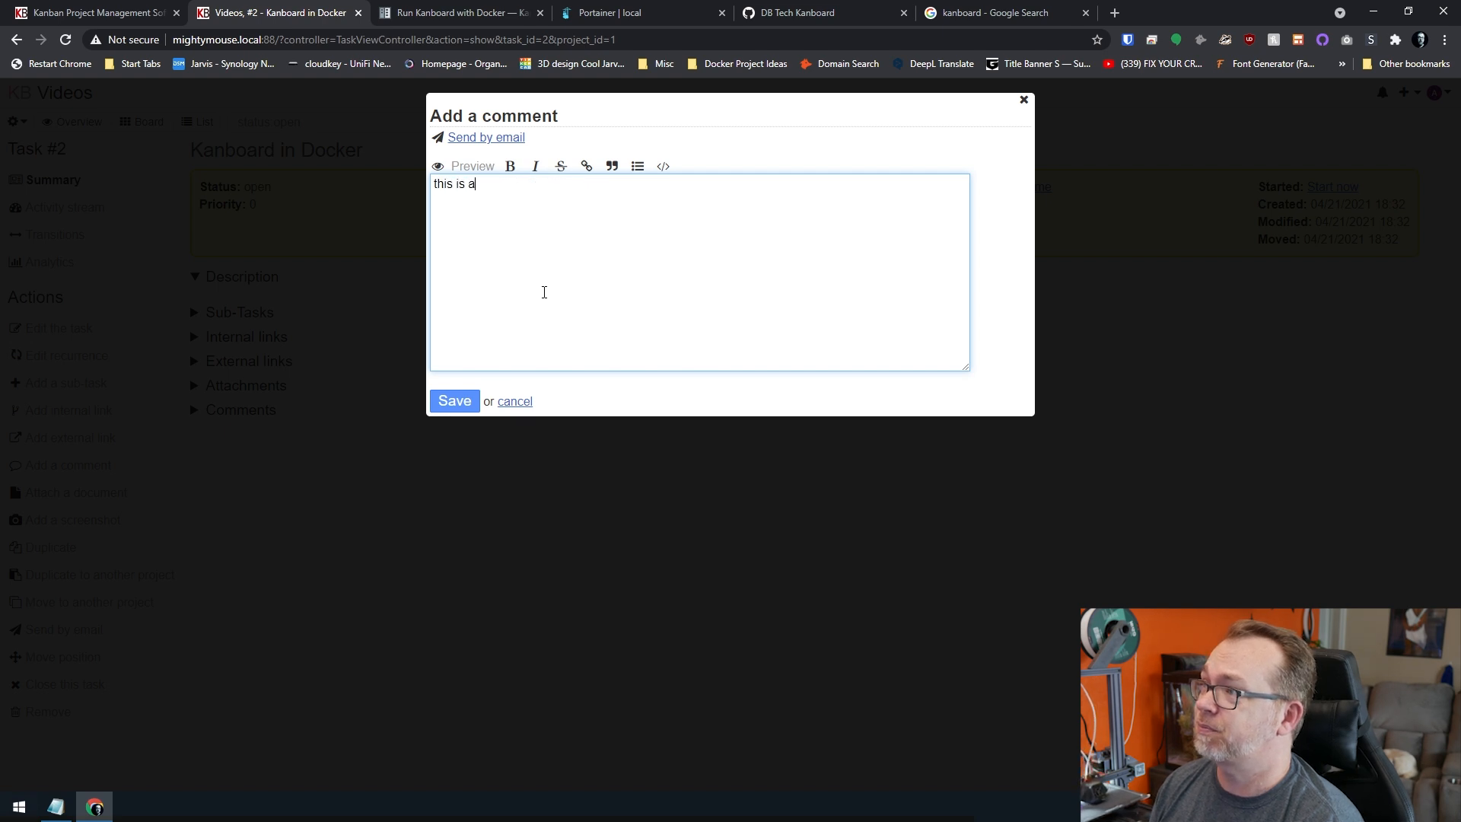
text(comment)
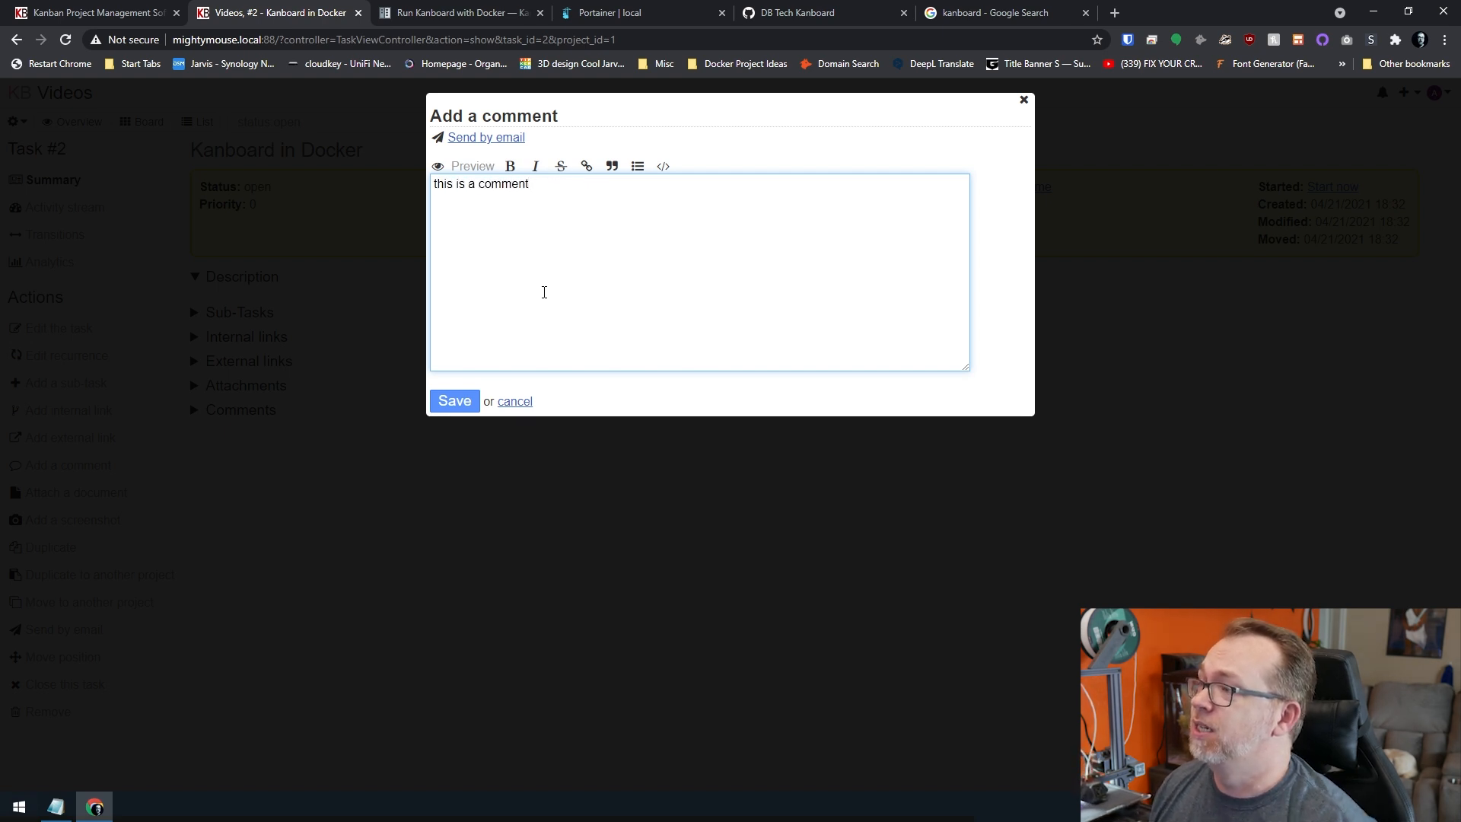
click(454, 400)
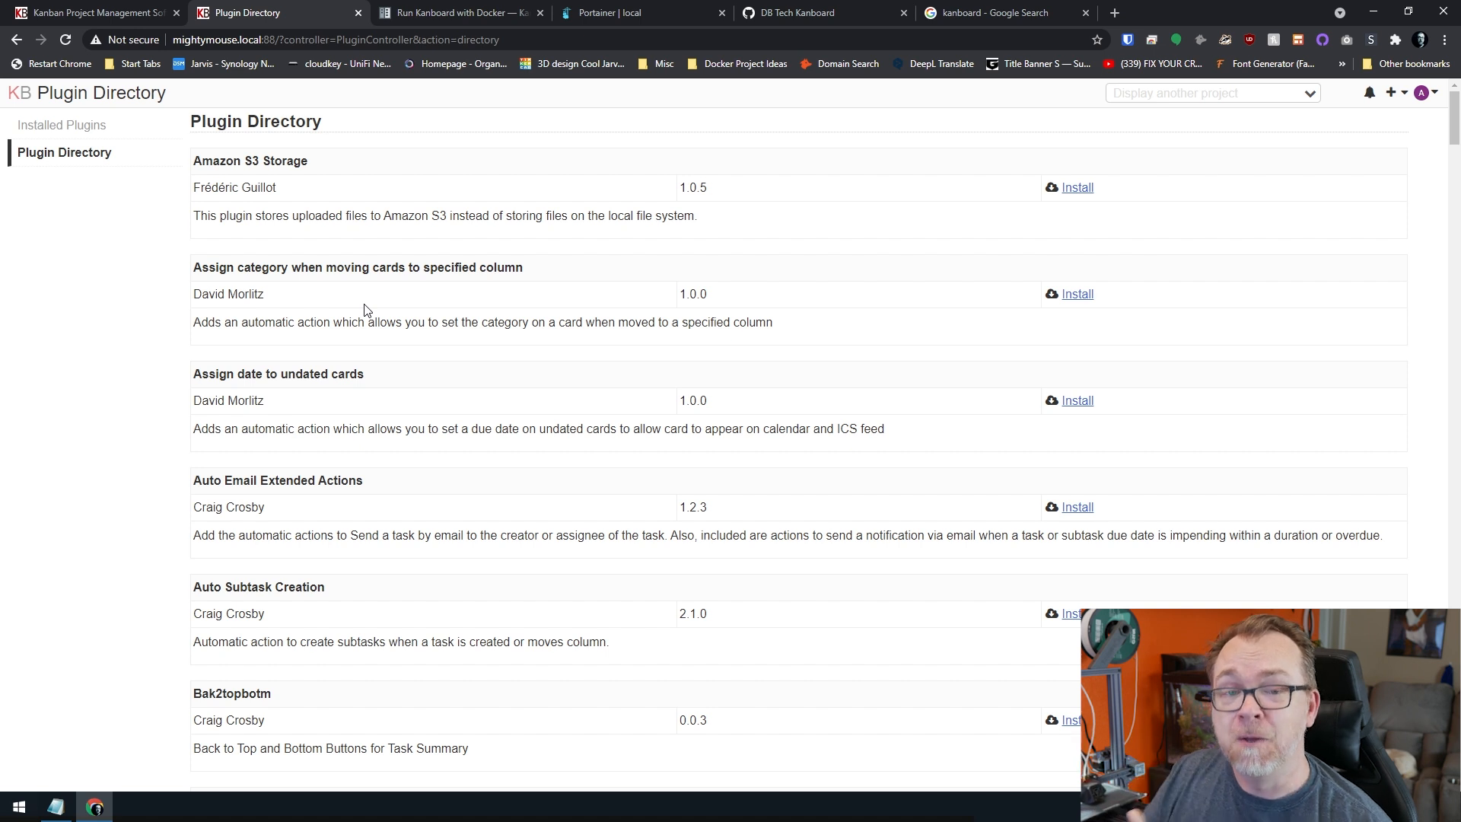
mouse_move(352, 268)
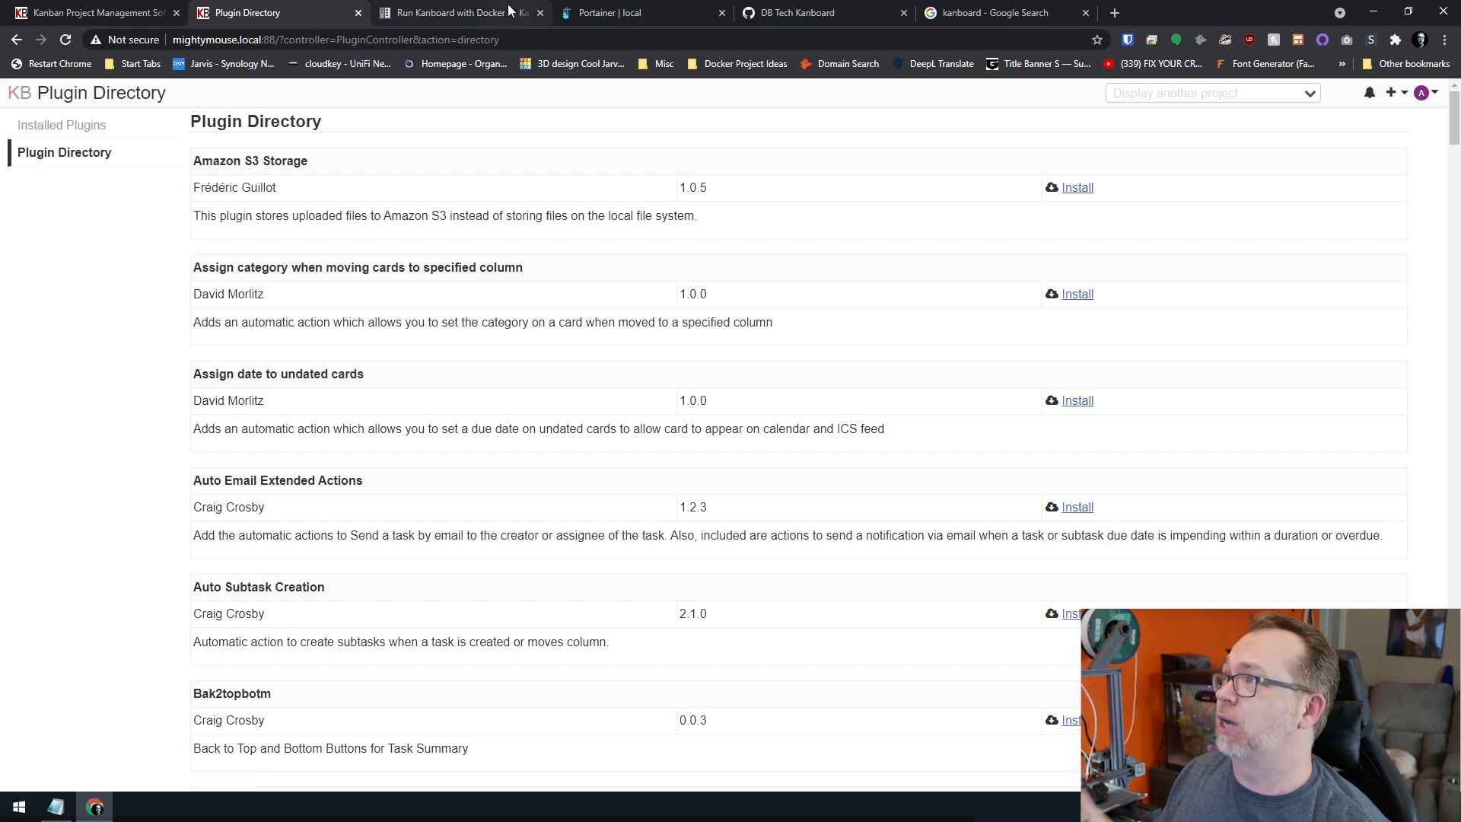
Step: Select the whole MariaDB Docker Compose example in the Kanboard Docker docs
click(457, 12)
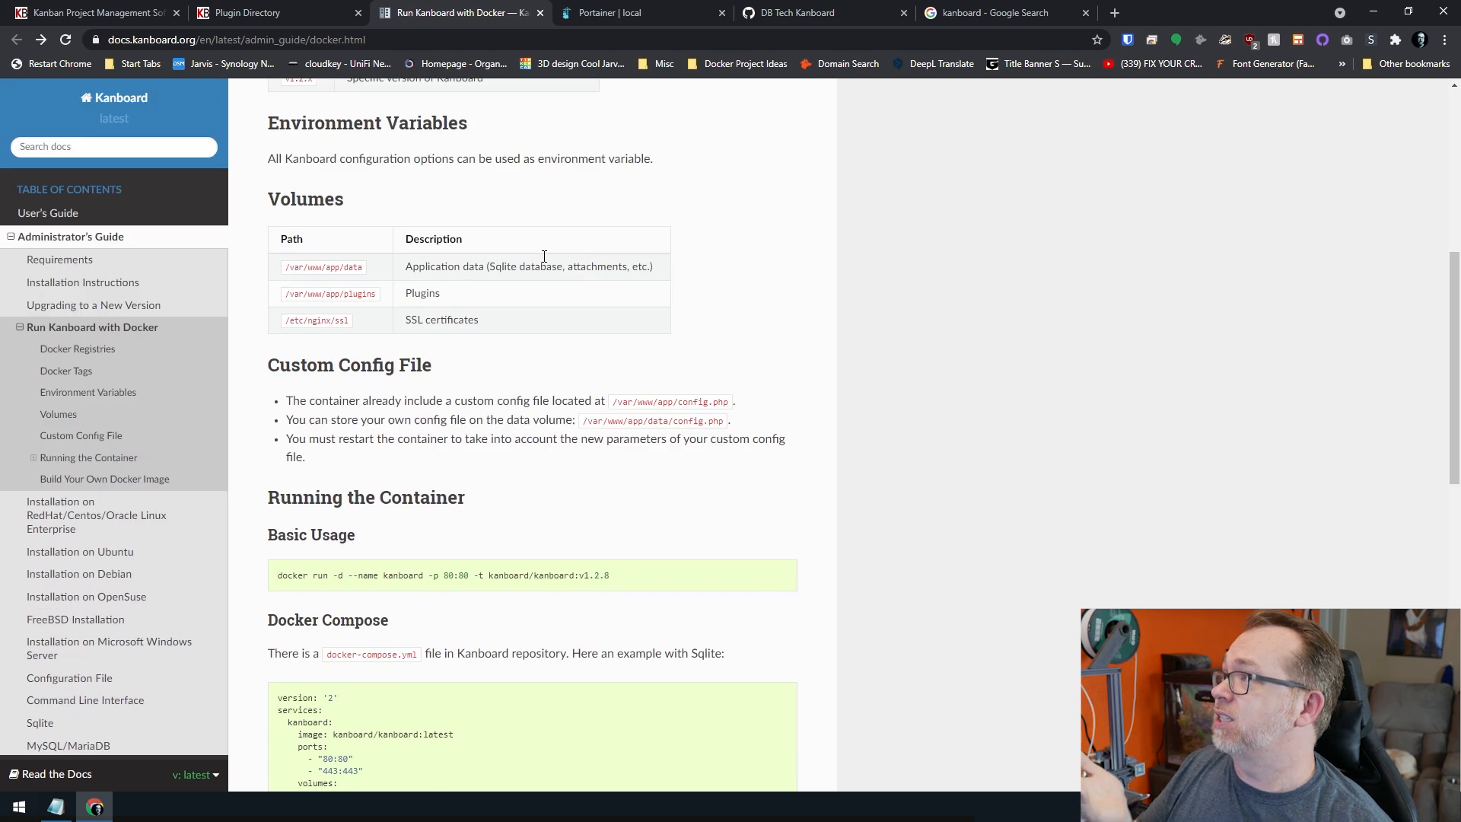
scroll(down, 3)
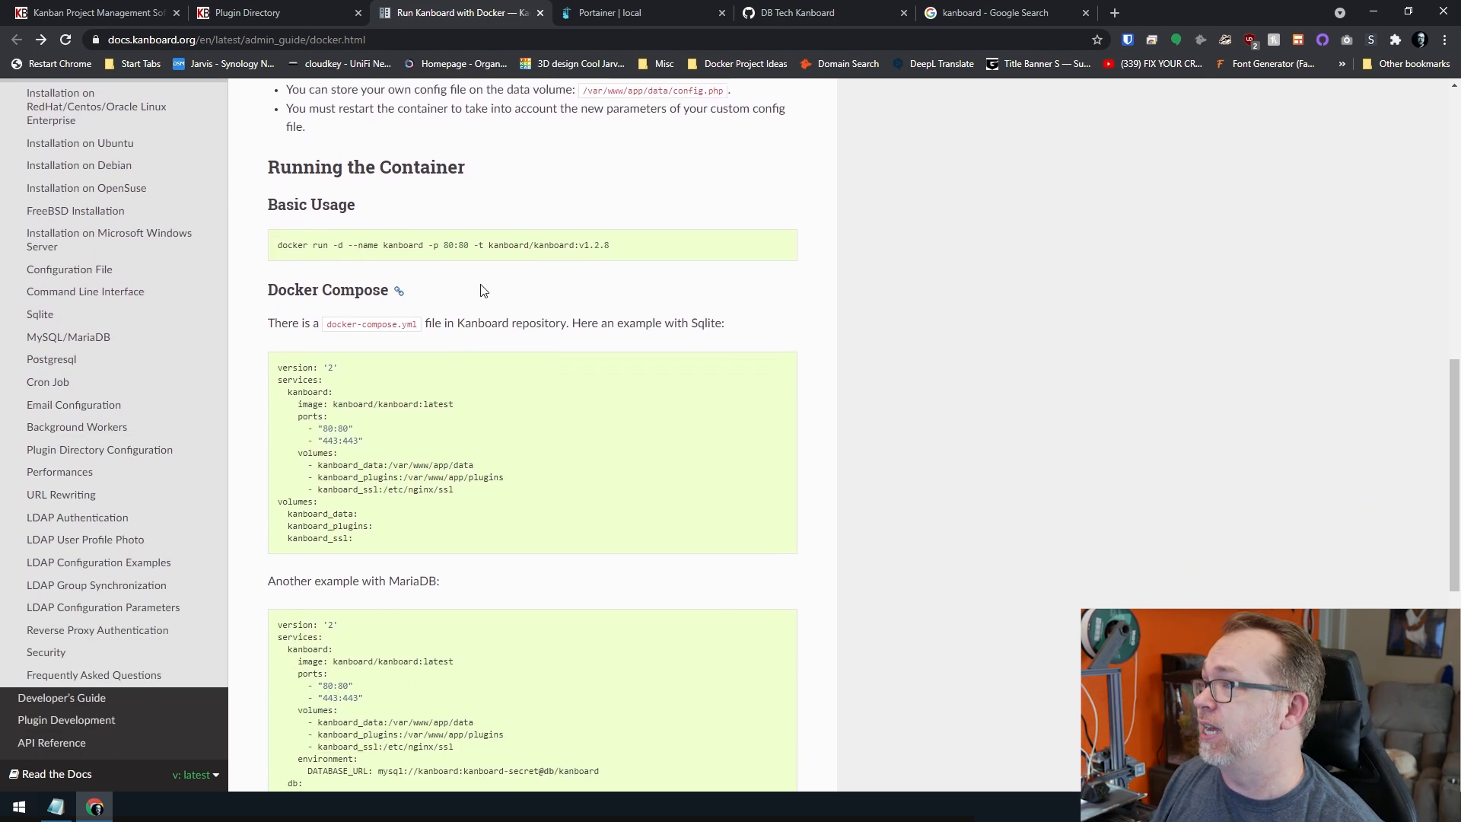
scroll(down, 3)
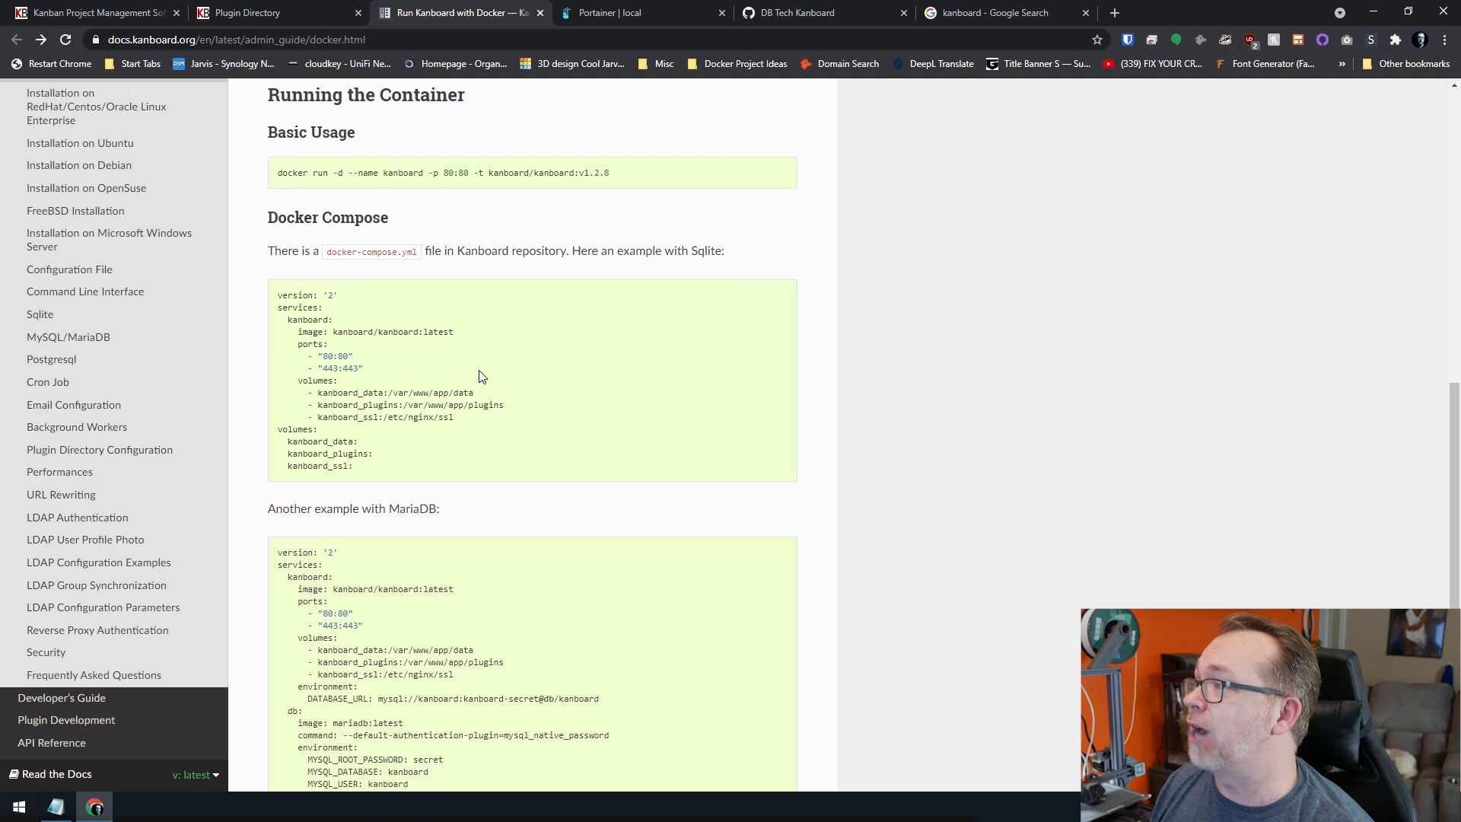
scroll(down, 3)
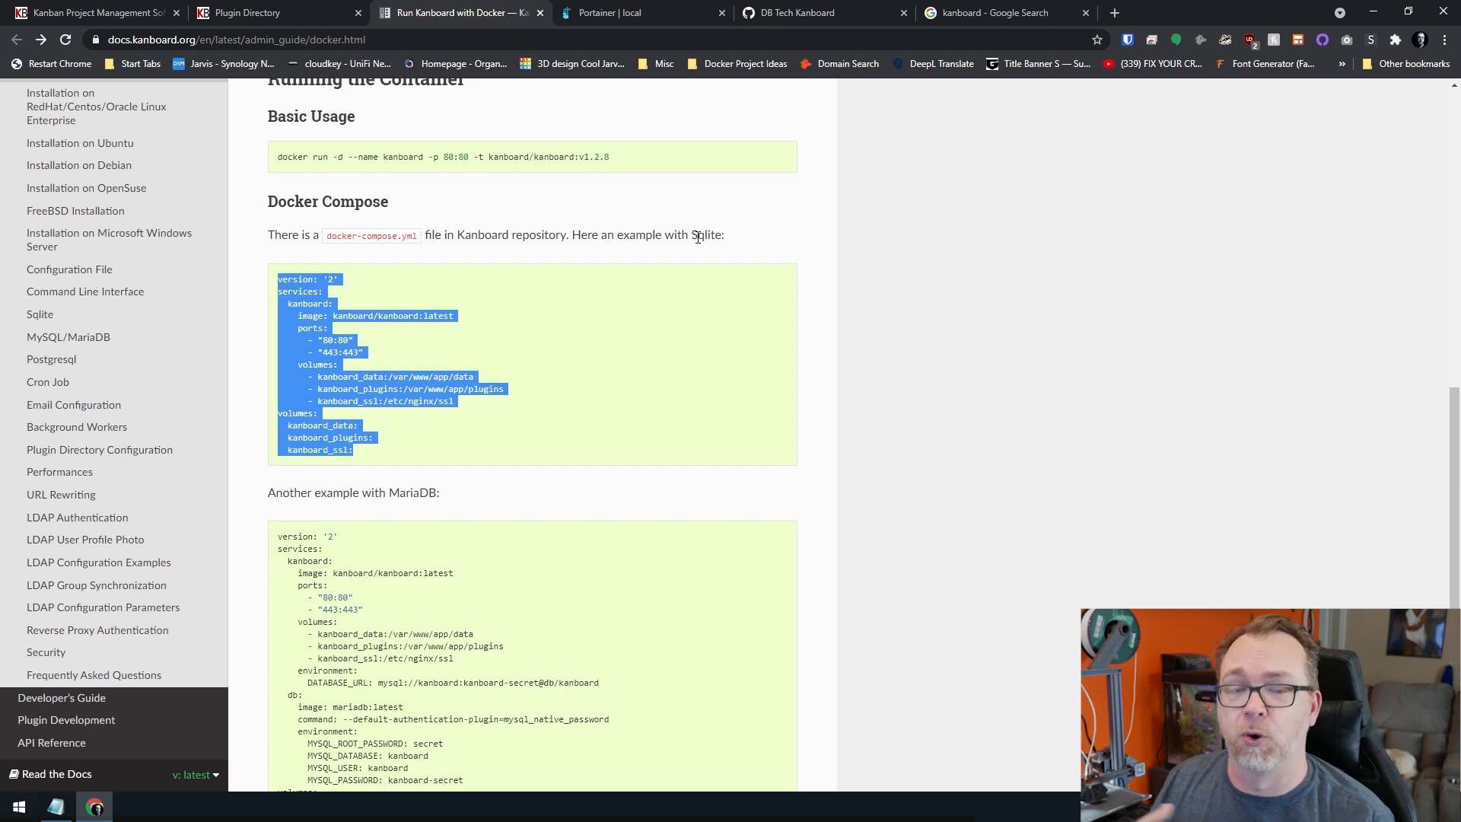
scroll(down, 3)
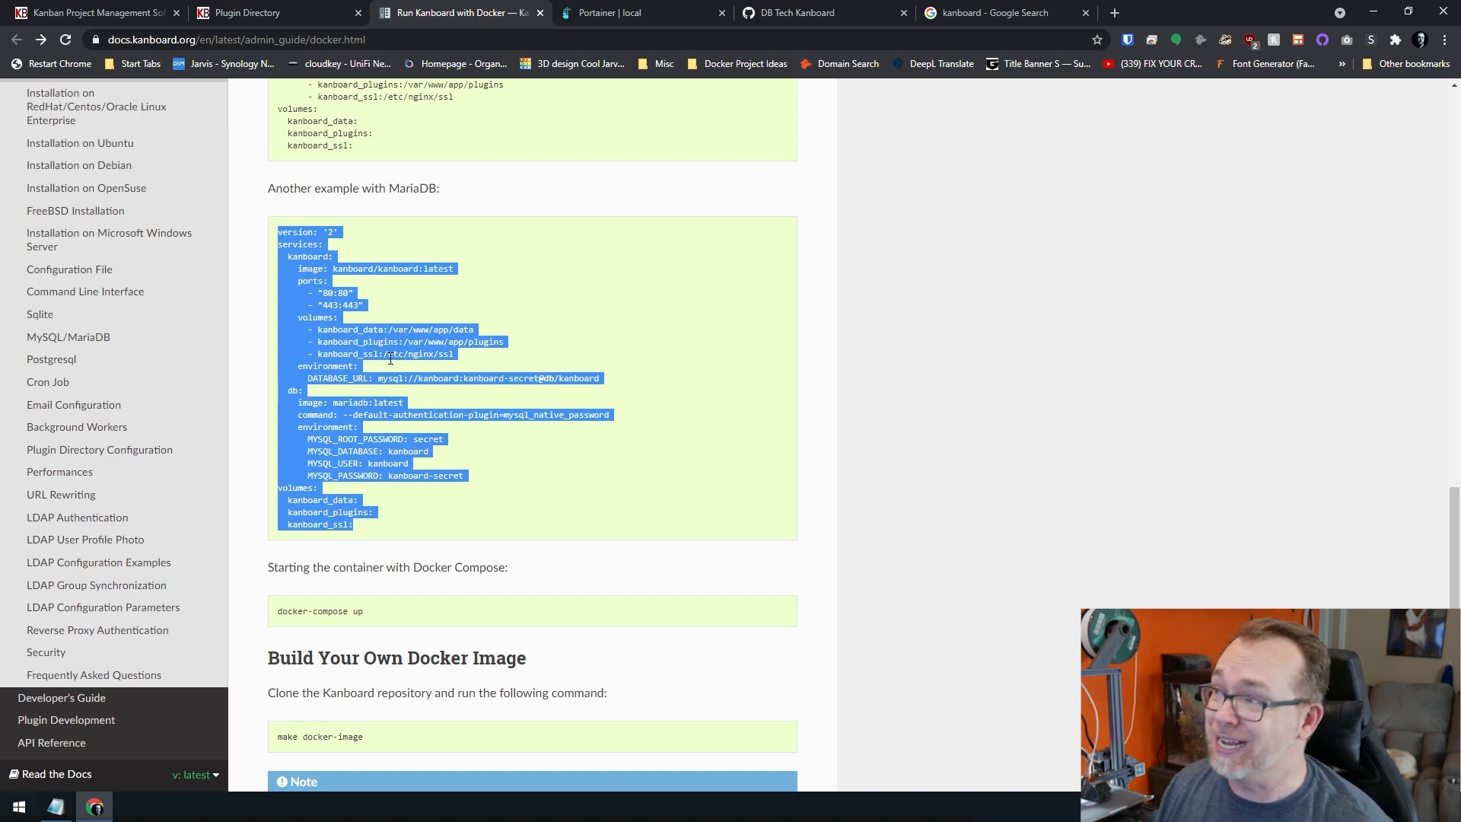
click(275, 216)
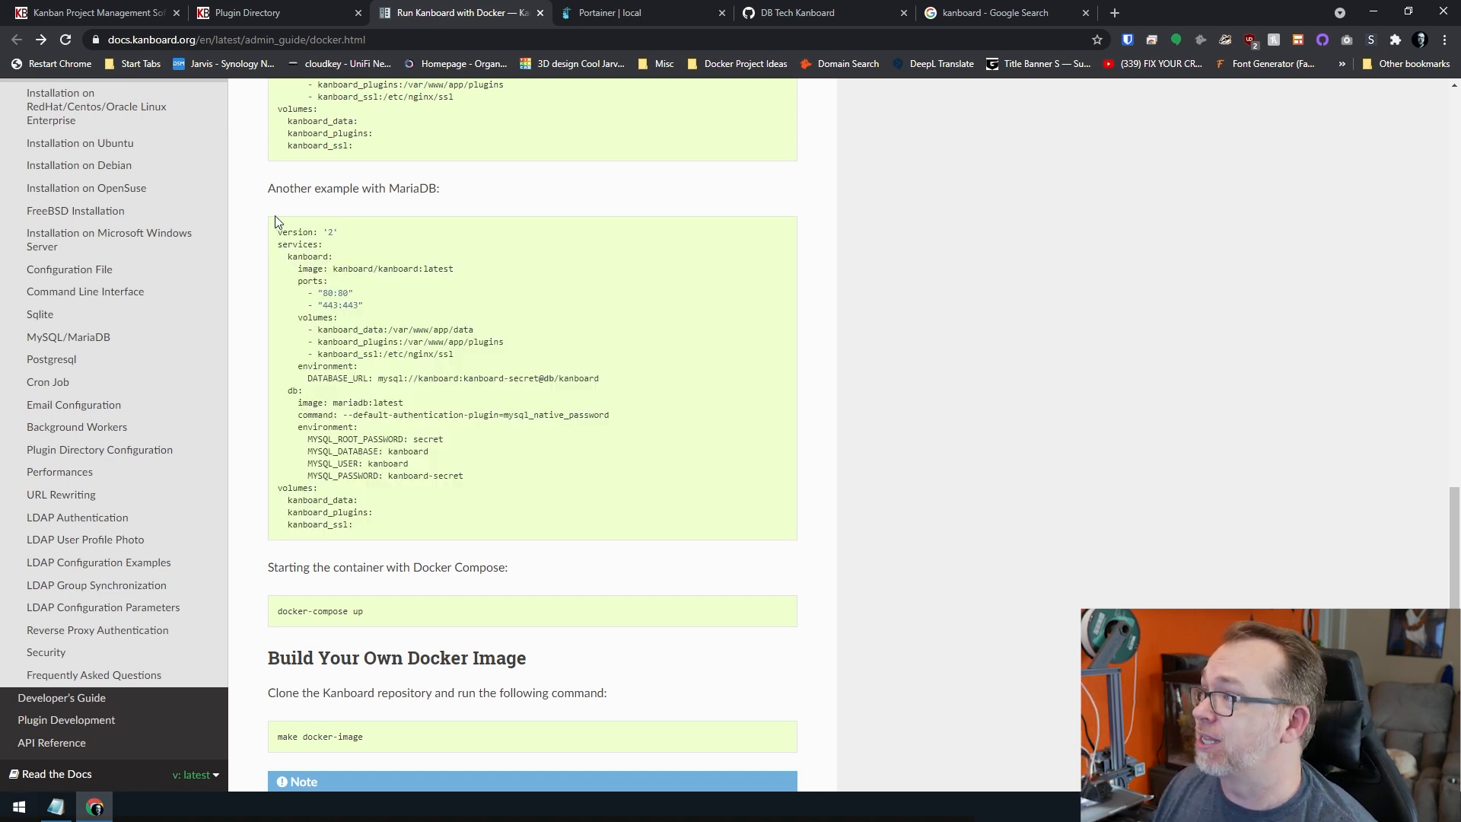
drag(277, 232, 397, 525)
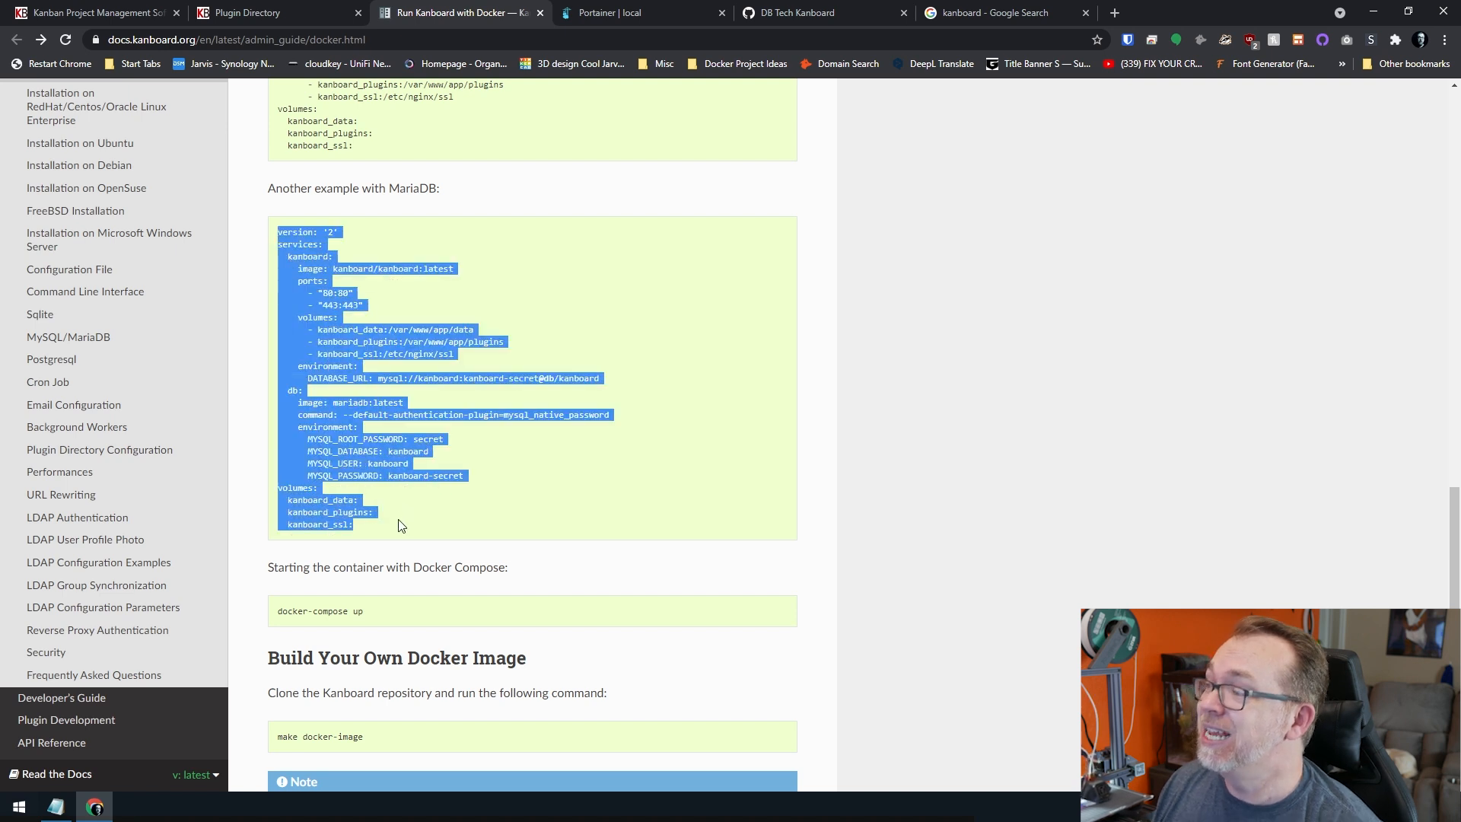
mouse_move(364, 355)
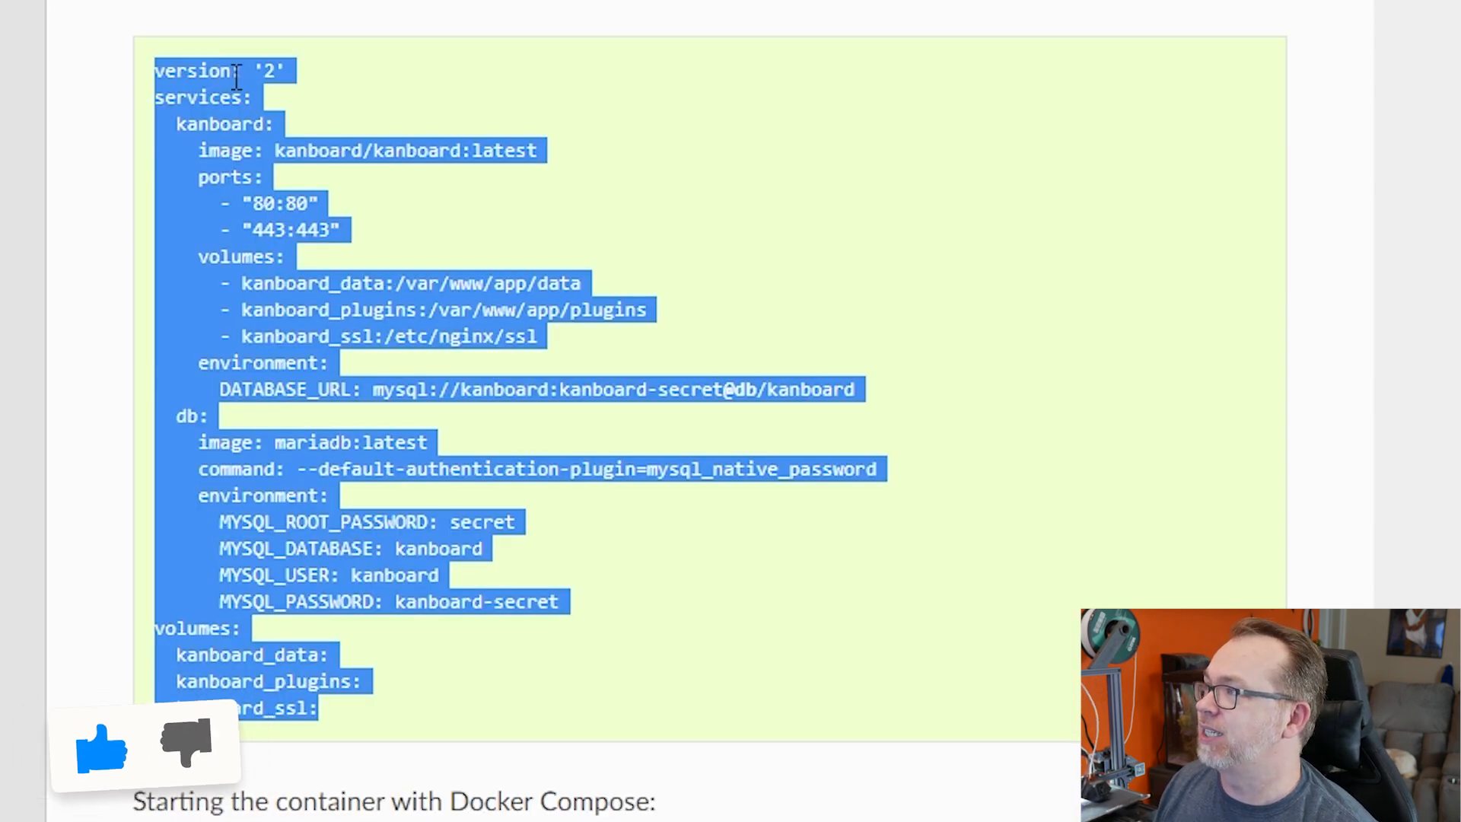
click(224, 124)
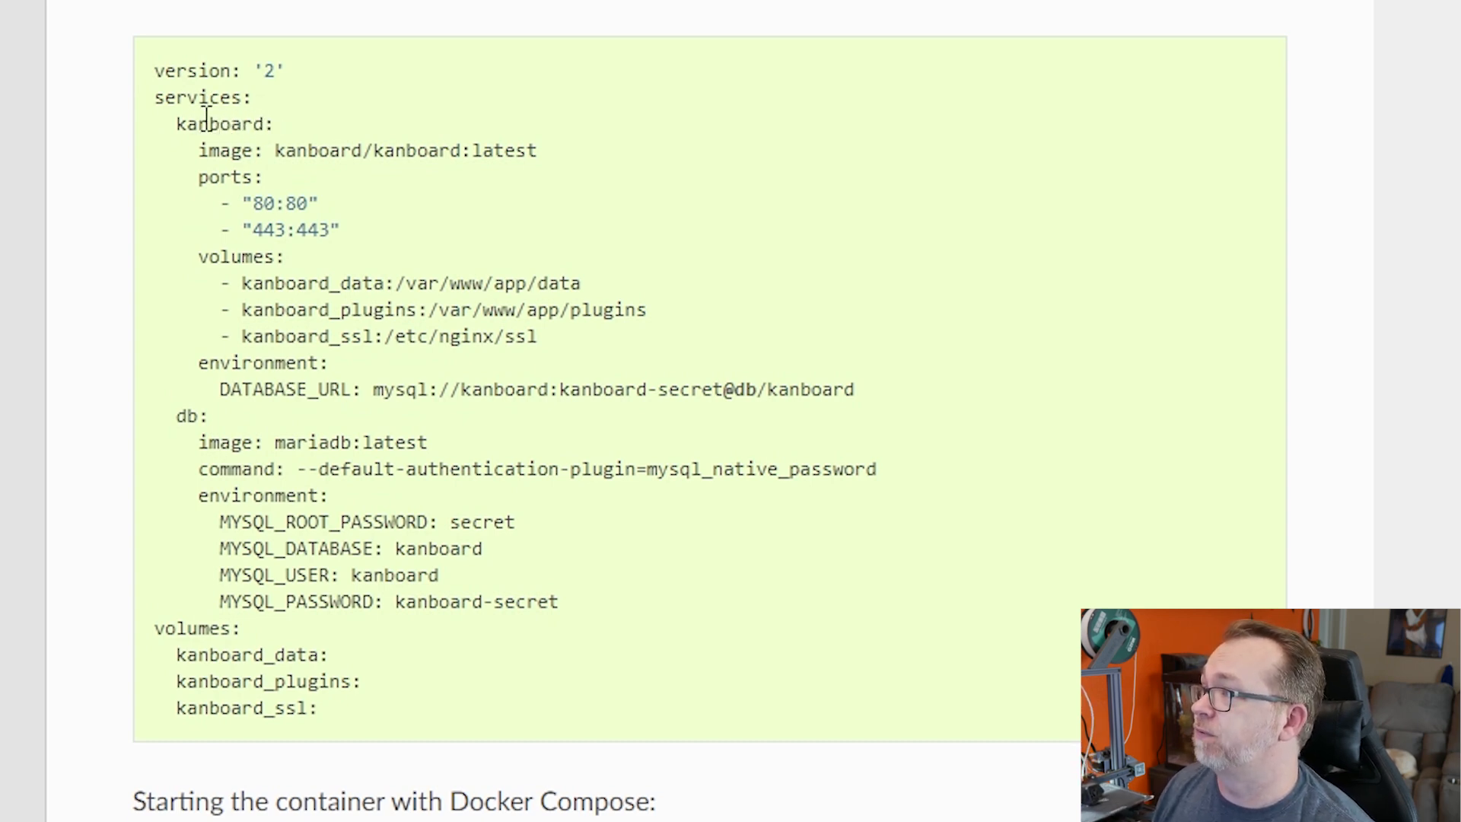
mouse_move(285, 192)
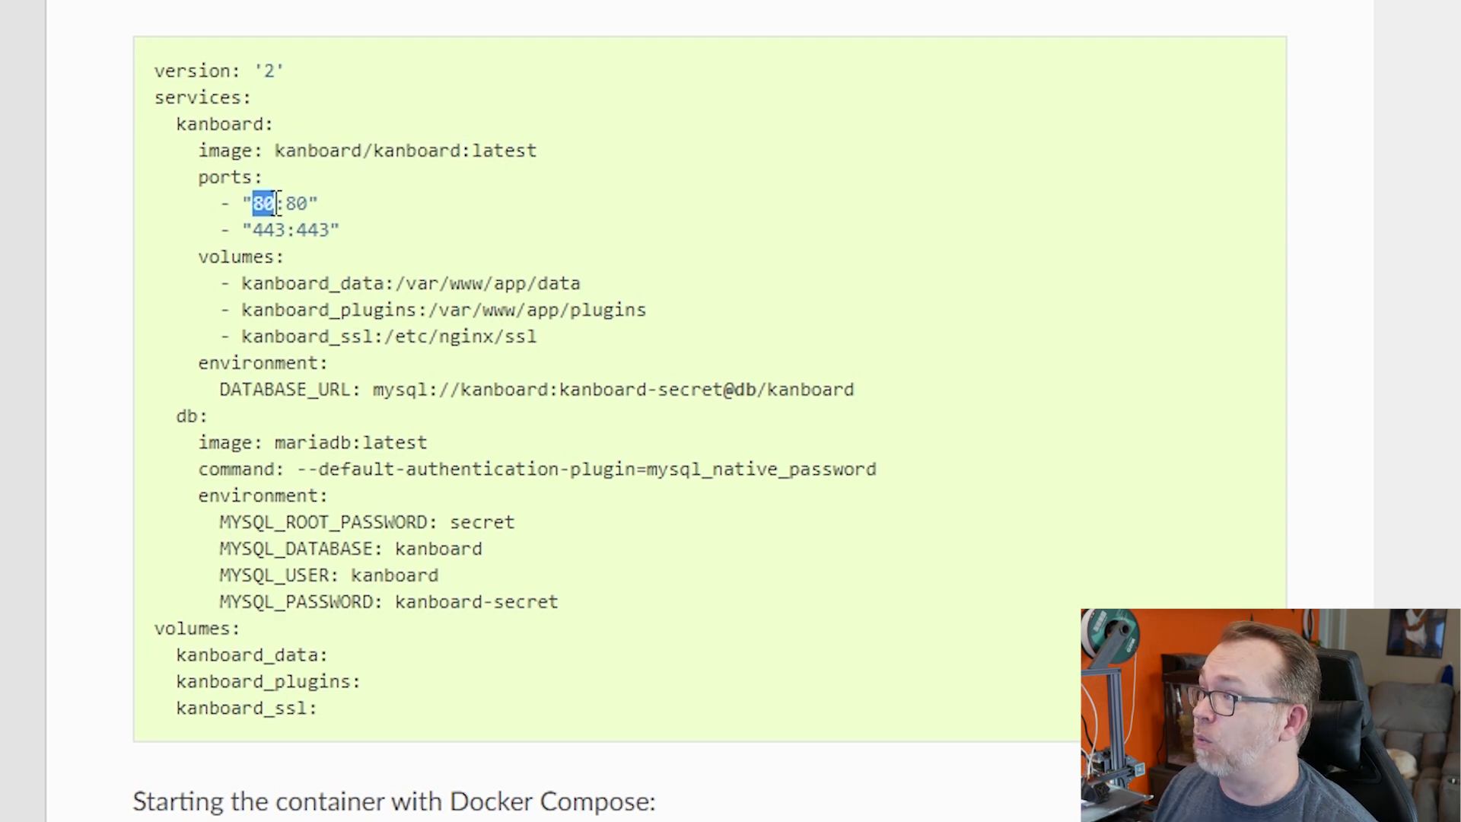
double_click(270, 229)
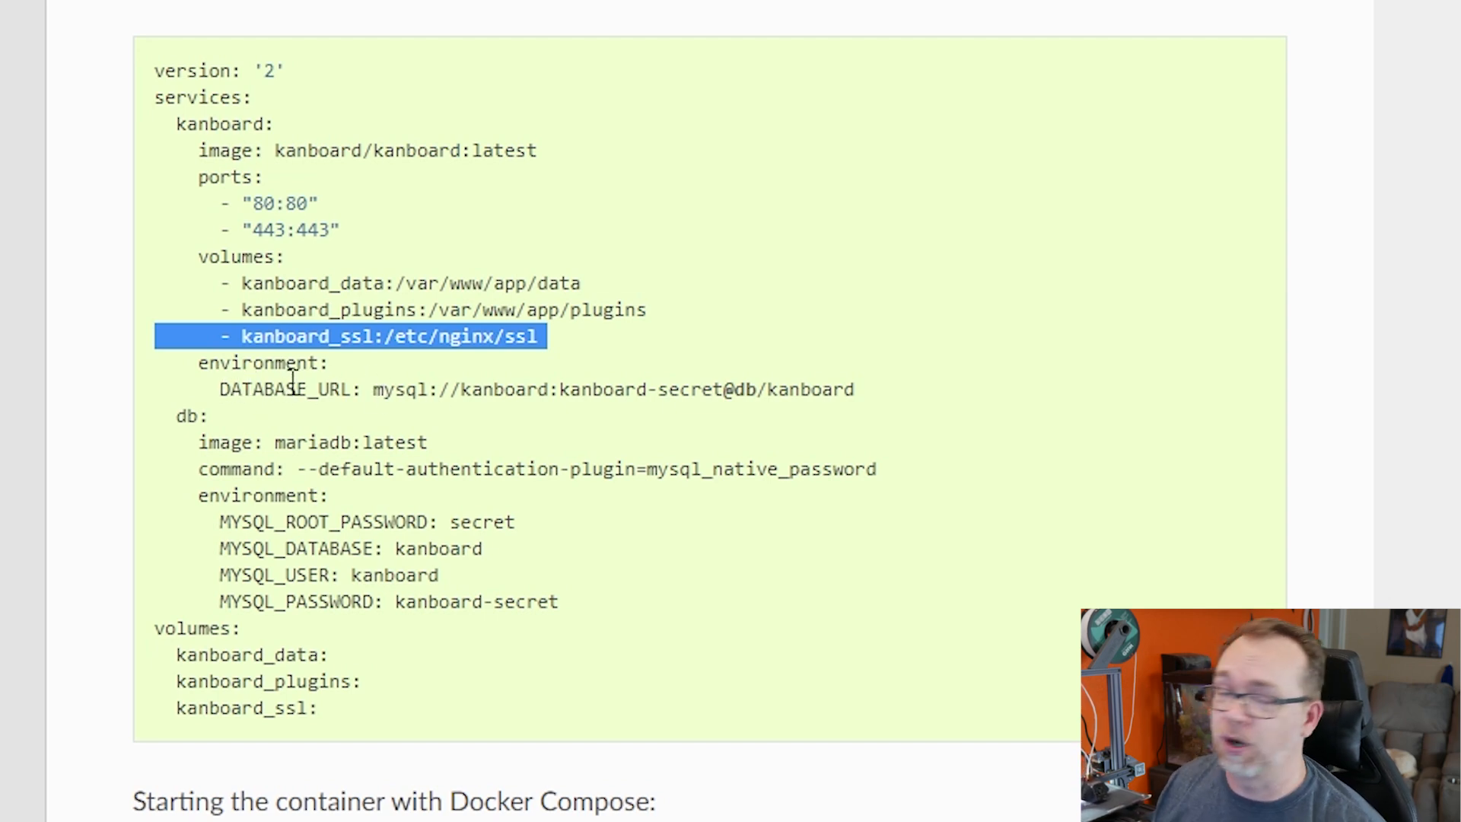
mouse_move(340, 493)
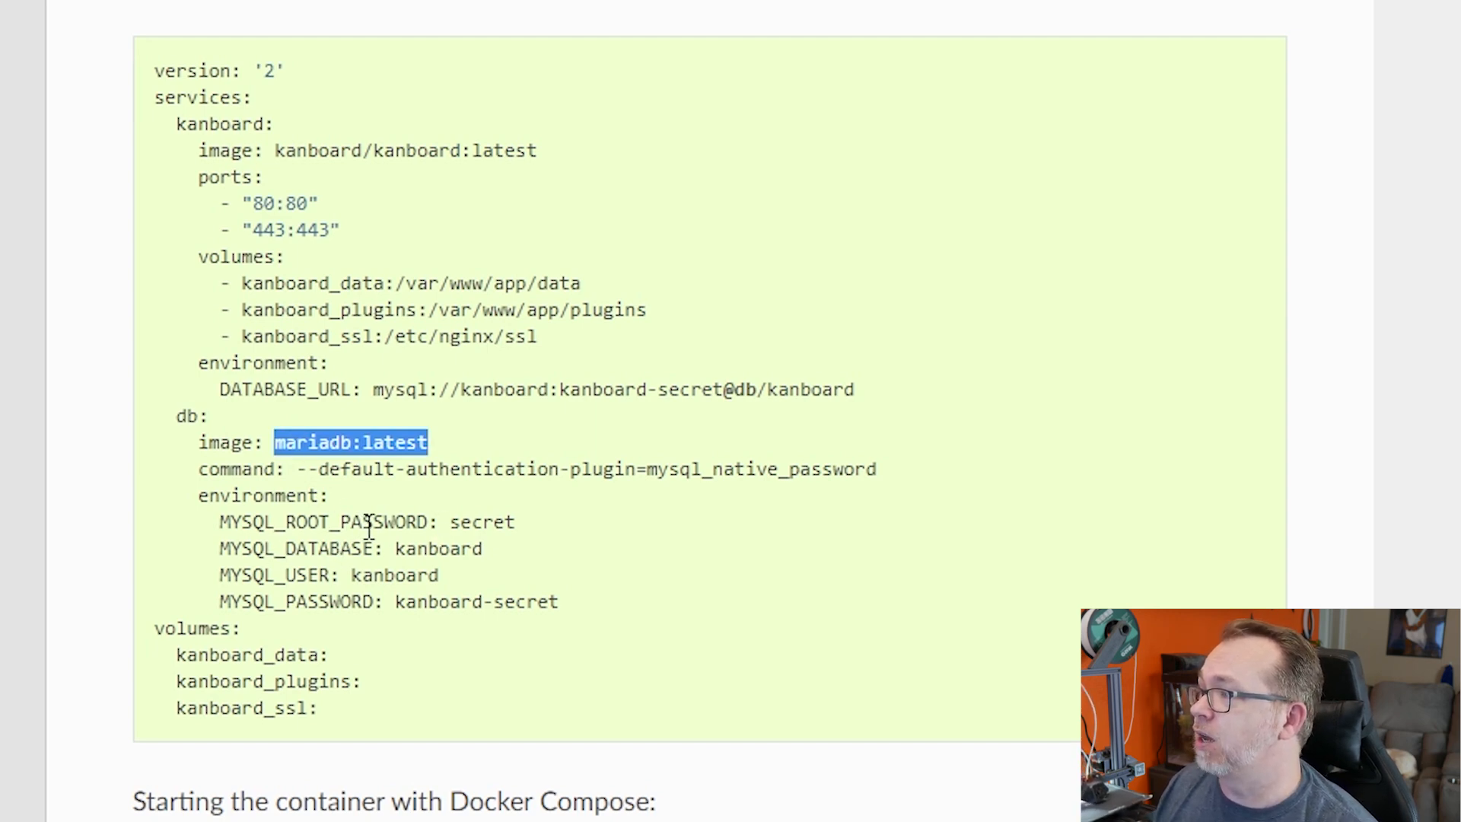
mouse_move(363, 548)
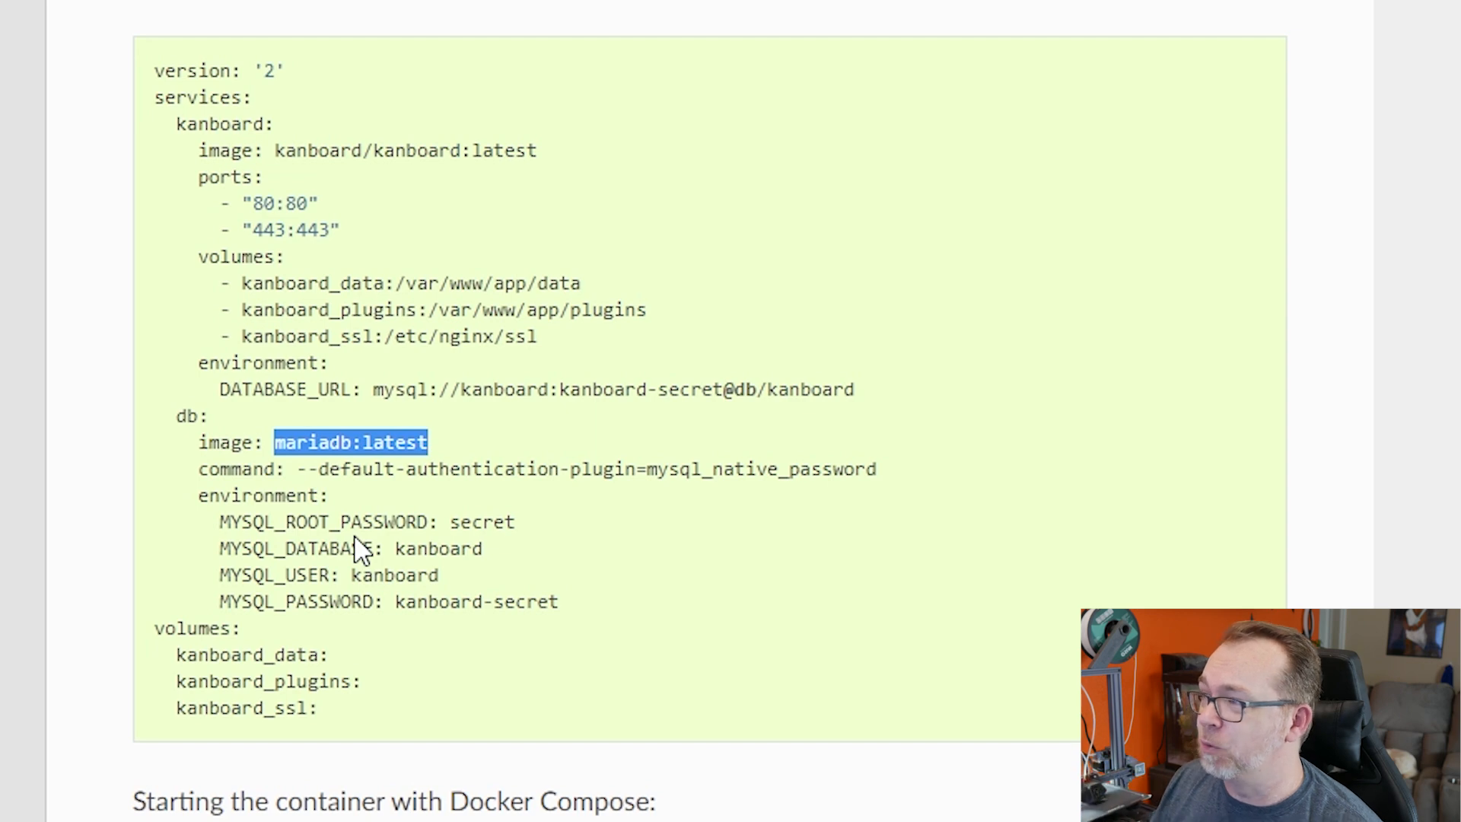
mouse_move(469, 538)
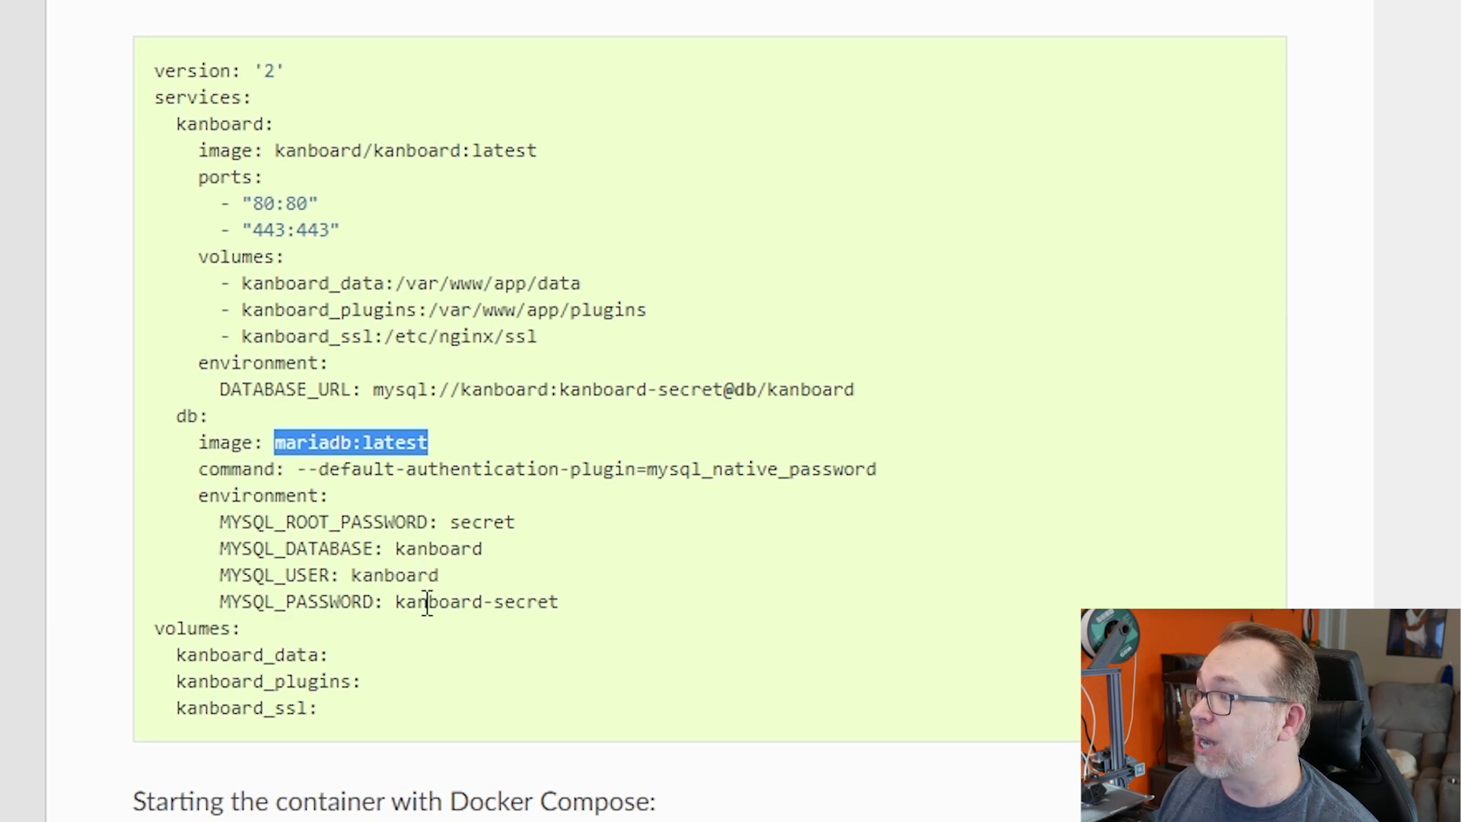
double_click(475, 602)
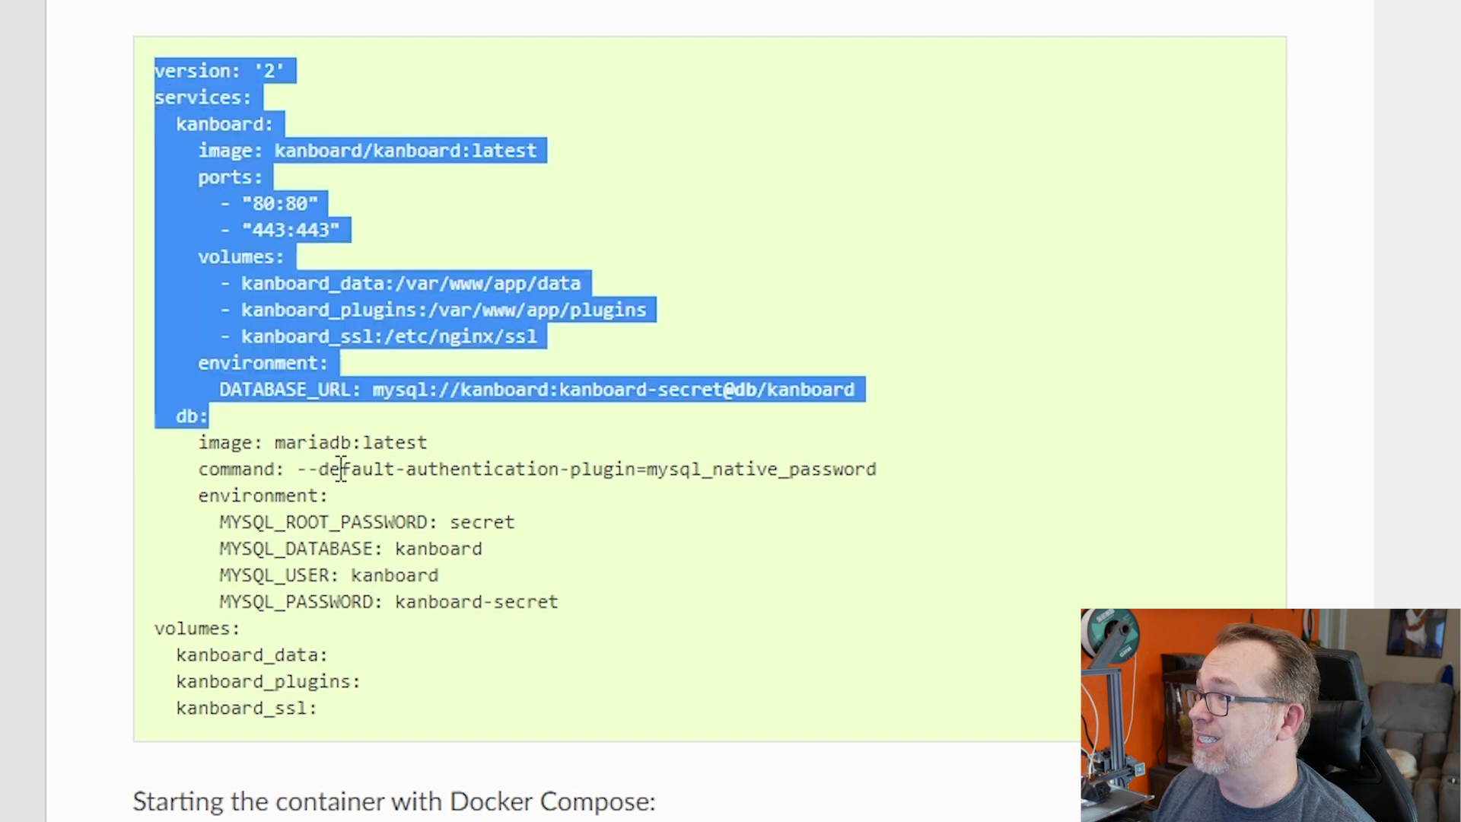
click(429, 601)
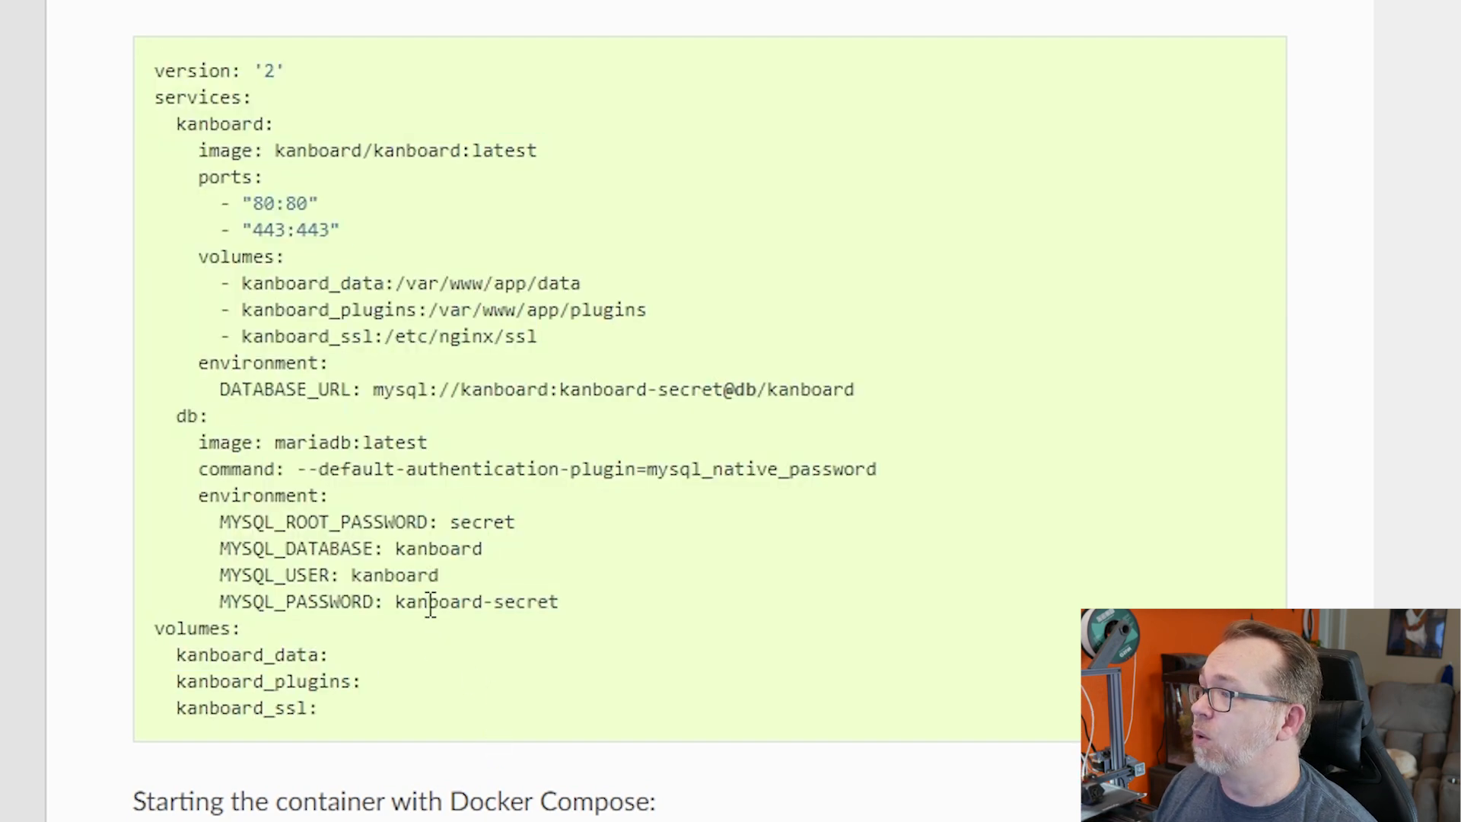
double_click(474, 602)
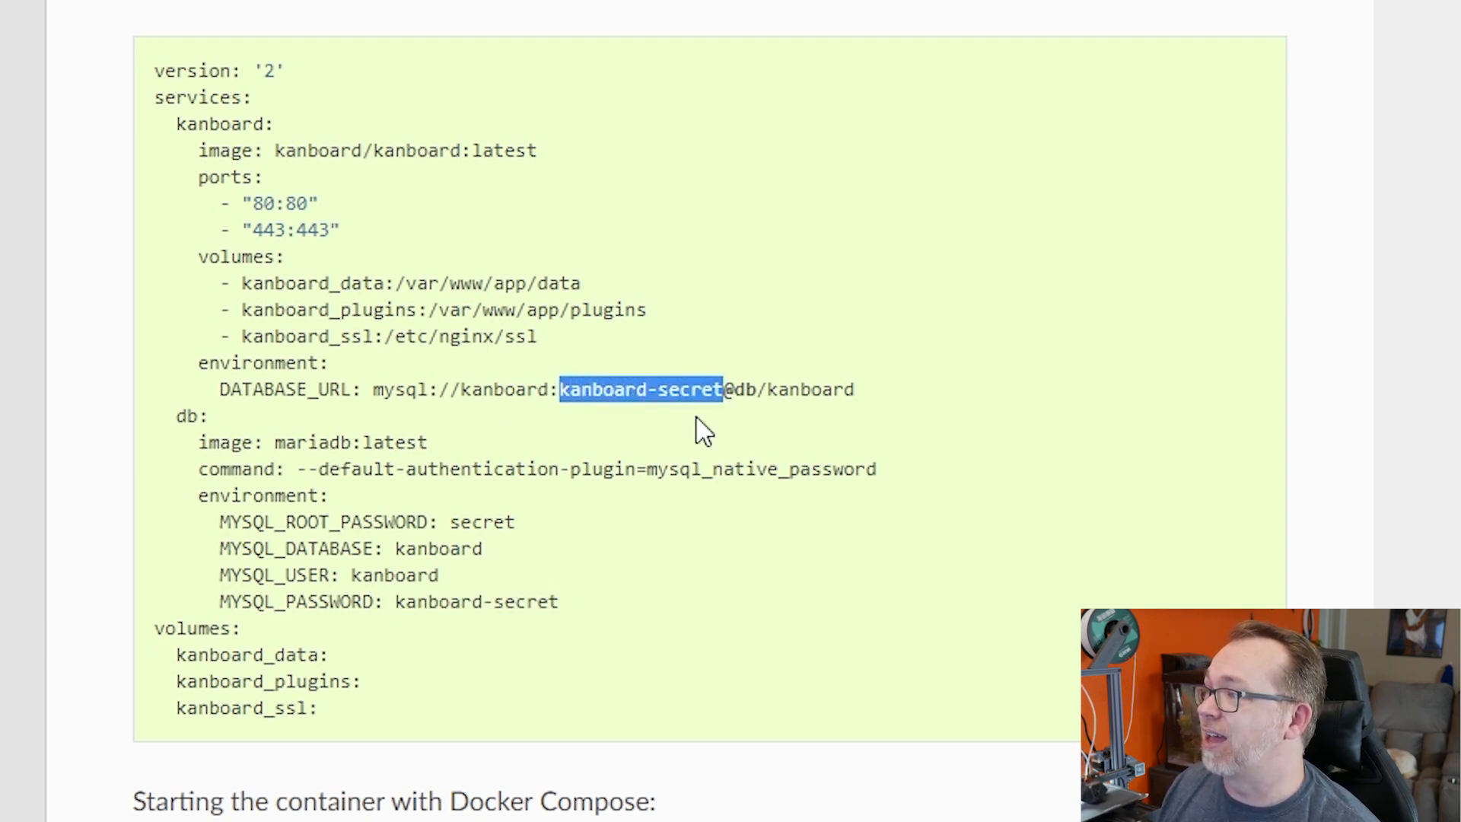
mouse_move(159, 637)
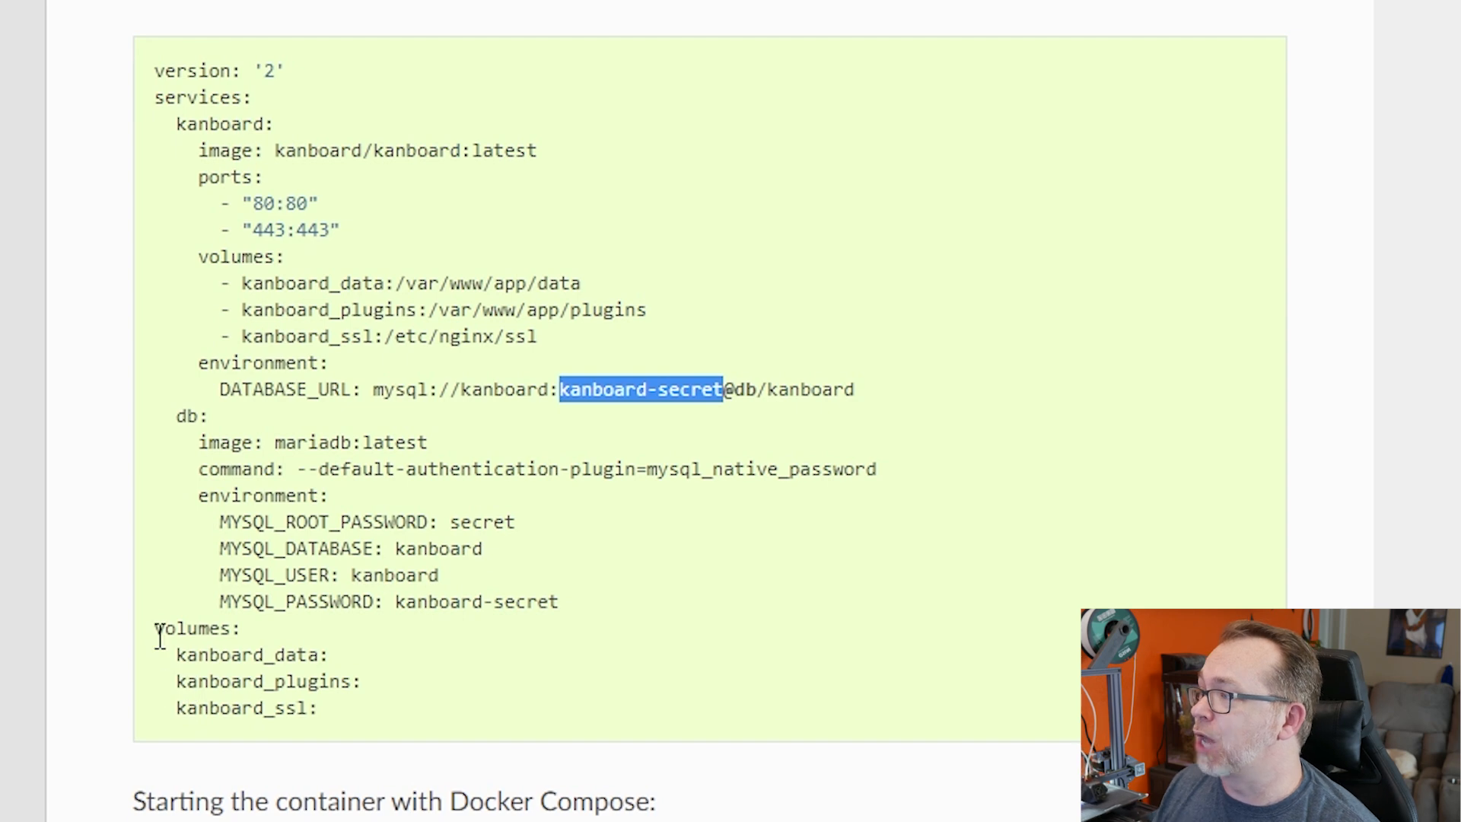
drag(155, 627, 317, 708)
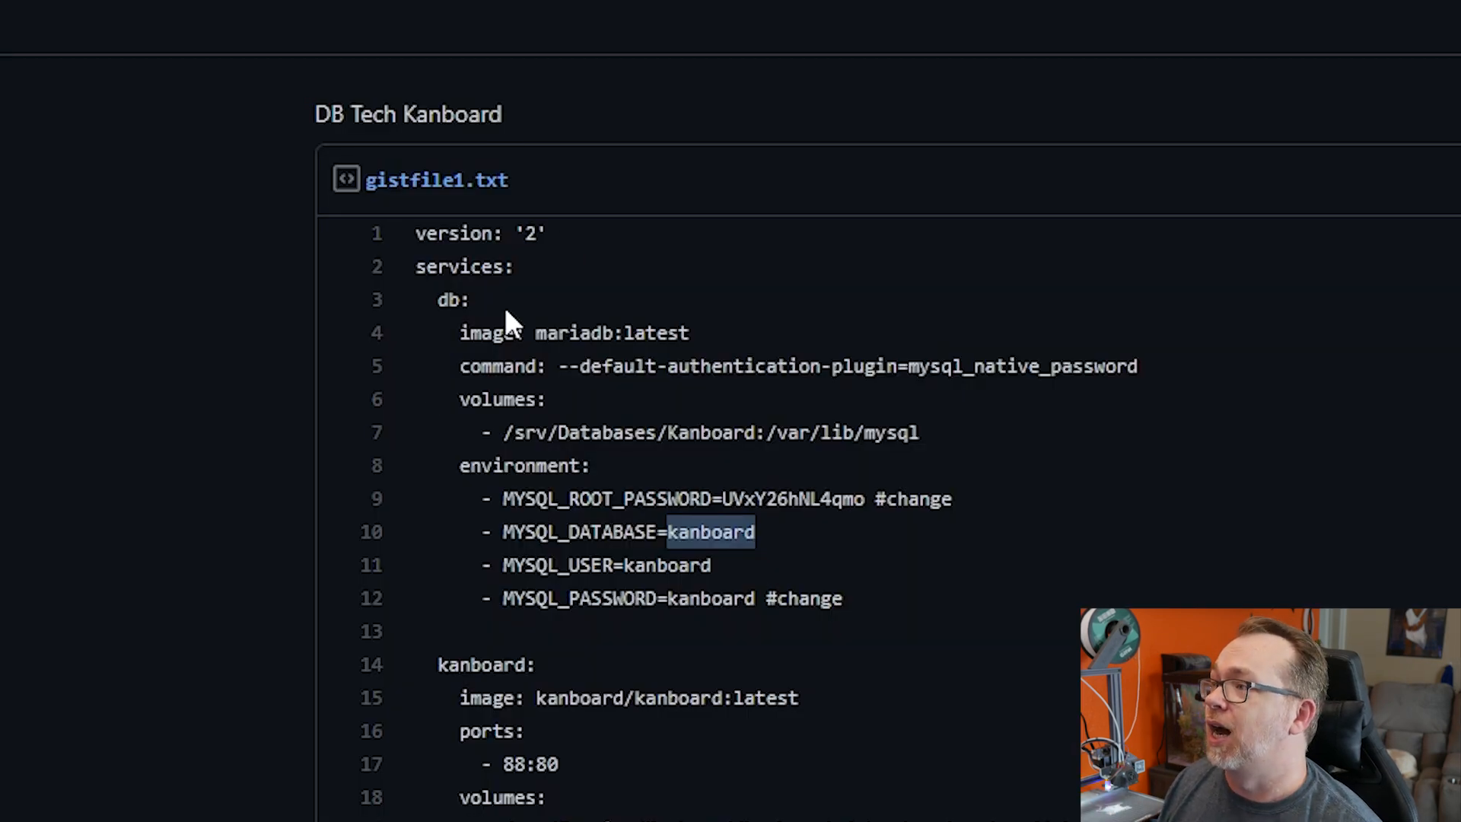
scroll(down, 3)
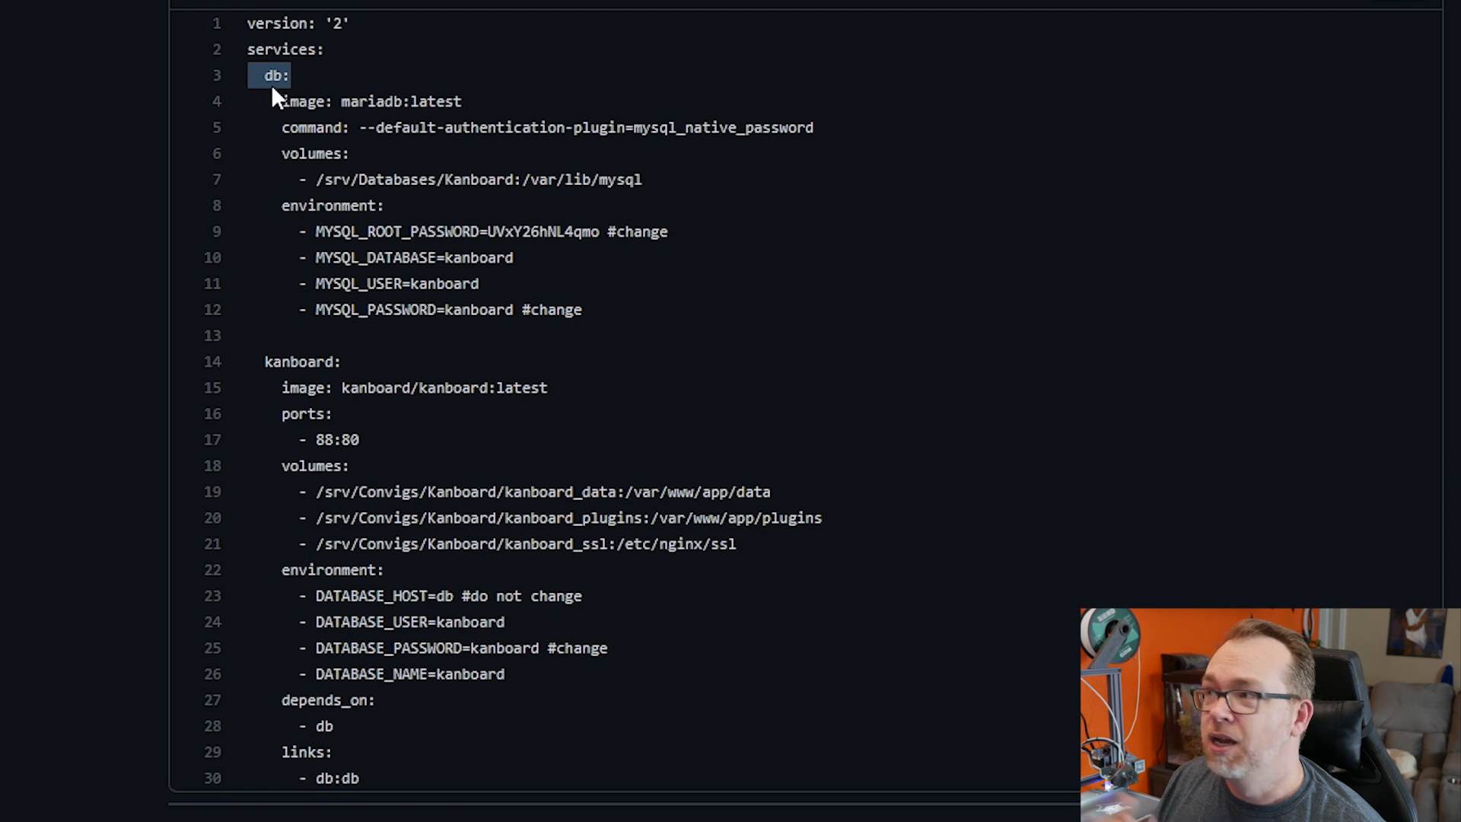
mouse_move(414, 235)
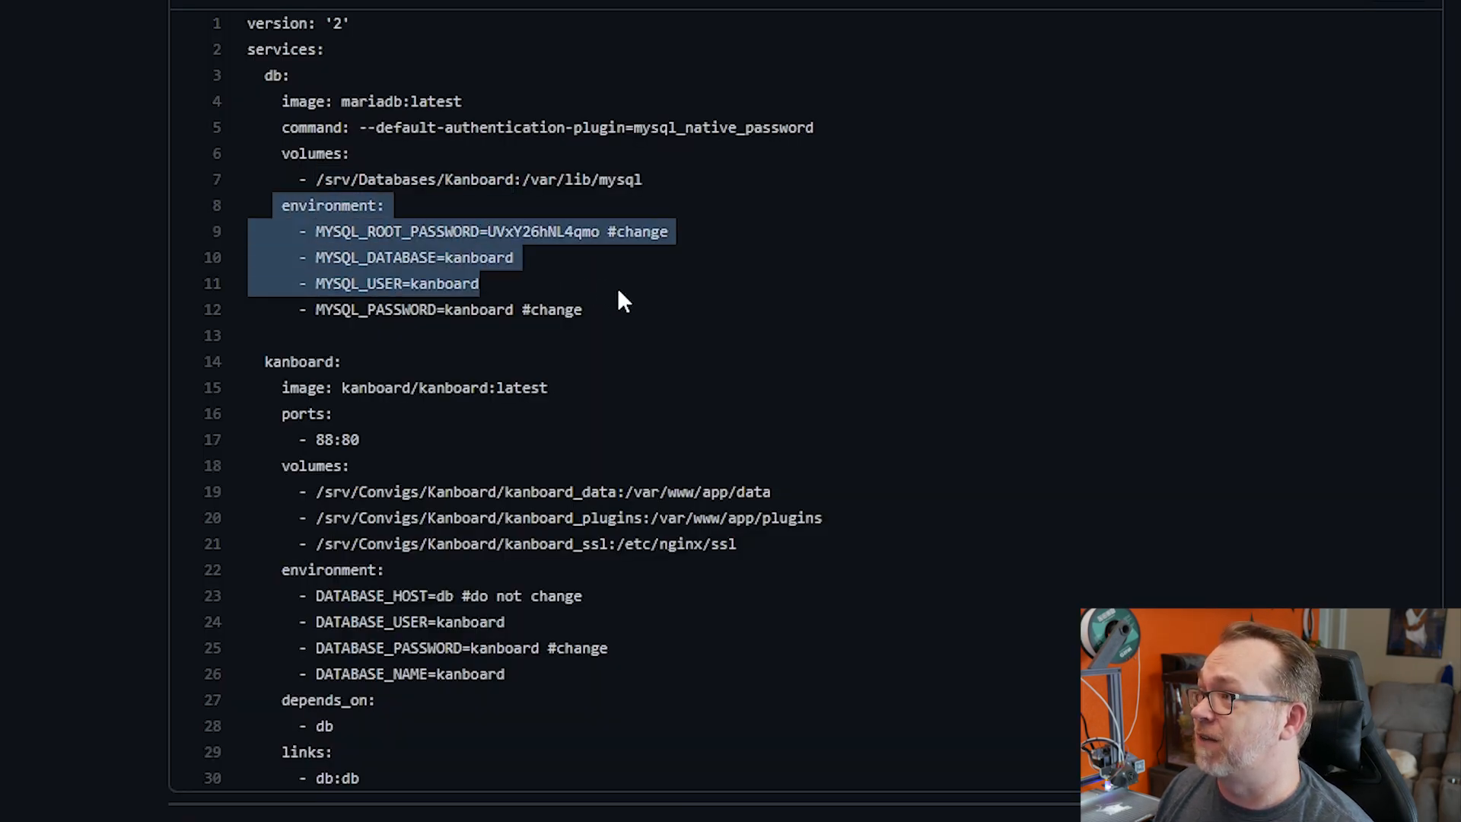
click(623, 300)
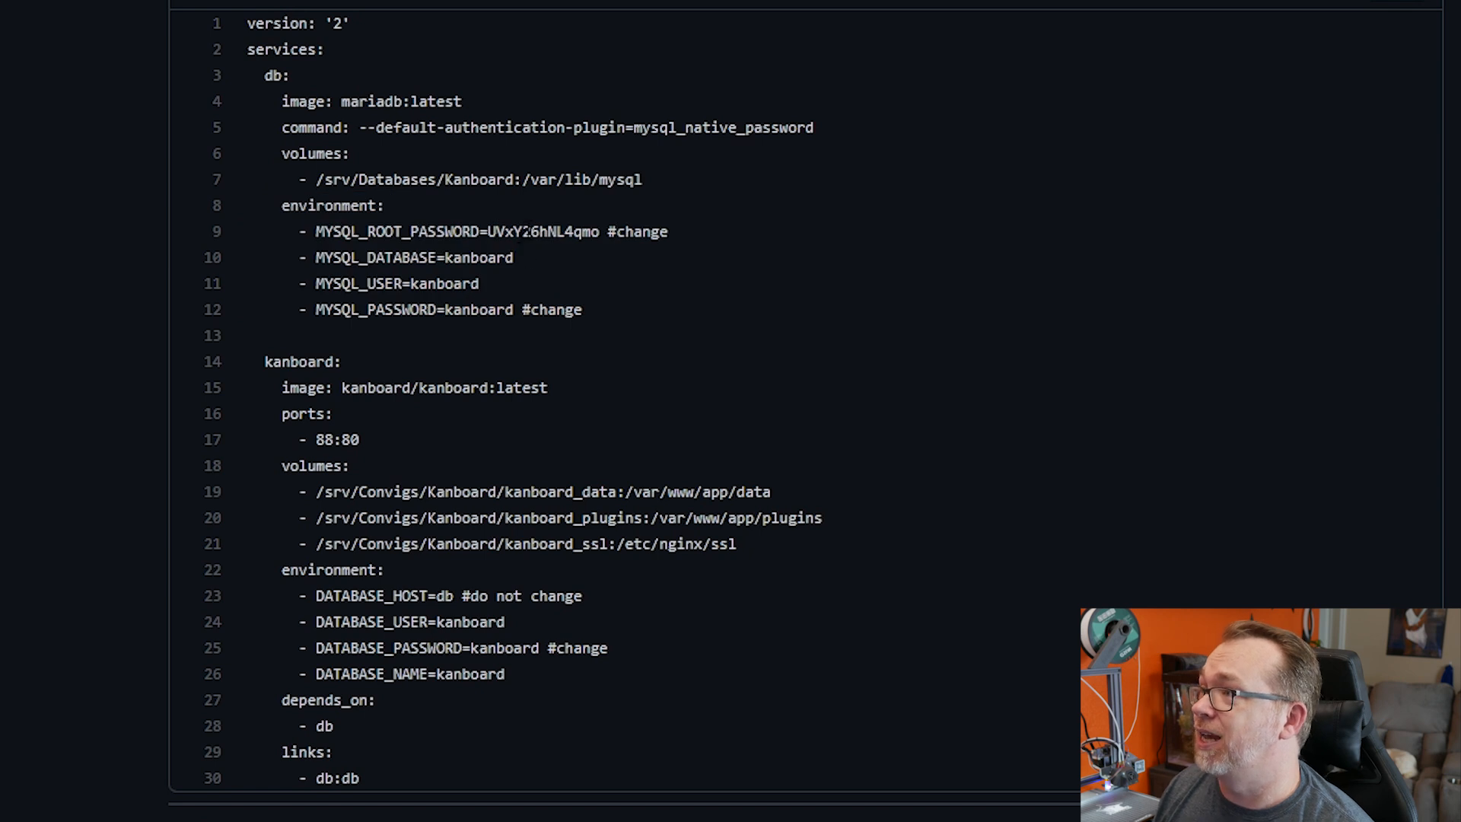
double_click(480, 309)
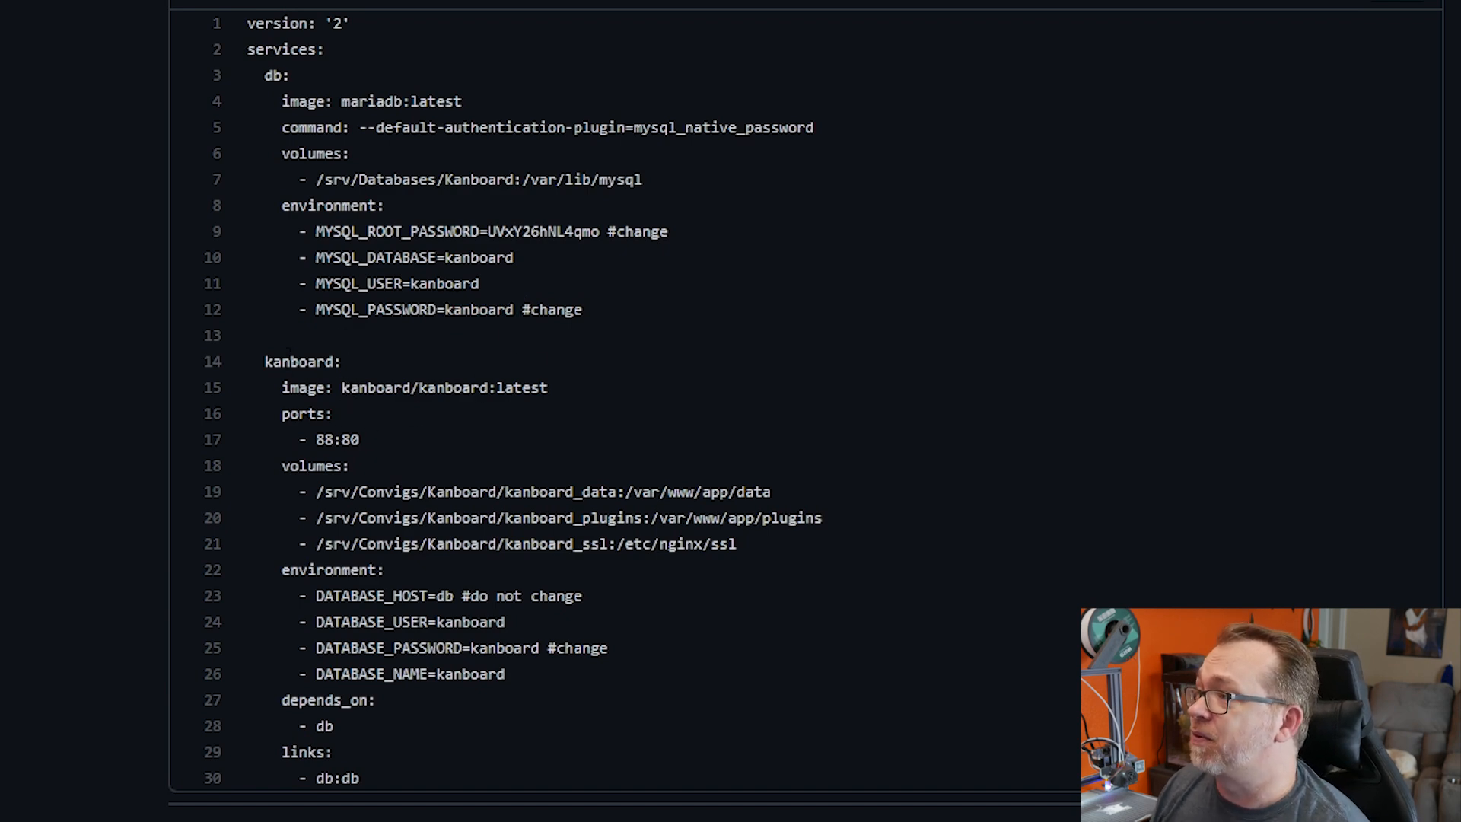
double_click(298, 362)
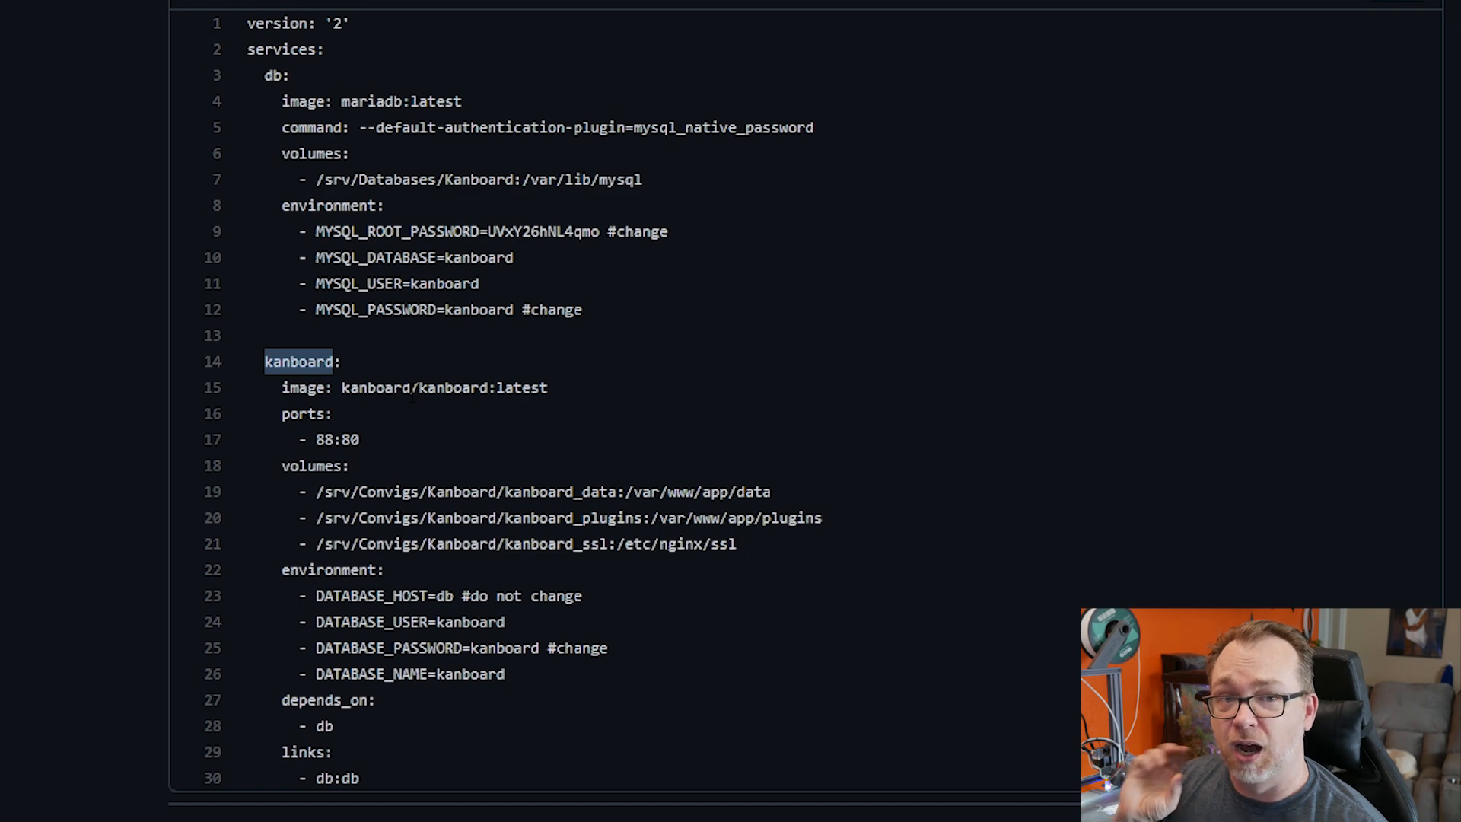
mouse_move(351, 414)
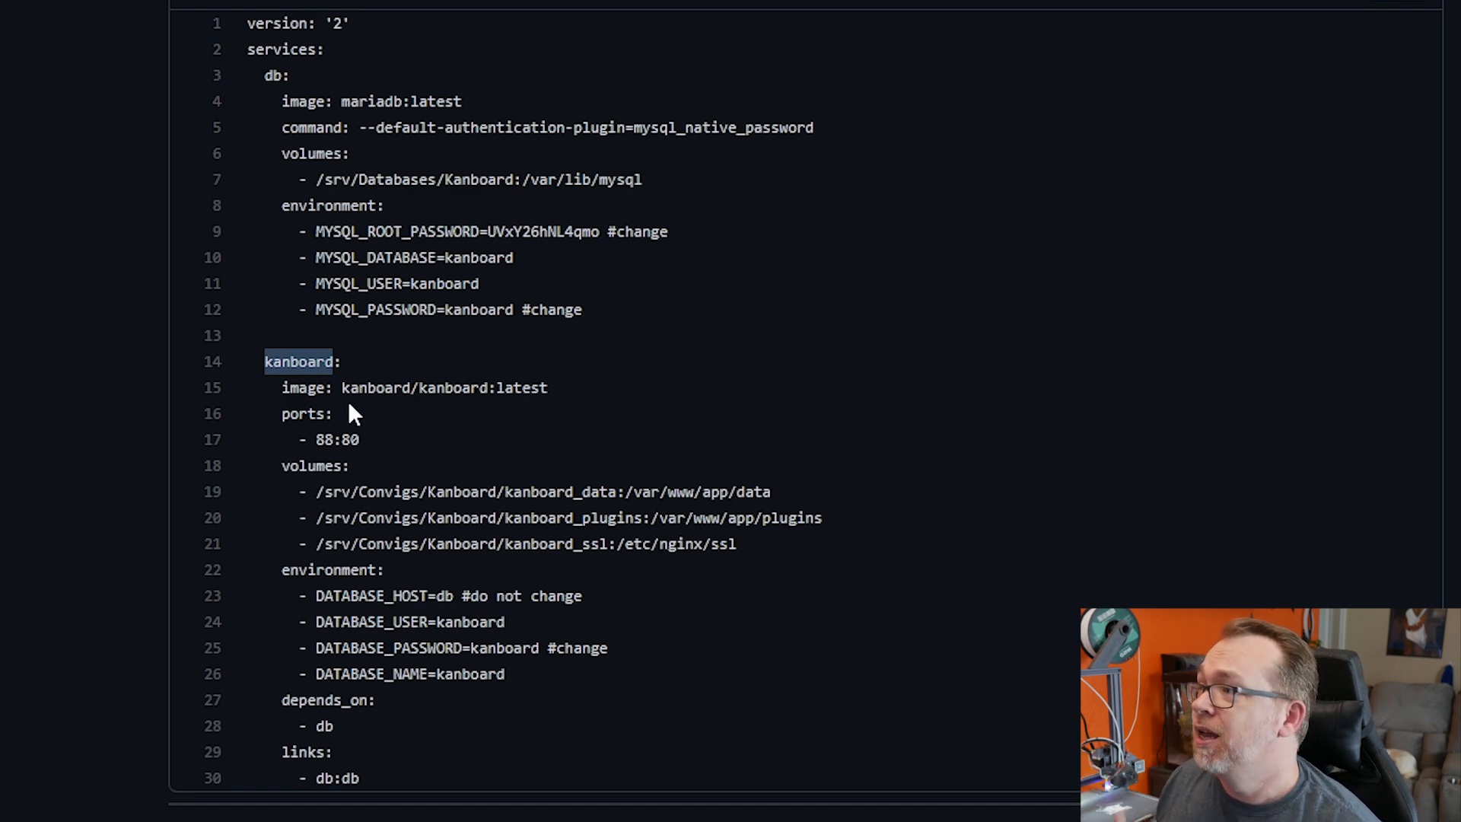
double_click(326, 438)
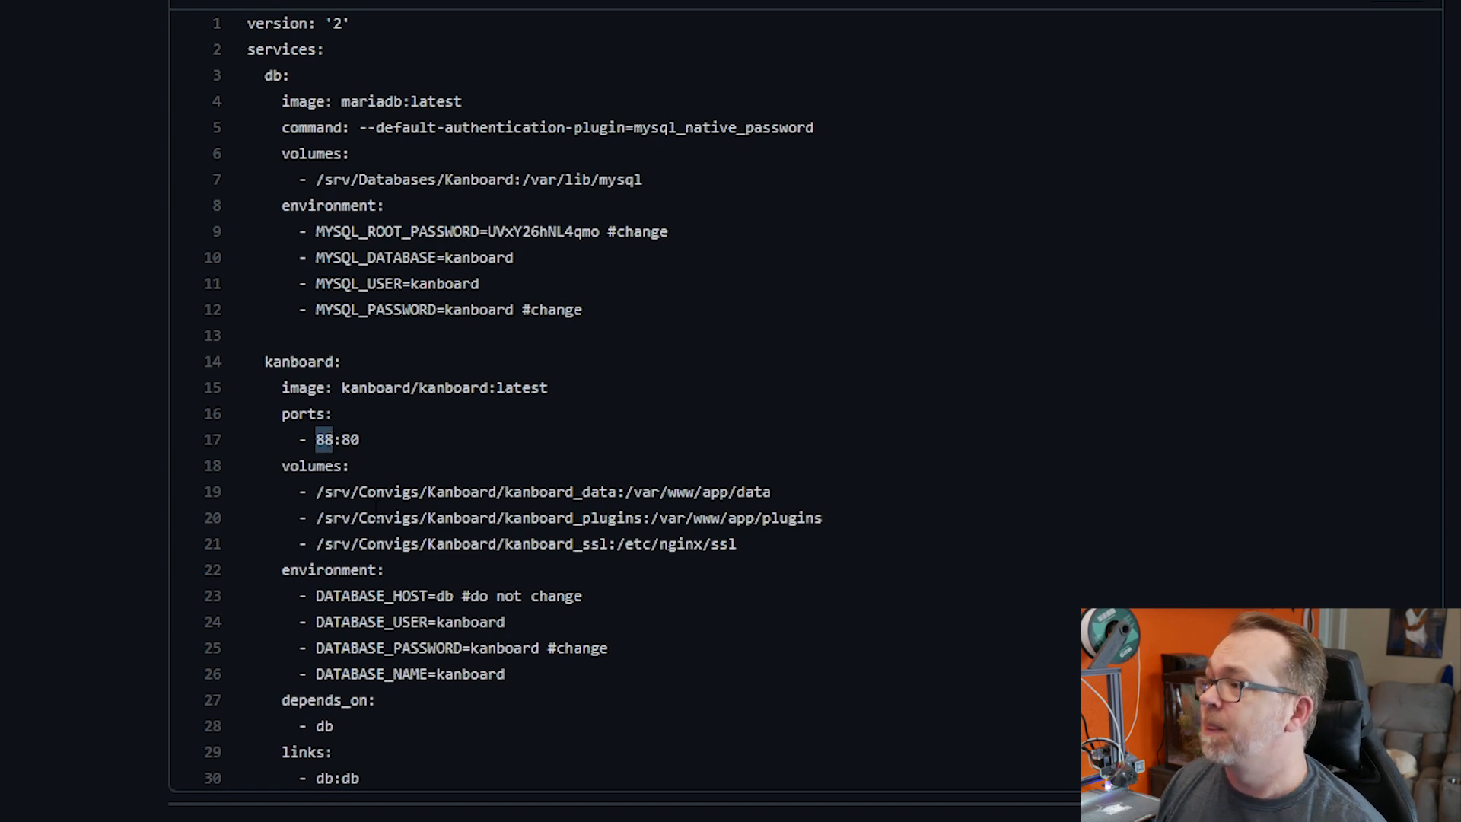
mouse_move(629, 513)
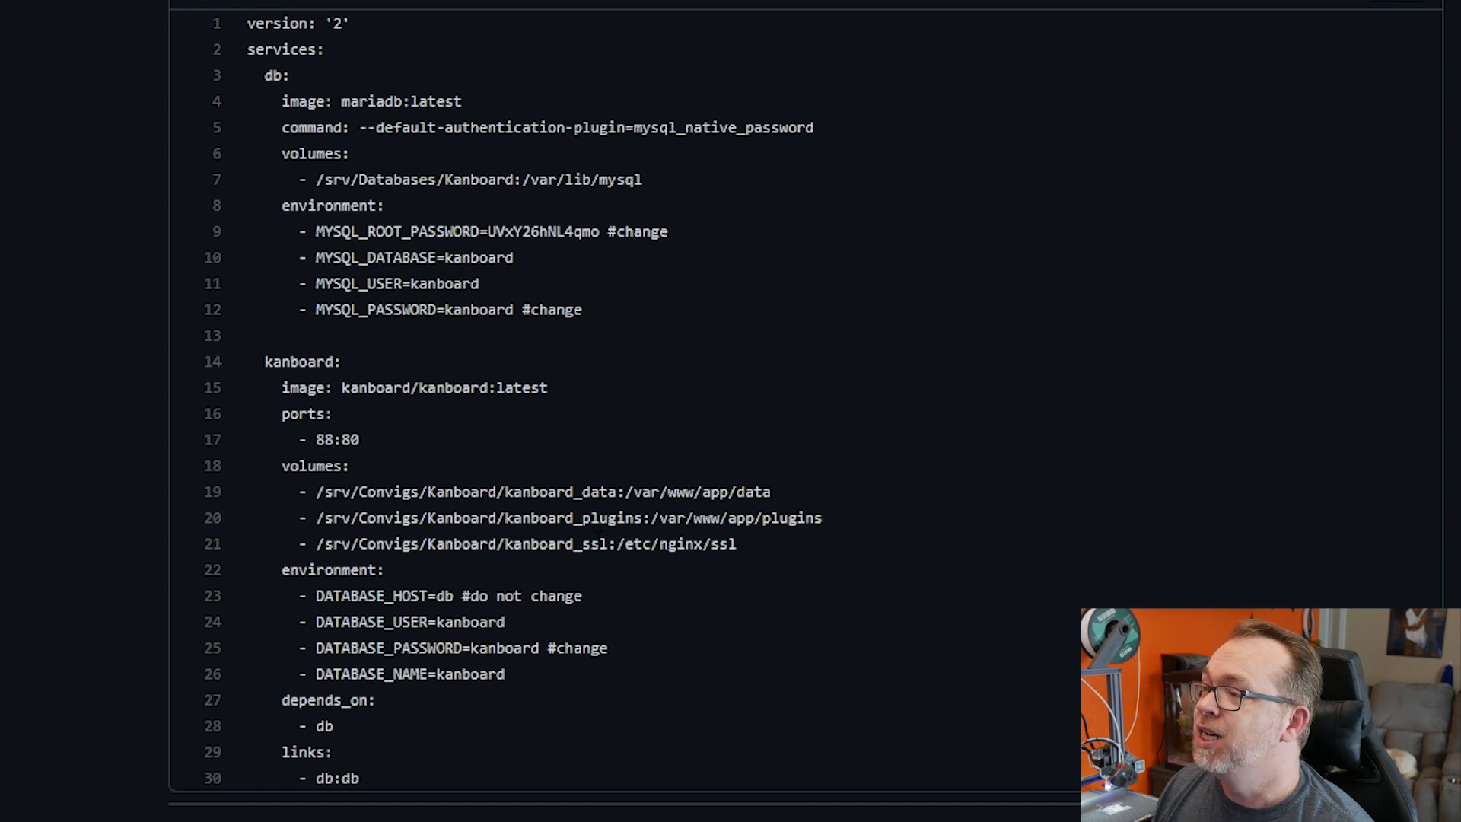
triple_click(494, 544)
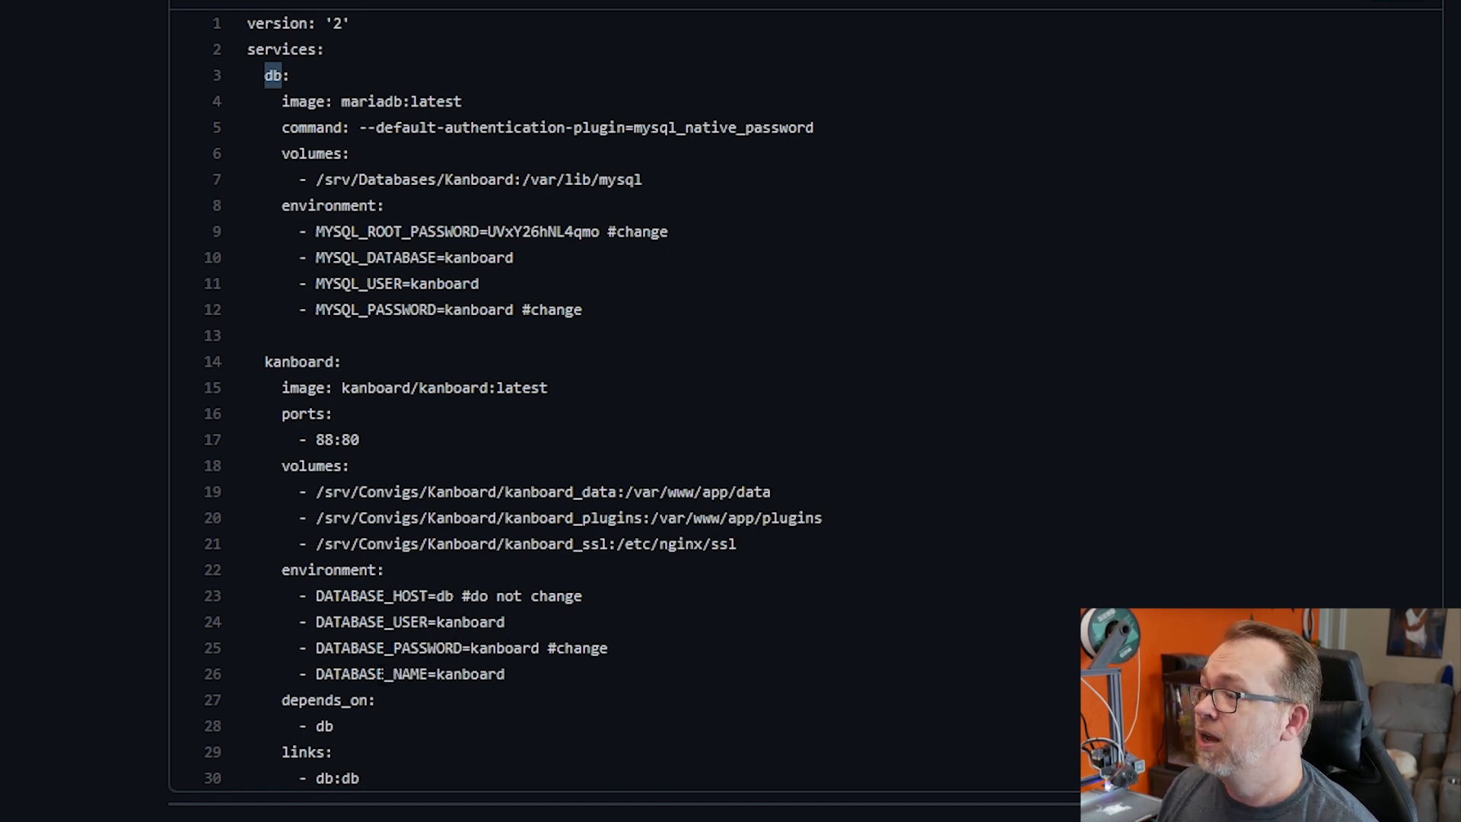
double_click(509, 648)
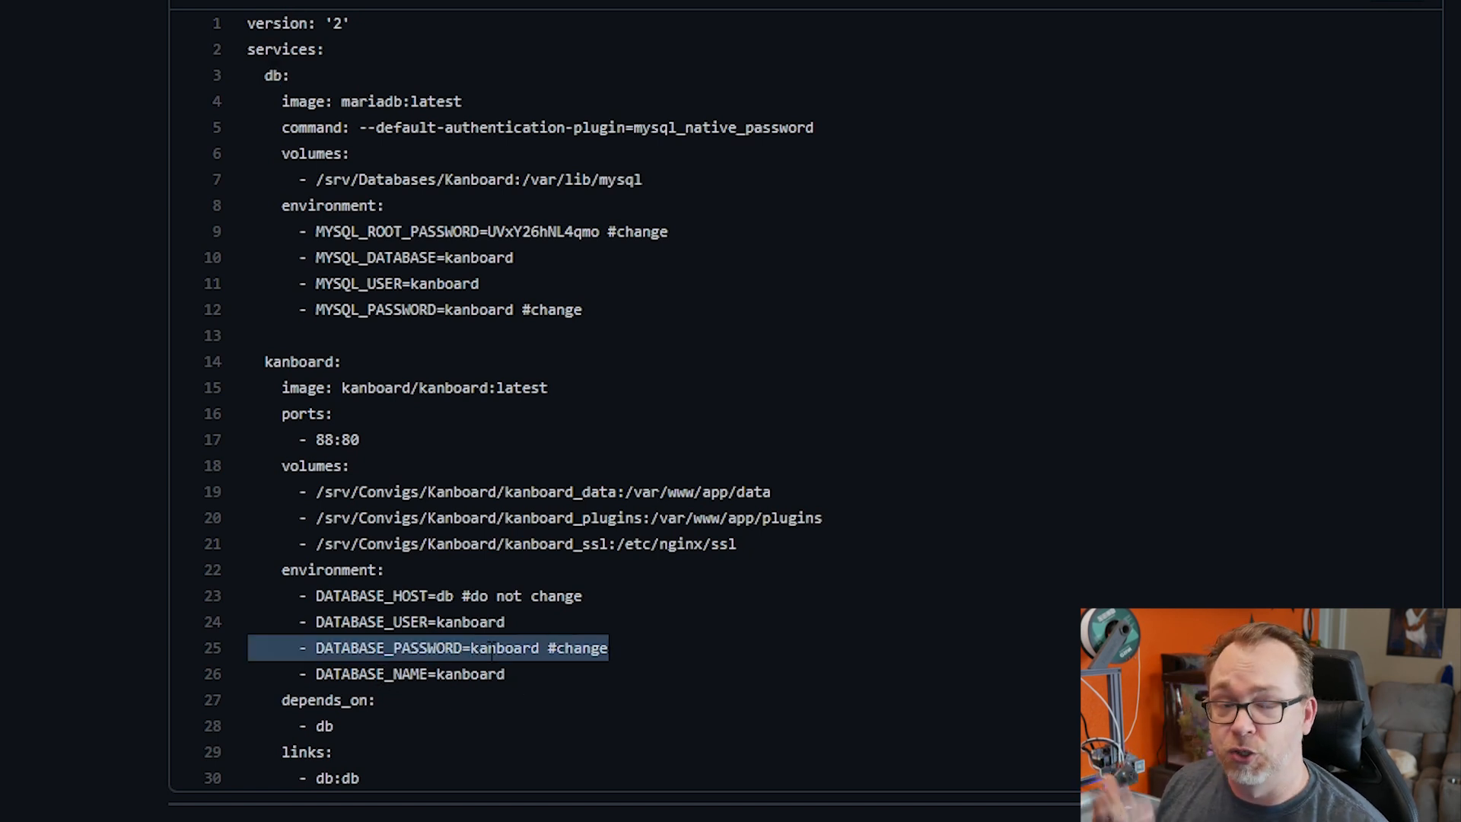
scroll(down, 3)
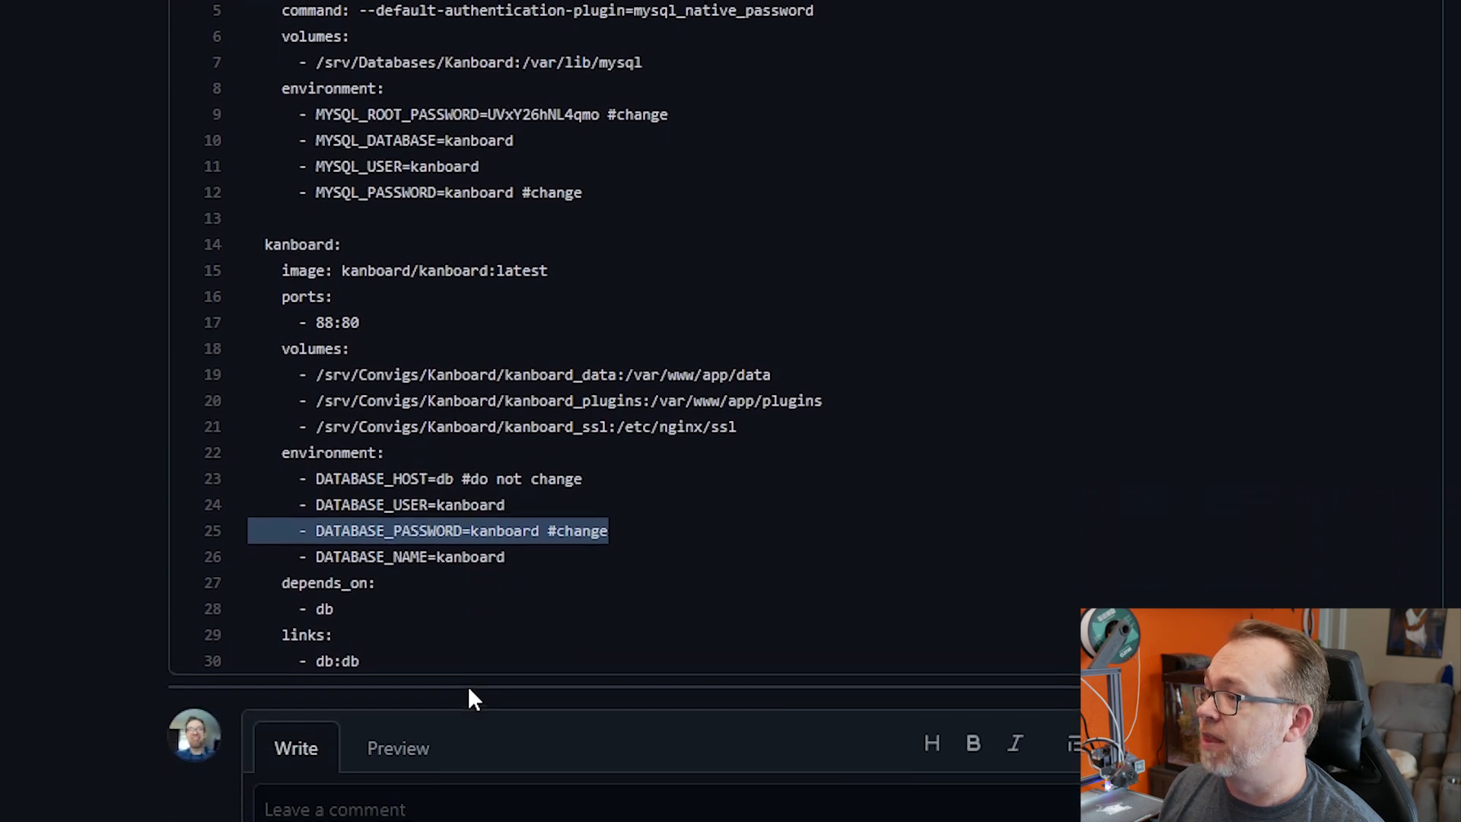
scroll(down, 3)
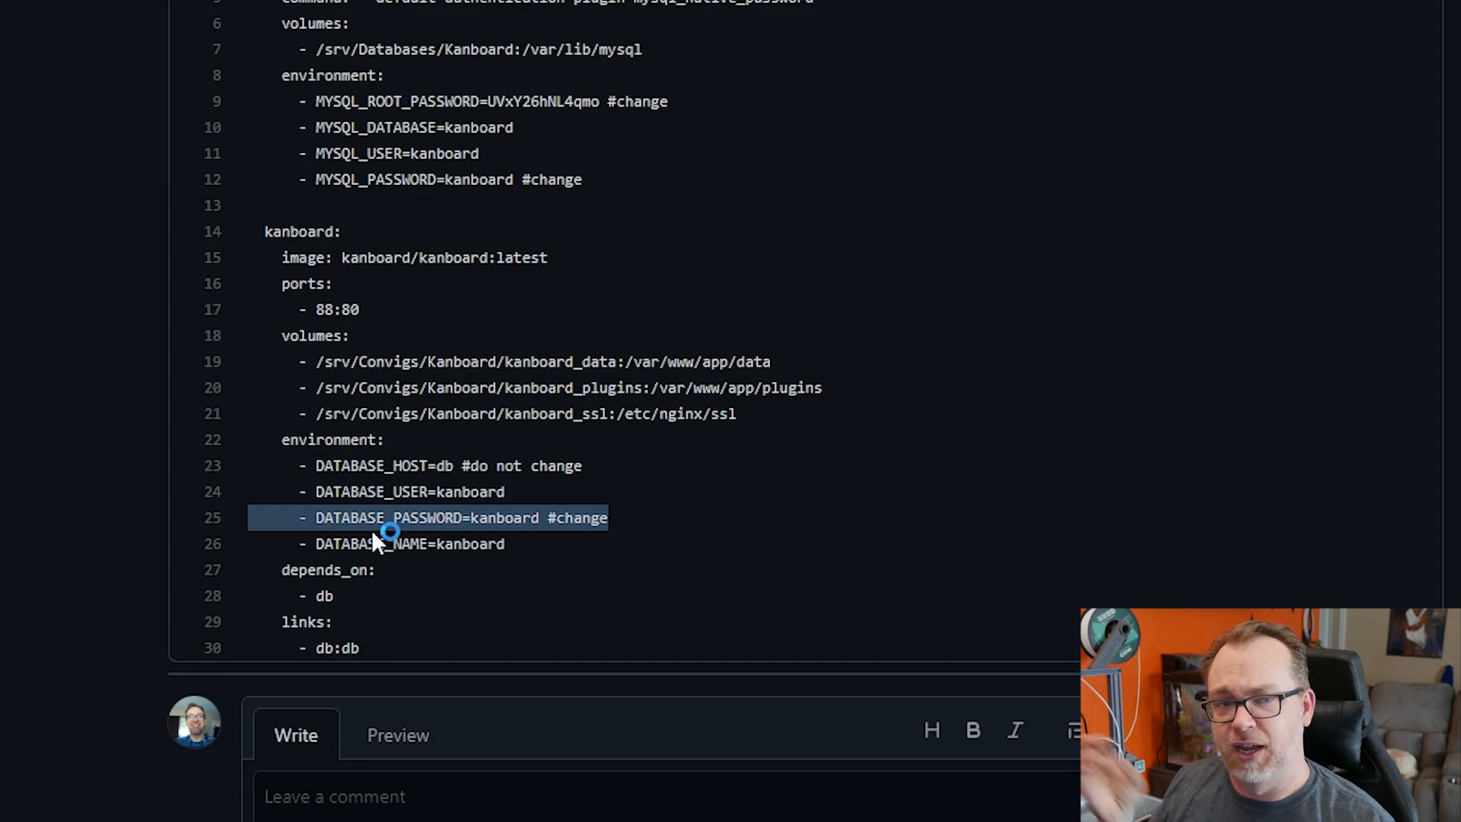
mouse_move(376, 340)
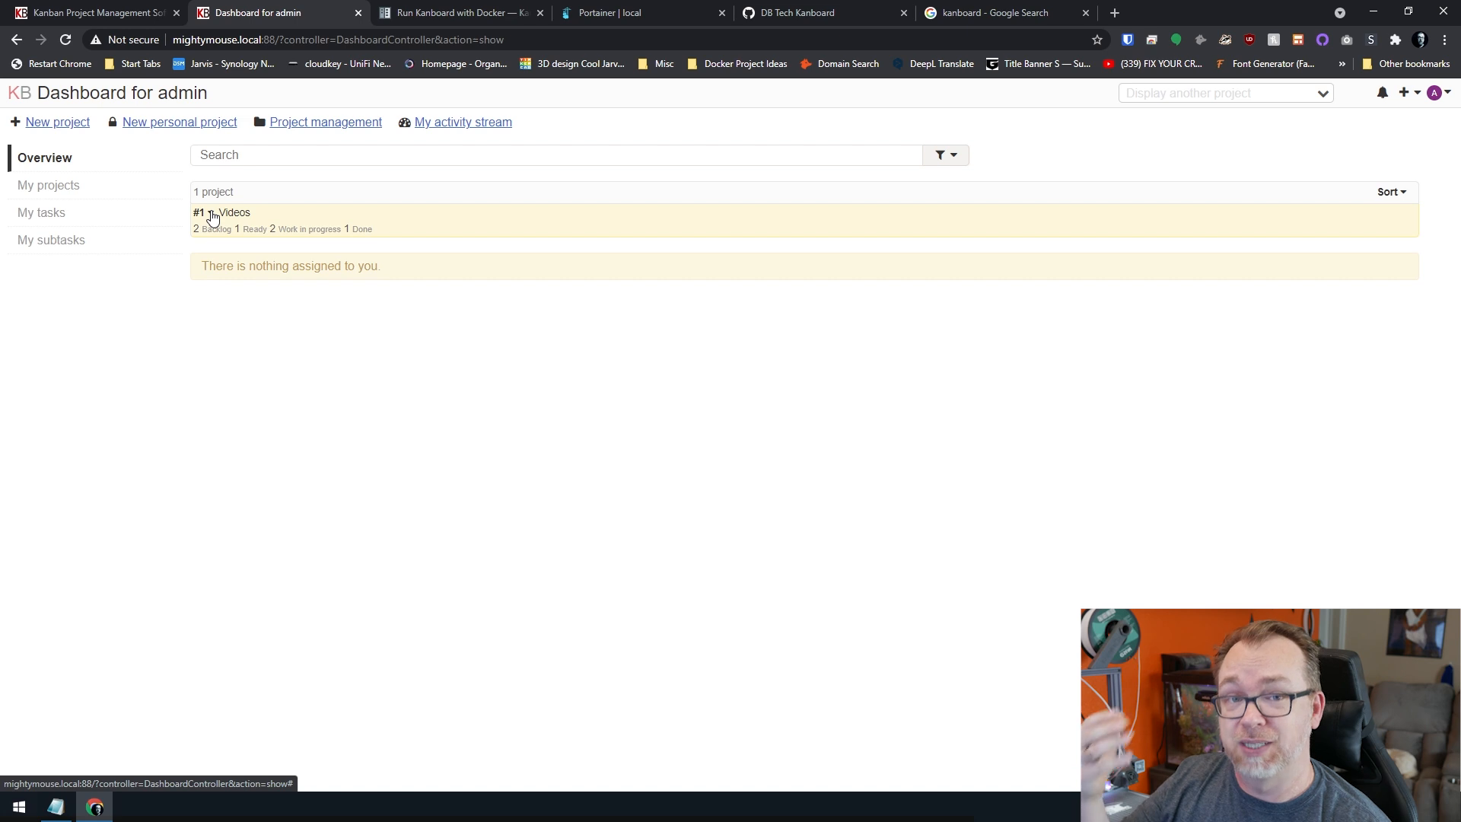
mouse_move(183, 309)
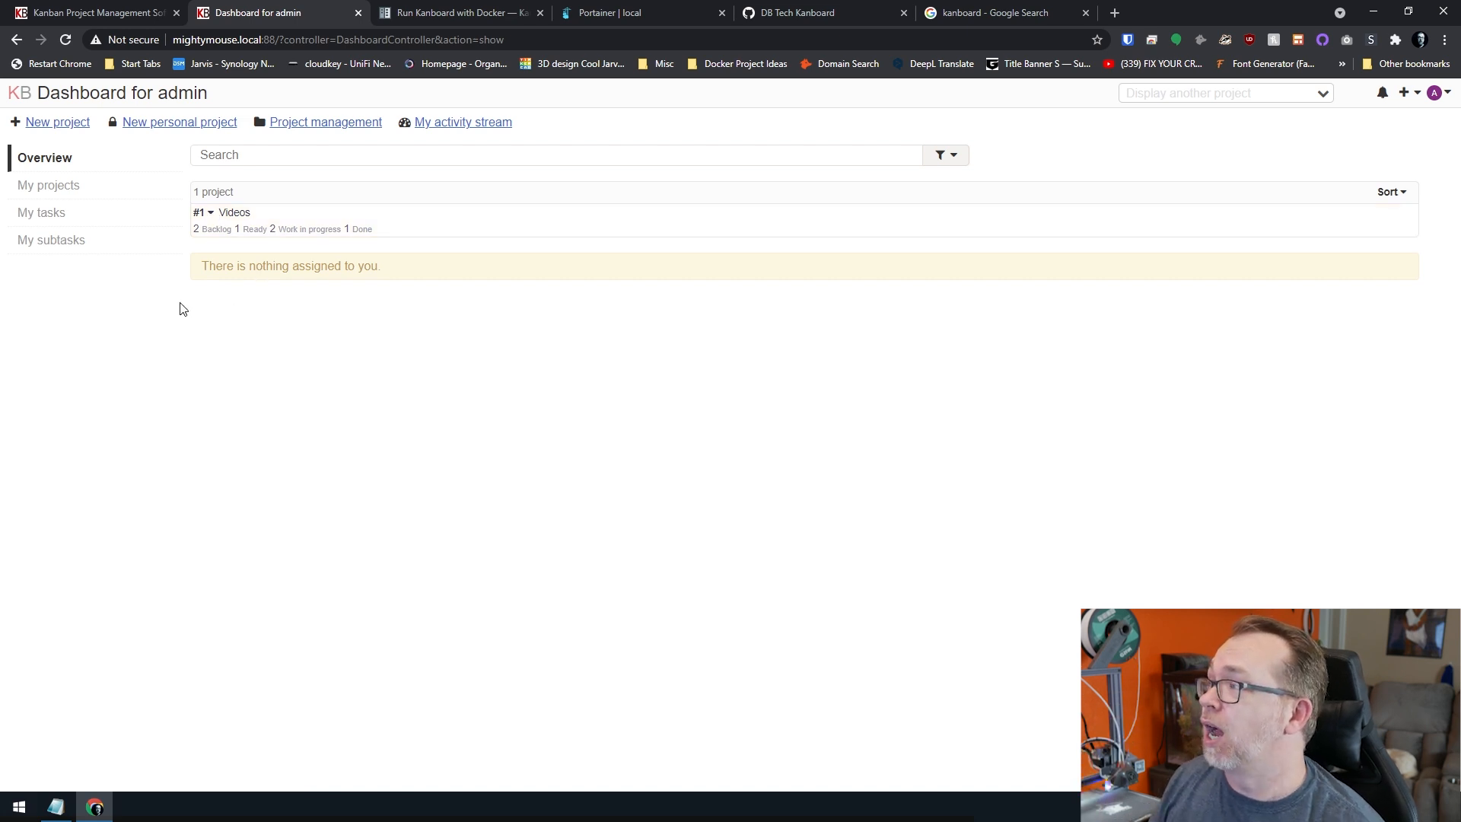
mouse_move(283, 271)
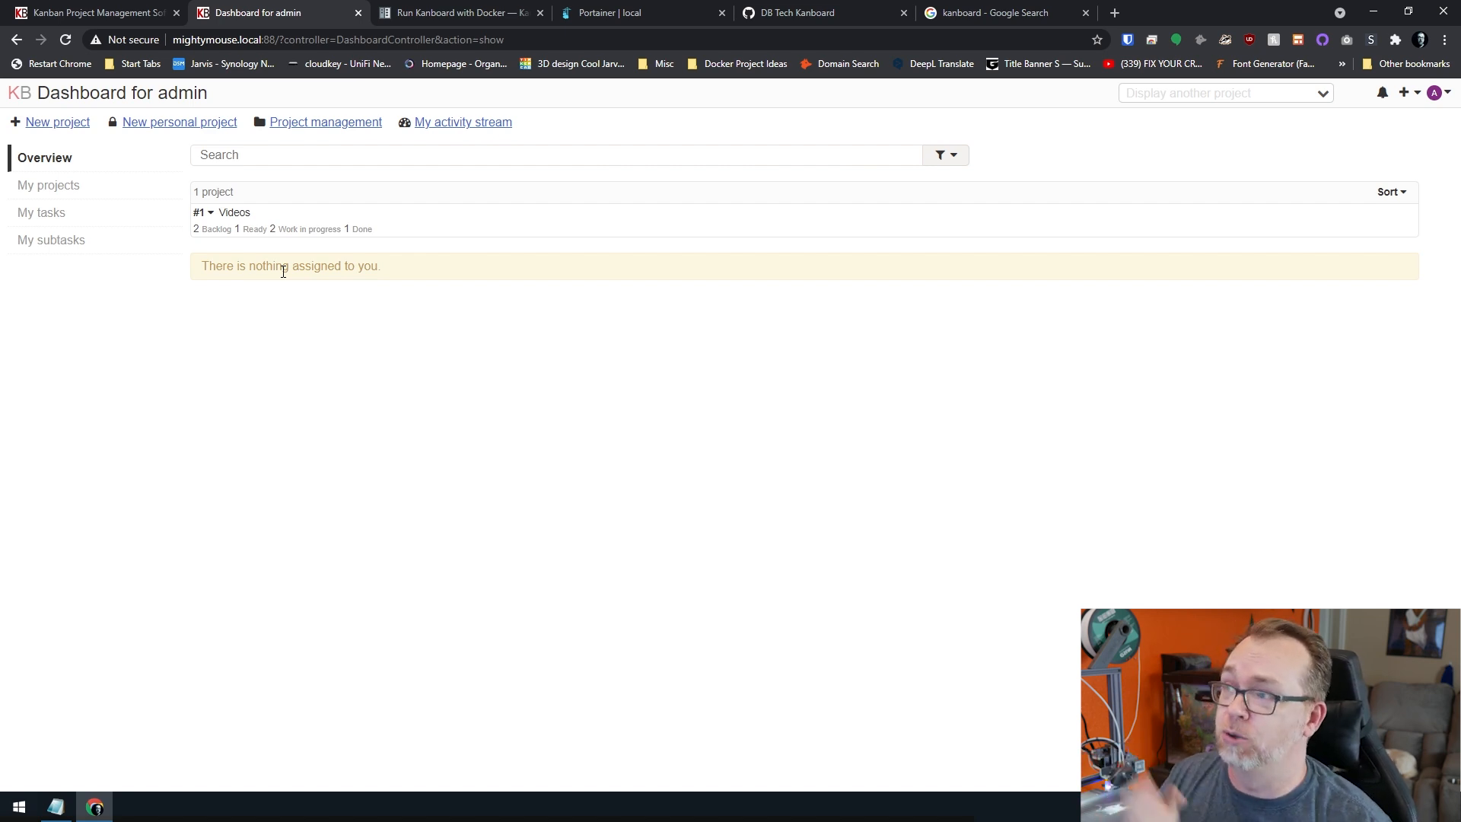
Step: Return to the Run Kanboard with Docker documentation page
click(457, 13)
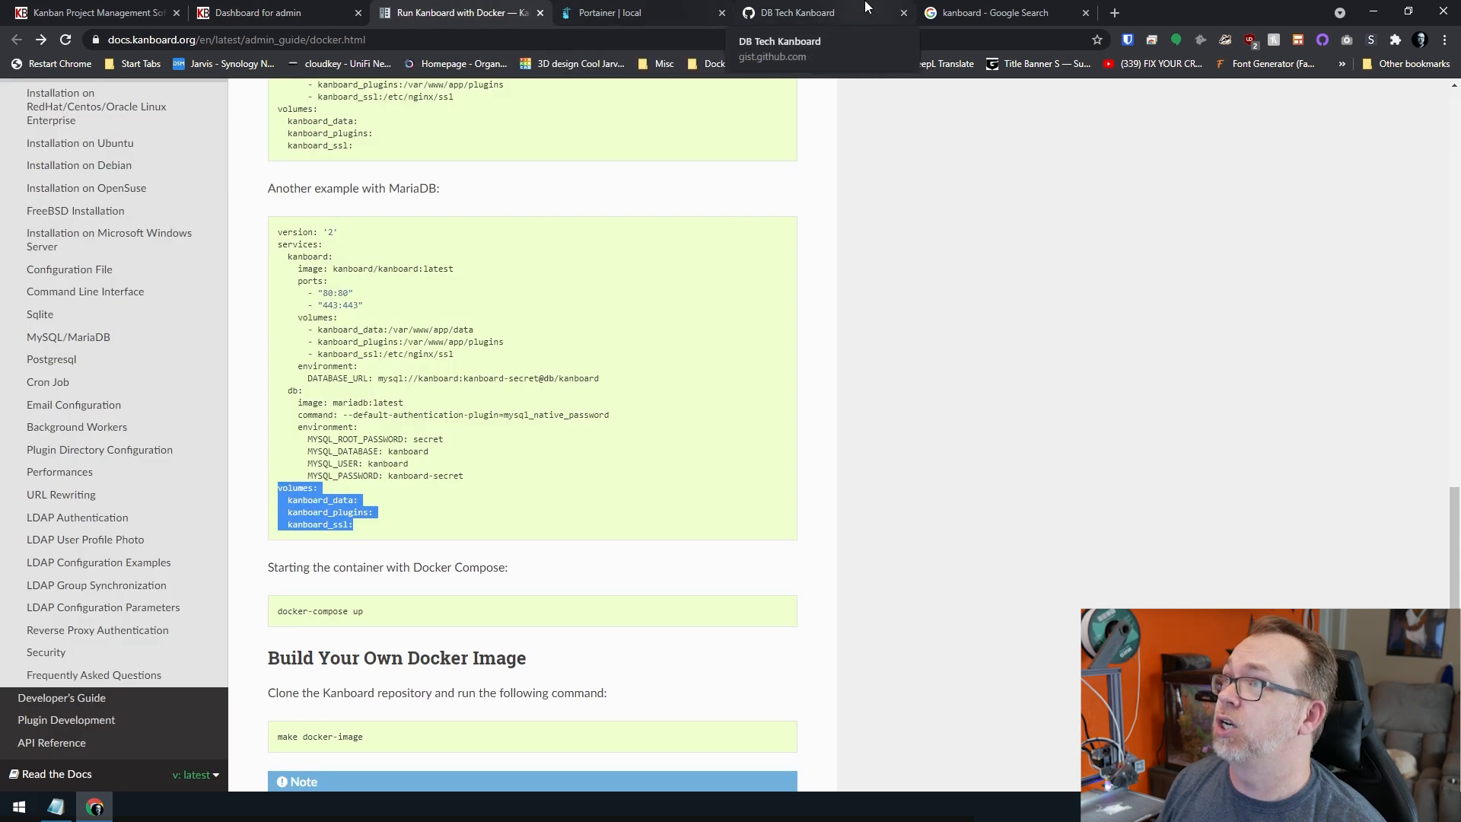
Step: Bring up the kanboard stack's compose file in Portainer's Editor with both containers ticked
click(642, 12)
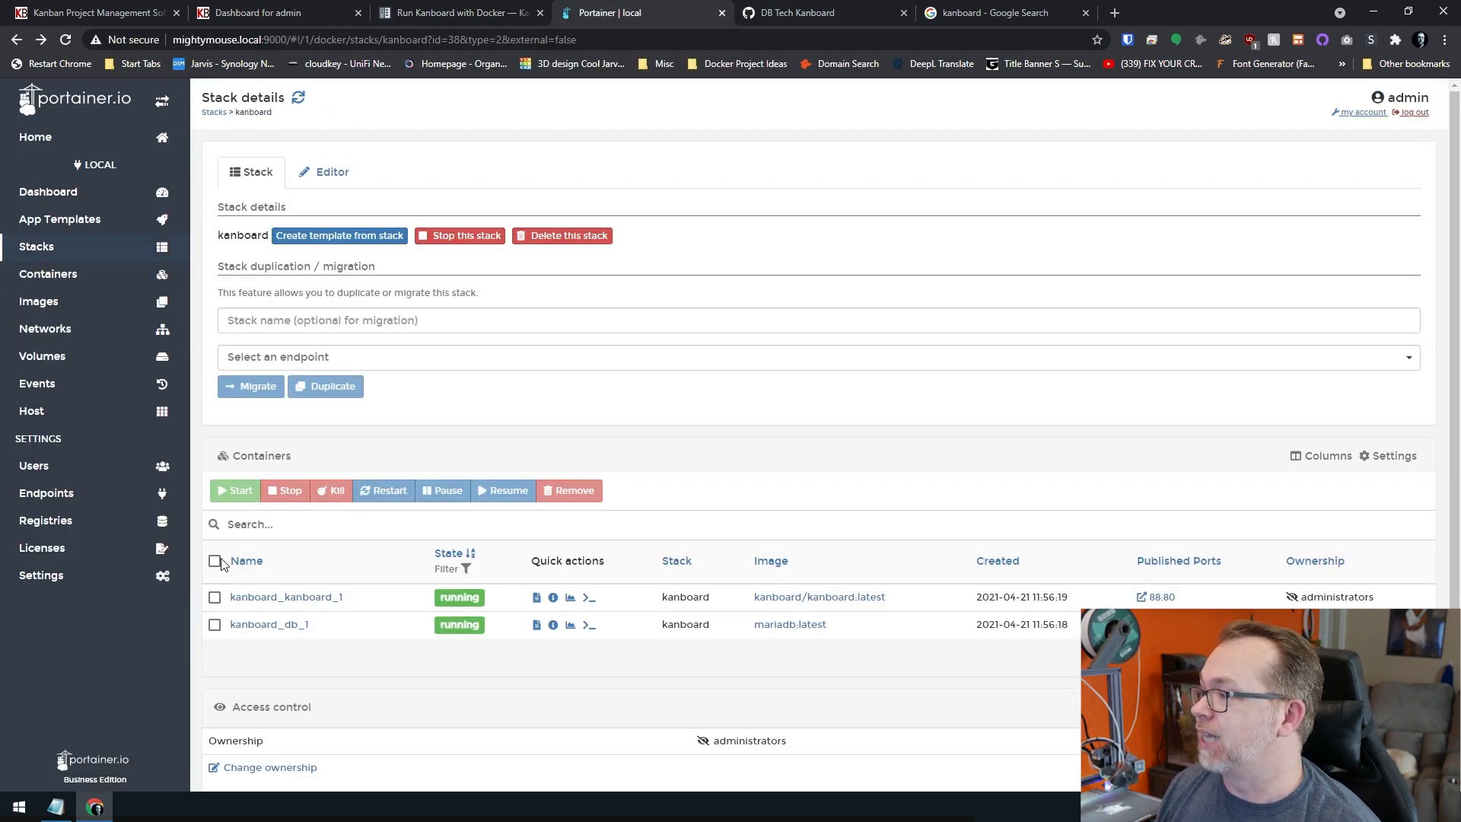
click(569, 490)
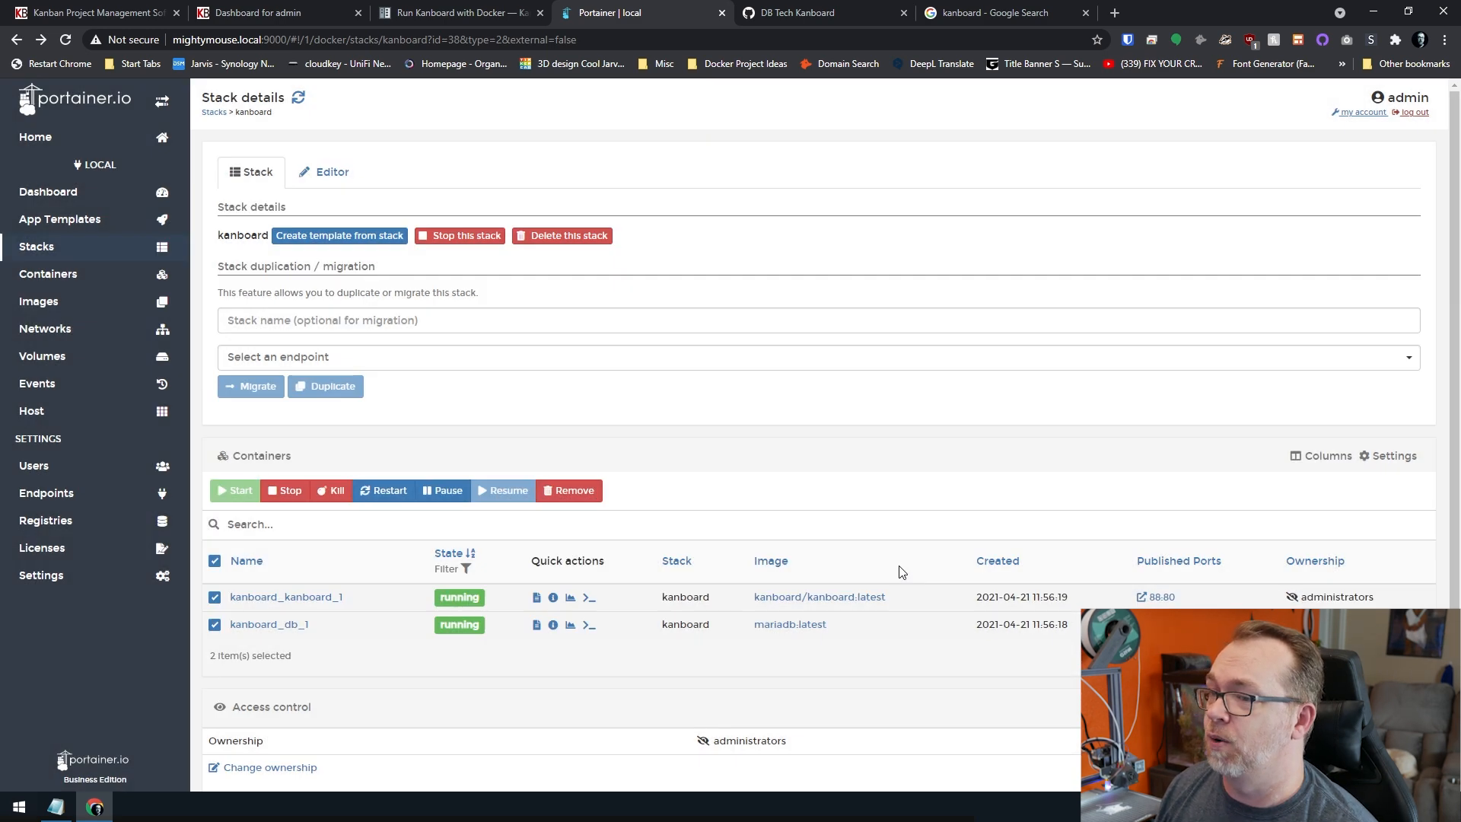
click(324, 172)
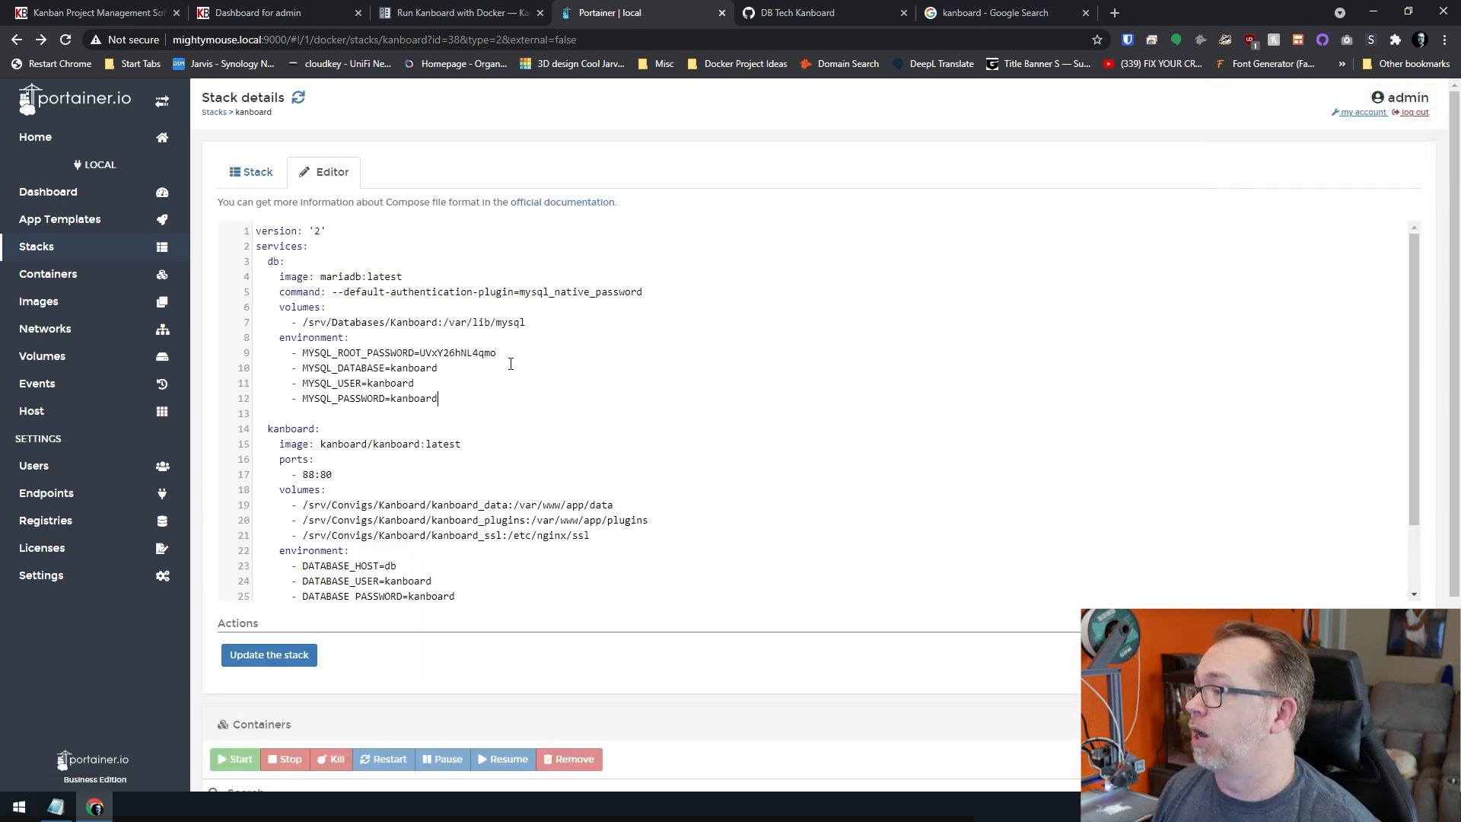
Step: Check the restart setting in the DB Tech Monica Install gist, then return to the stack editor
click(802, 12)
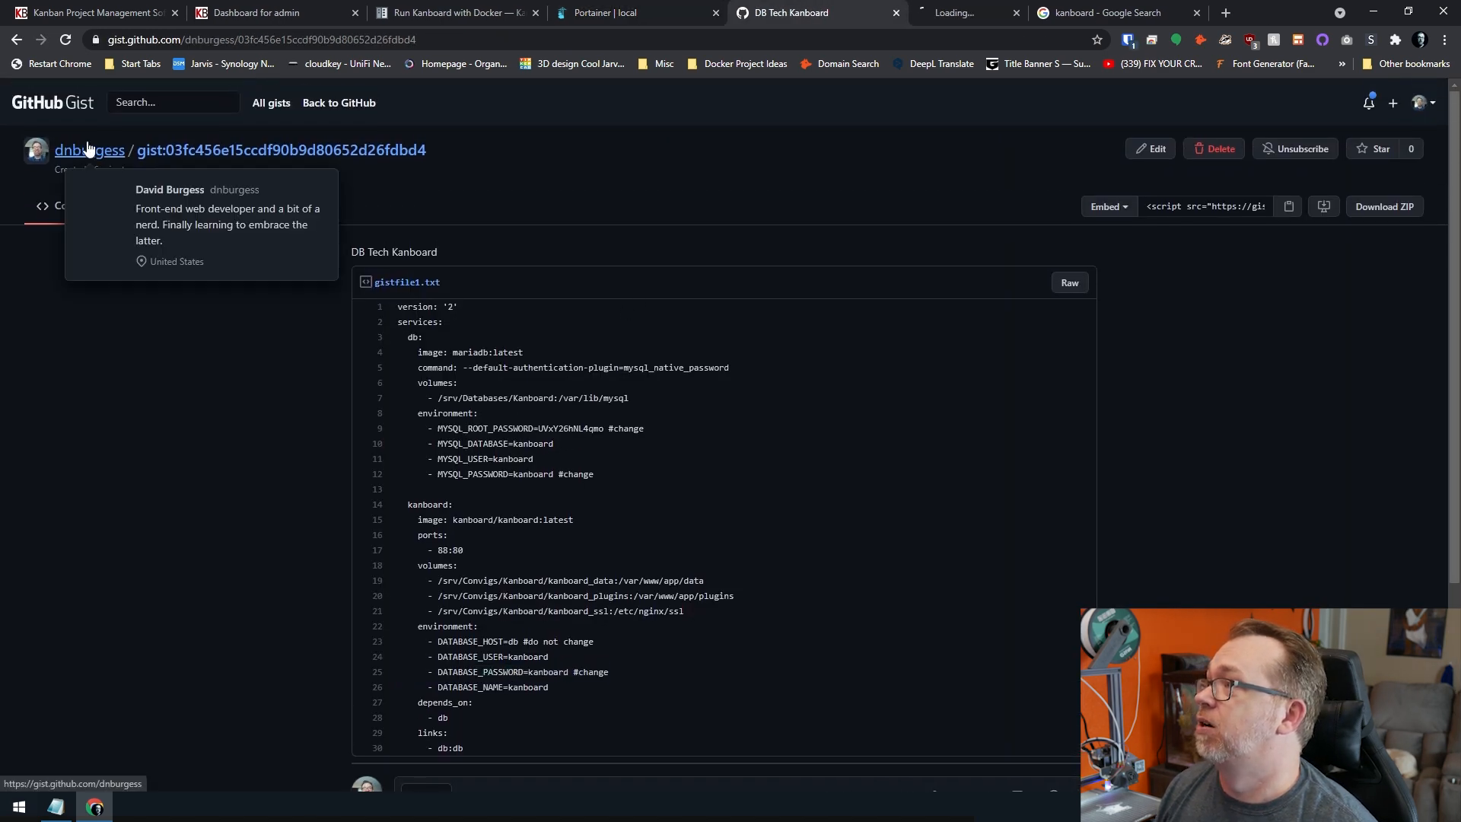
click(89, 149)
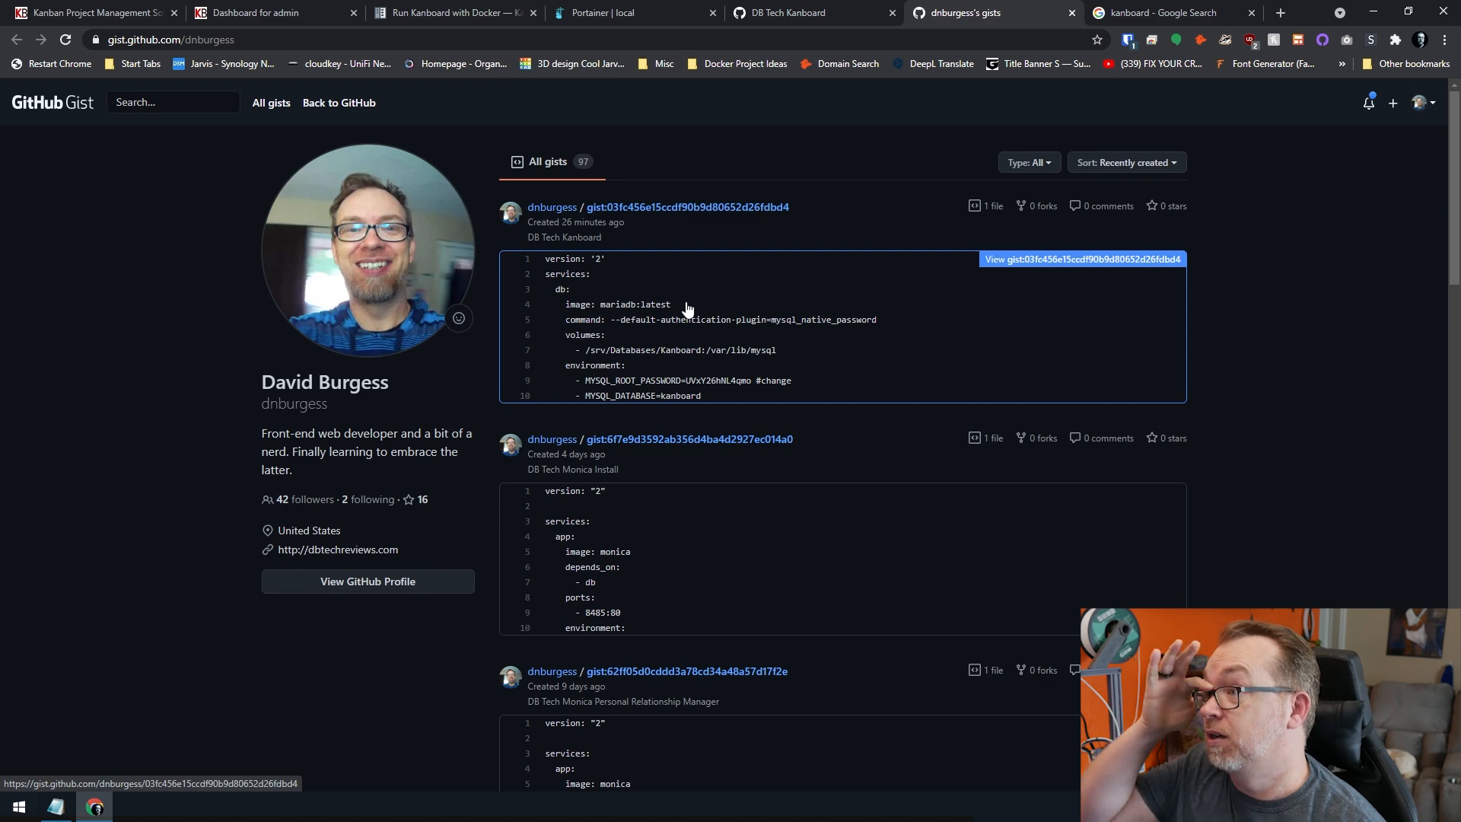
click(690, 438)
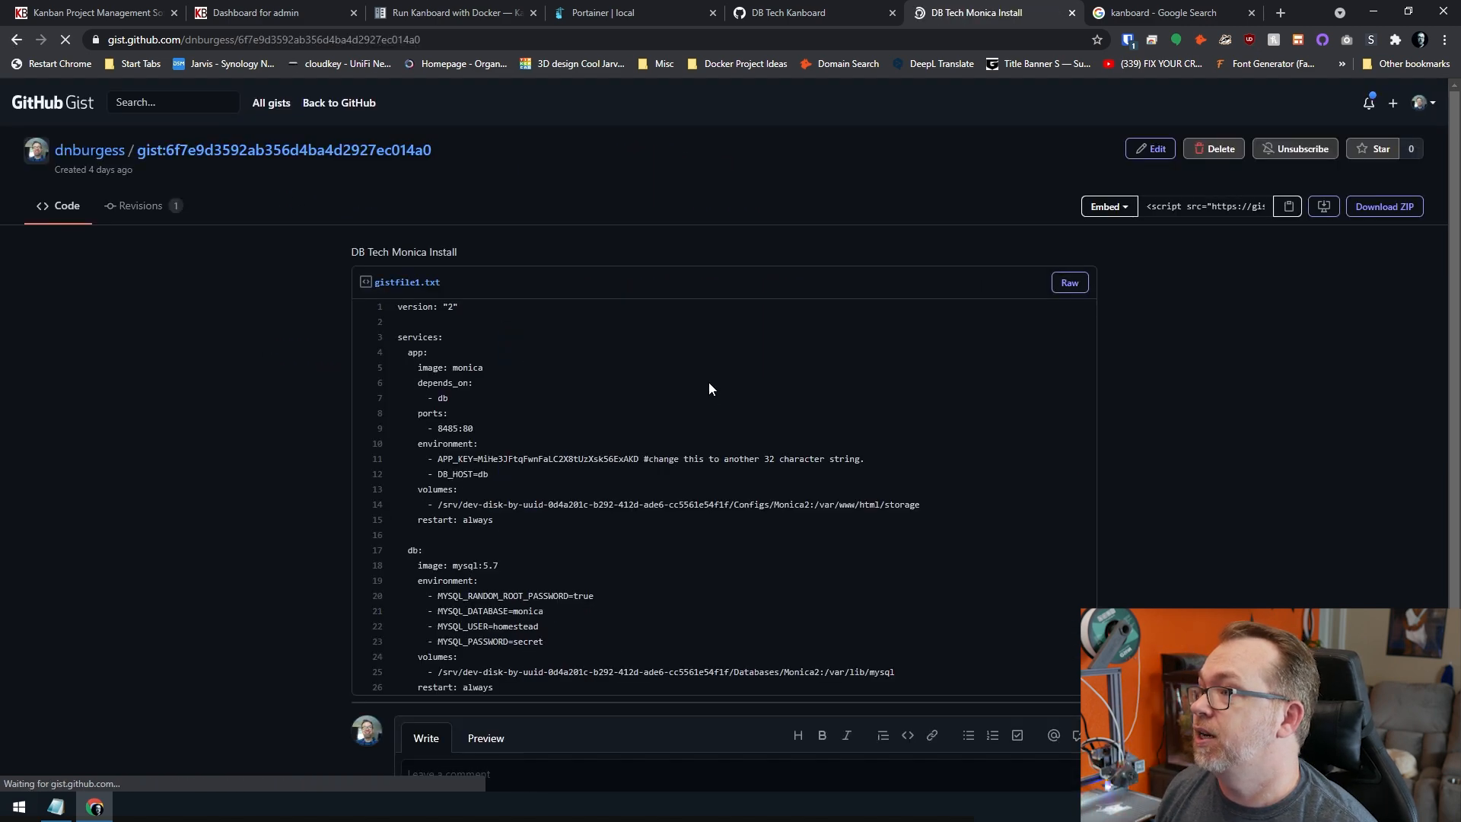
scroll(down, 3)
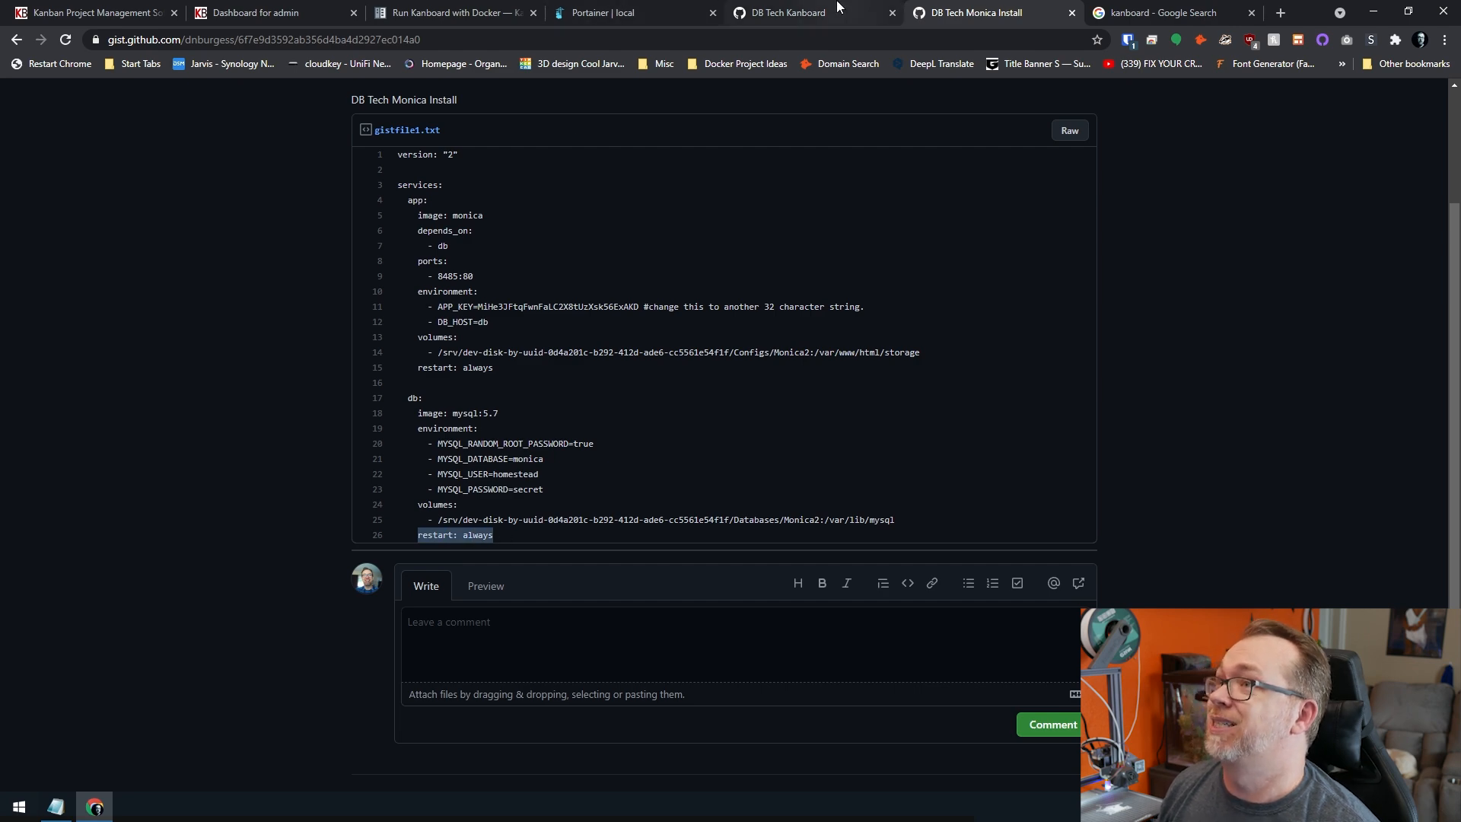
click(633, 12)
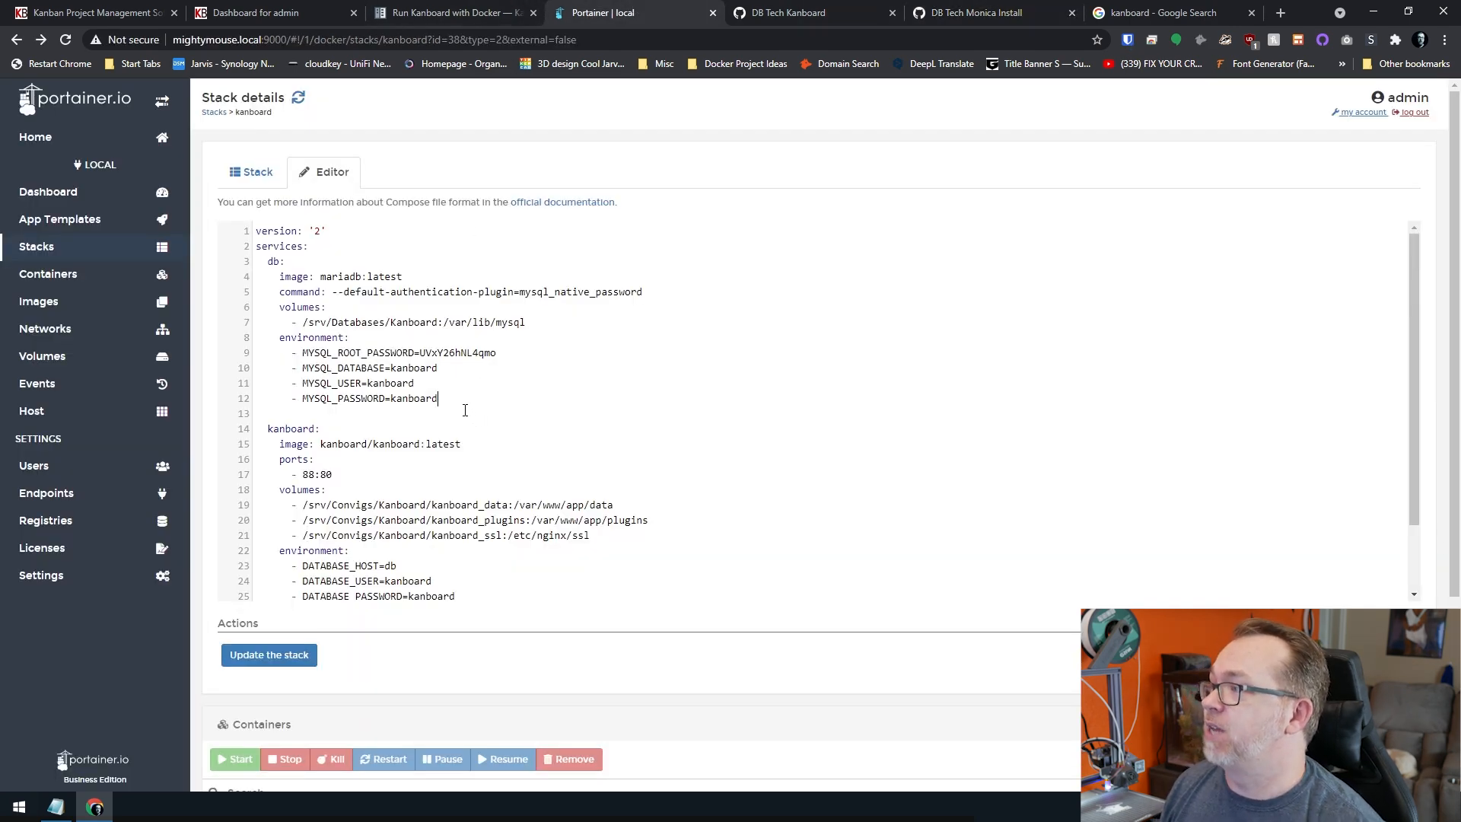
Step: Add 'restart: always' to both services and rename the volume folders to Kanboard2
text(restart: always)
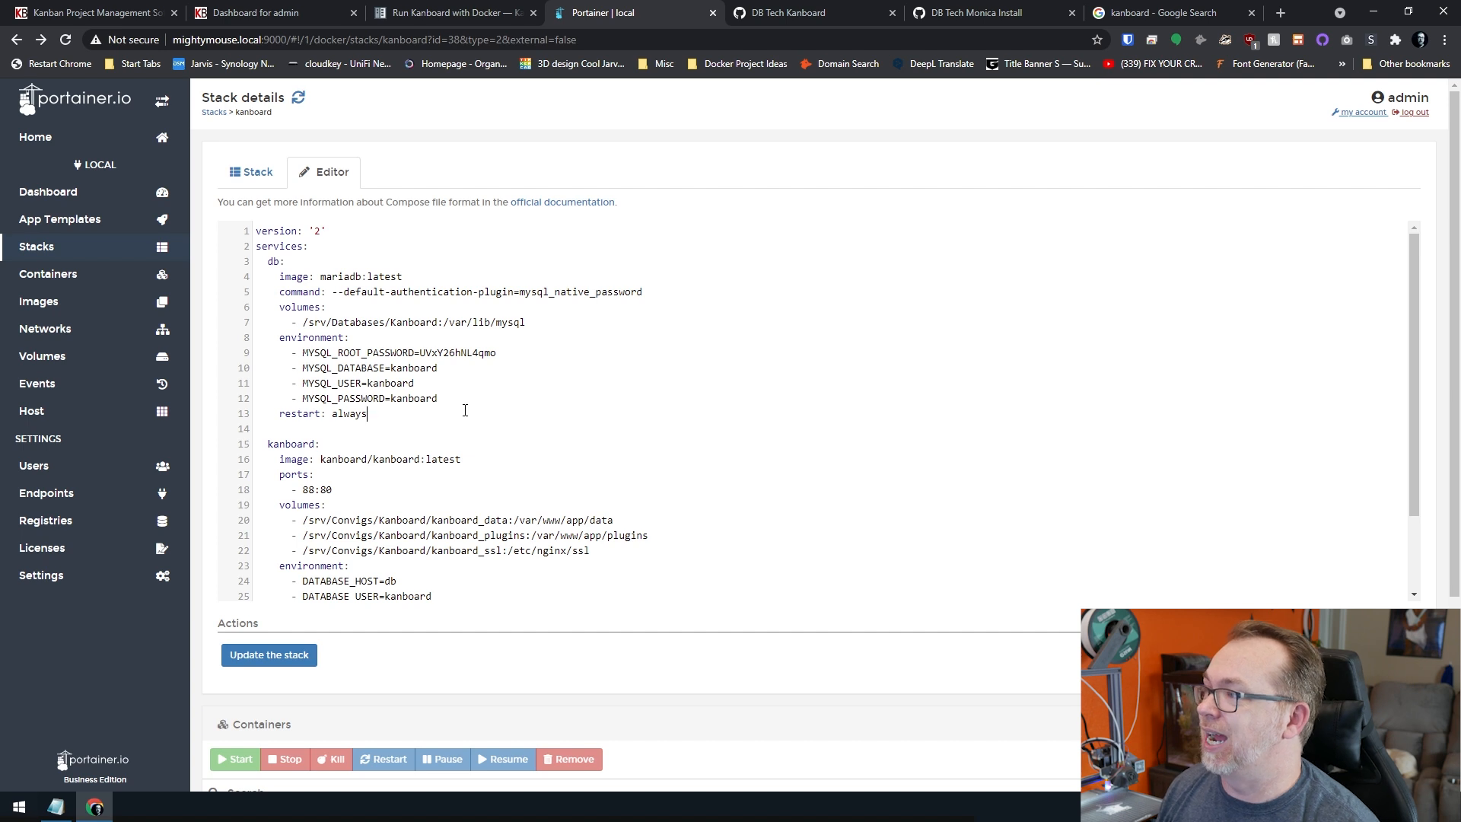
double_click(321, 414)
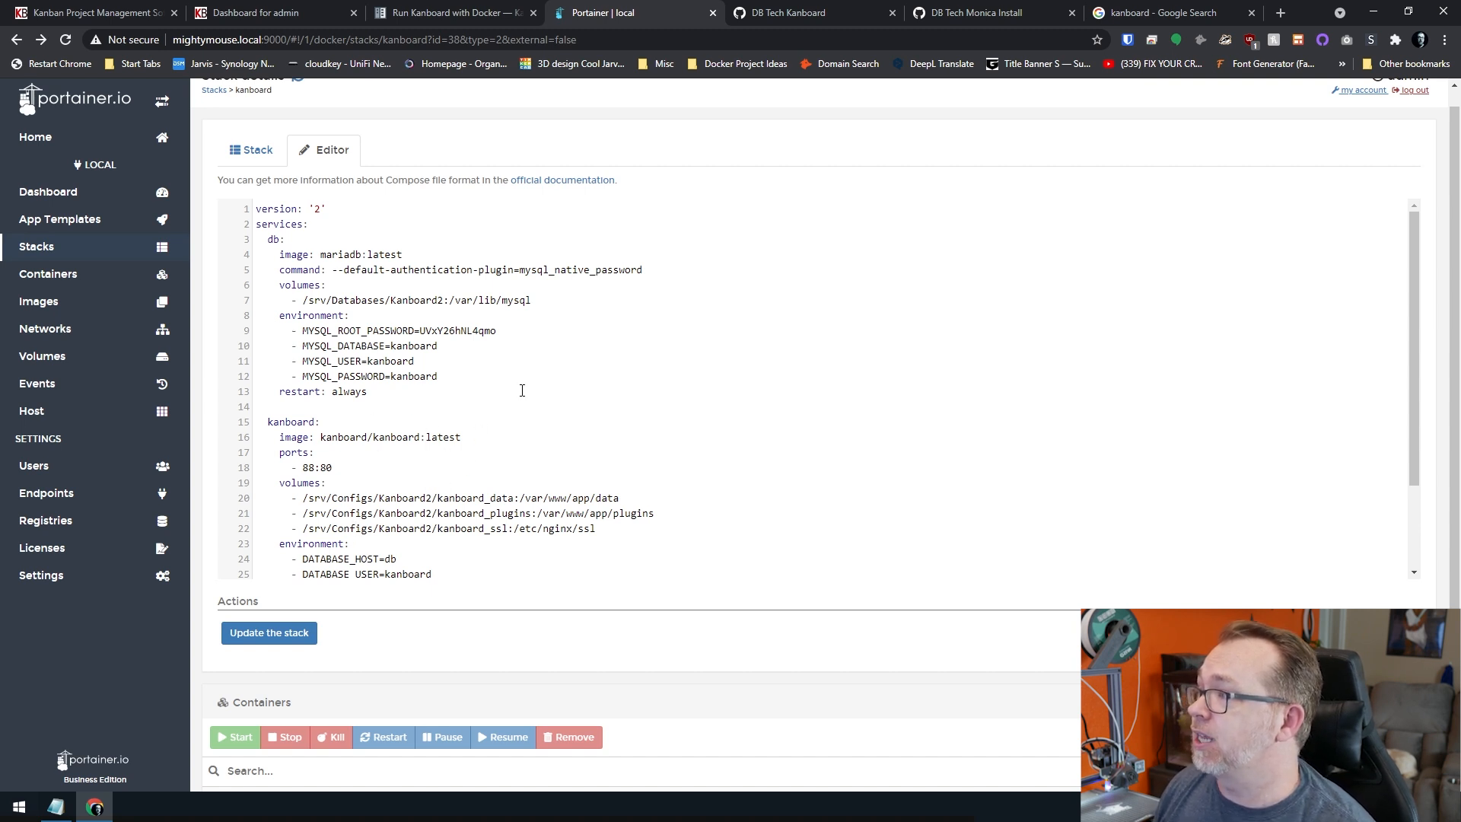
scroll(down, 3)
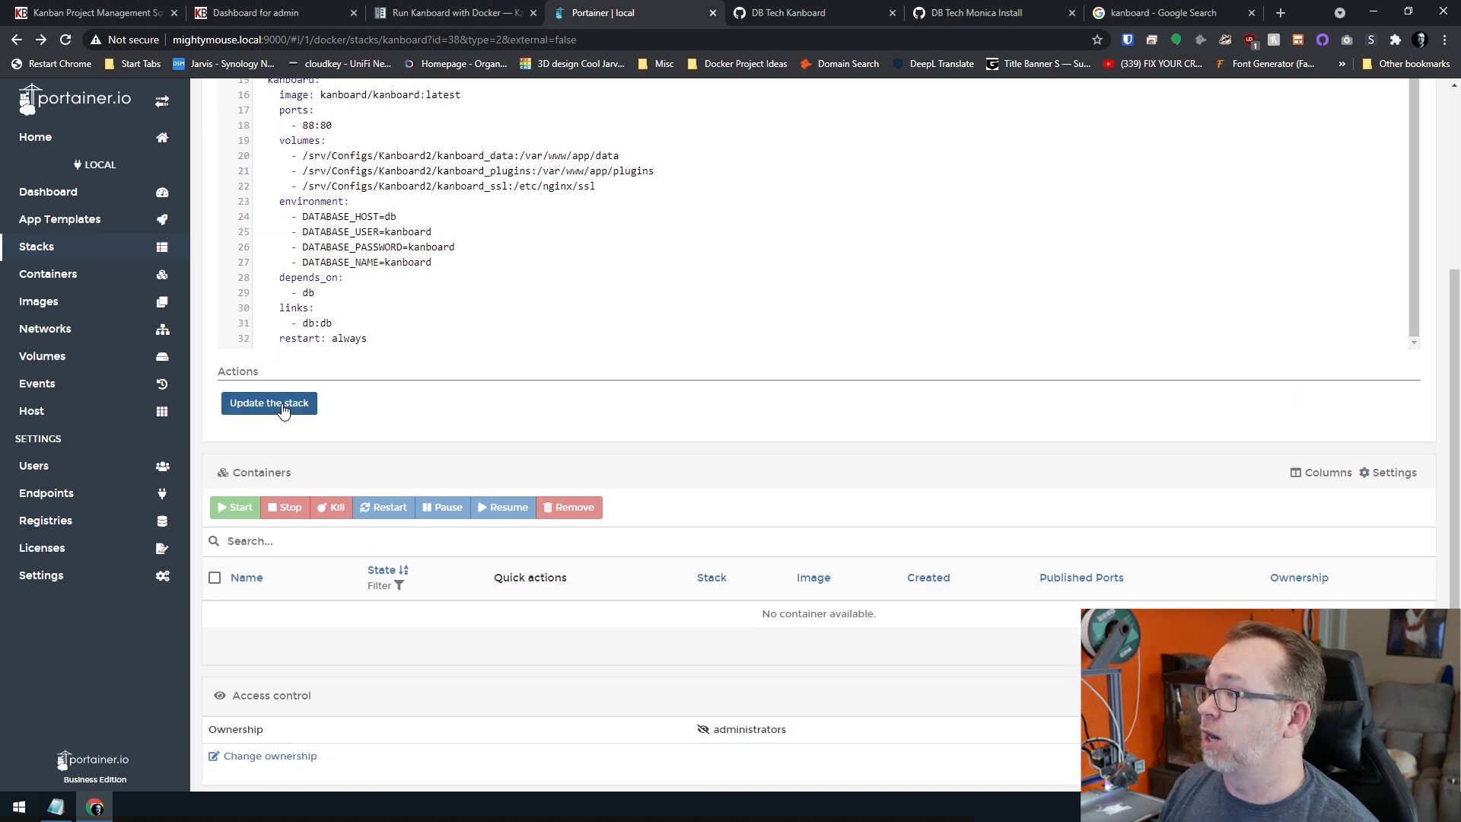
Step: Update the kanboard stack so both containers redeploy and run
click(268, 402)
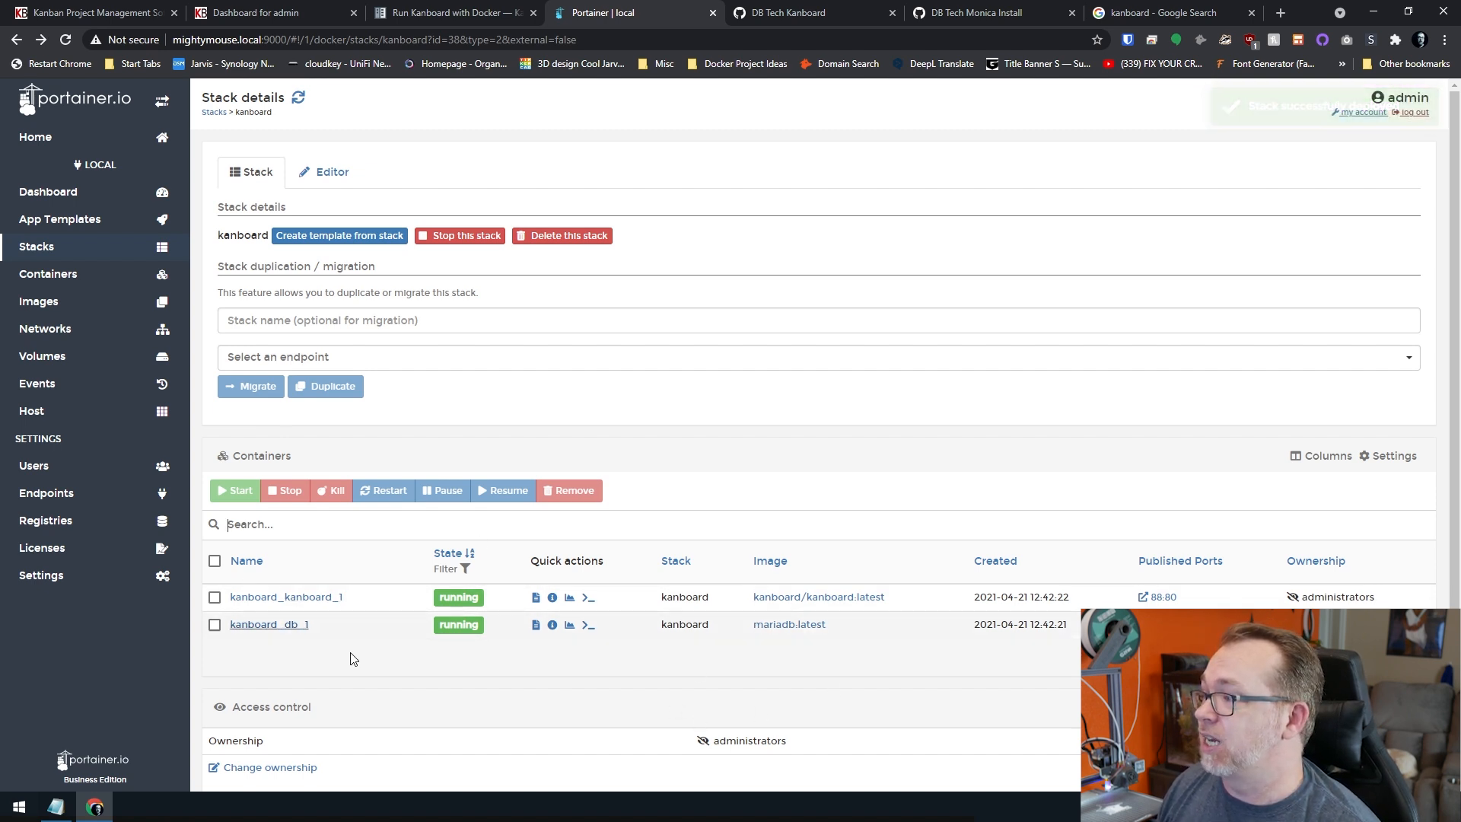
click(569, 597)
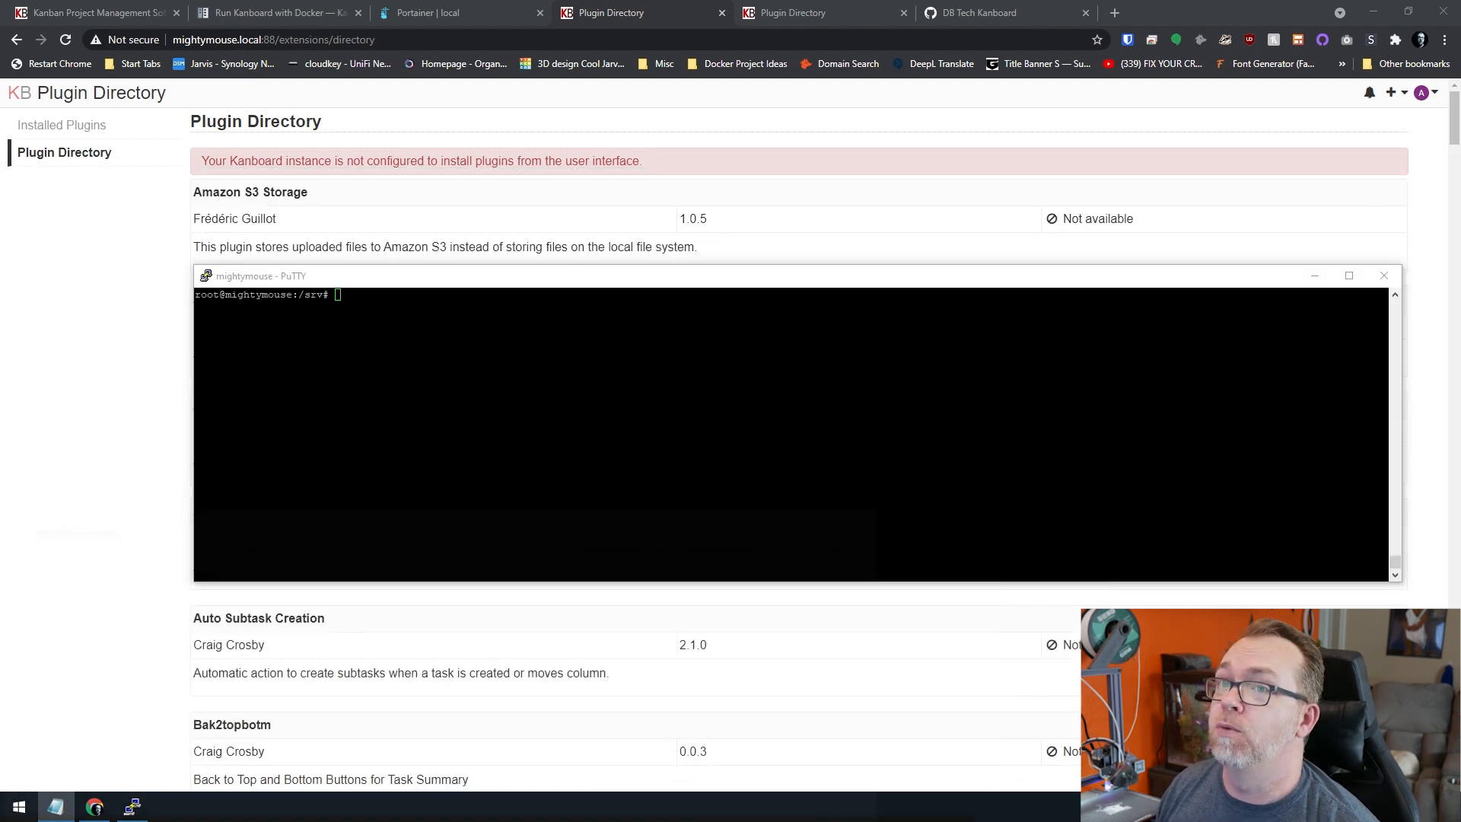
Step: Find config.default.php in Docker's overlay2 folder and copy it to config.php, ready for nano
text(find / -name "config.default.php")
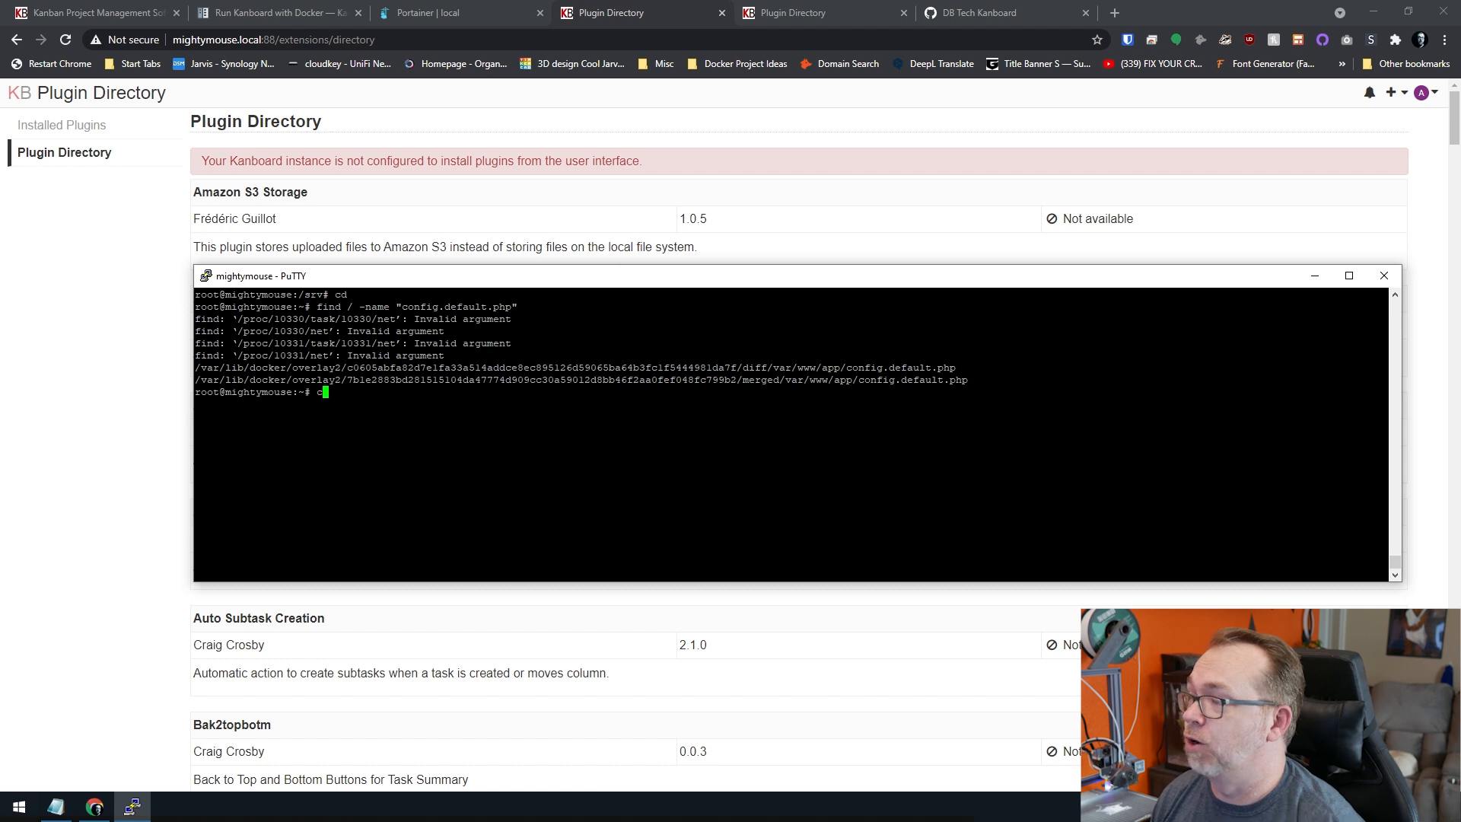
text(cp)
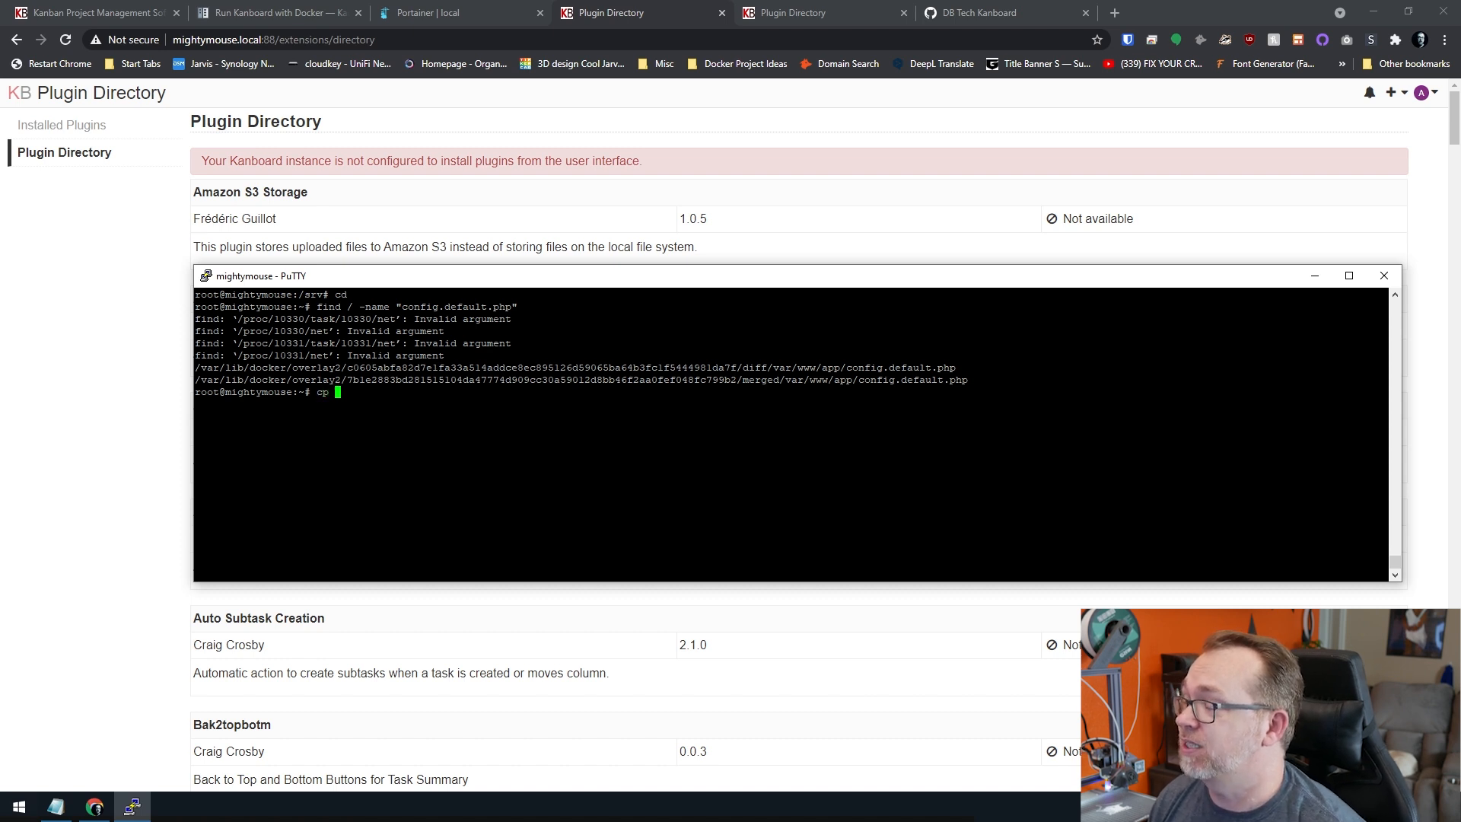
text(/var/lib/docker/overlay2/7b1e2883bd281515104da47774d909cc30a59012d8bb46f2aa0fef048fc799b2/merged/var/www/app/config.default.php)
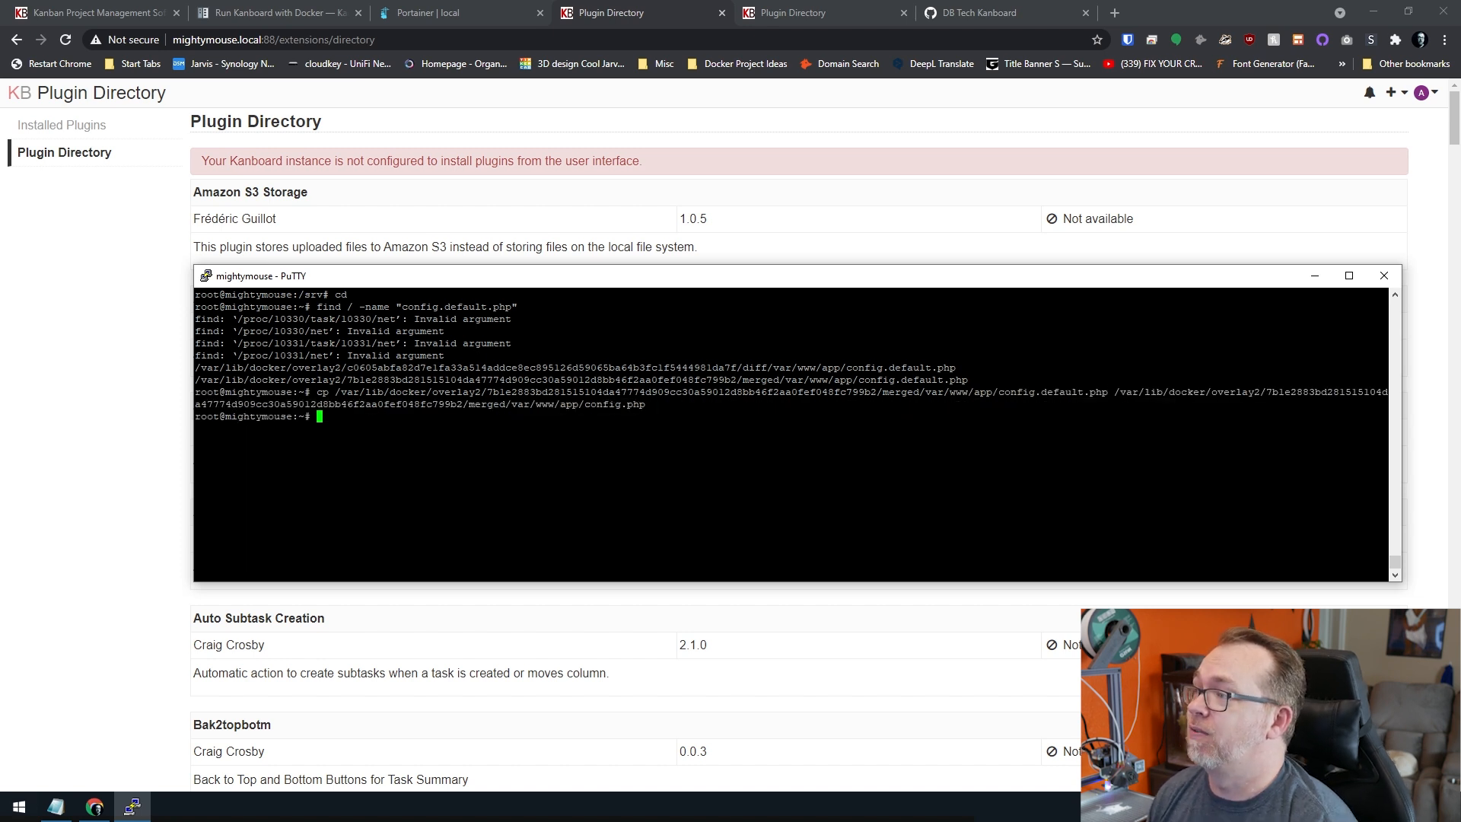
text(nano /var/lib/docker/overlay2/7b1e2883bd281515104da47774d909cc30a59012d8bb46f2aa0fef048fc799b2/merged/var/www/app/config.php)
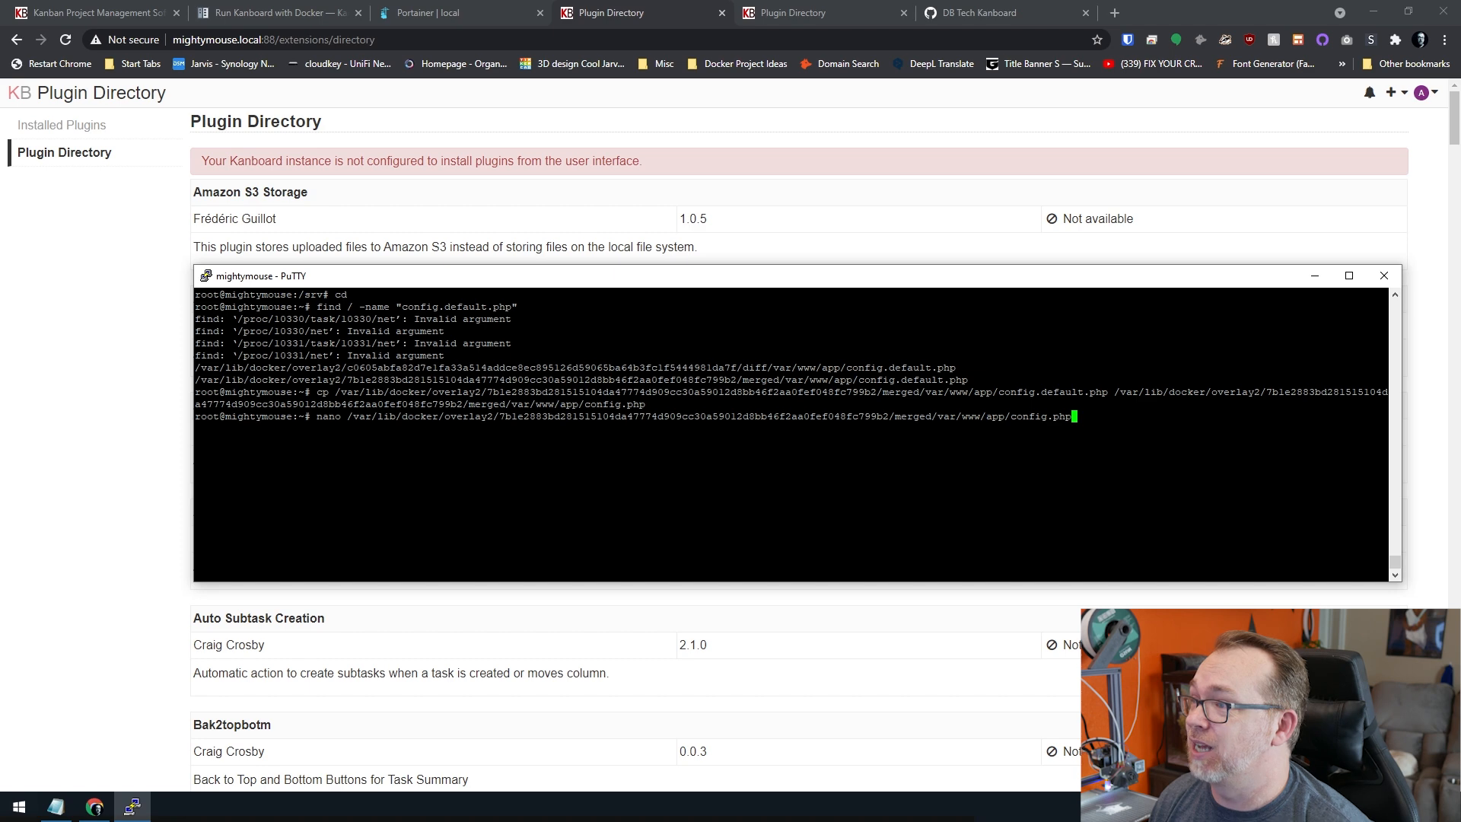
Step: Set PLUGIN_INSTALLER to true in config.php using nano
key(Enter)
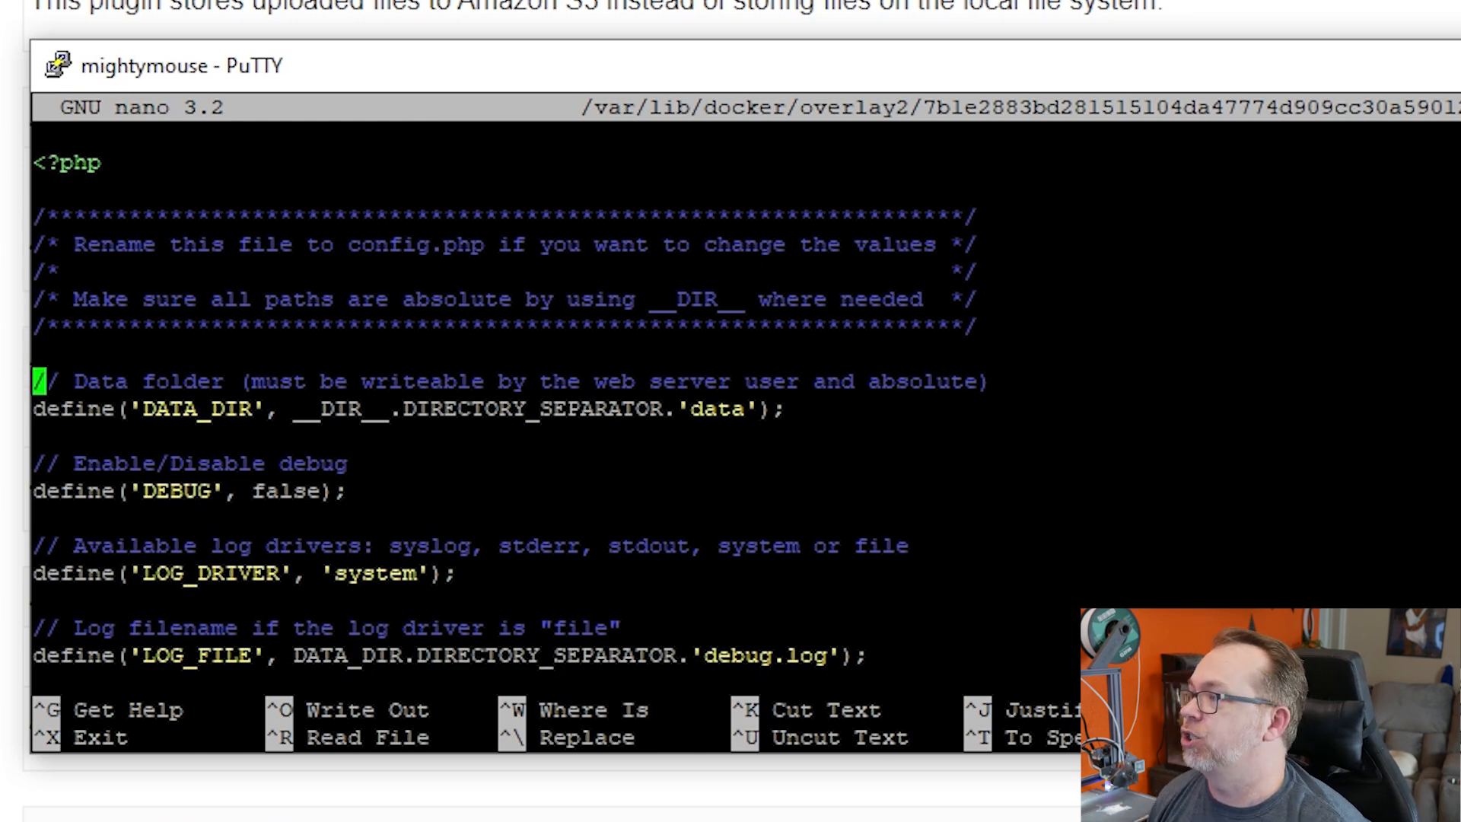
scroll(down, 3)
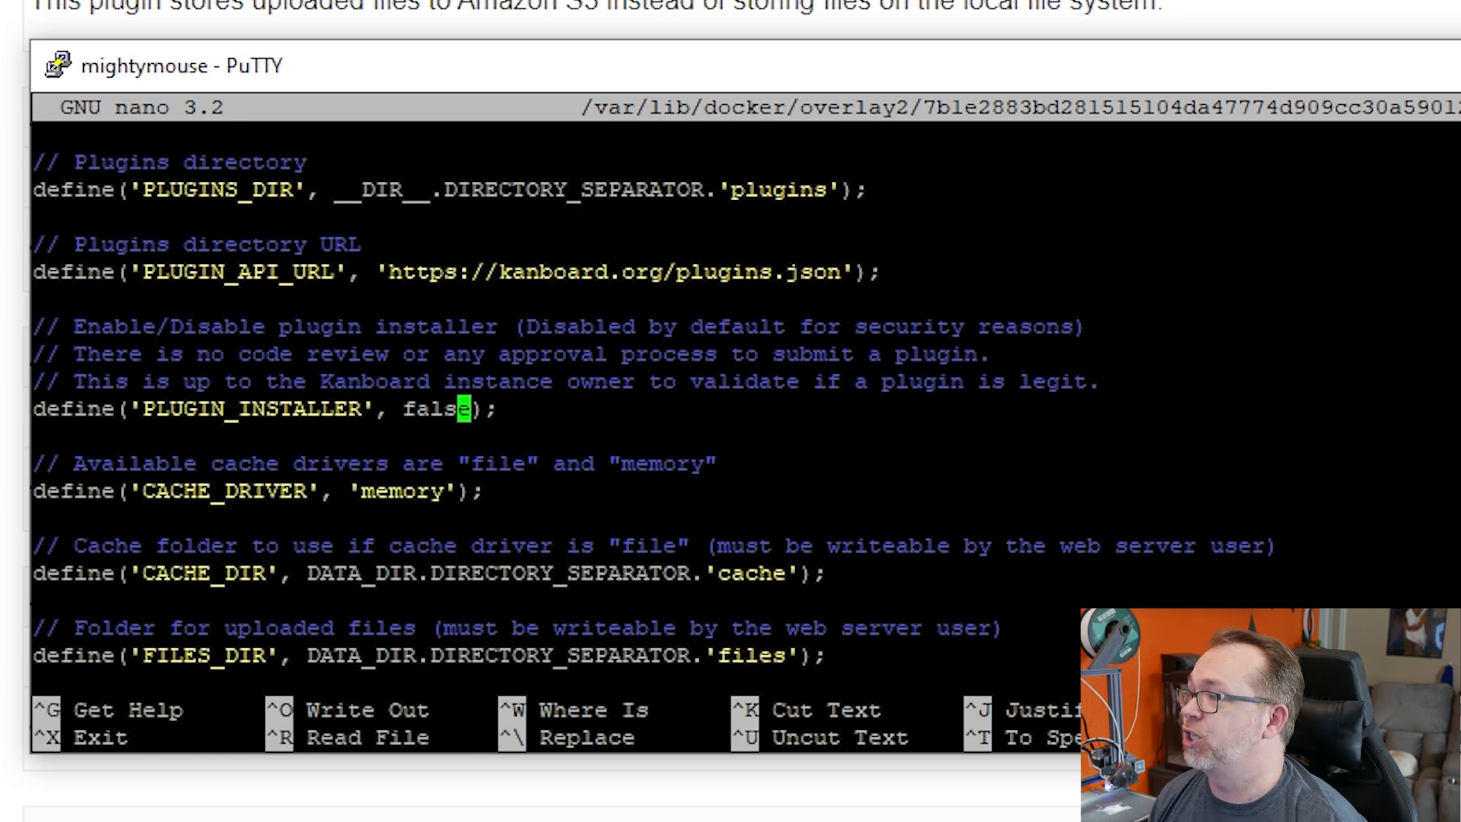
text(true)
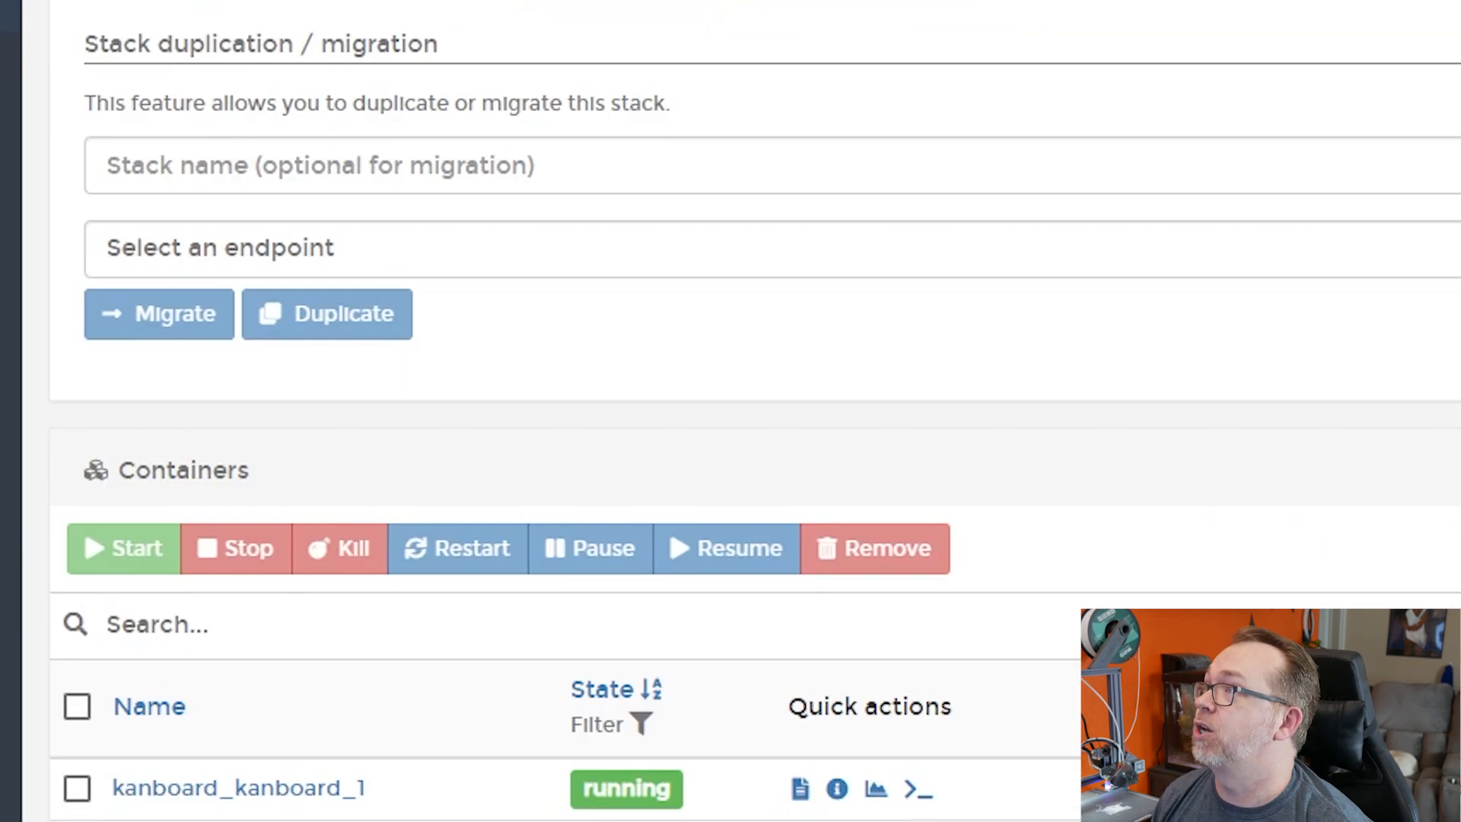
Step: Restart the kanboard_kanboard_1 container from the stack's Containers list
click(78, 787)
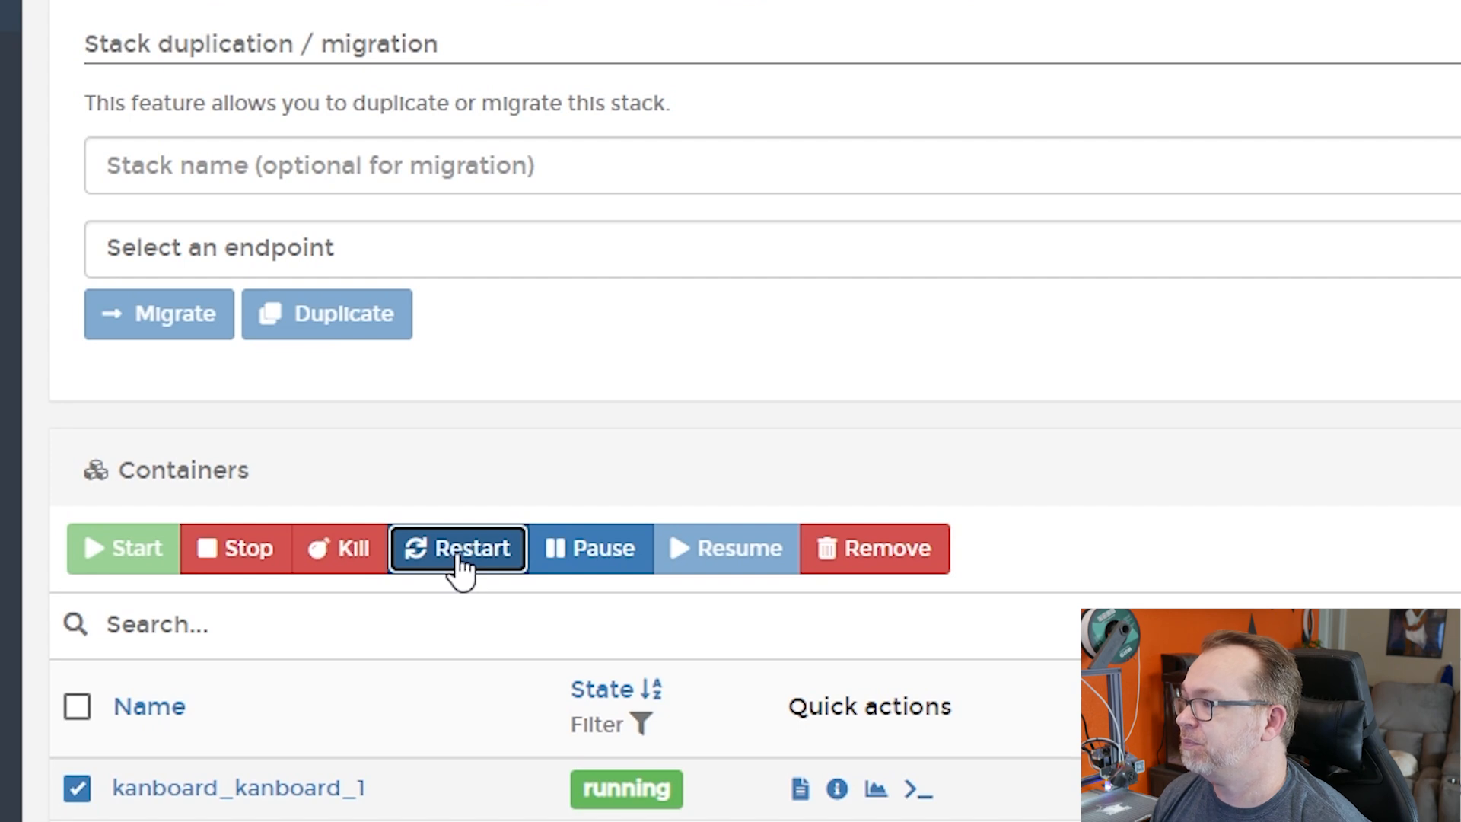
click(641, 12)
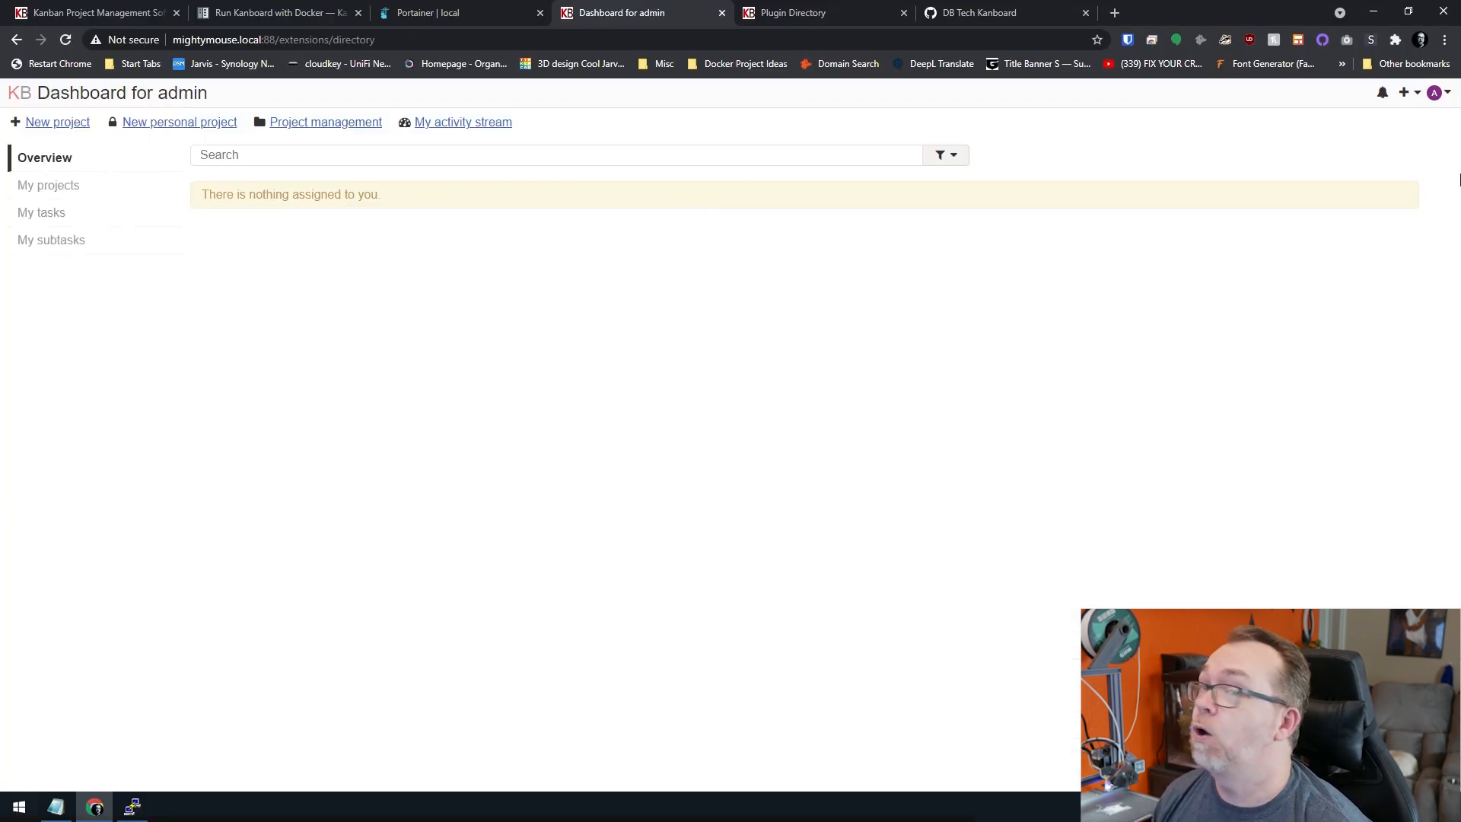
Step: Reach the Plugins page from the admin account menu
click(1435, 93)
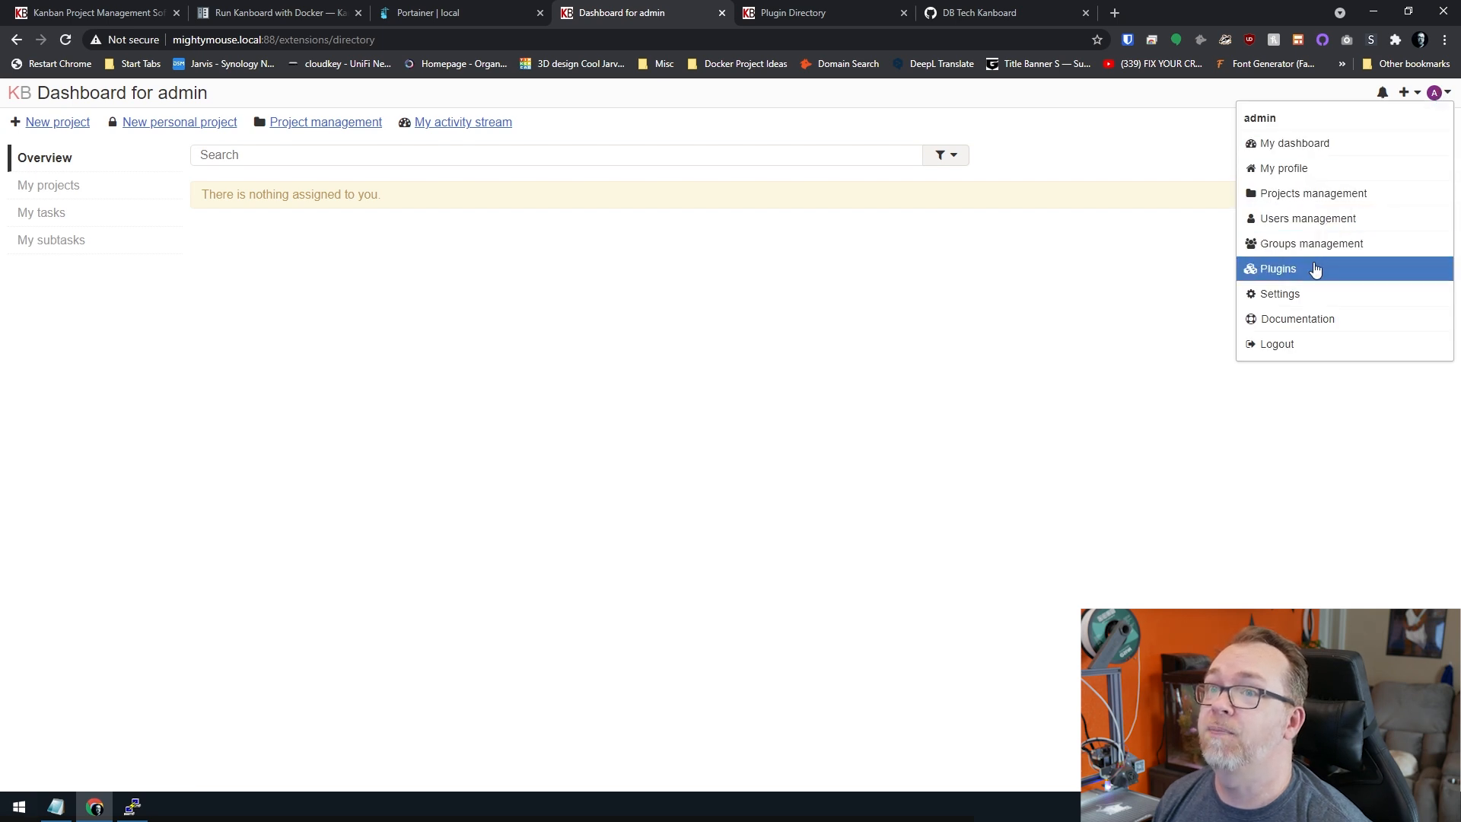
click(1277, 268)
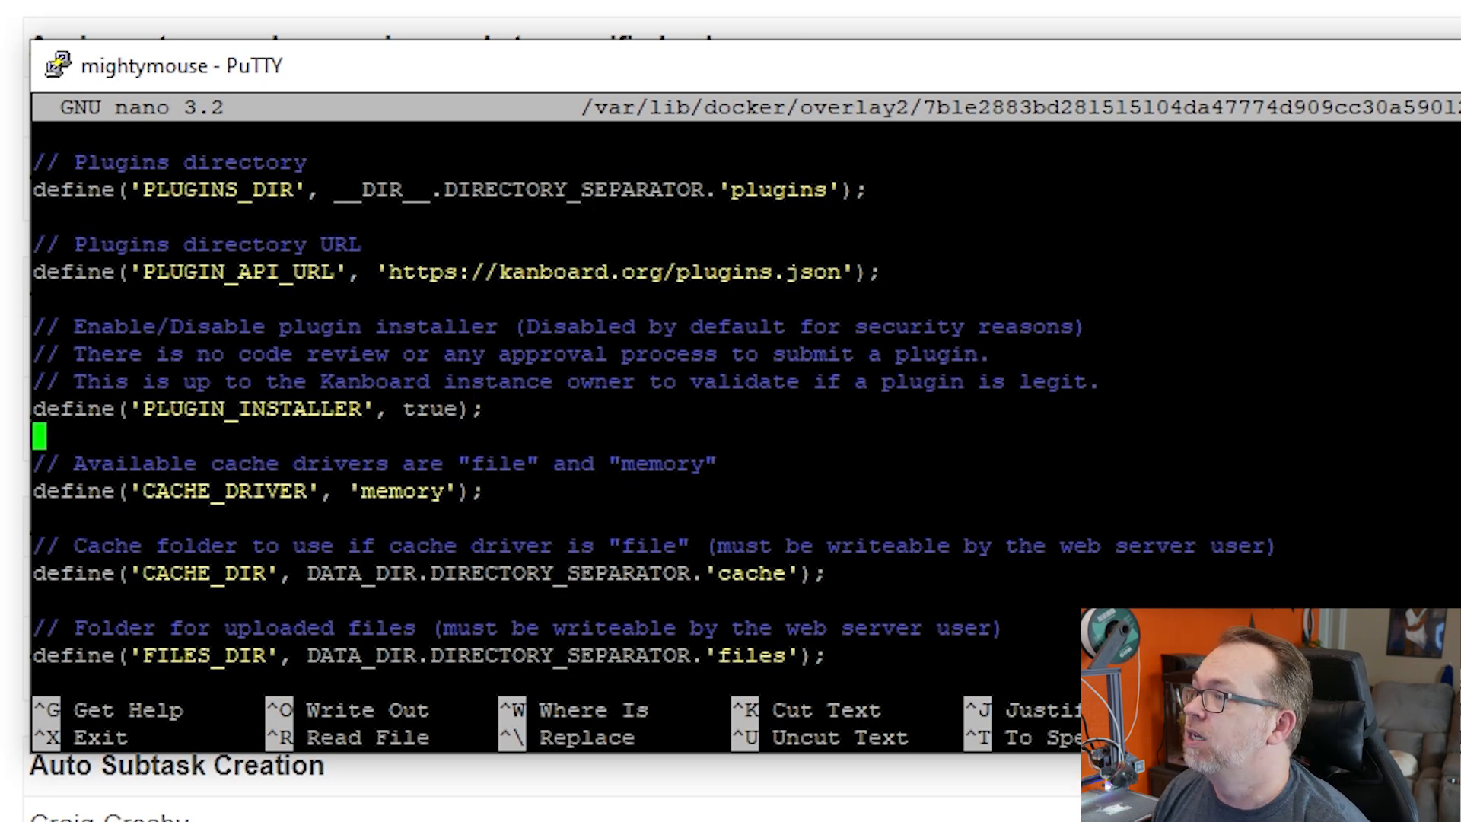
Step: Set mail transport to smtp with hostname smtp.gmail.com and port 587
scroll(down, 3)
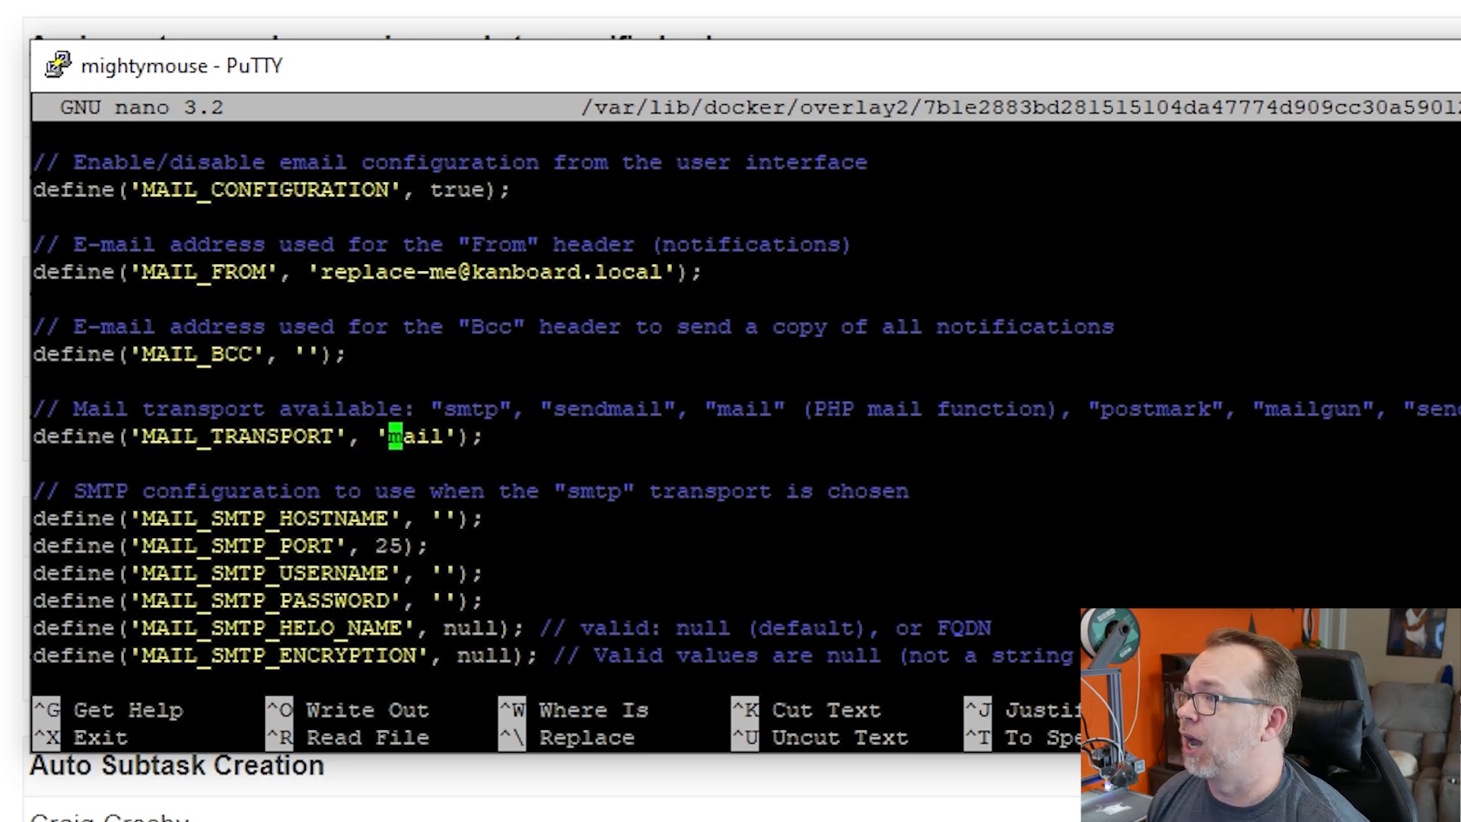
key(Right)
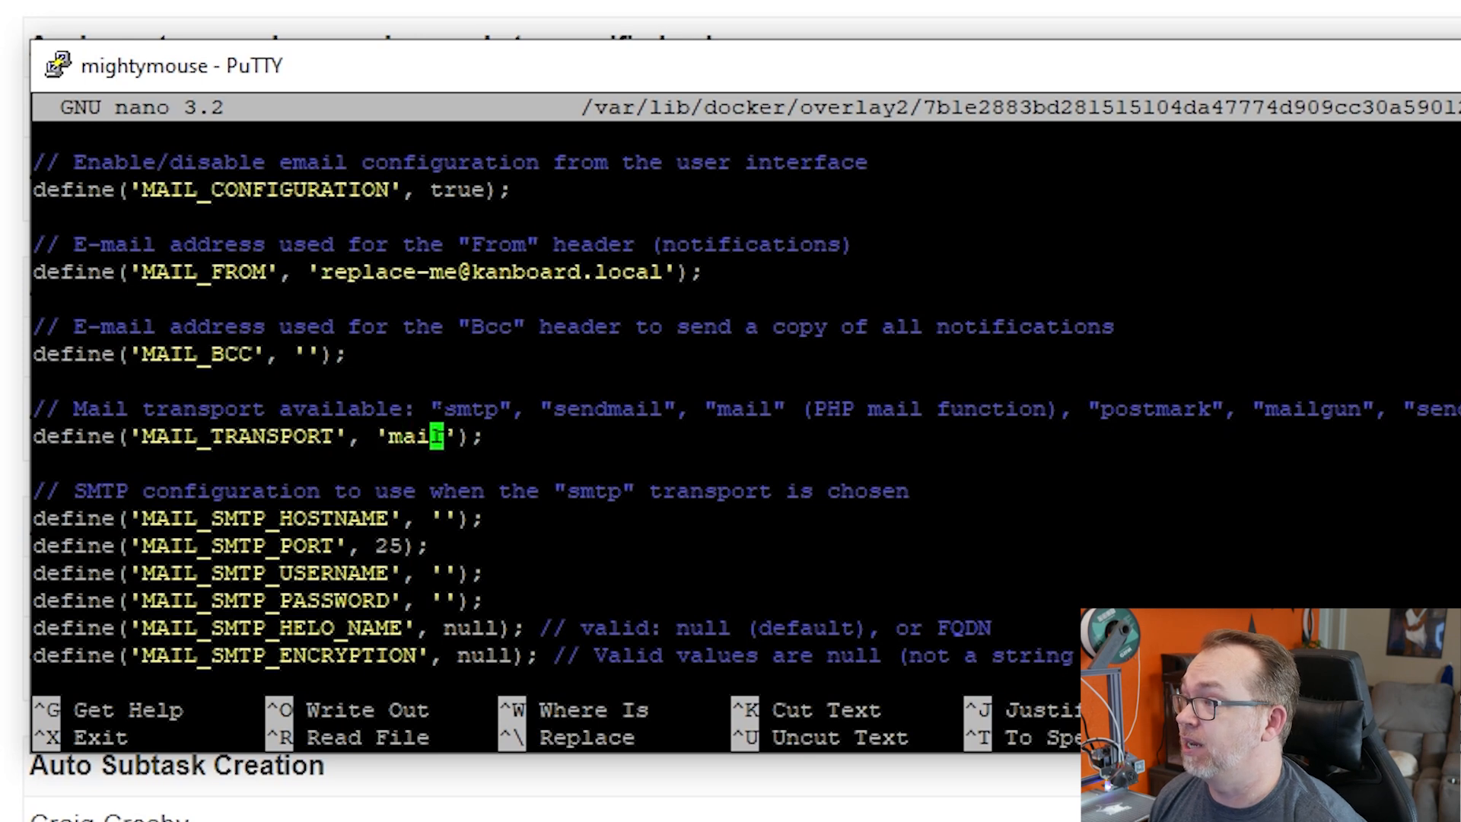
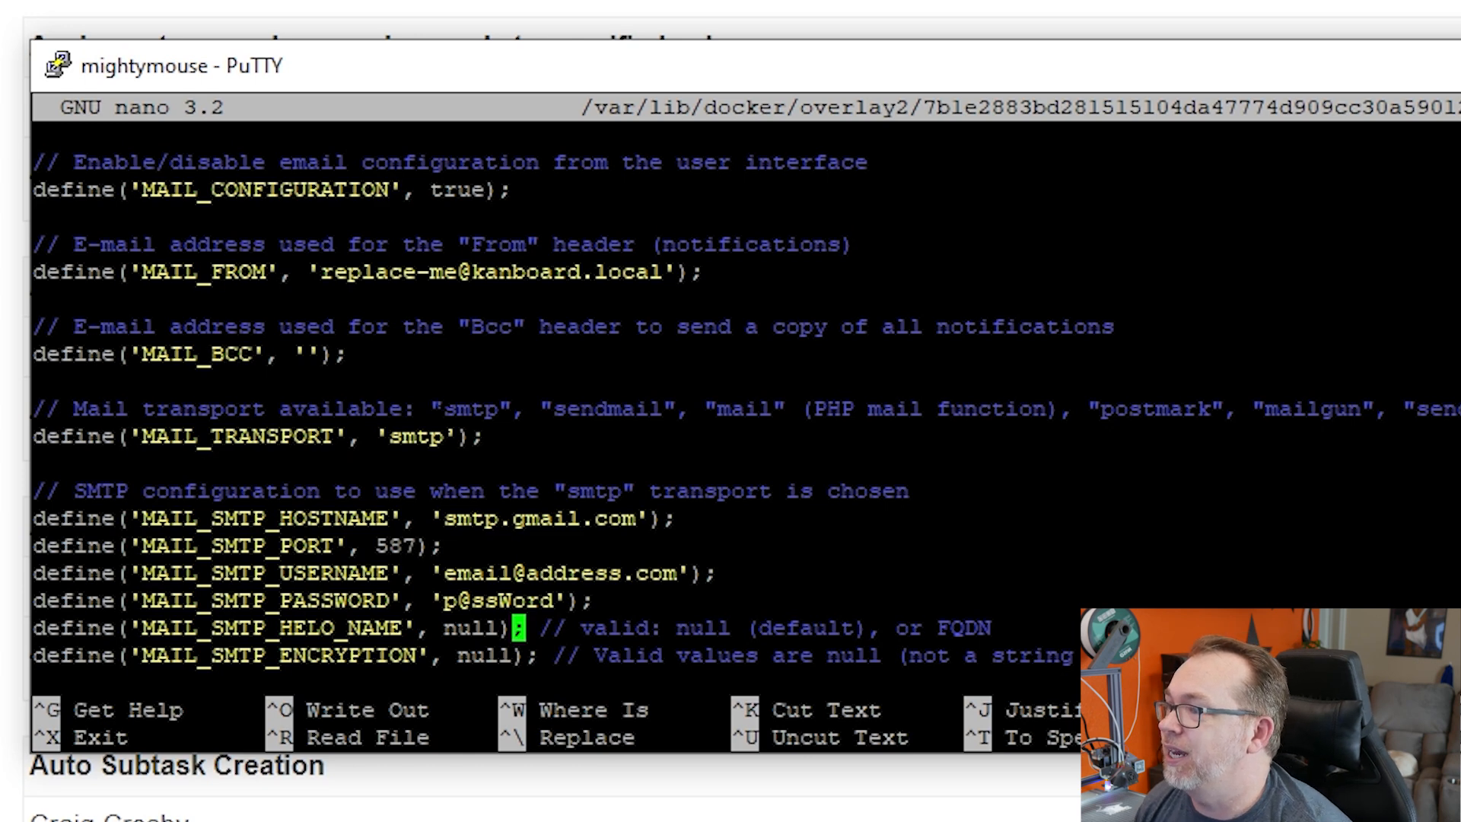
key(Down)
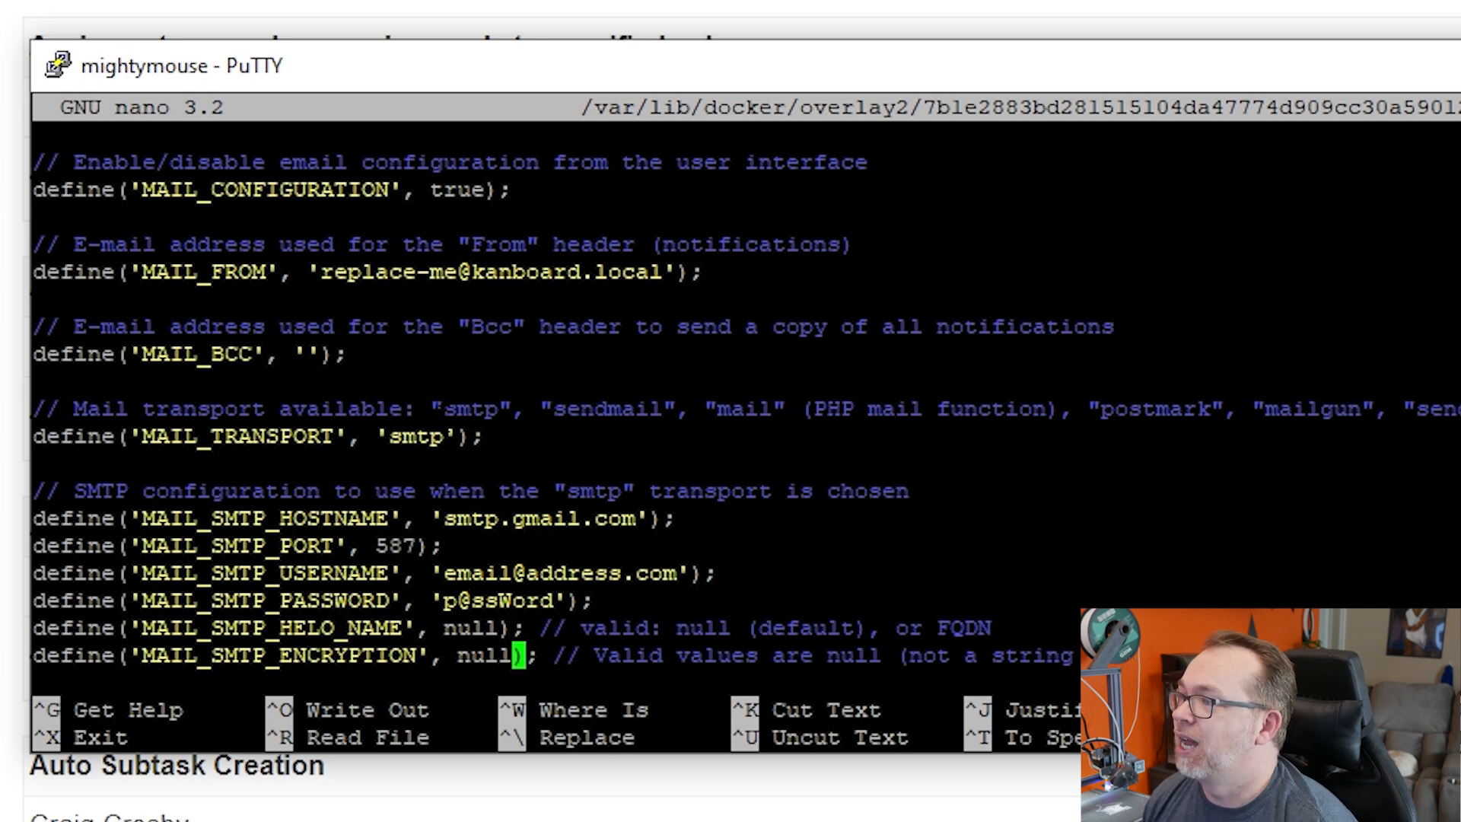
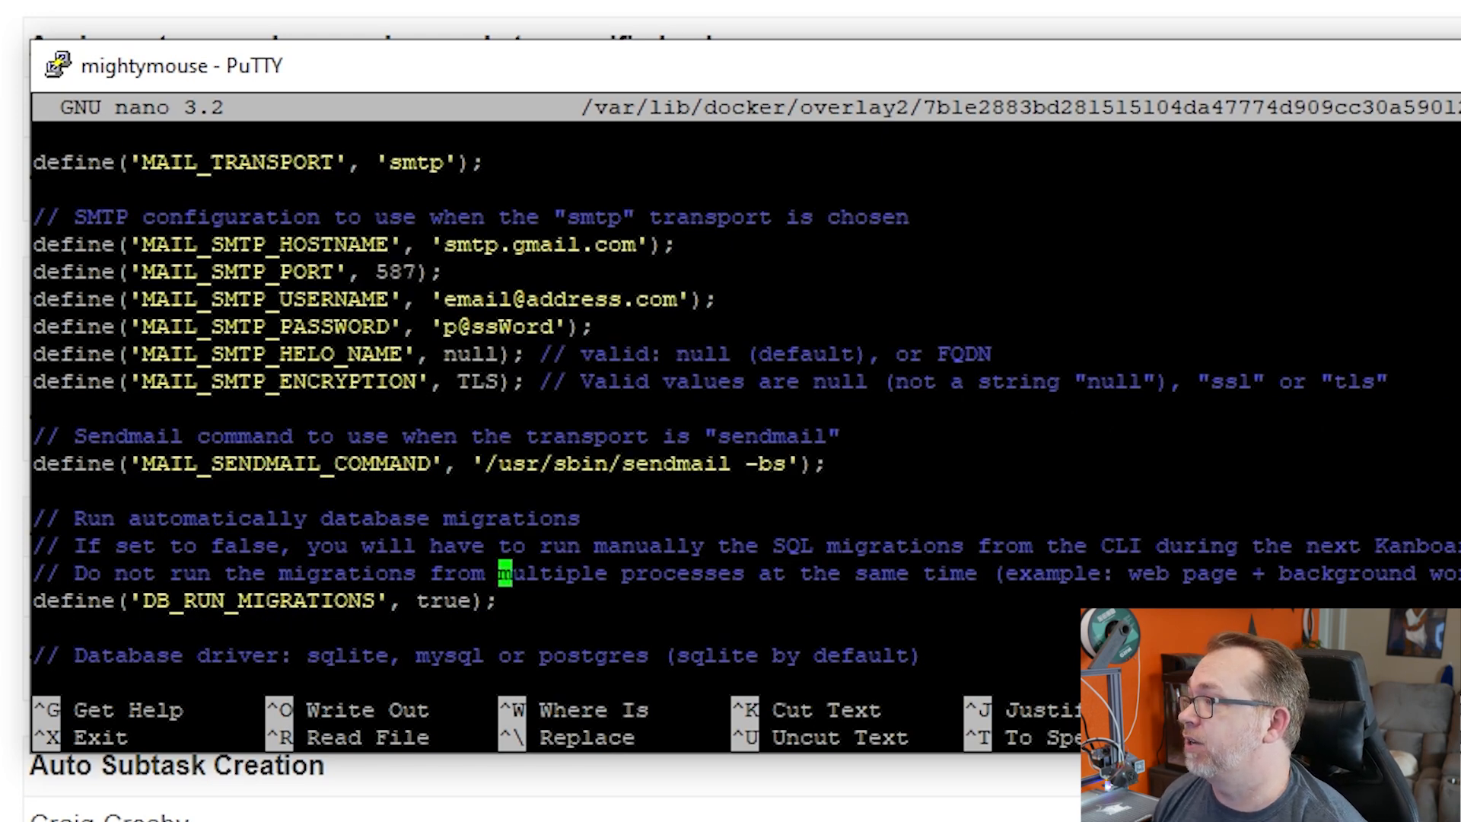
scroll(down, 3)
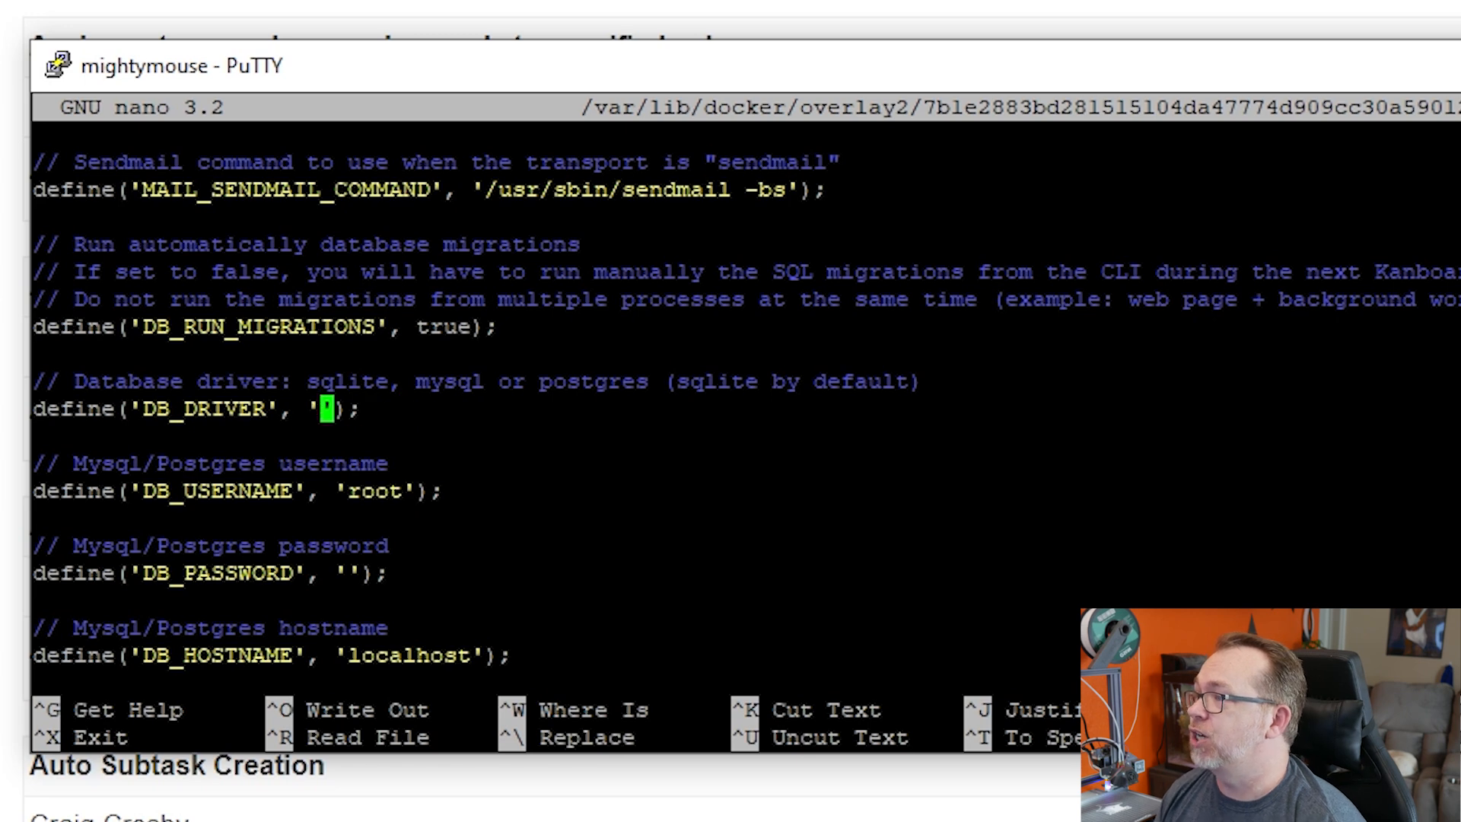
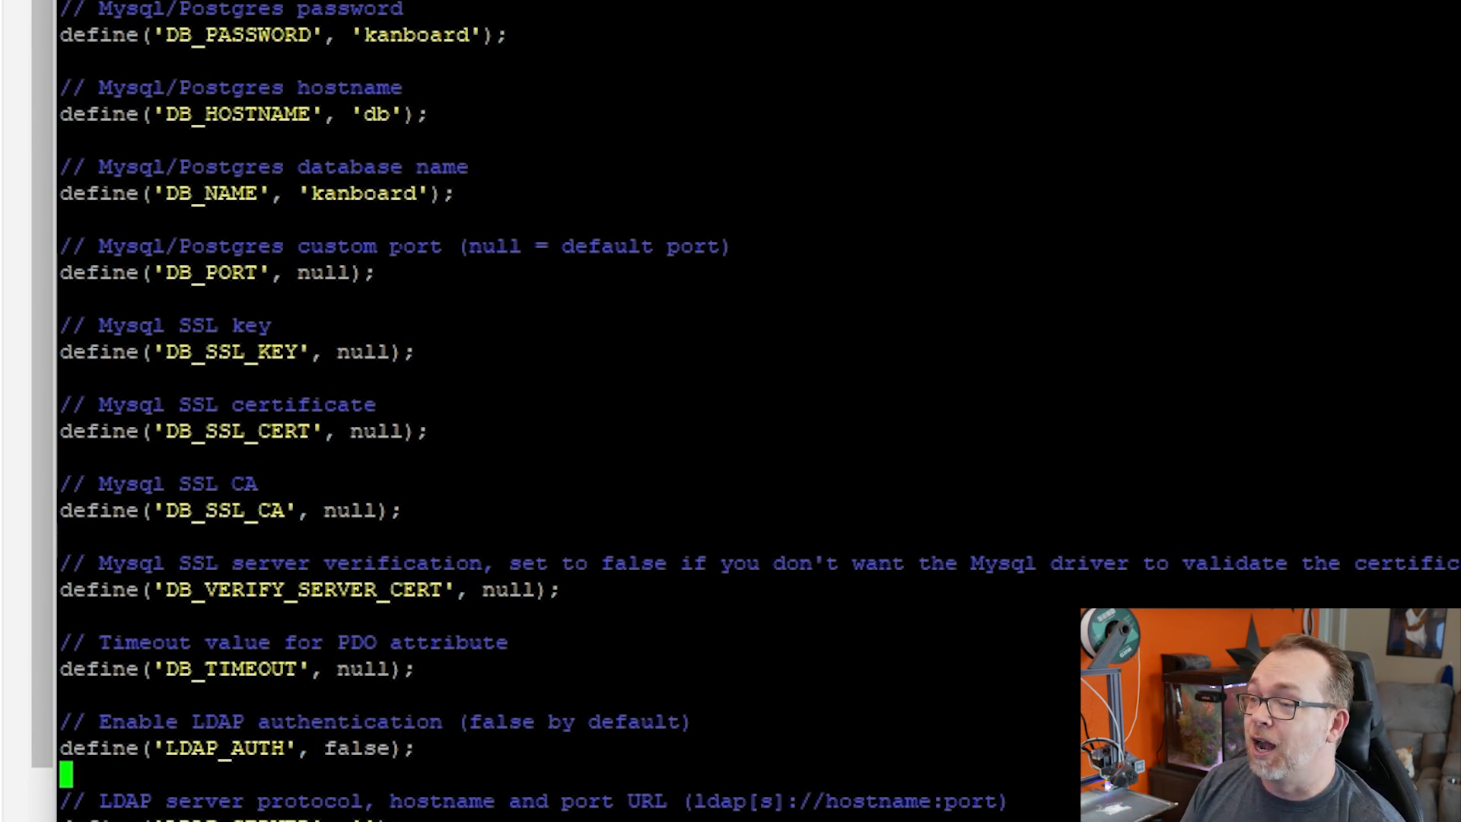
Step: Review config.php to the end and write it out with Ctrl+O
scroll(down, 3)
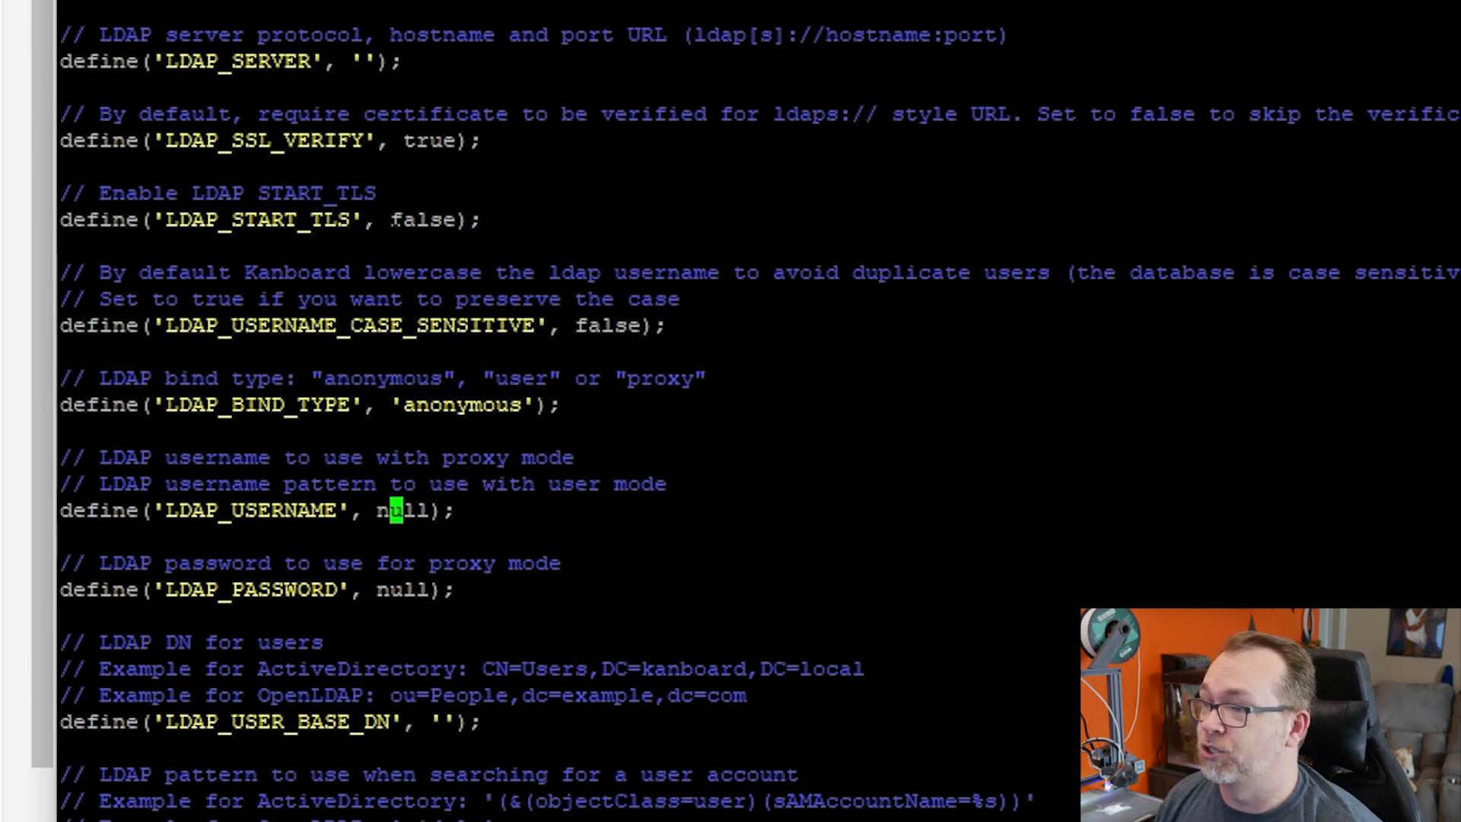
scroll(down, 3)
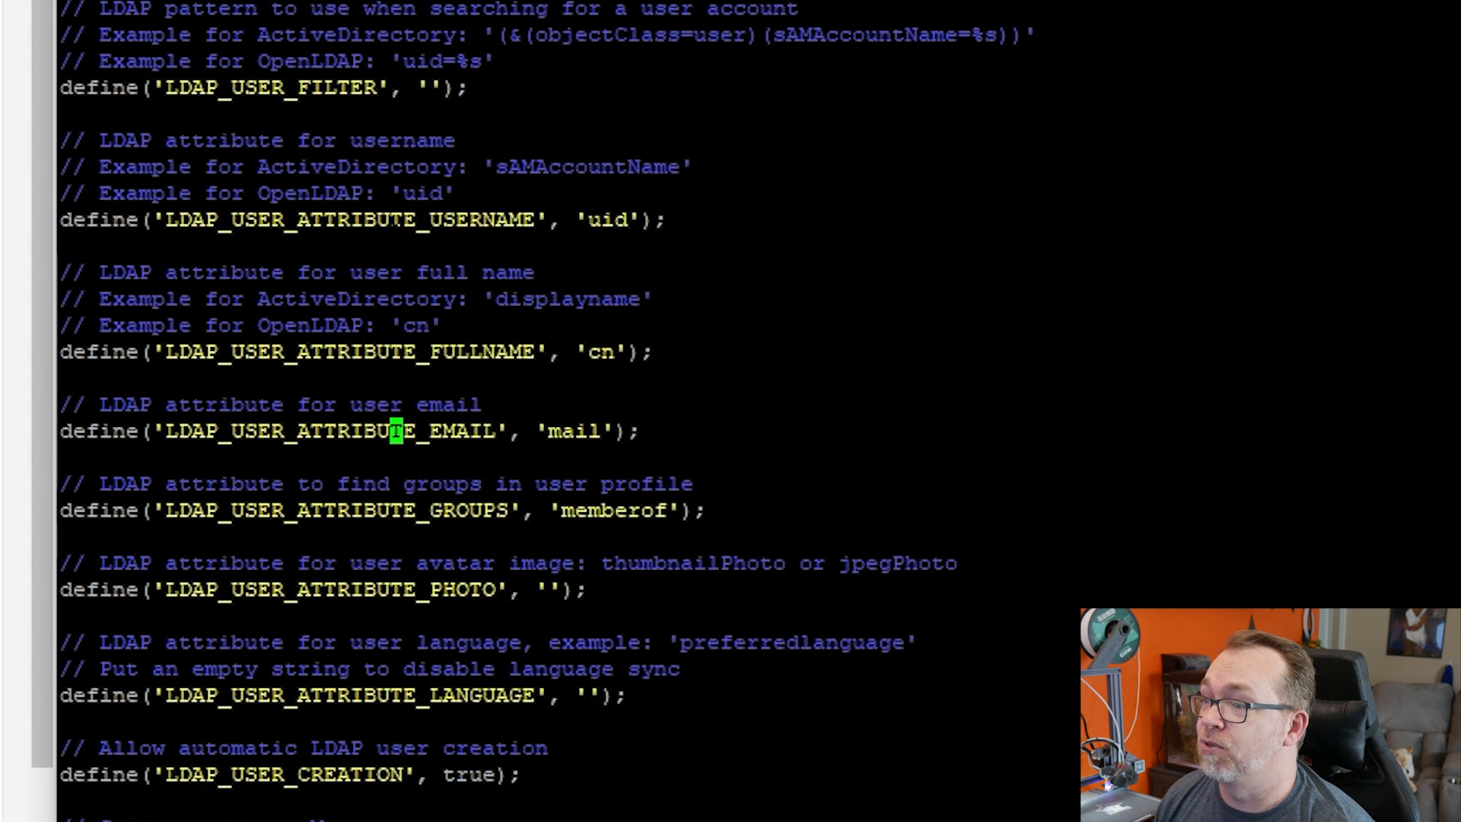
scroll(down, 3)
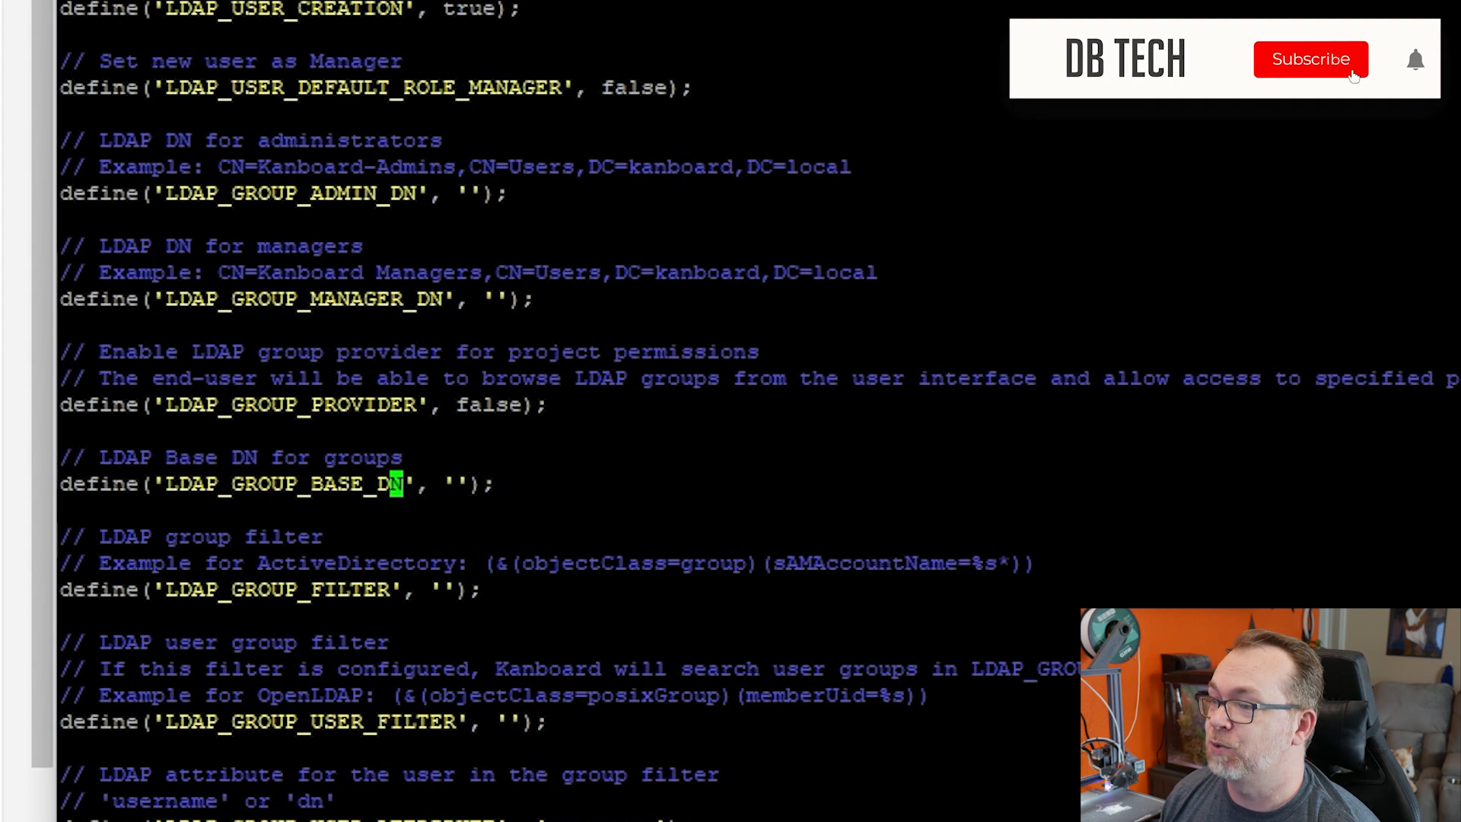
click(1309, 59)
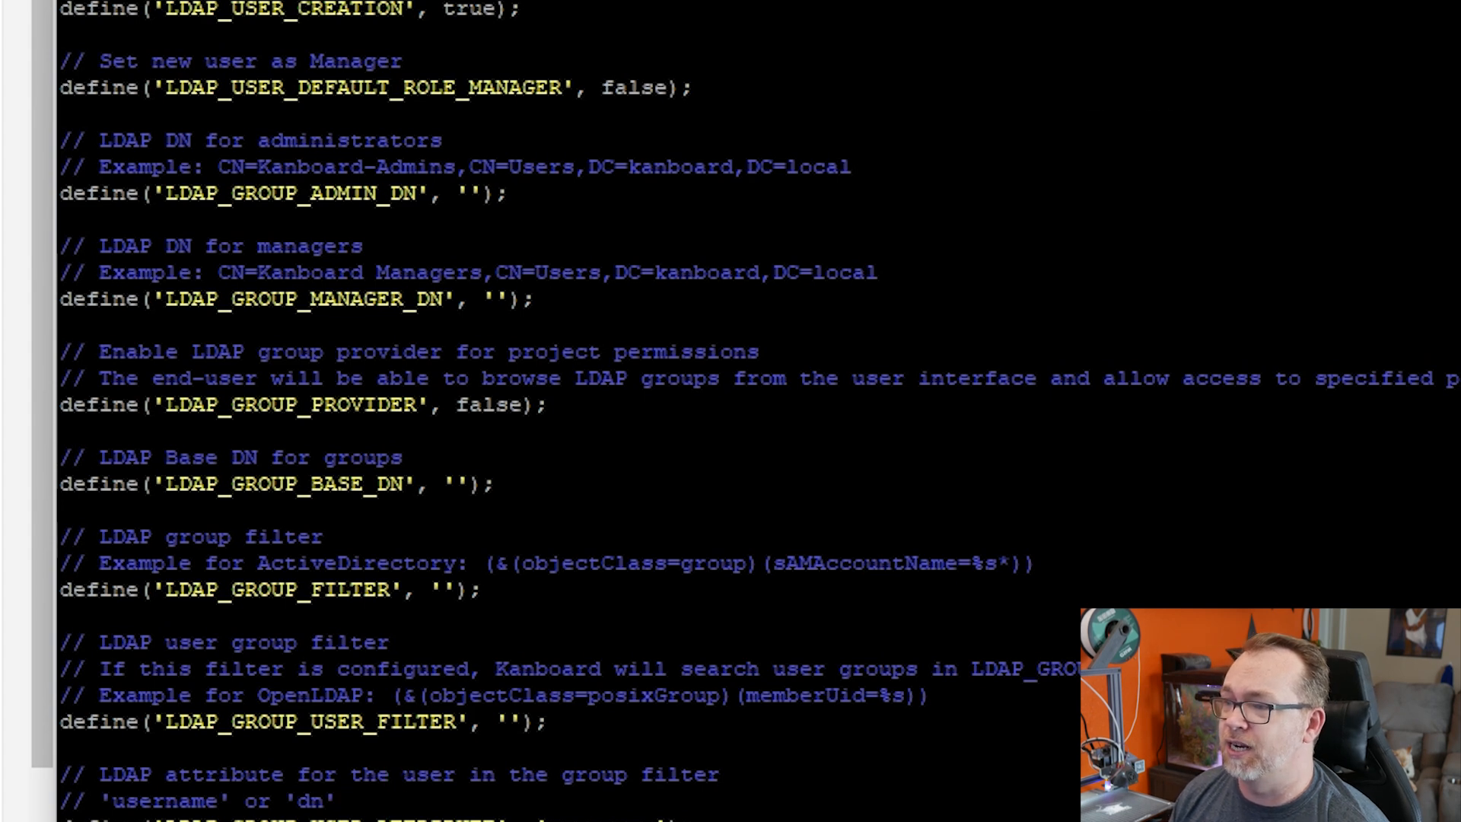
scroll(down, 3)
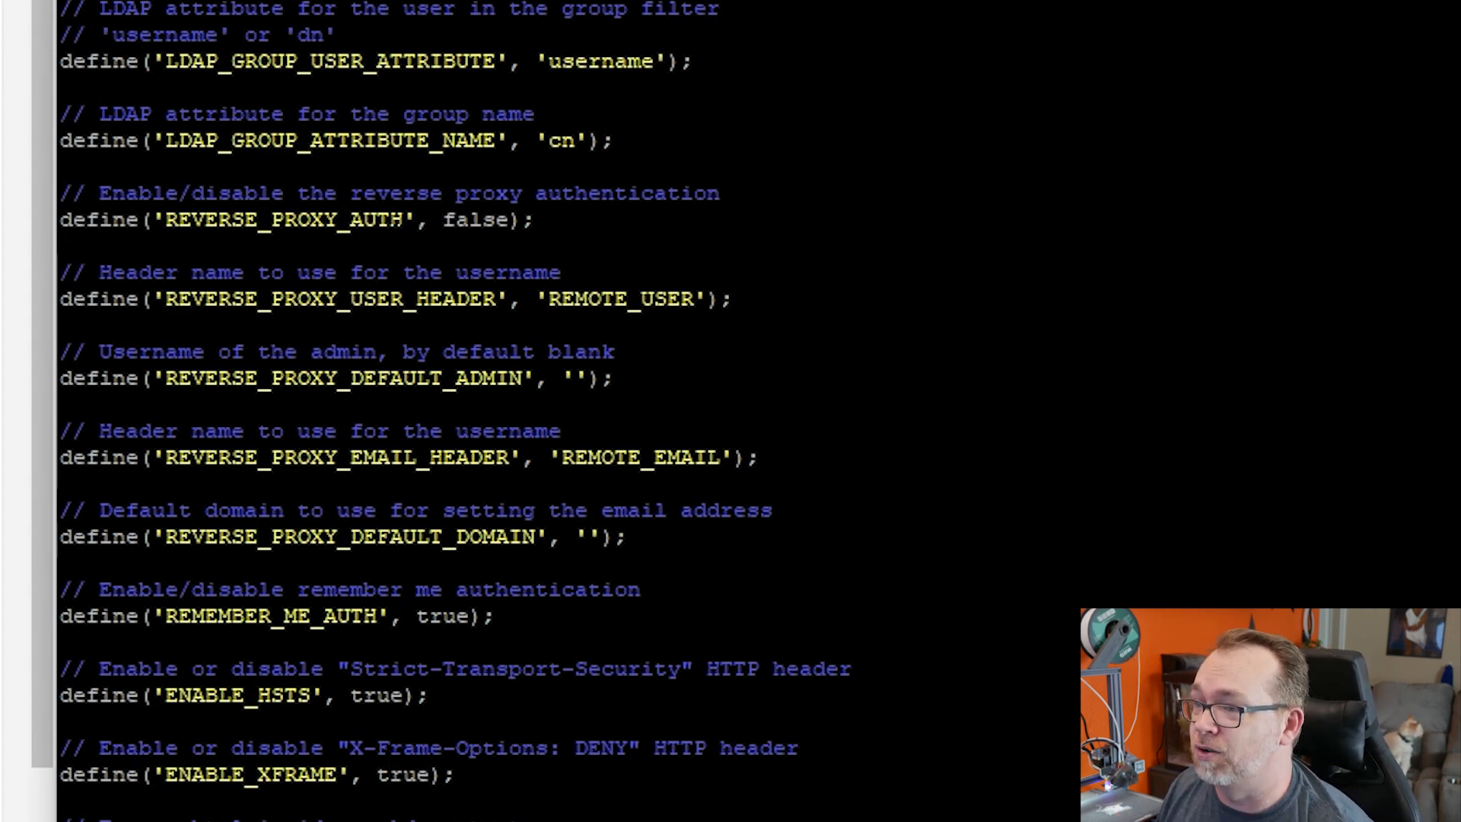
scroll(down, 3)
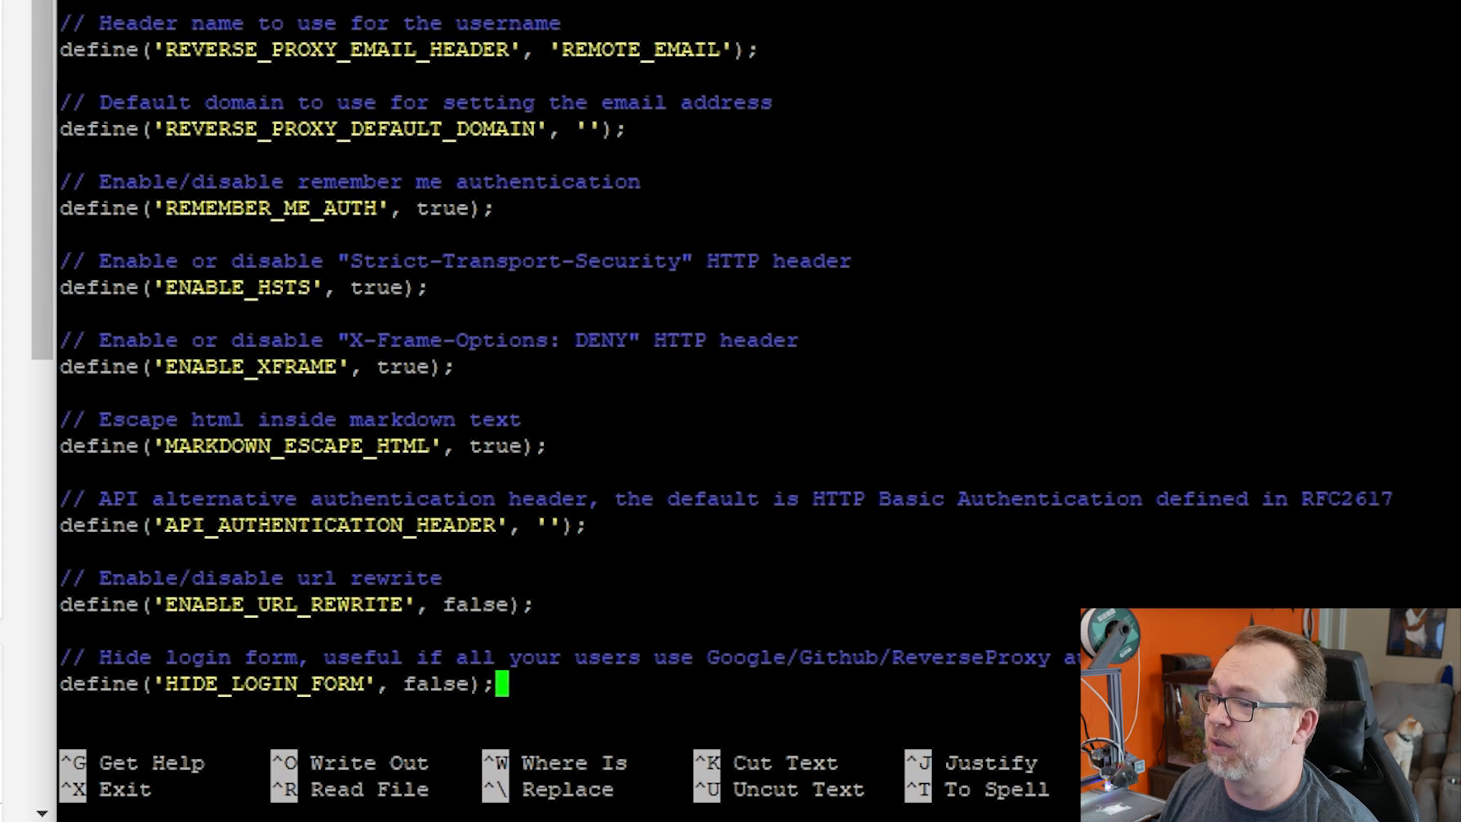
scroll(down, 3)
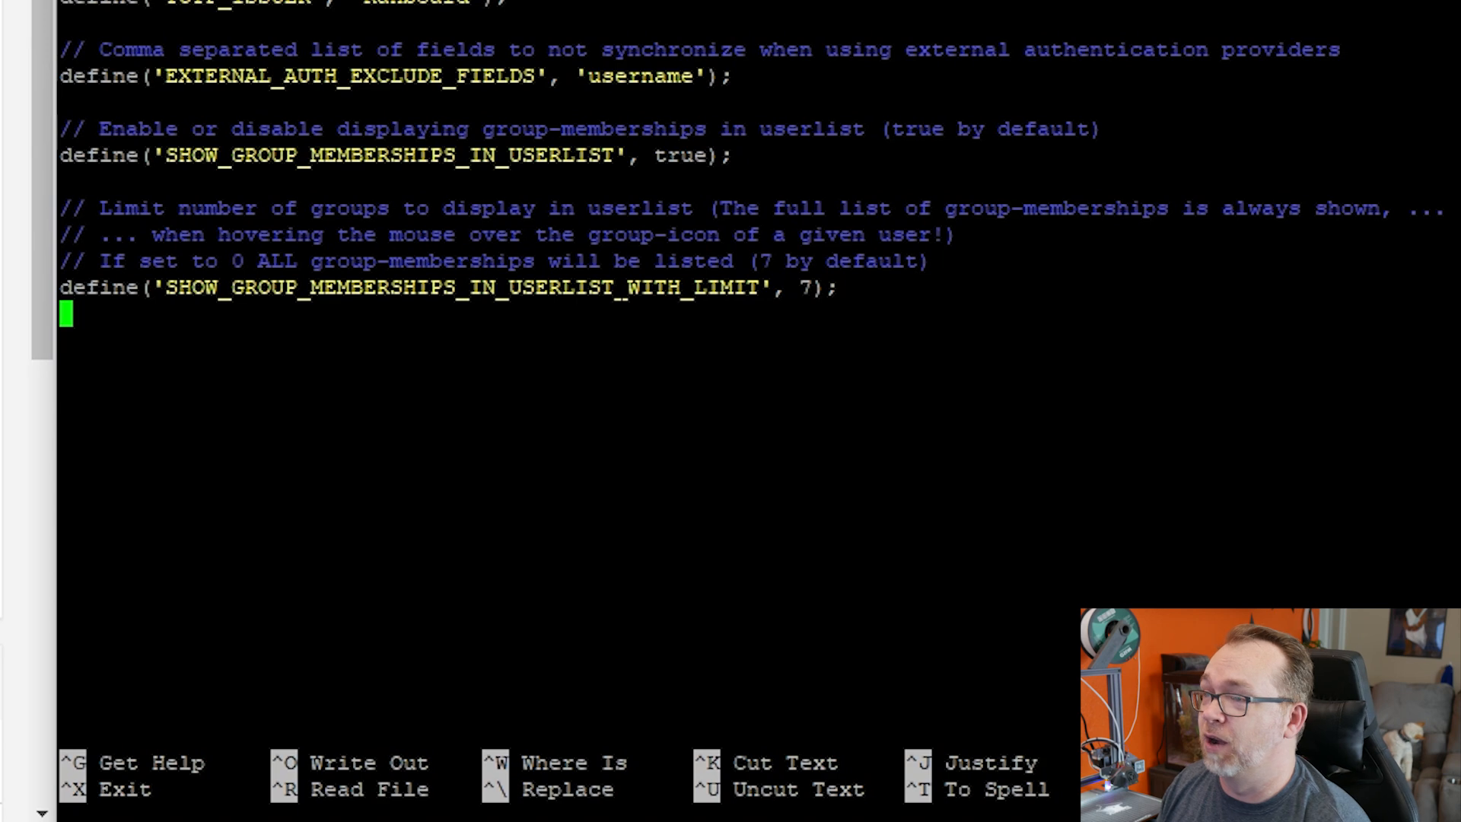
key(ctrl+o)
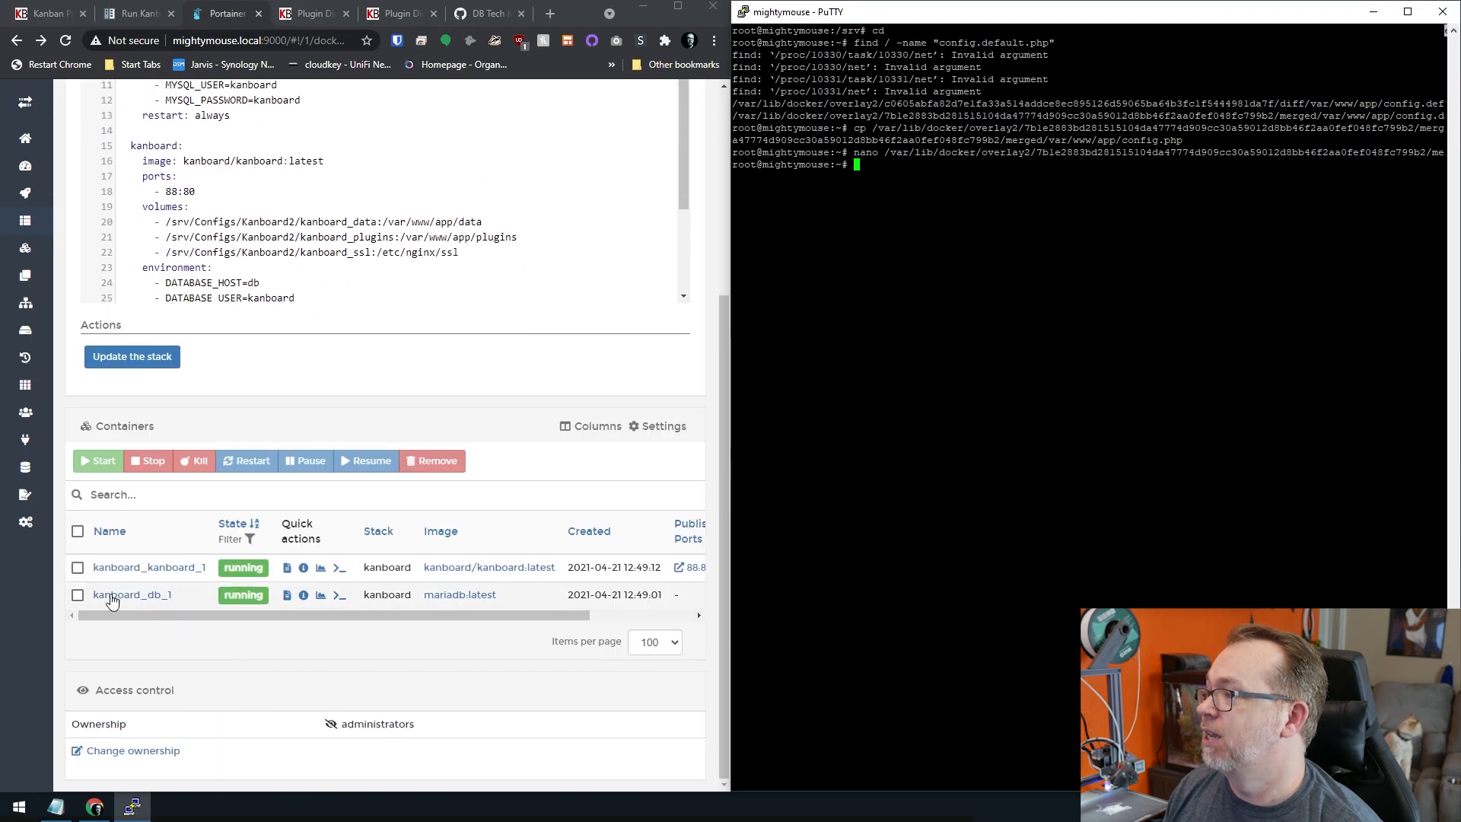
Step: Select the kanboard_kanboard_1 container and restart it
click(78, 566)
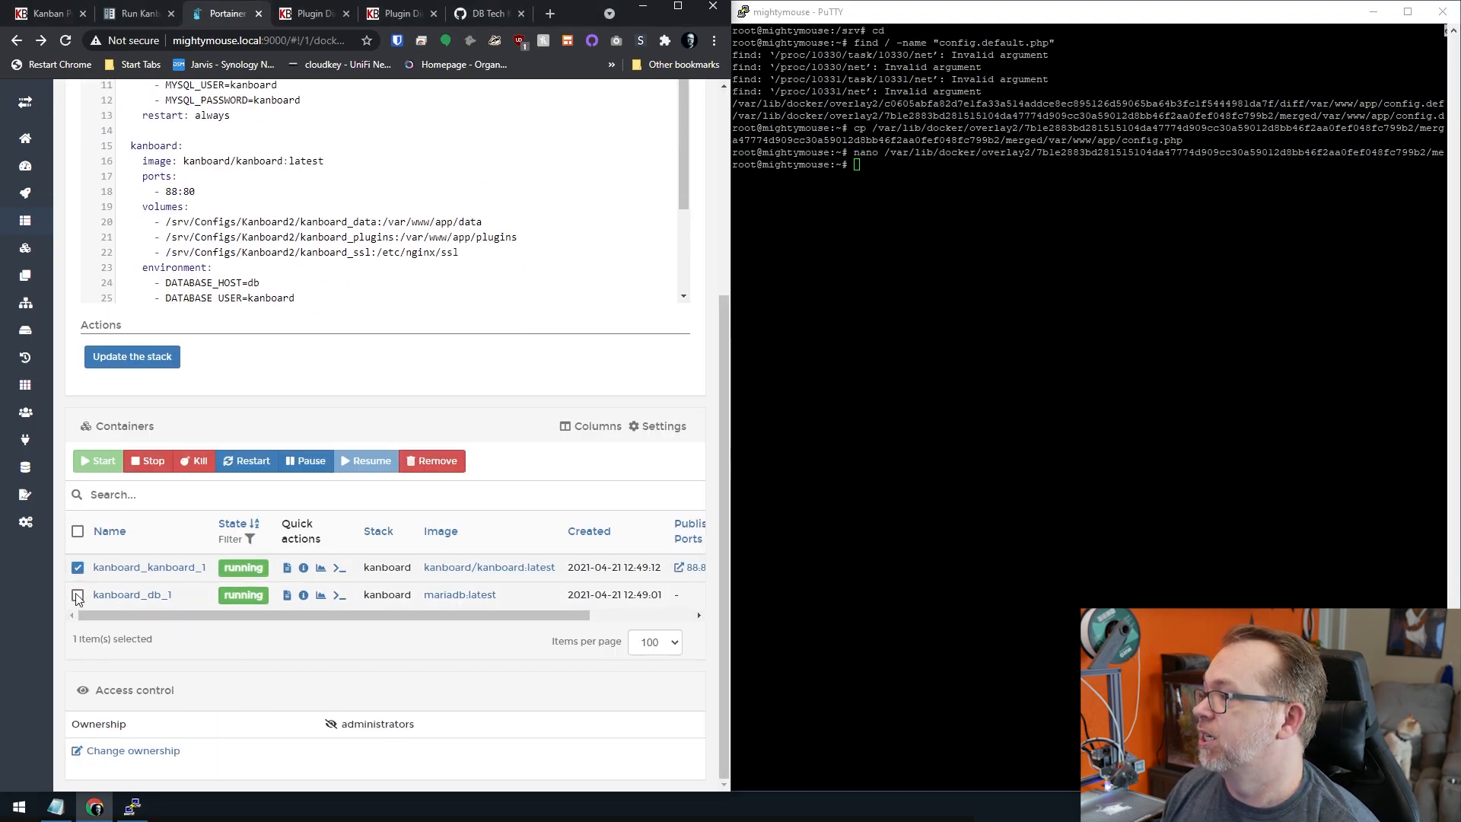
click(78, 595)
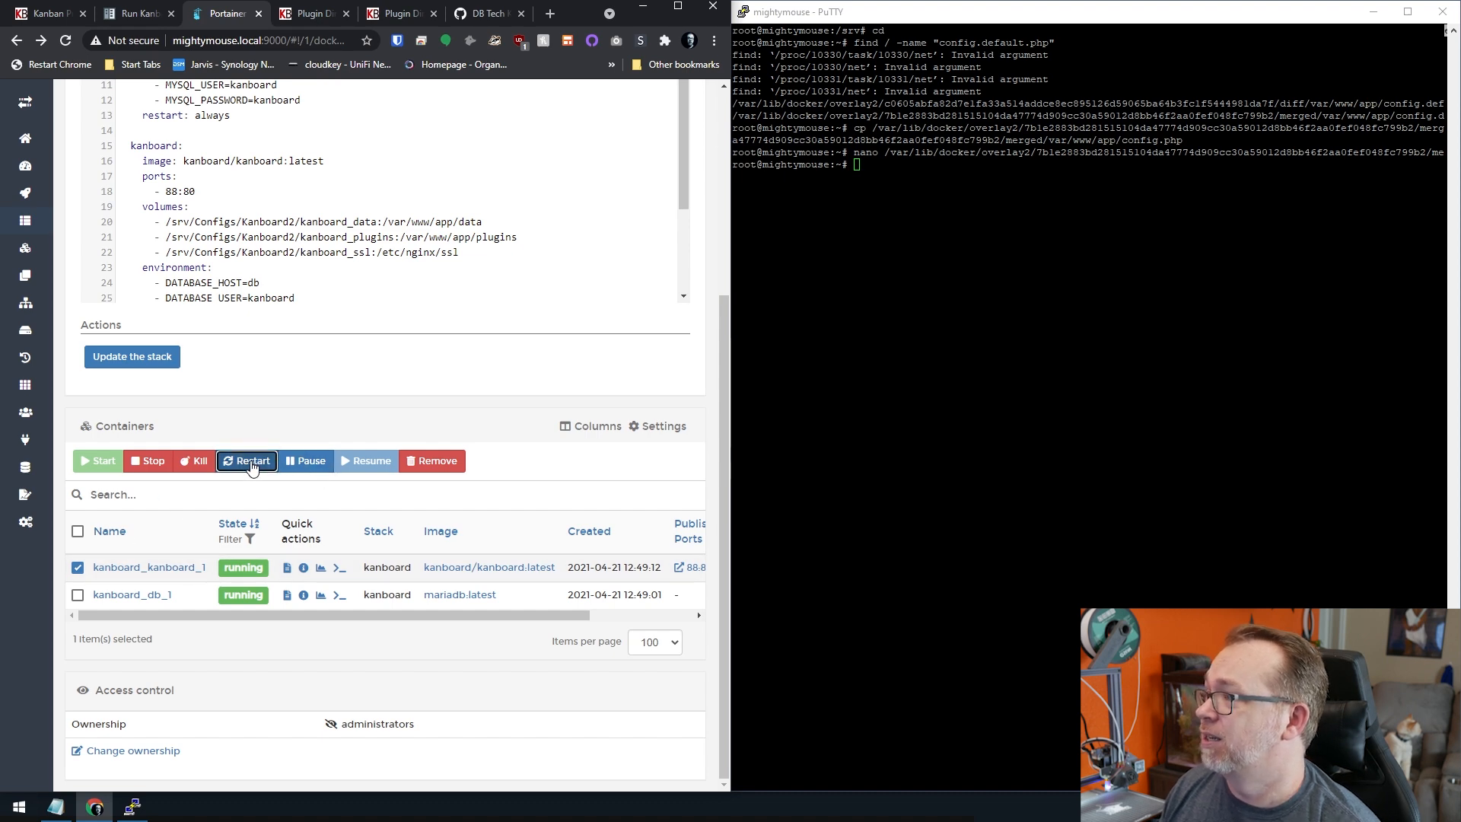
click(246, 460)
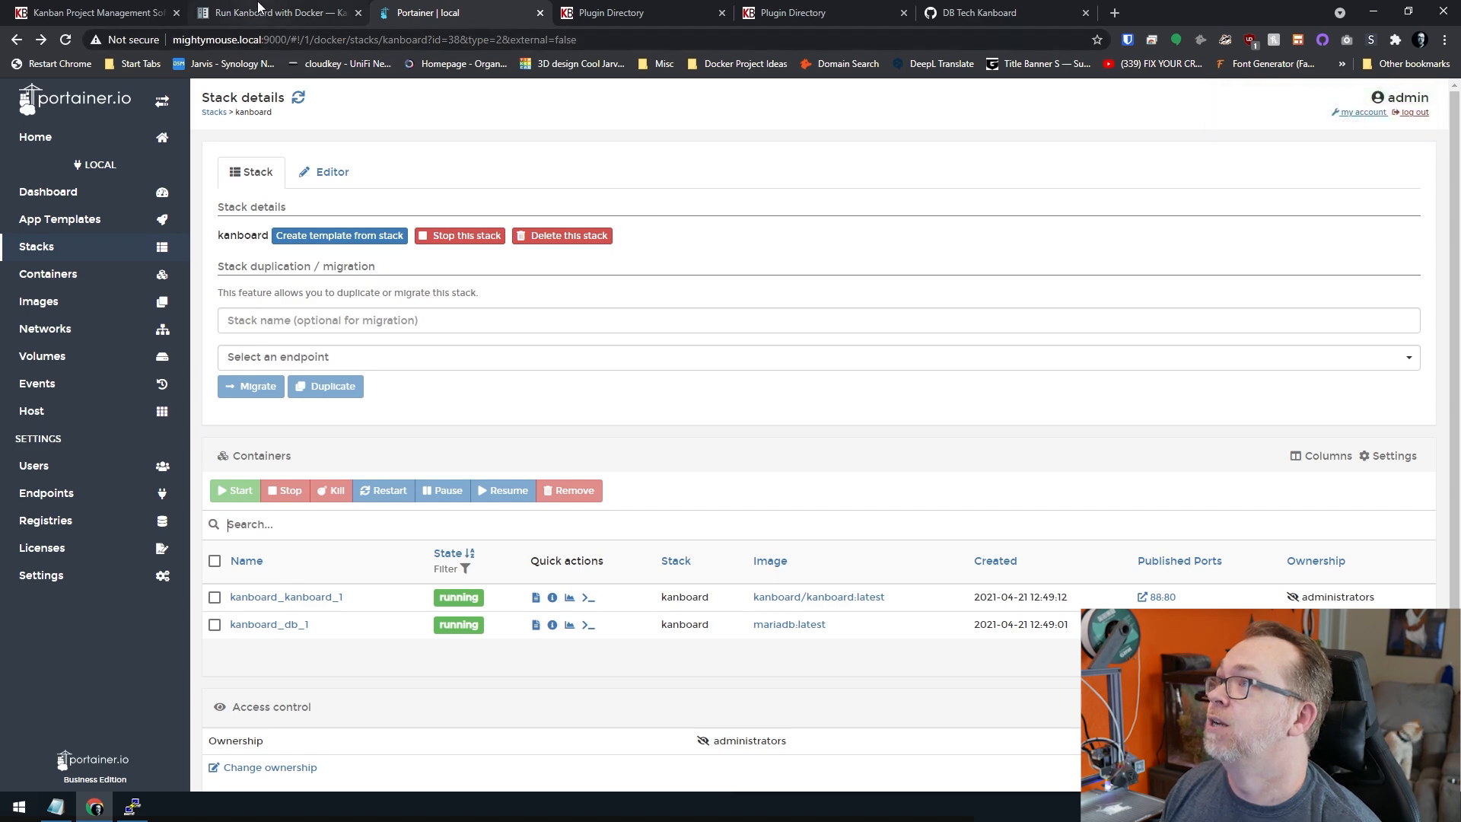
Step: Sign back in and confirm the Plugin Directory now lists Install links
click(615, 12)
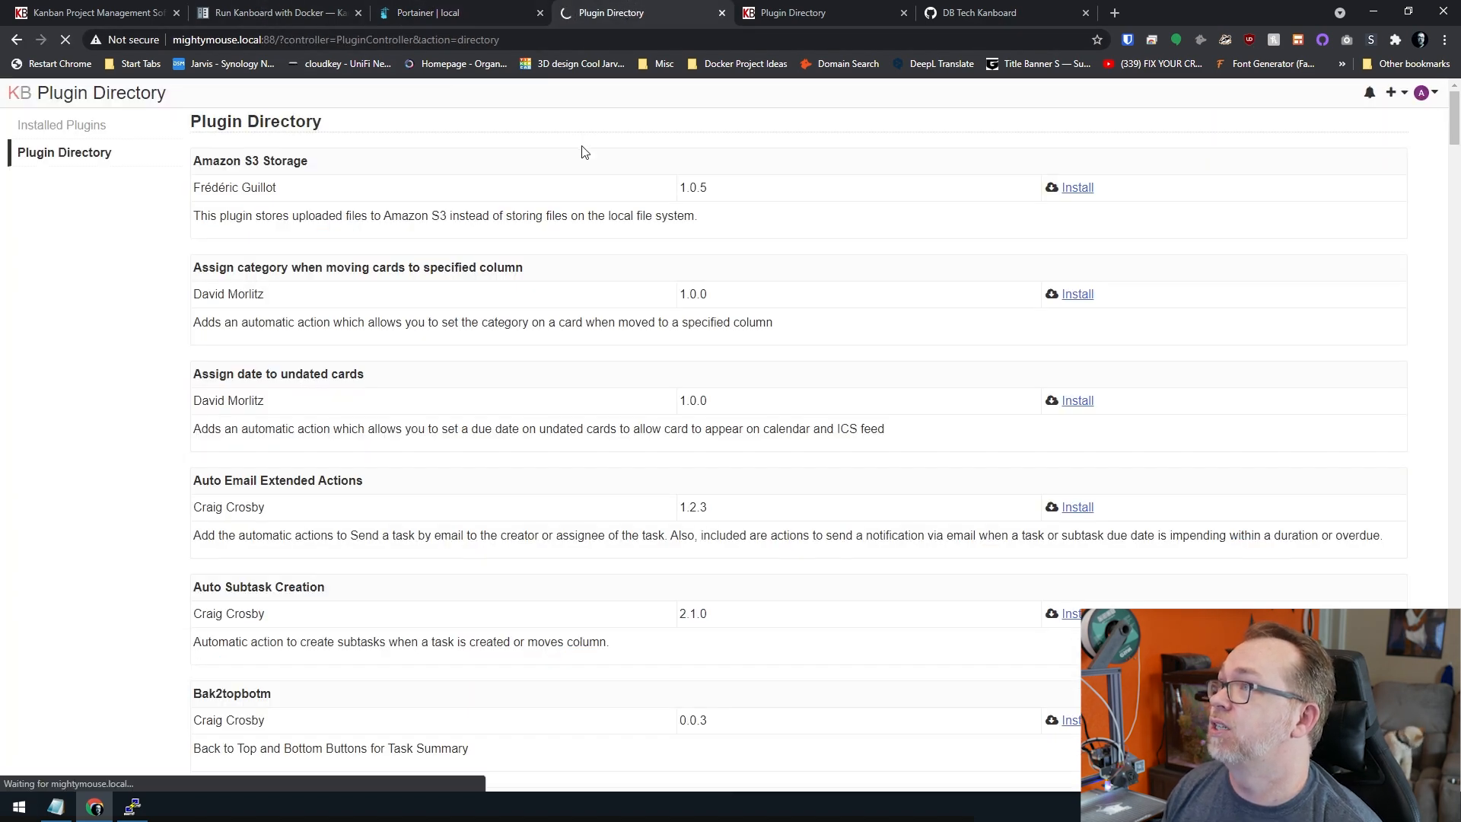
mouse_move(601, 148)
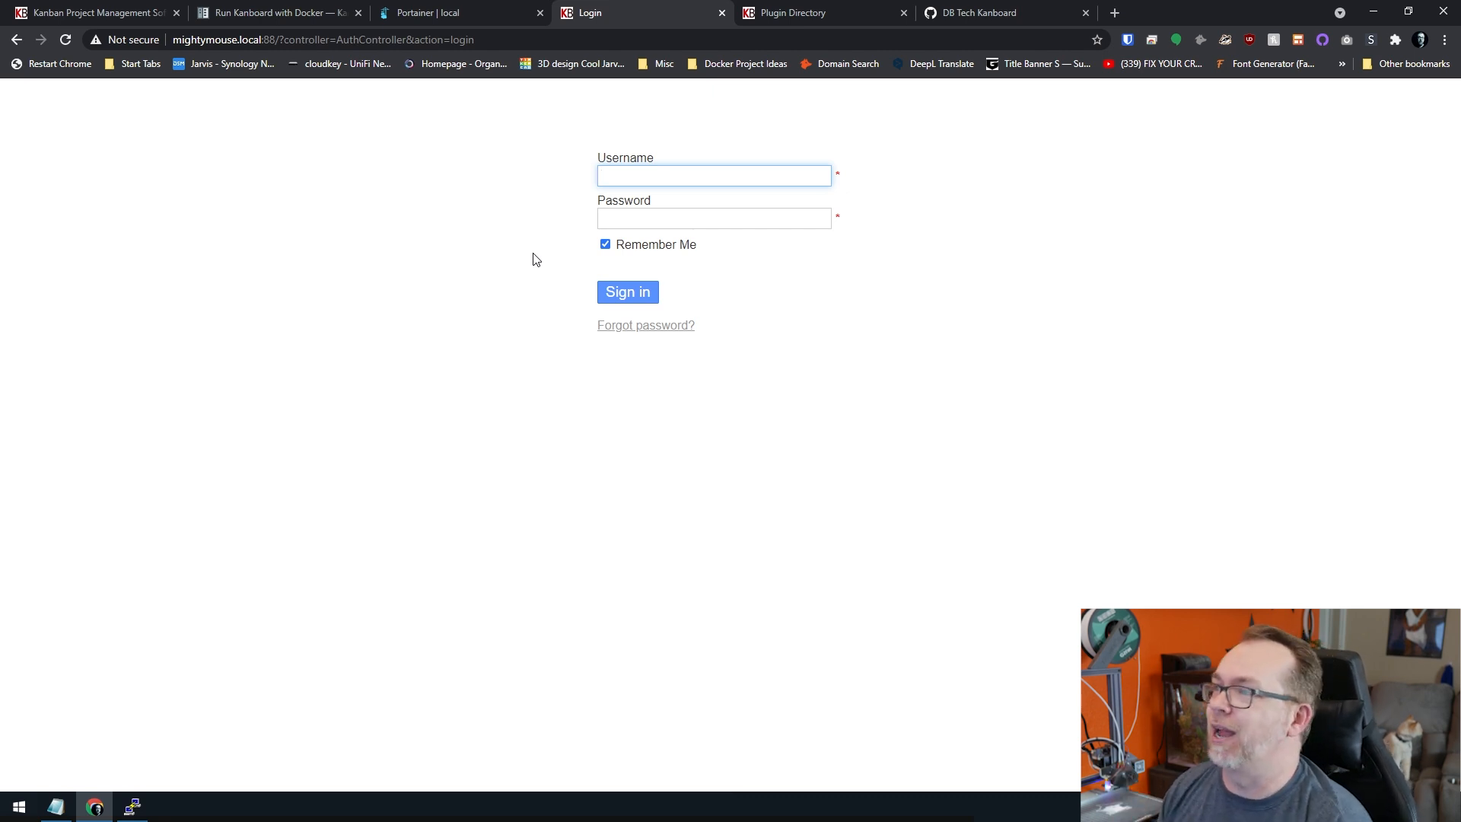
click(819, 12)
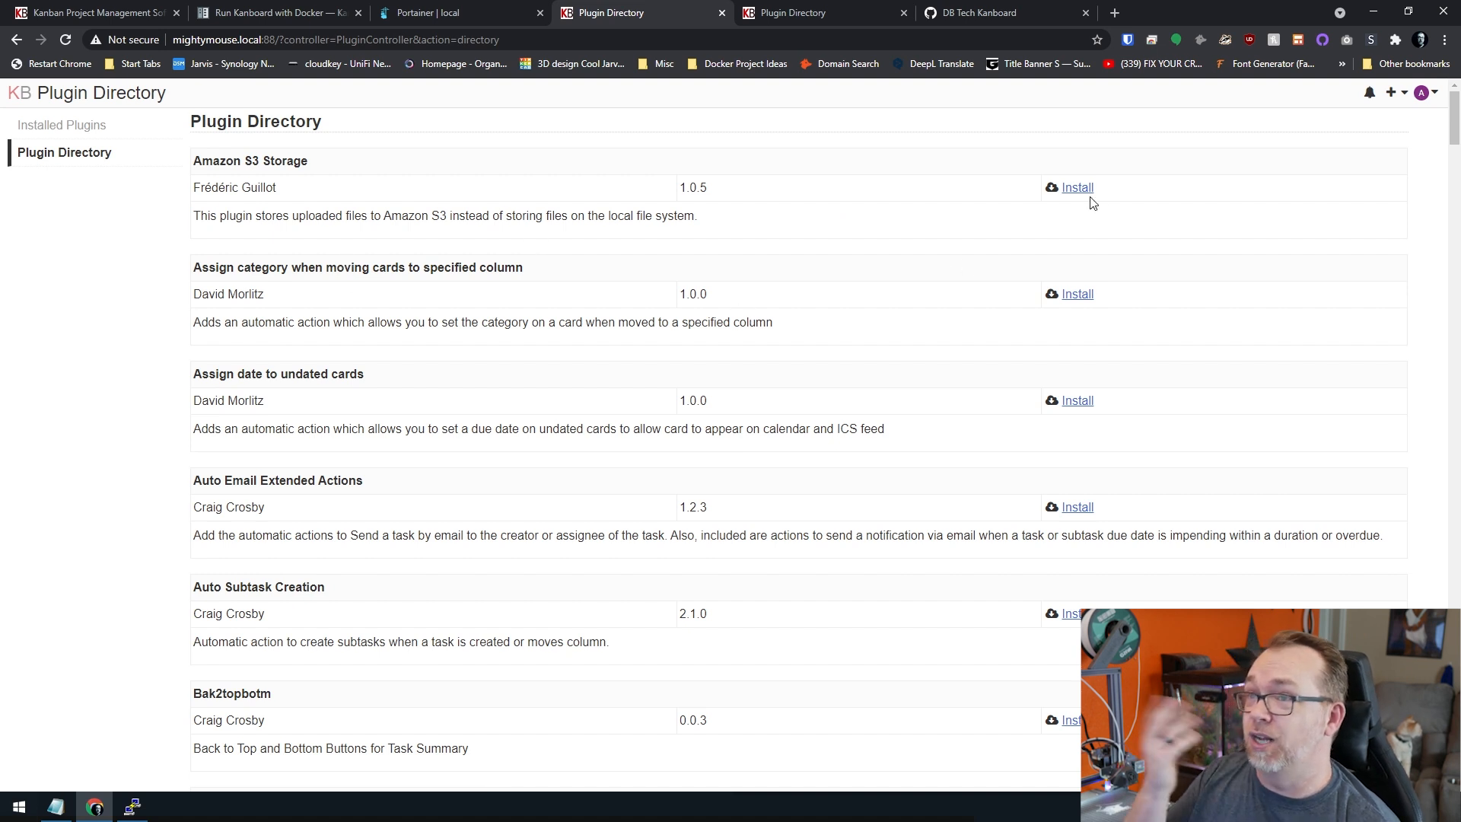
mouse_move(1268, 210)
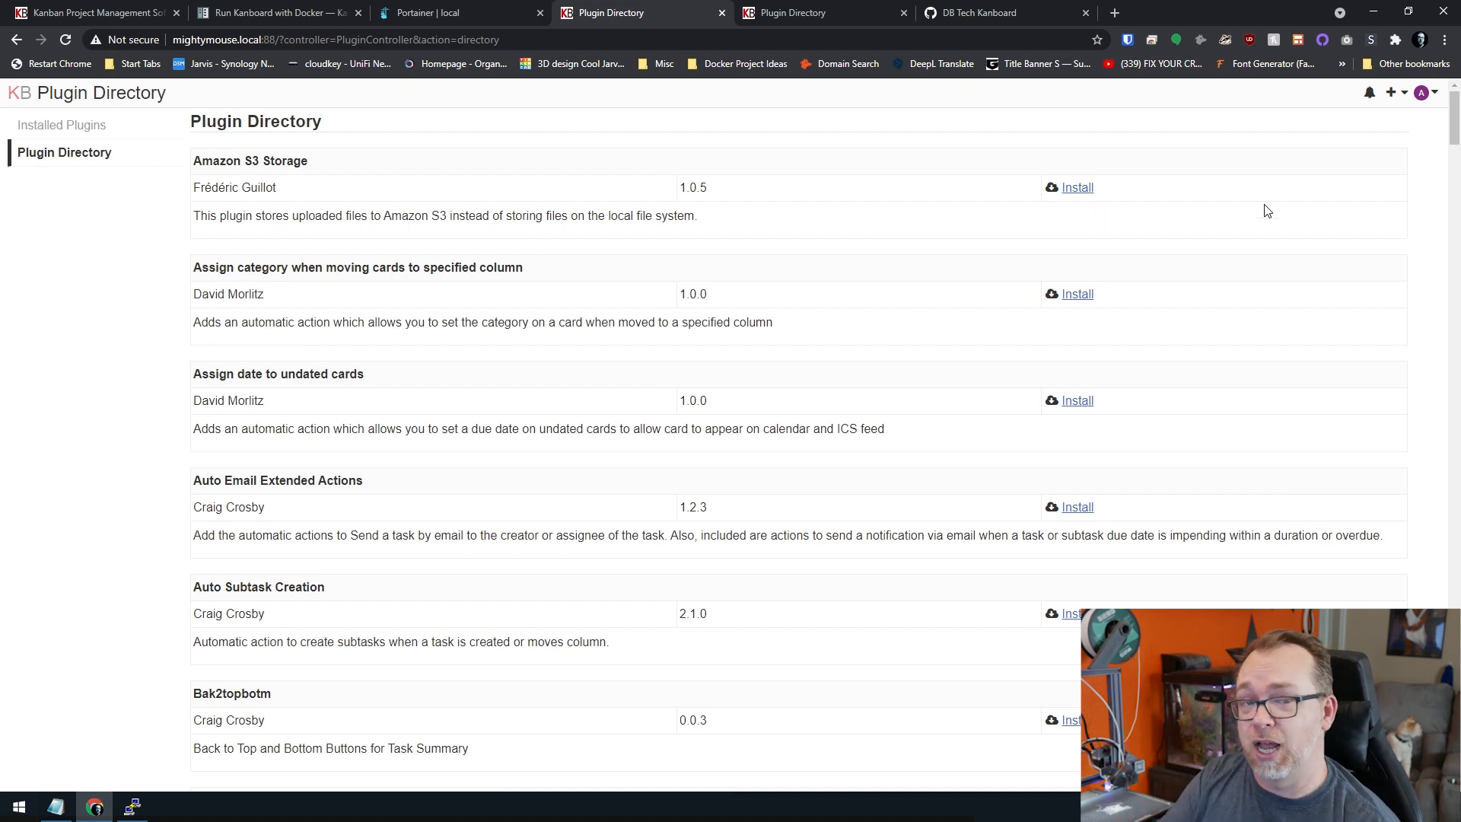
mouse_move(1044, 143)
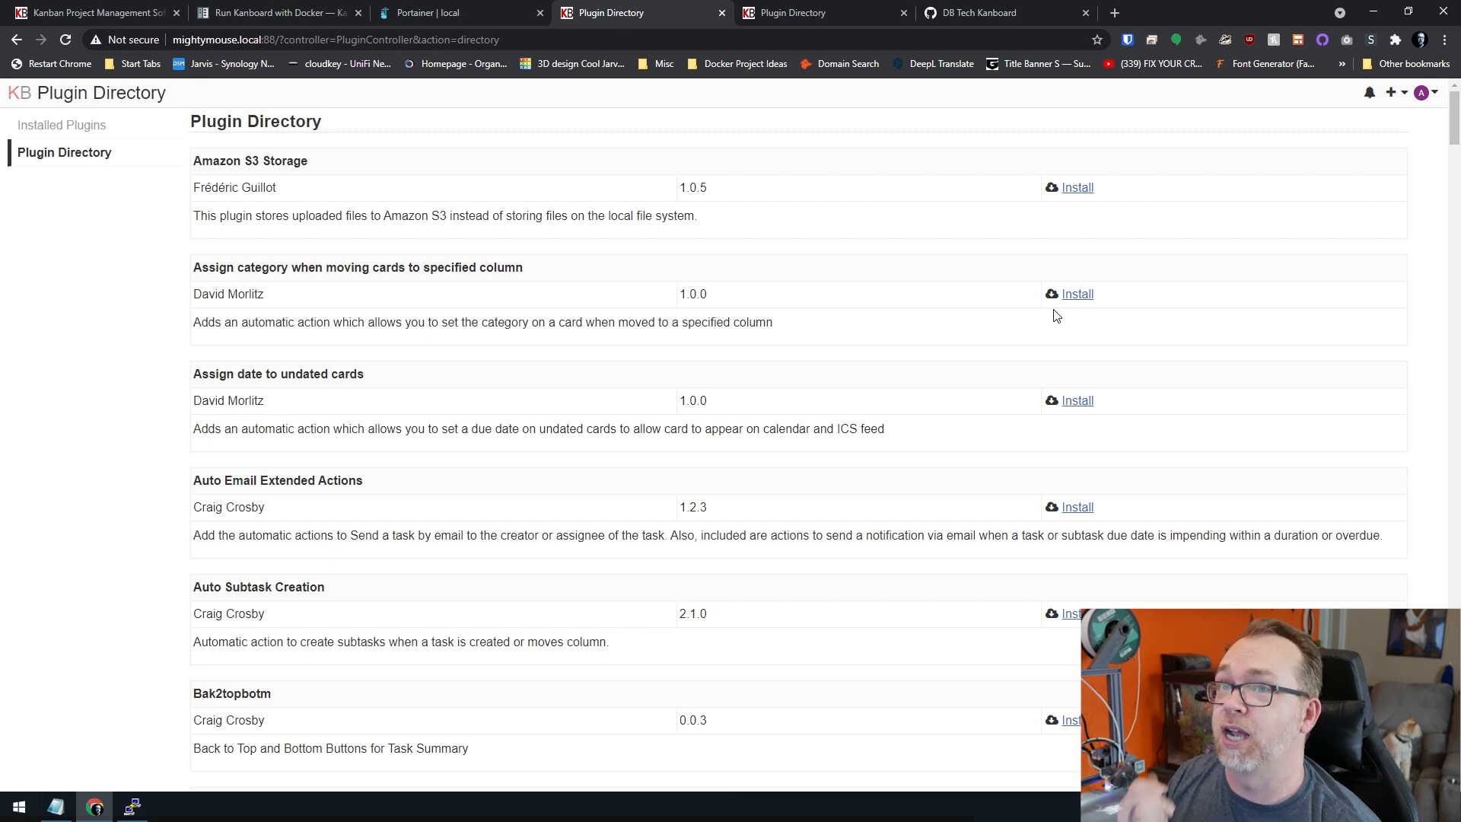
click(1422, 91)
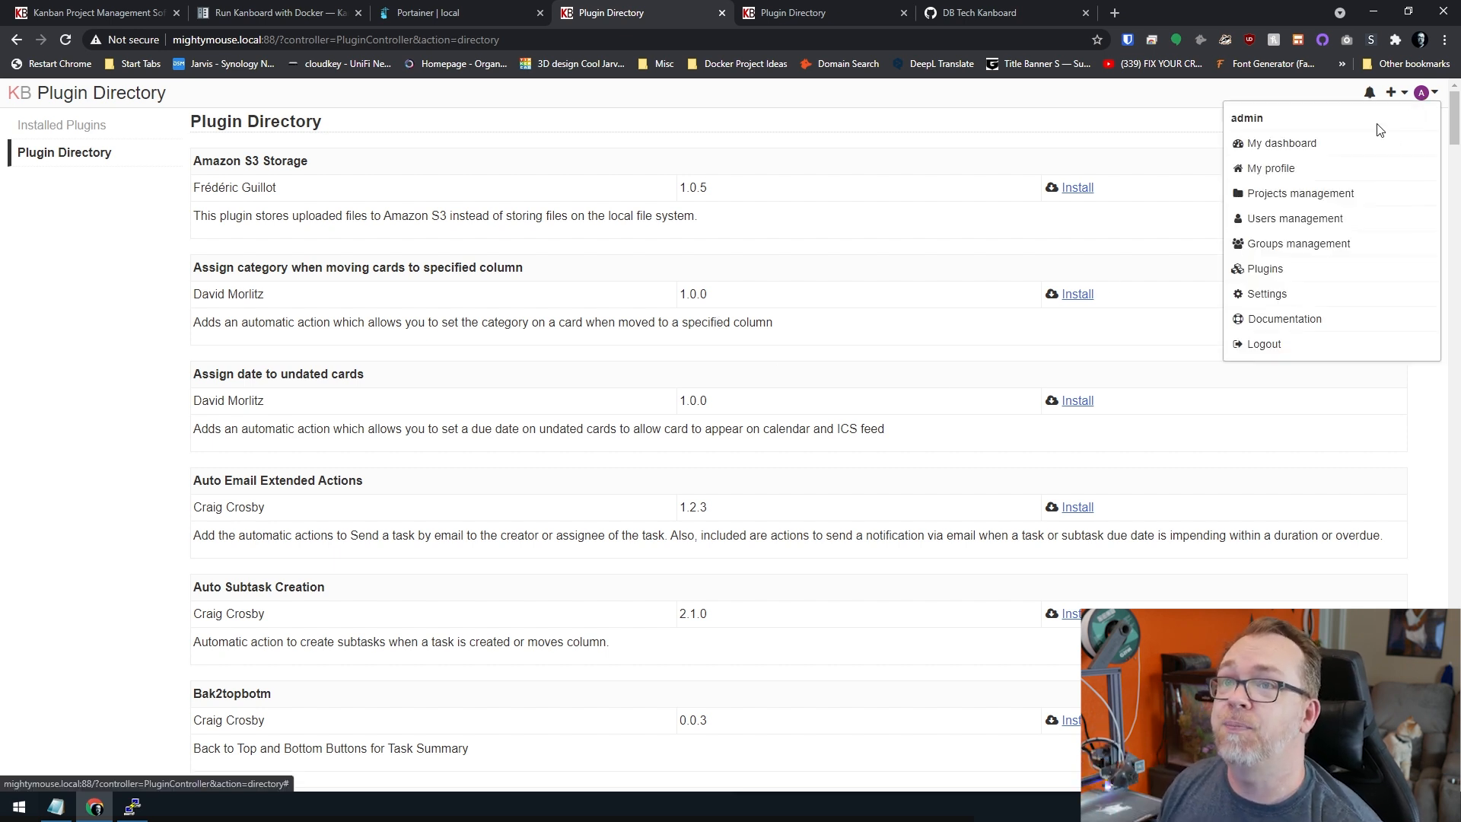
Step: View My profile, then its Time tracking and Persistent connections pages
click(1270, 167)
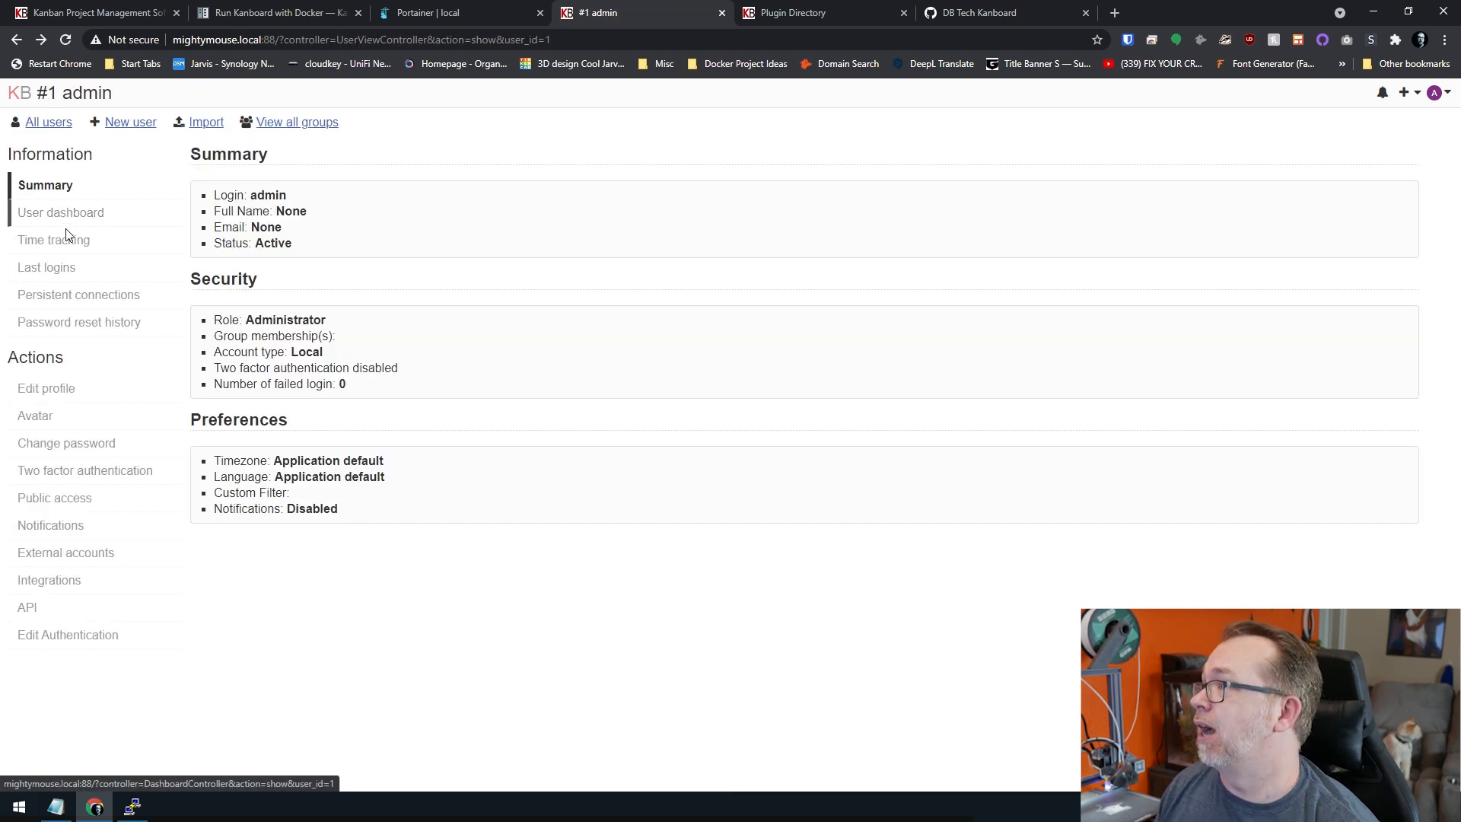
click(54, 239)
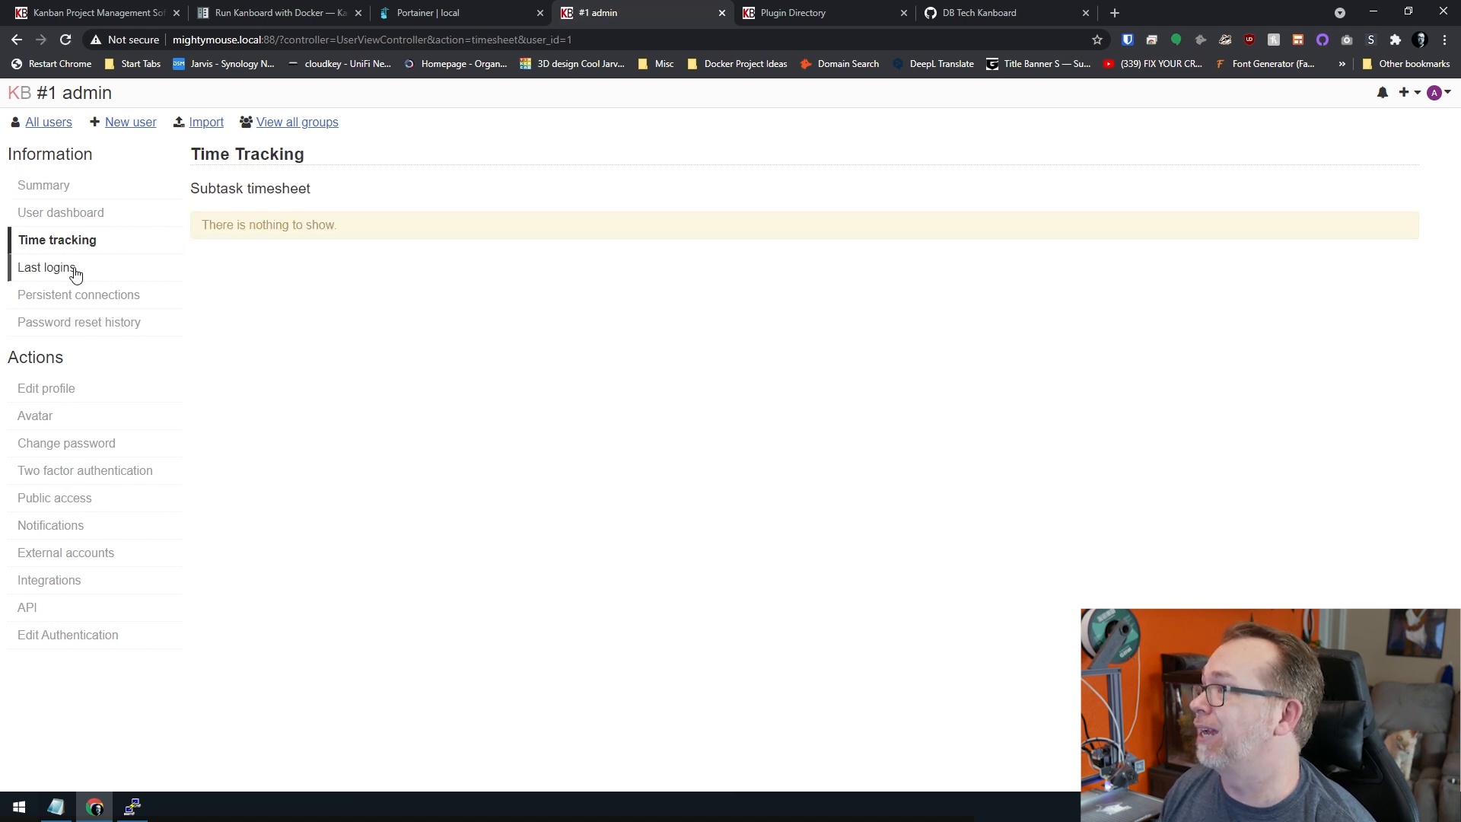
click(78, 293)
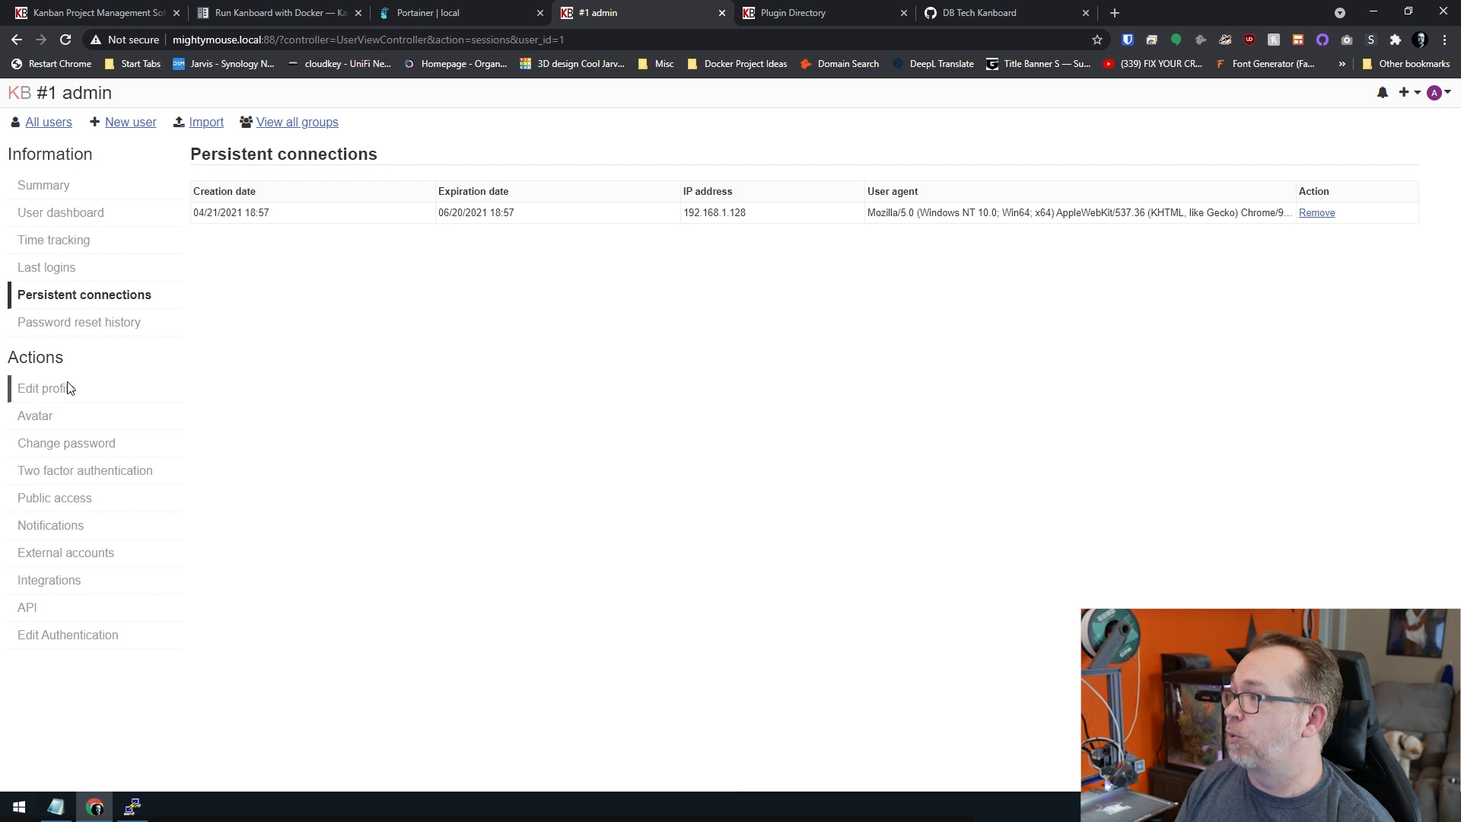
Step: Edit the profile name to david and set the timezone to America/Denver
click(49, 388)
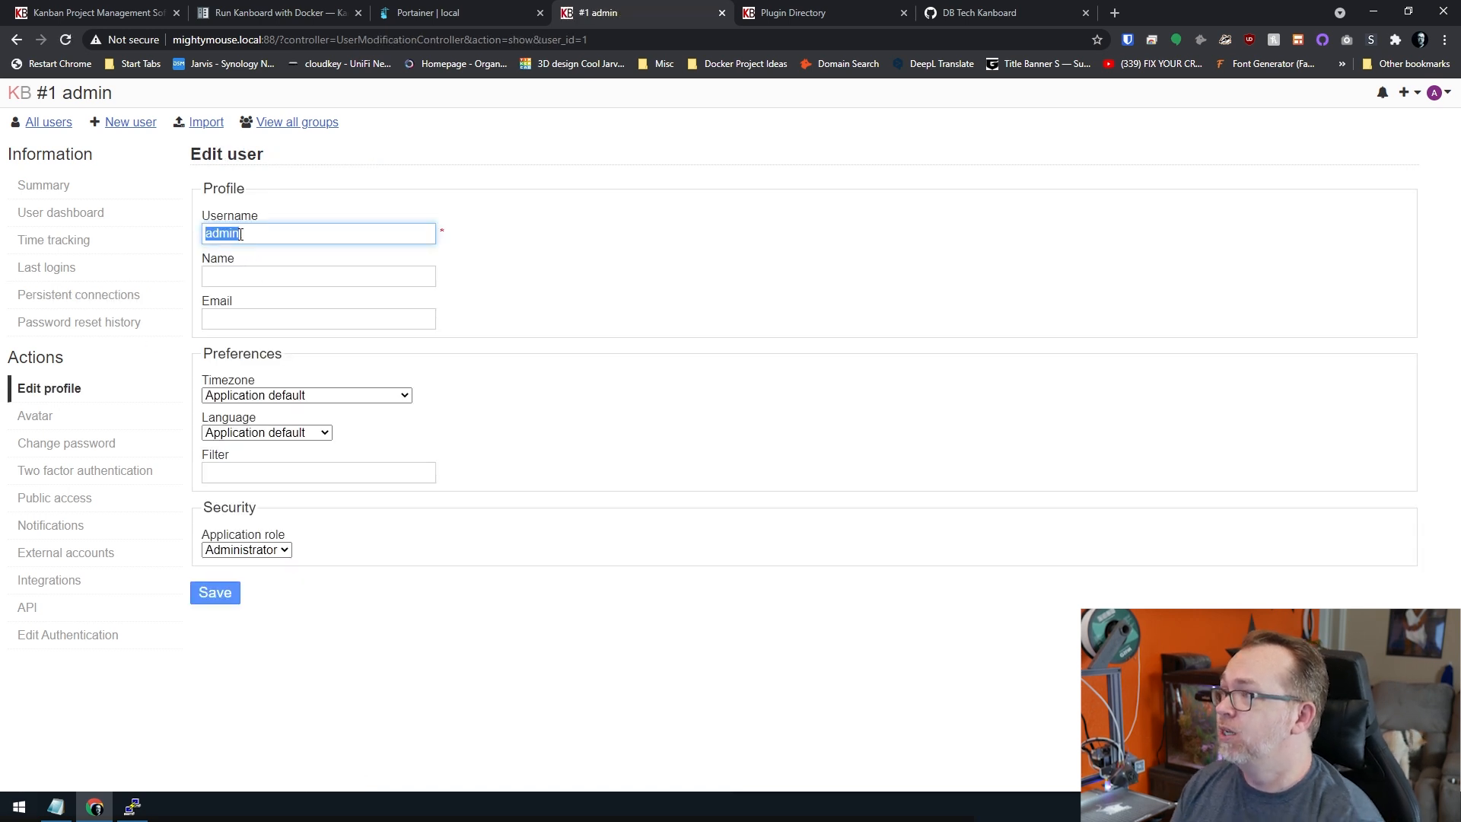
text(david)
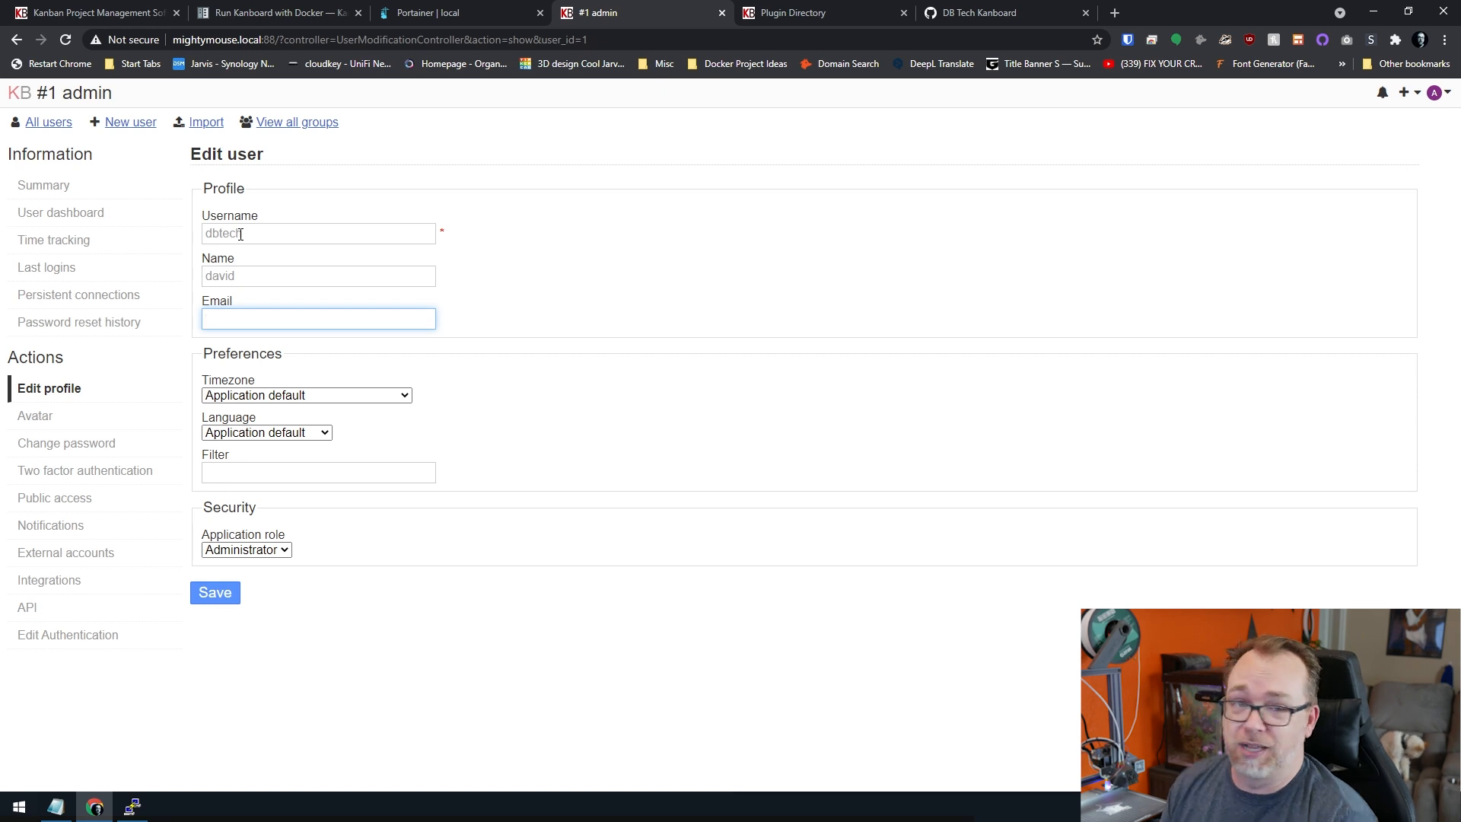
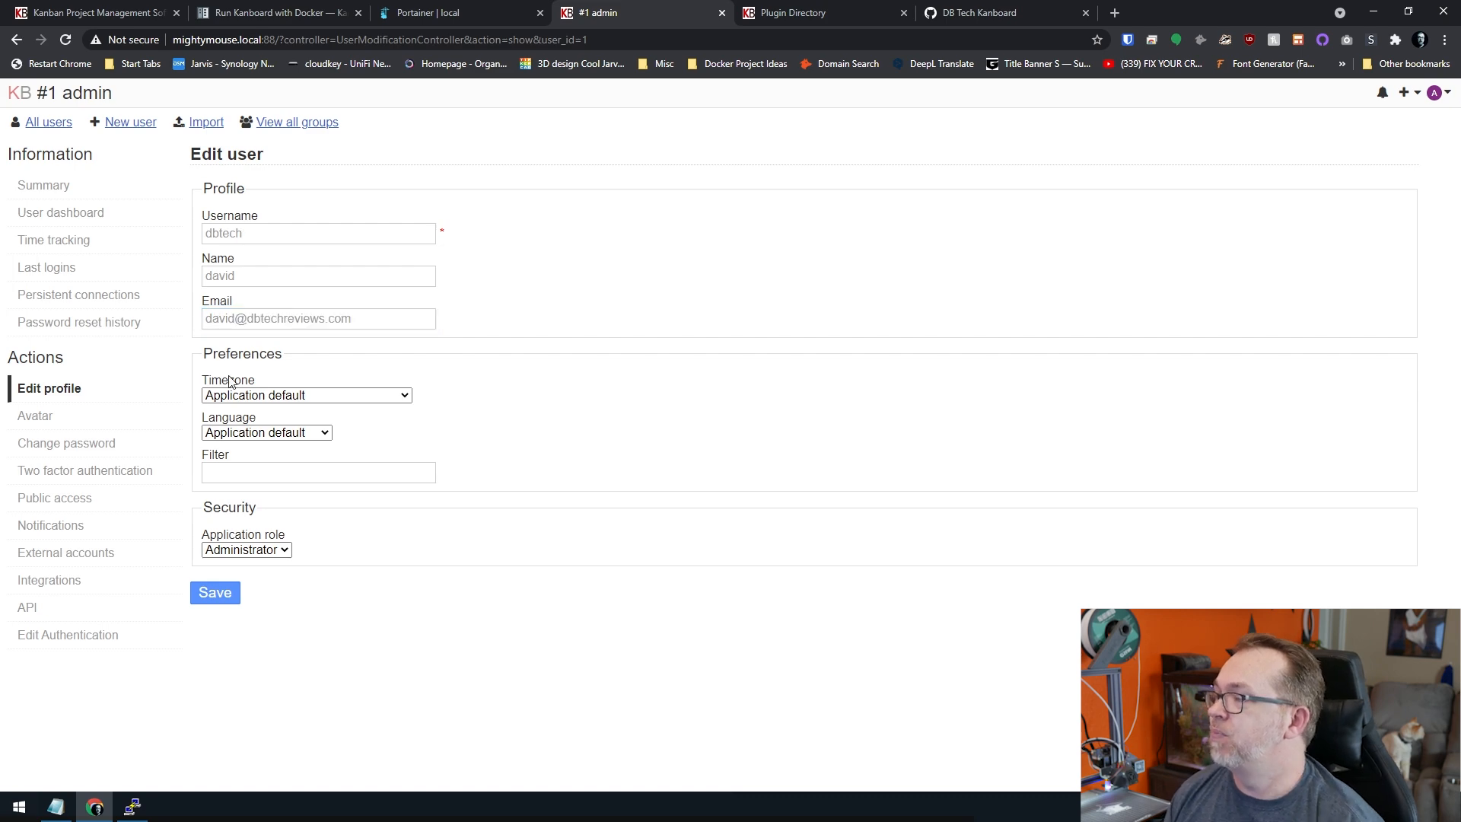
click(306, 394)
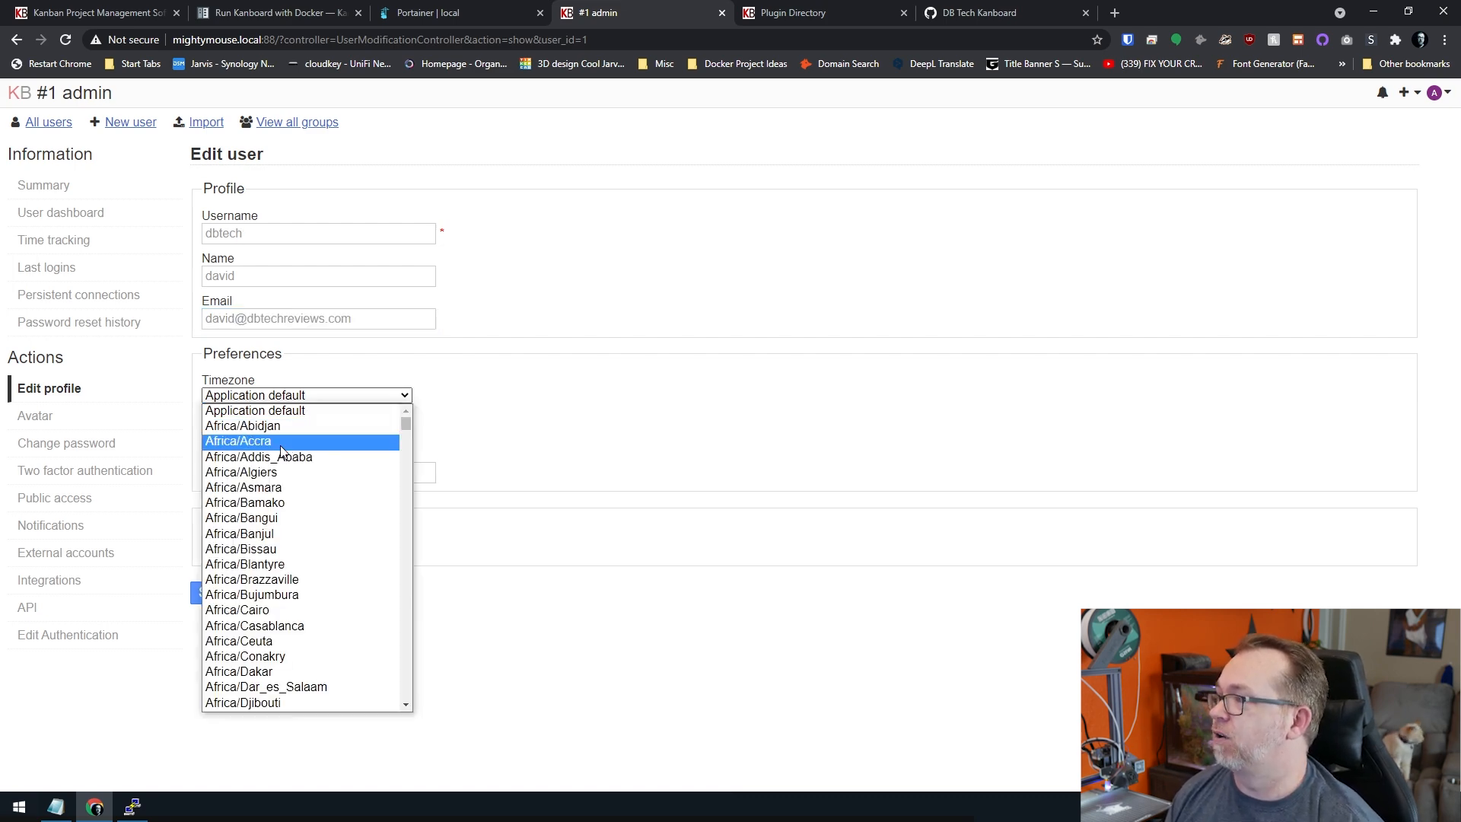
scroll(down, 3)
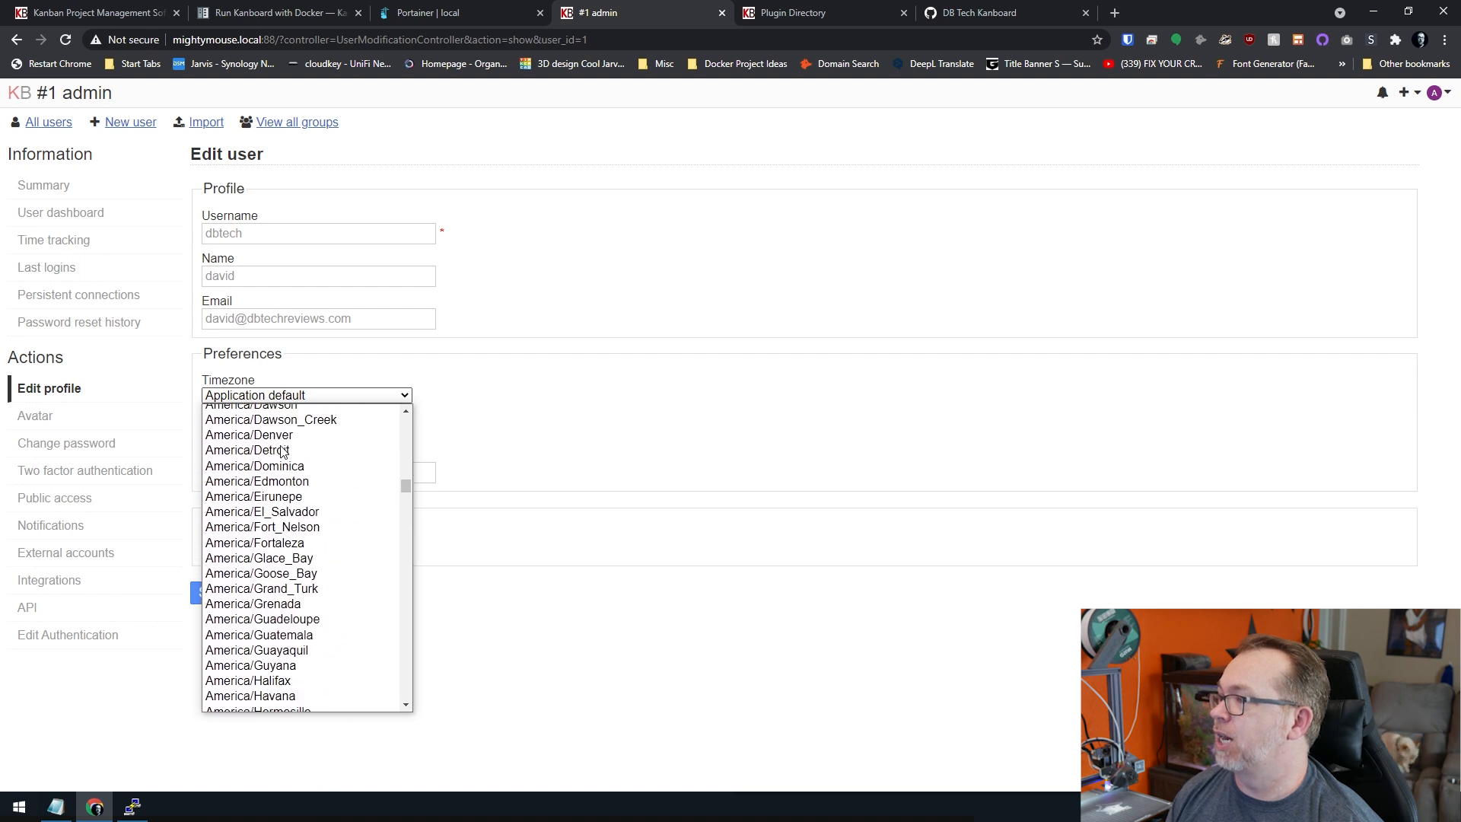
click(248, 434)
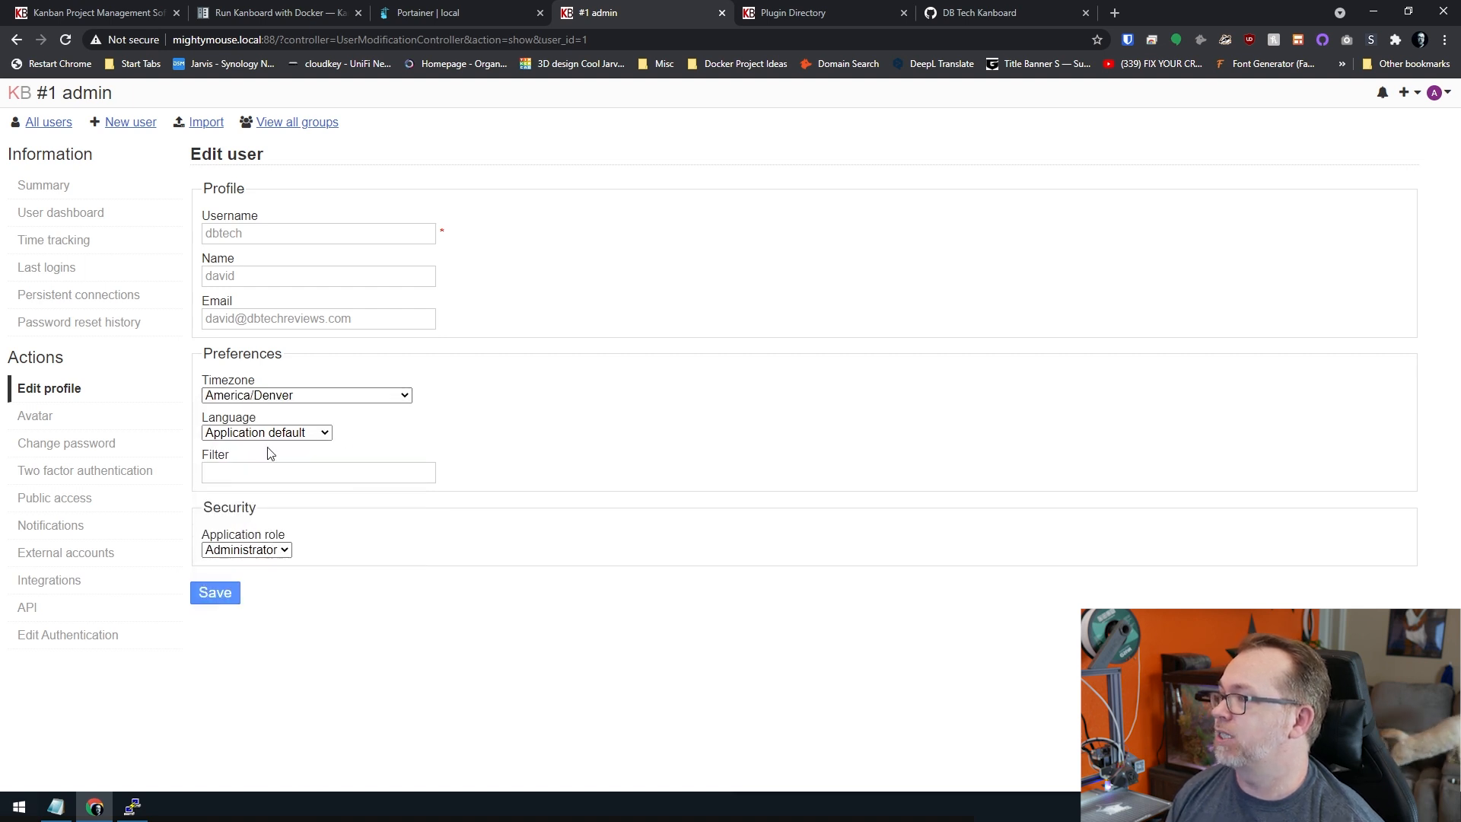
Step: Choose English (US) as the language and save the profile
click(265, 432)
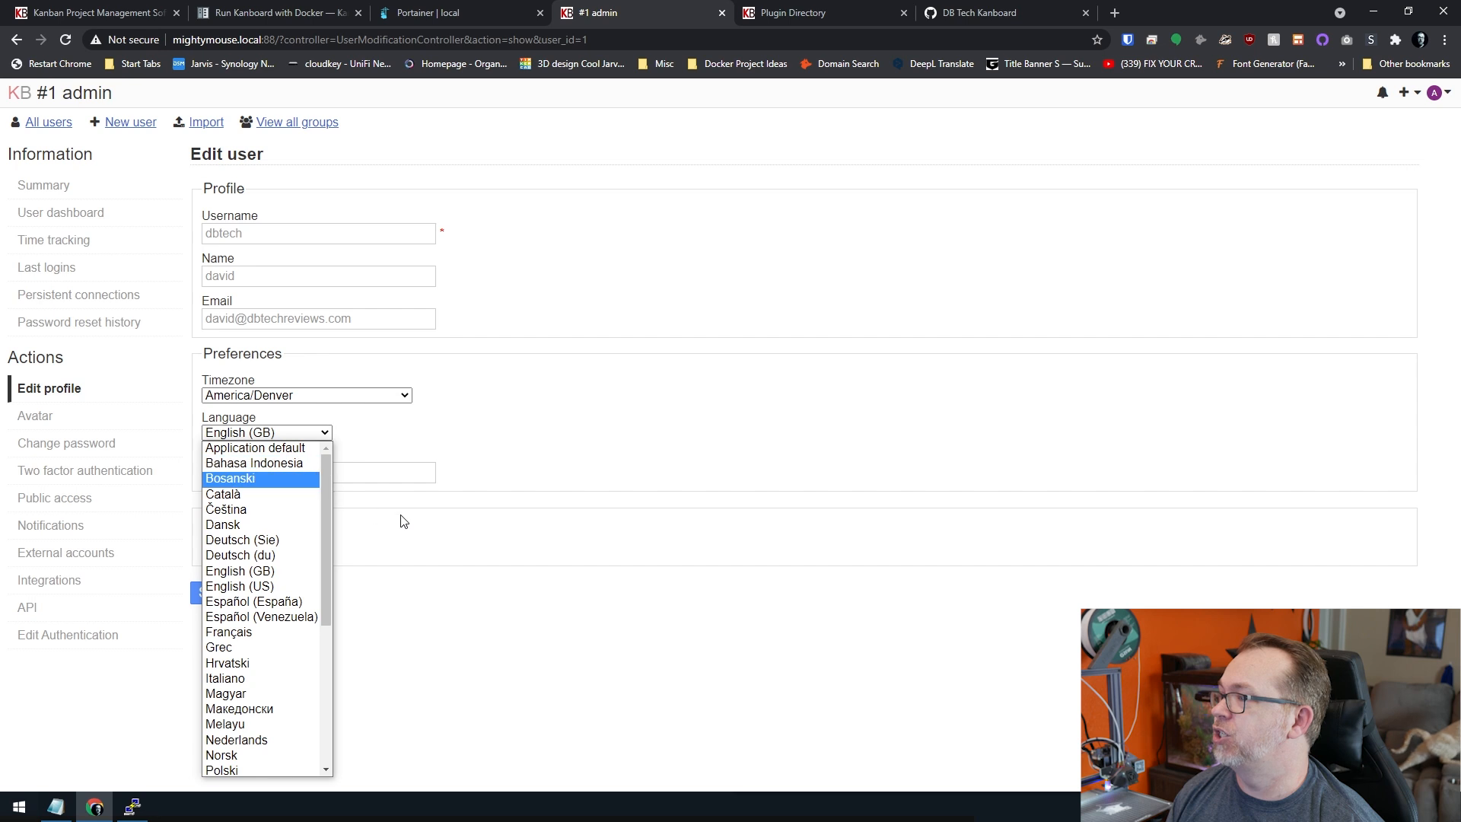
click(239, 585)
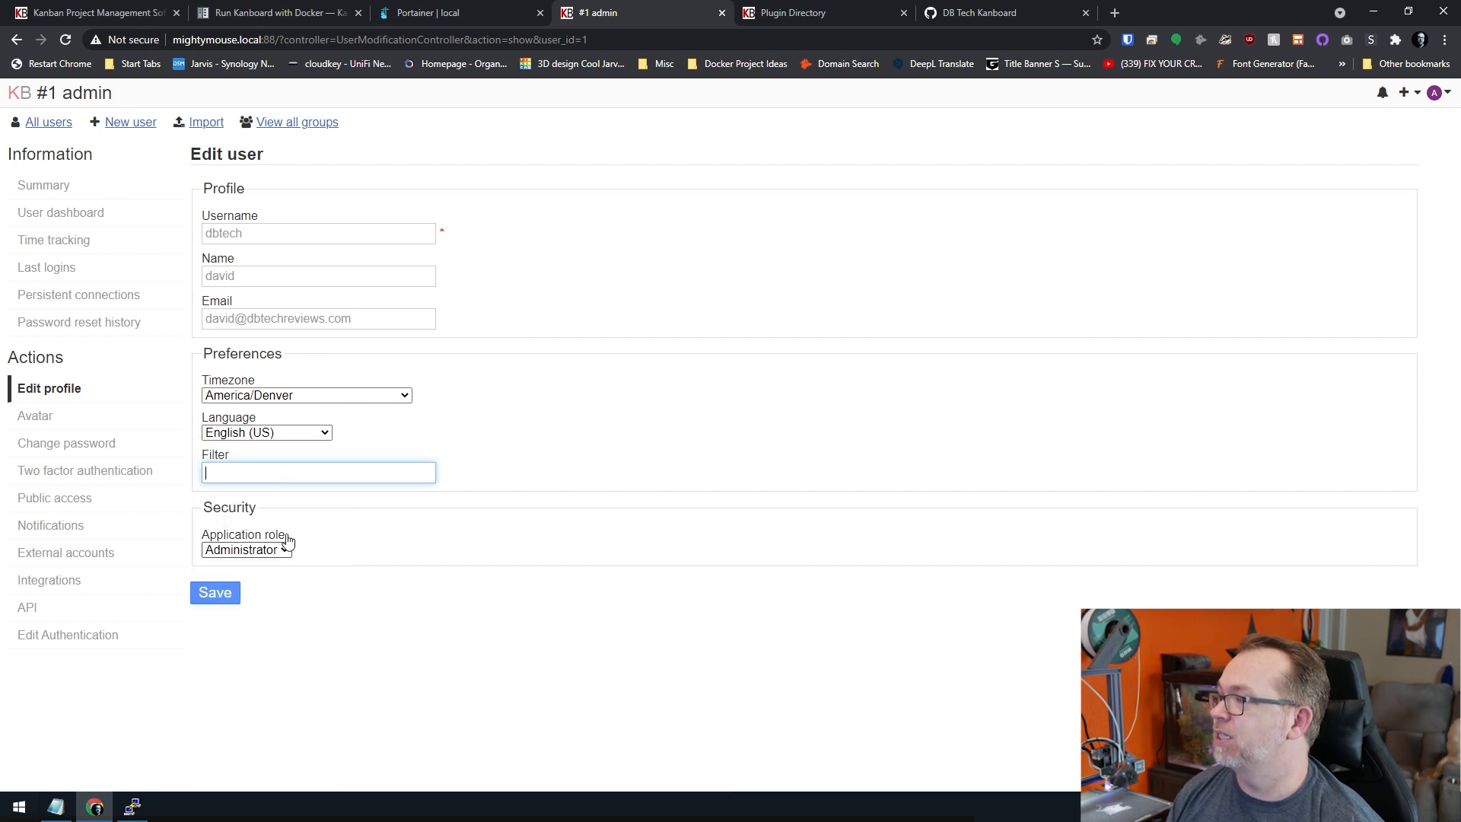
click(214, 592)
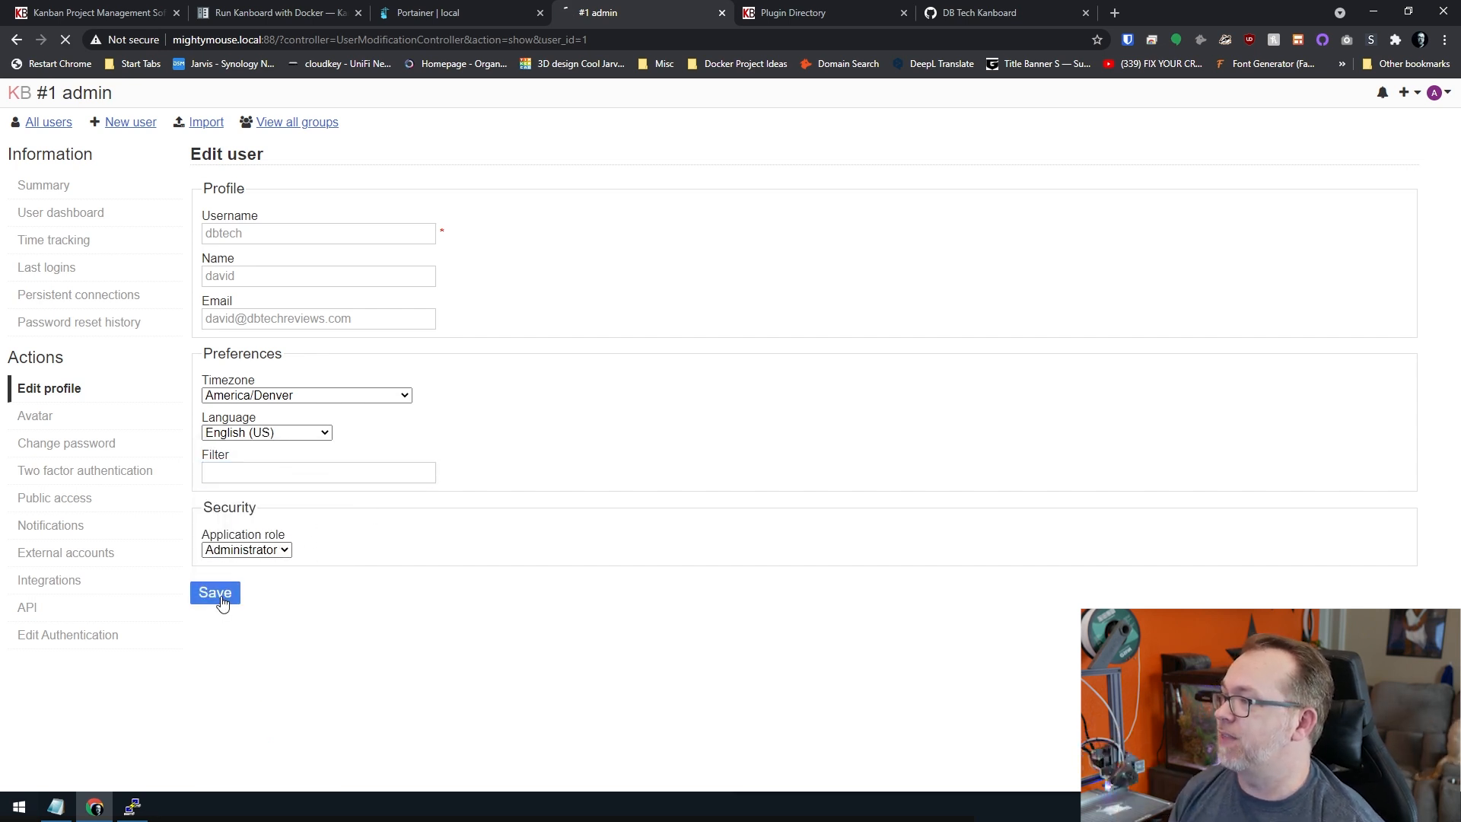
click(214, 592)
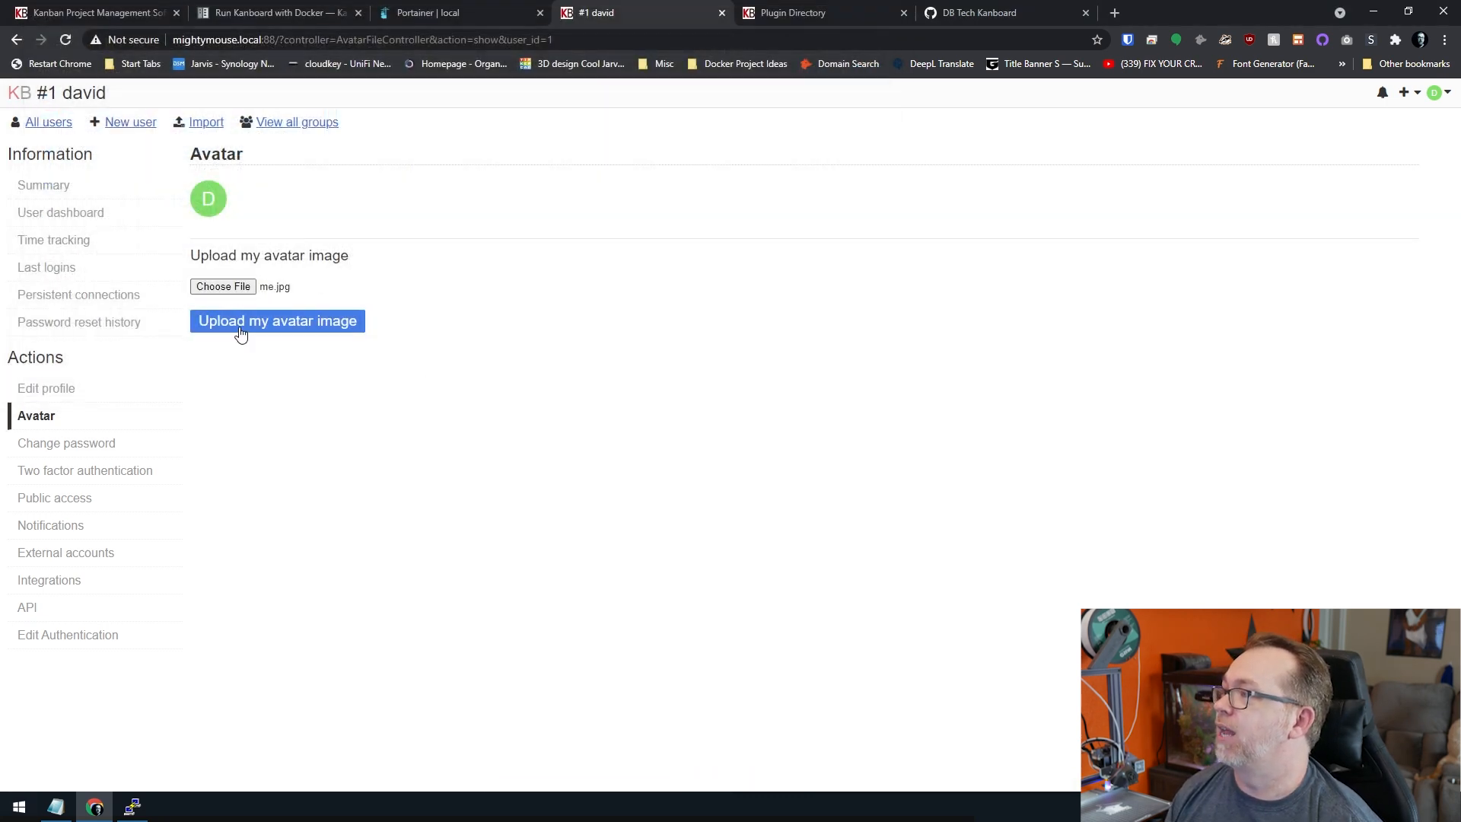
Step: Upload me.jpg as the admin's avatar image
click(277, 321)
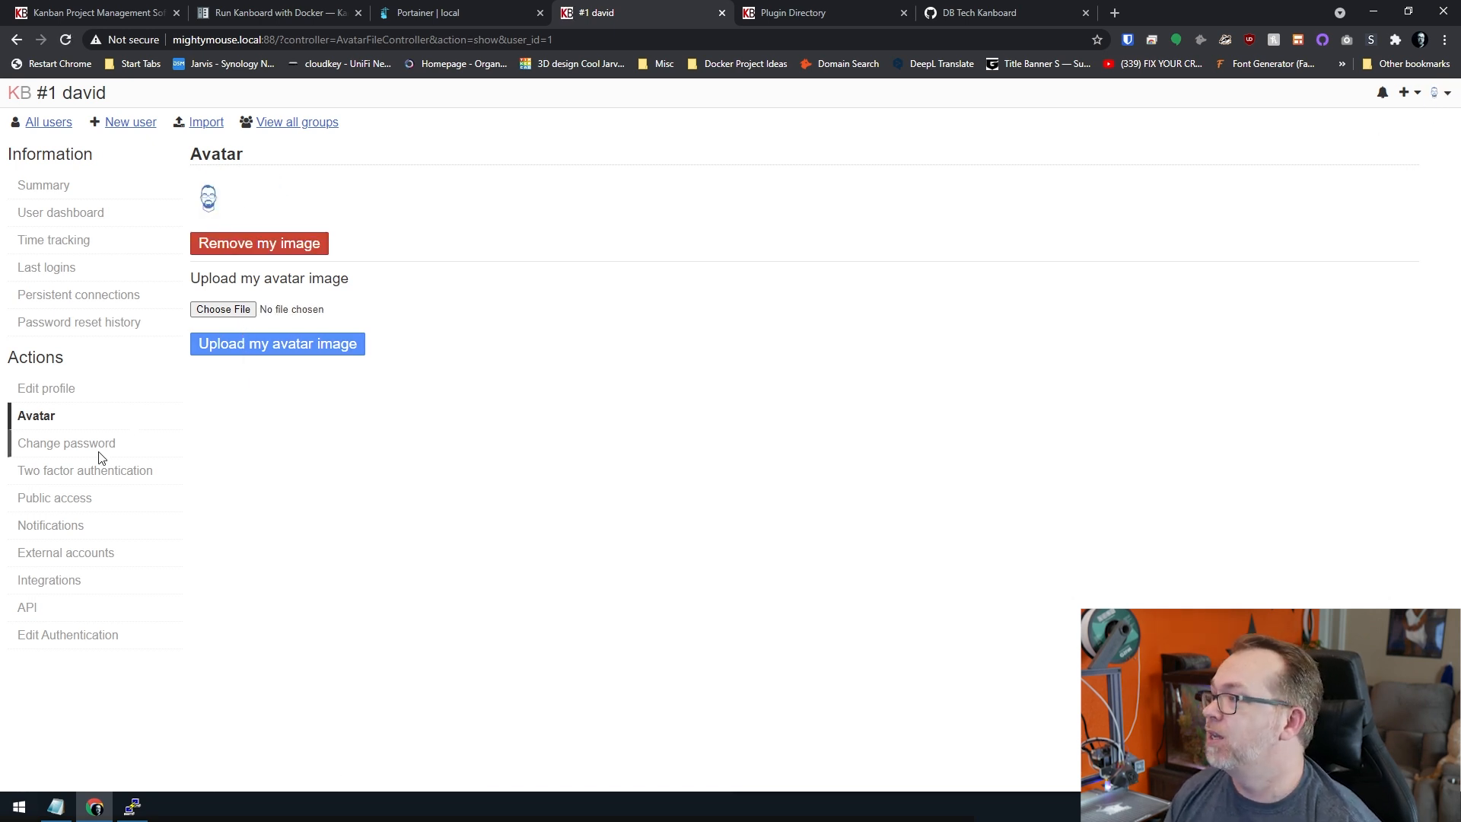
Step: Enter current and new passwords and save, getting the modified-successfully message
click(66, 443)
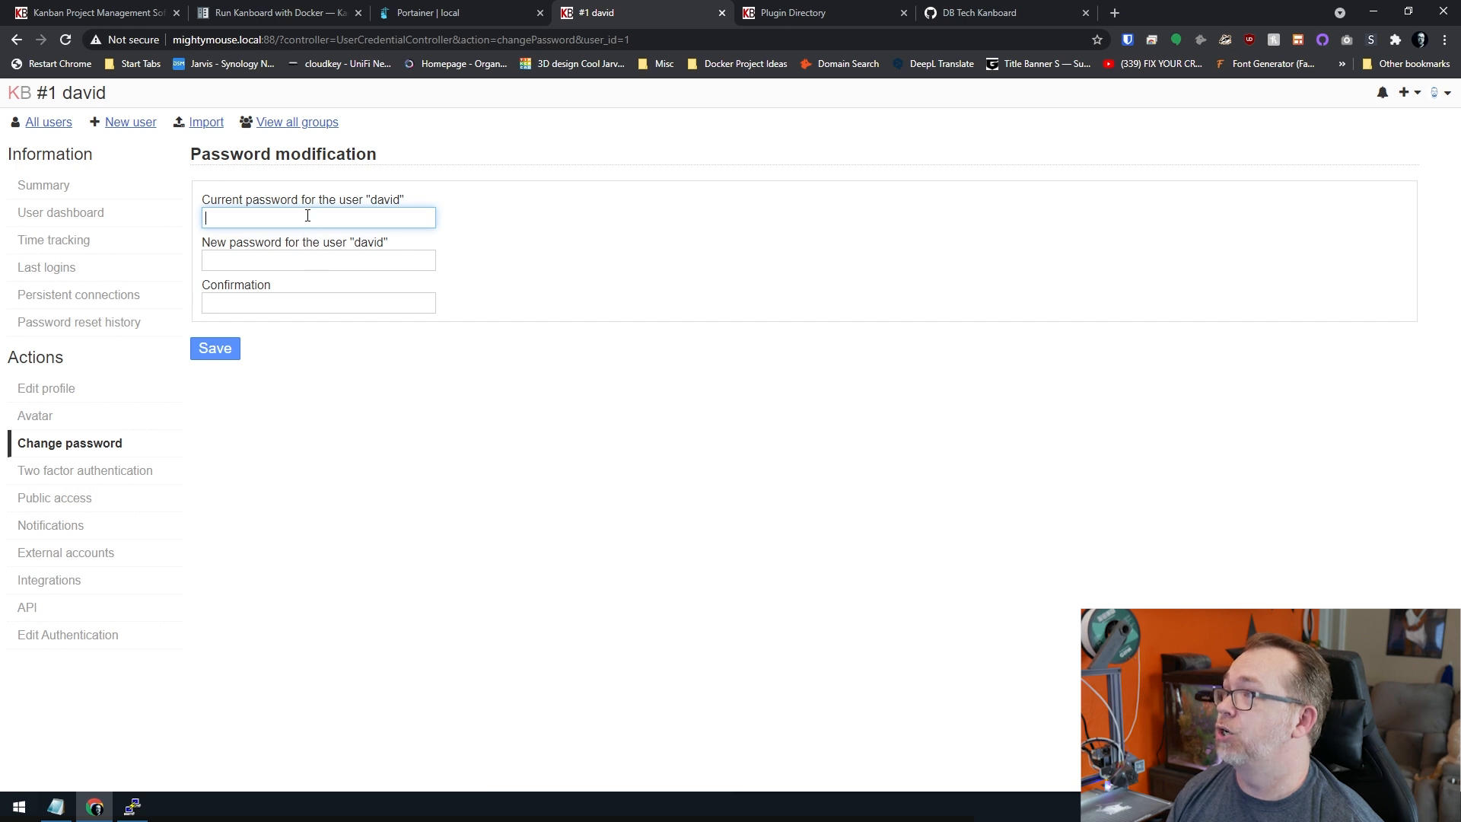
text(•)
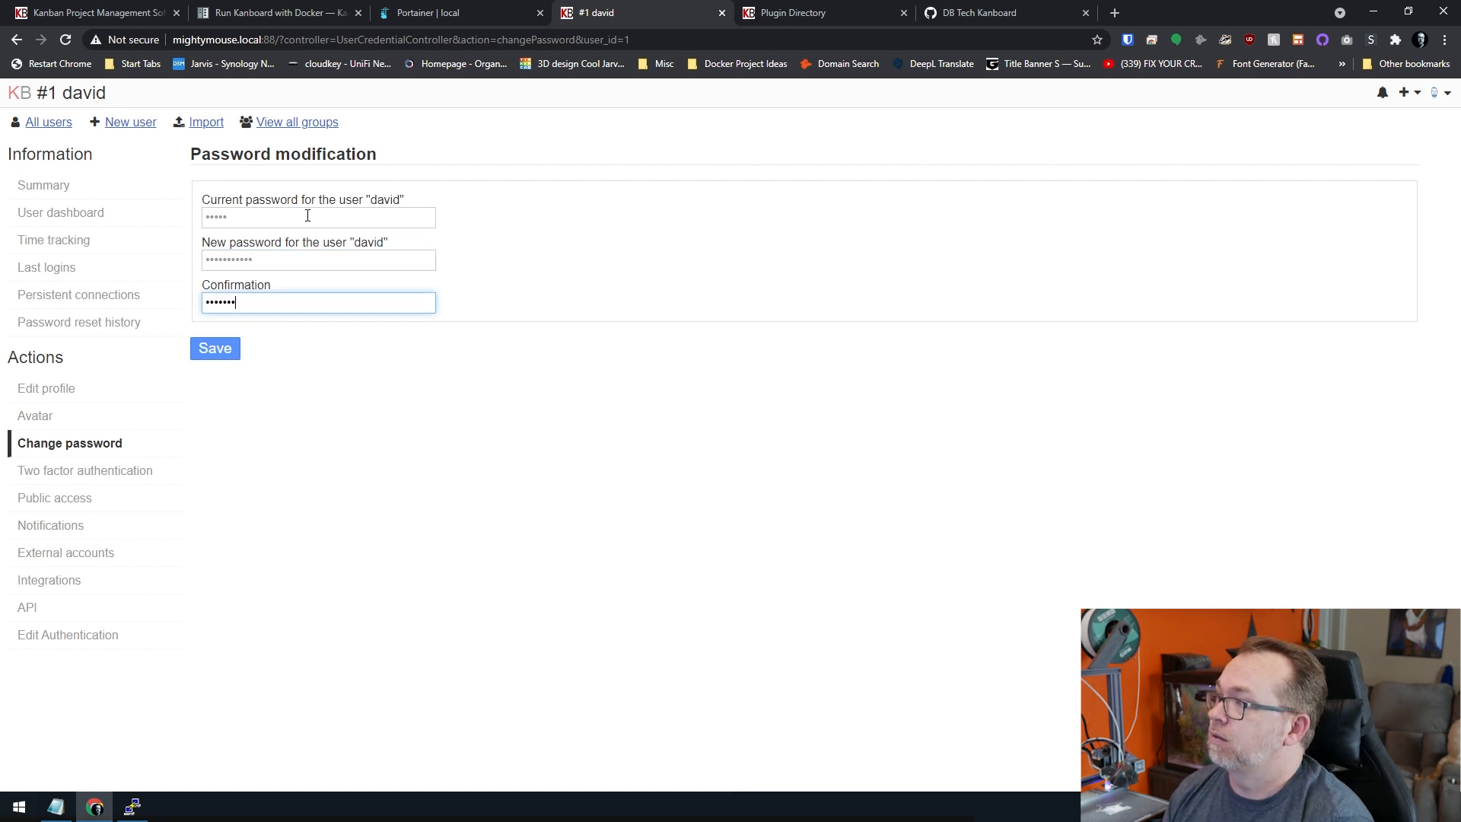
click(214, 347)
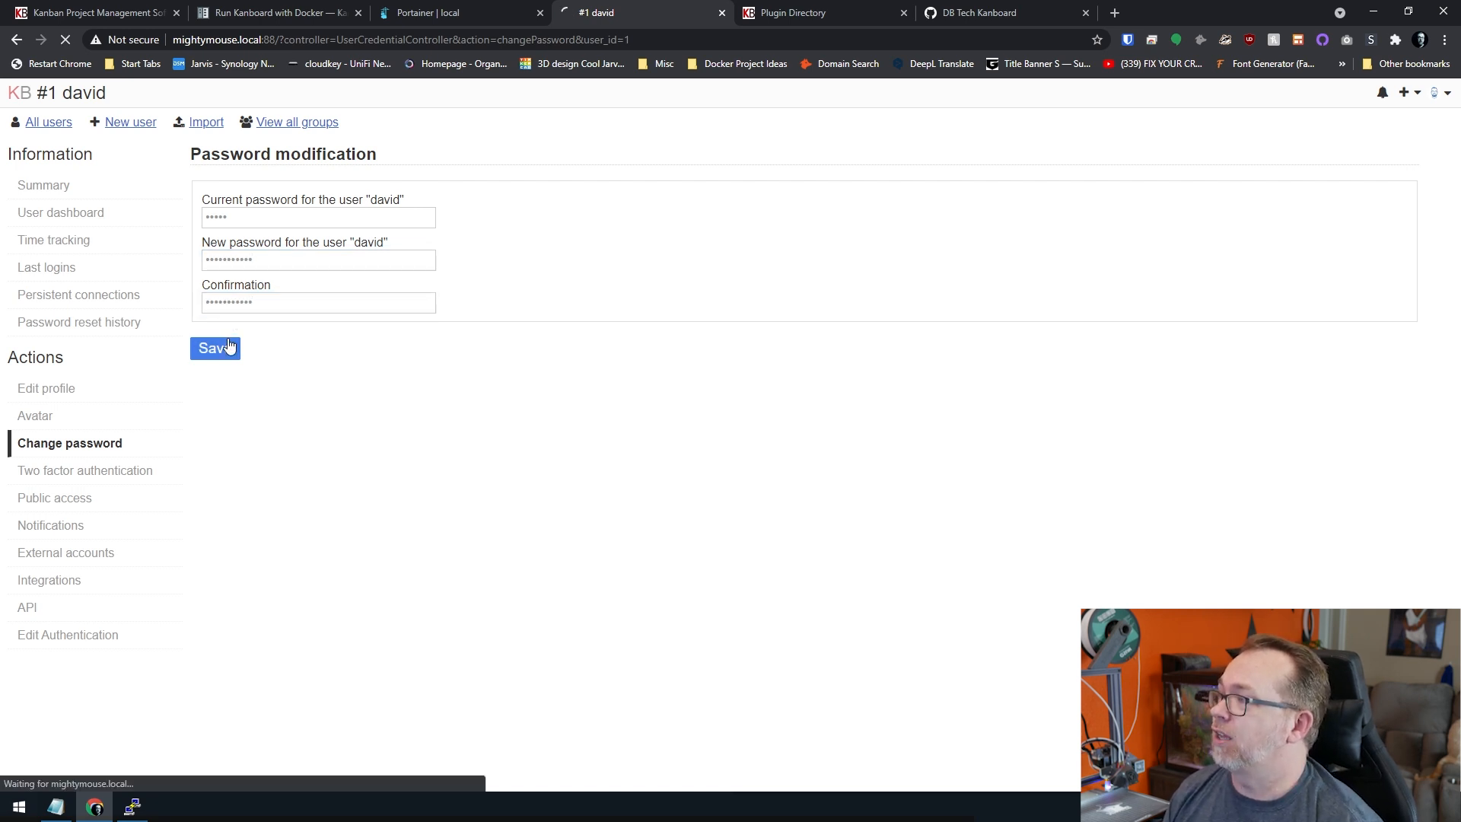
click(214, 347)
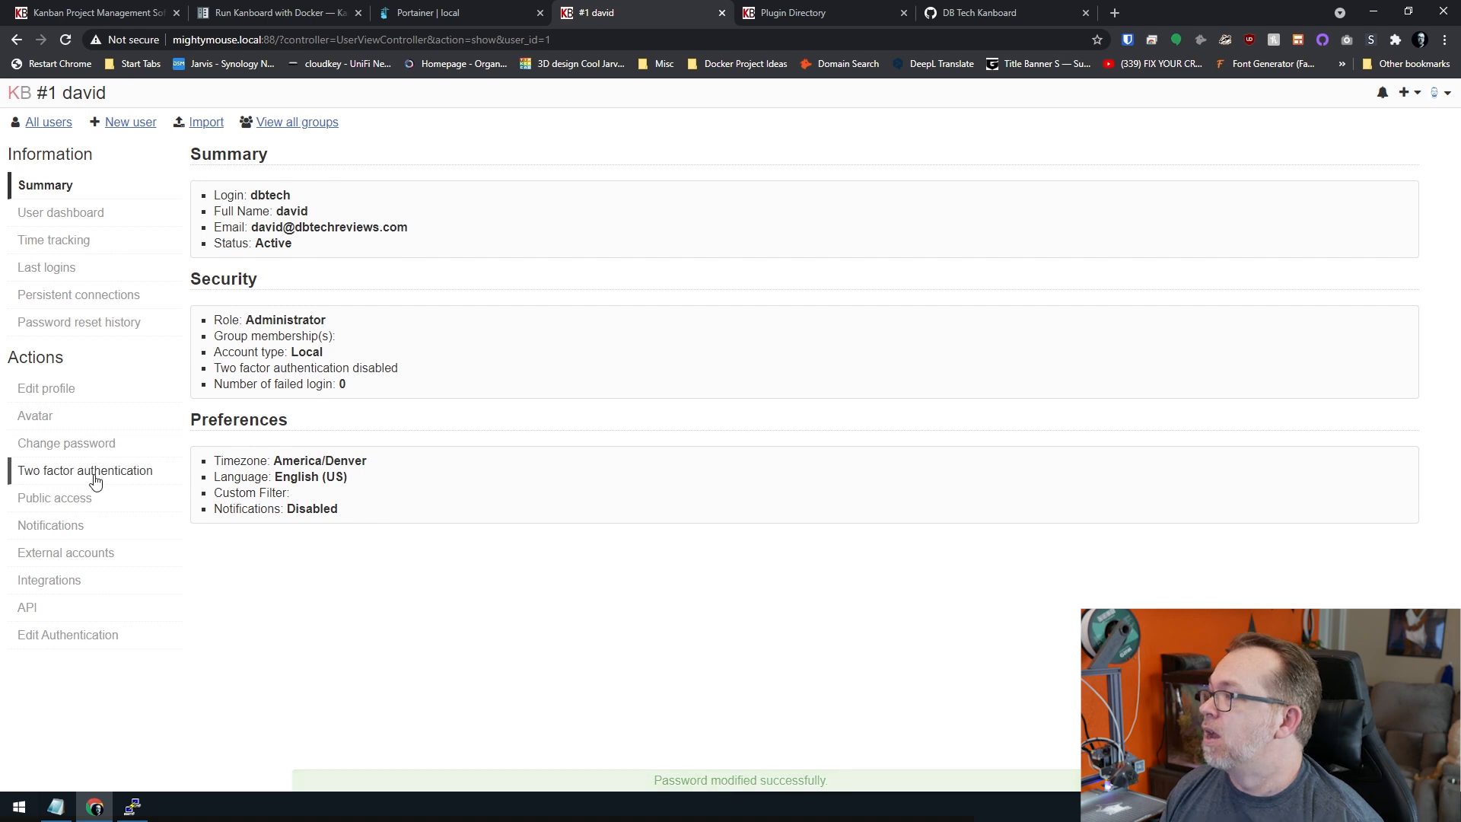
Step: Enable two-factor authentication for the admin so the secret key and QR code are shown
click(85, 470)
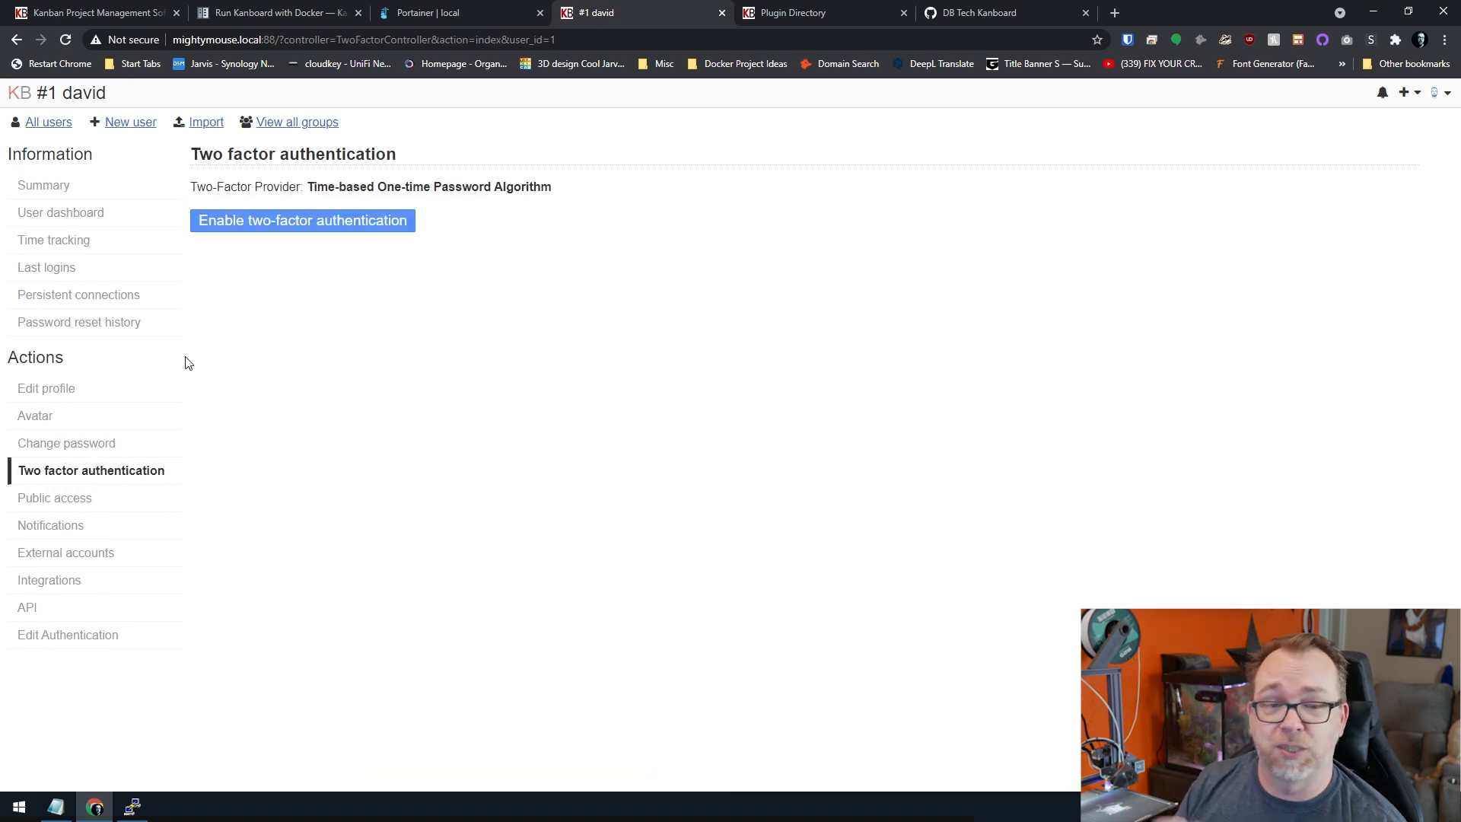
mouse_move(231, 271)
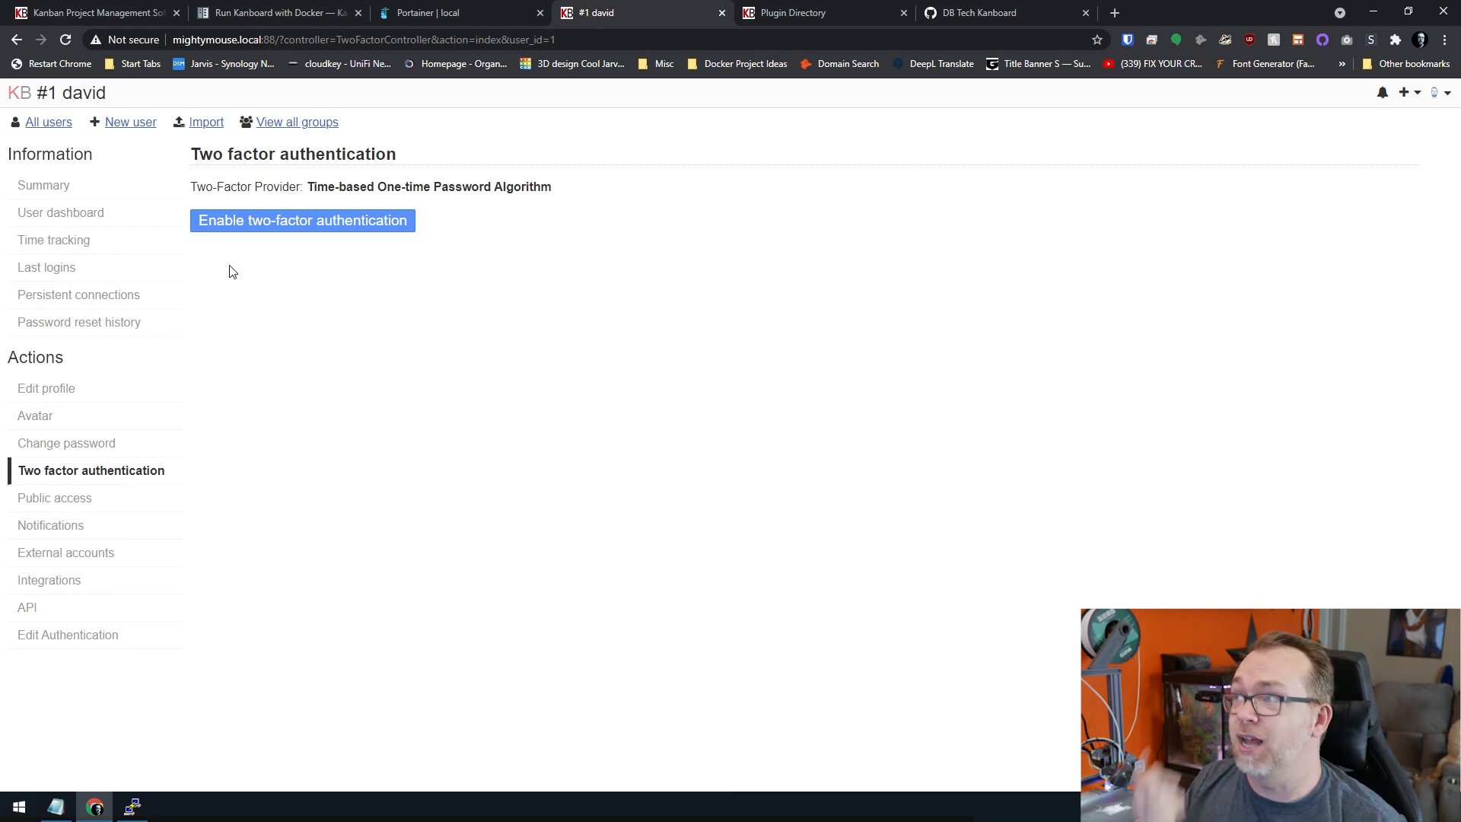
click(301, 219)
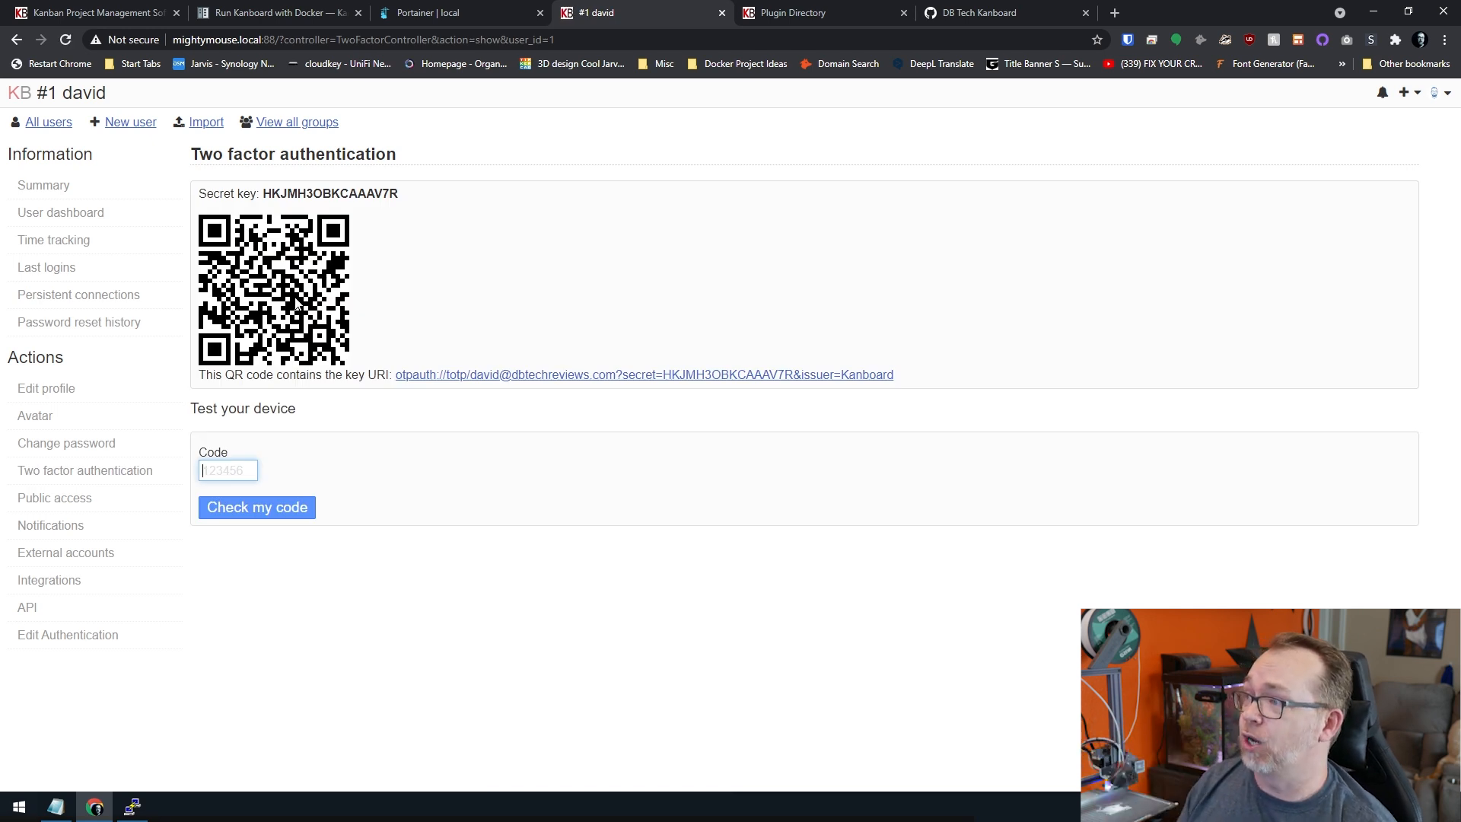
mouse_move(179, 508)
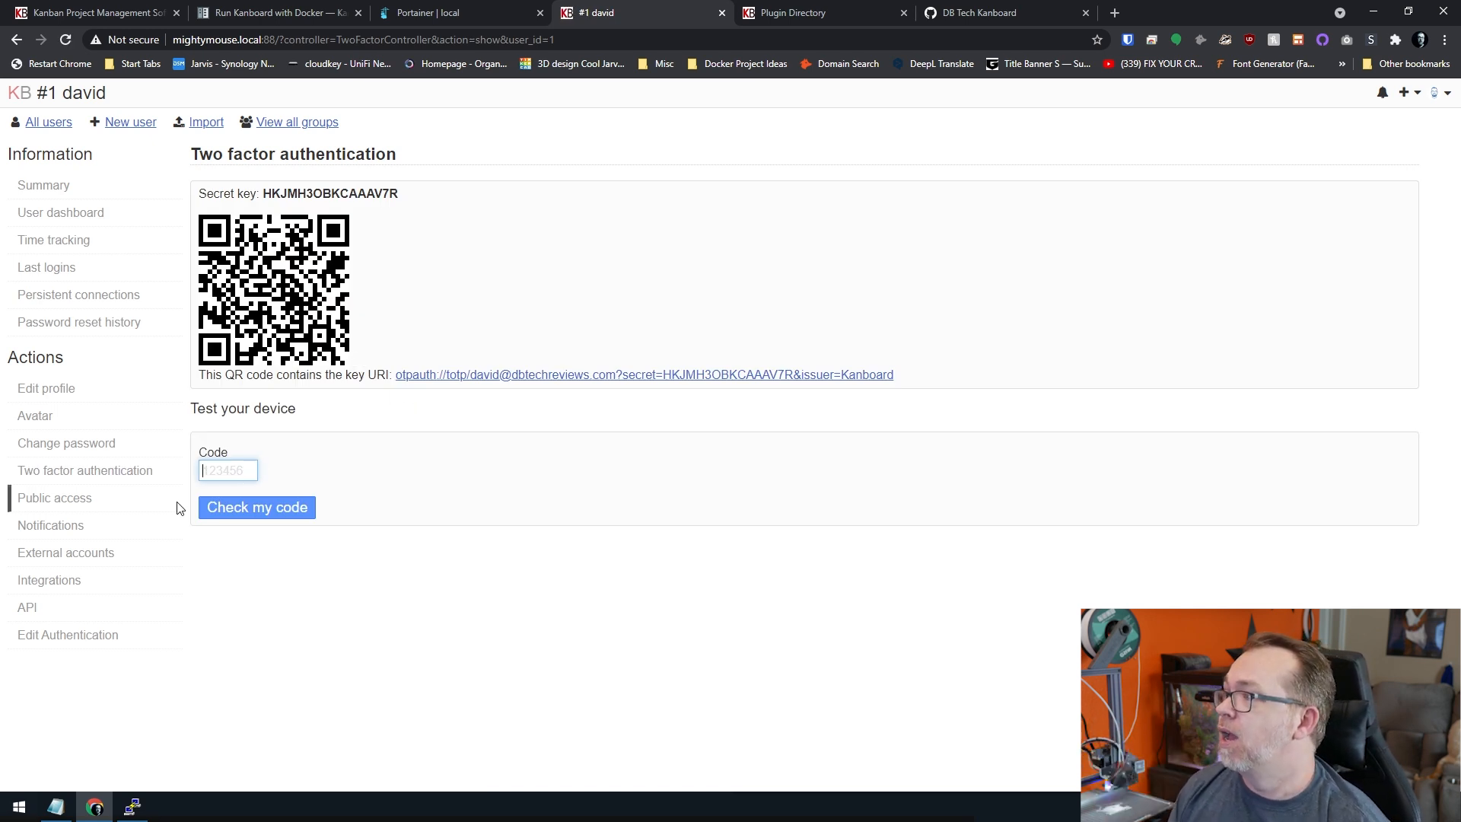
click(255, 507)
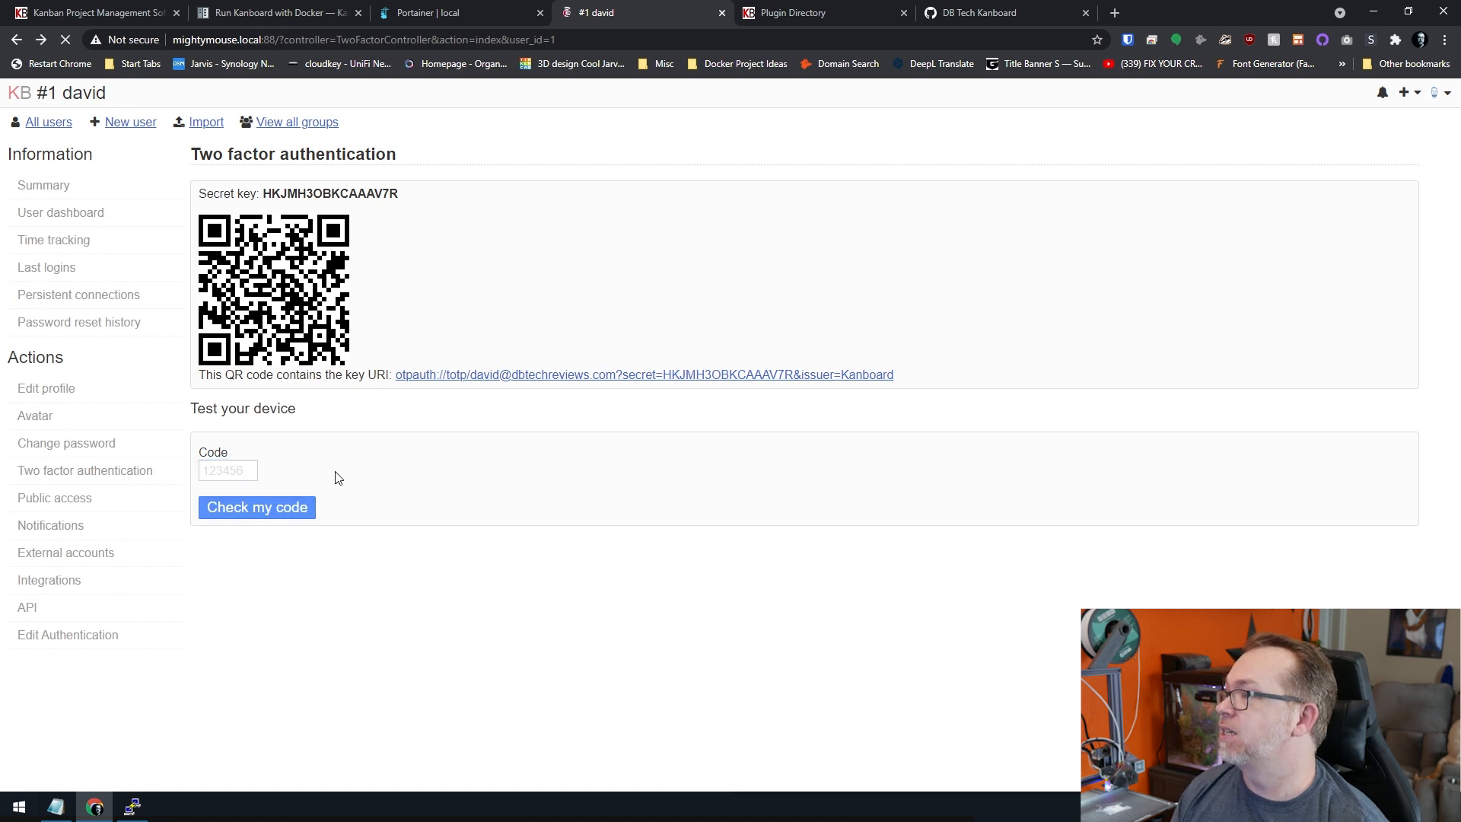
Step: Enable public access for the admin user, exposing RSS and iCal feed links
click(55, 498)
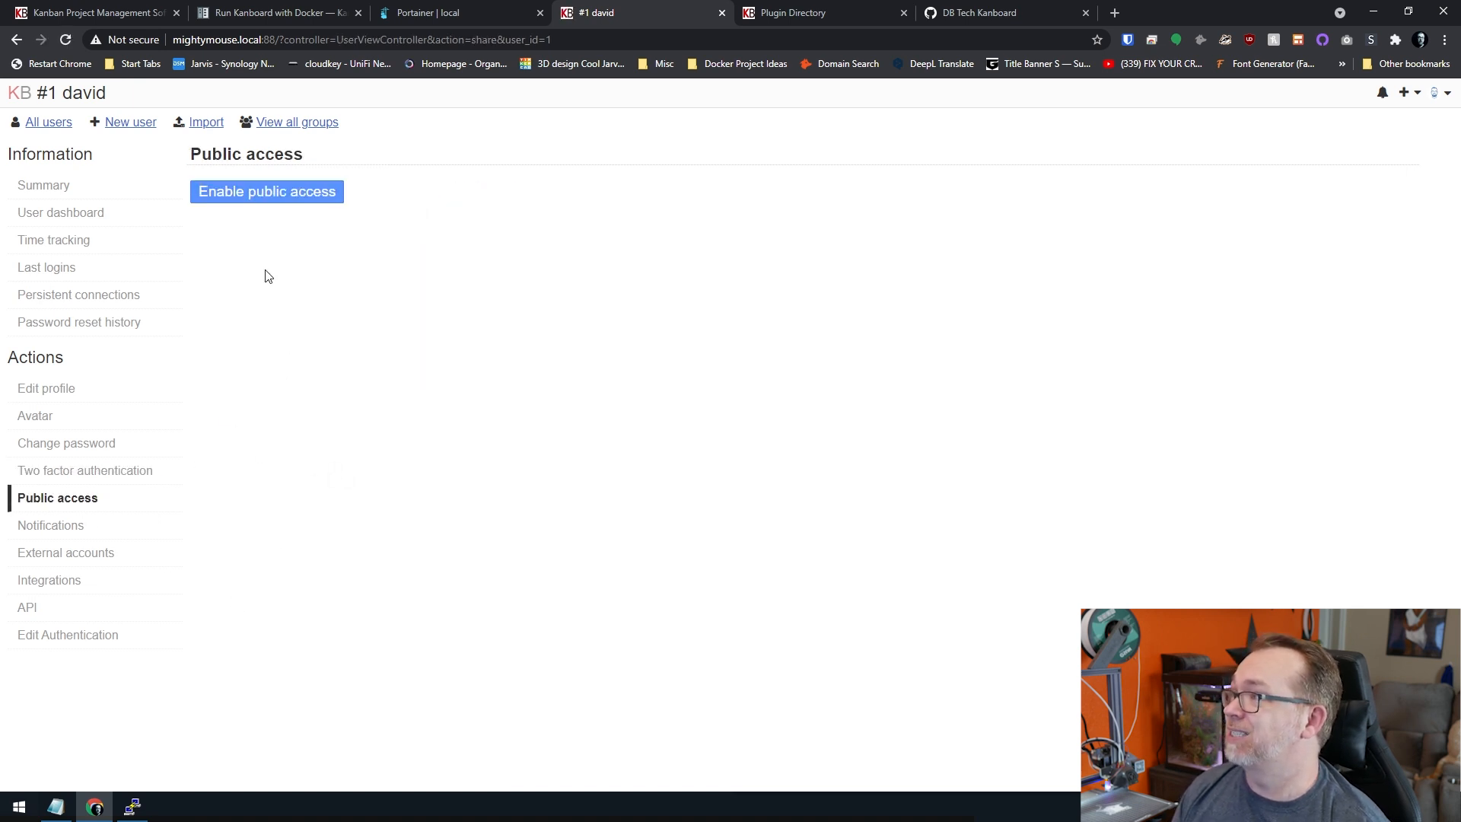
click(267, 192)
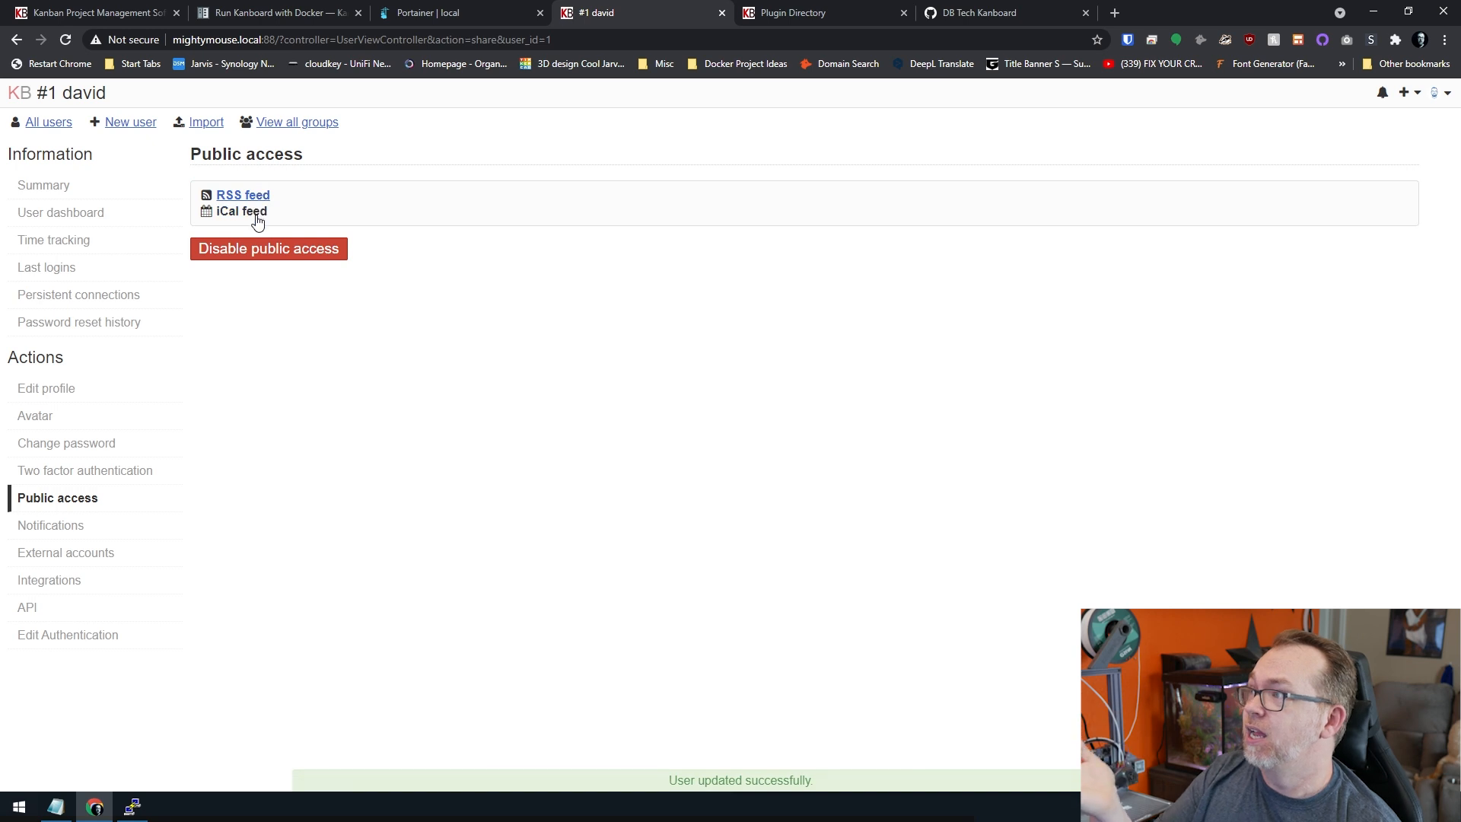
mouse_move(242, 210)
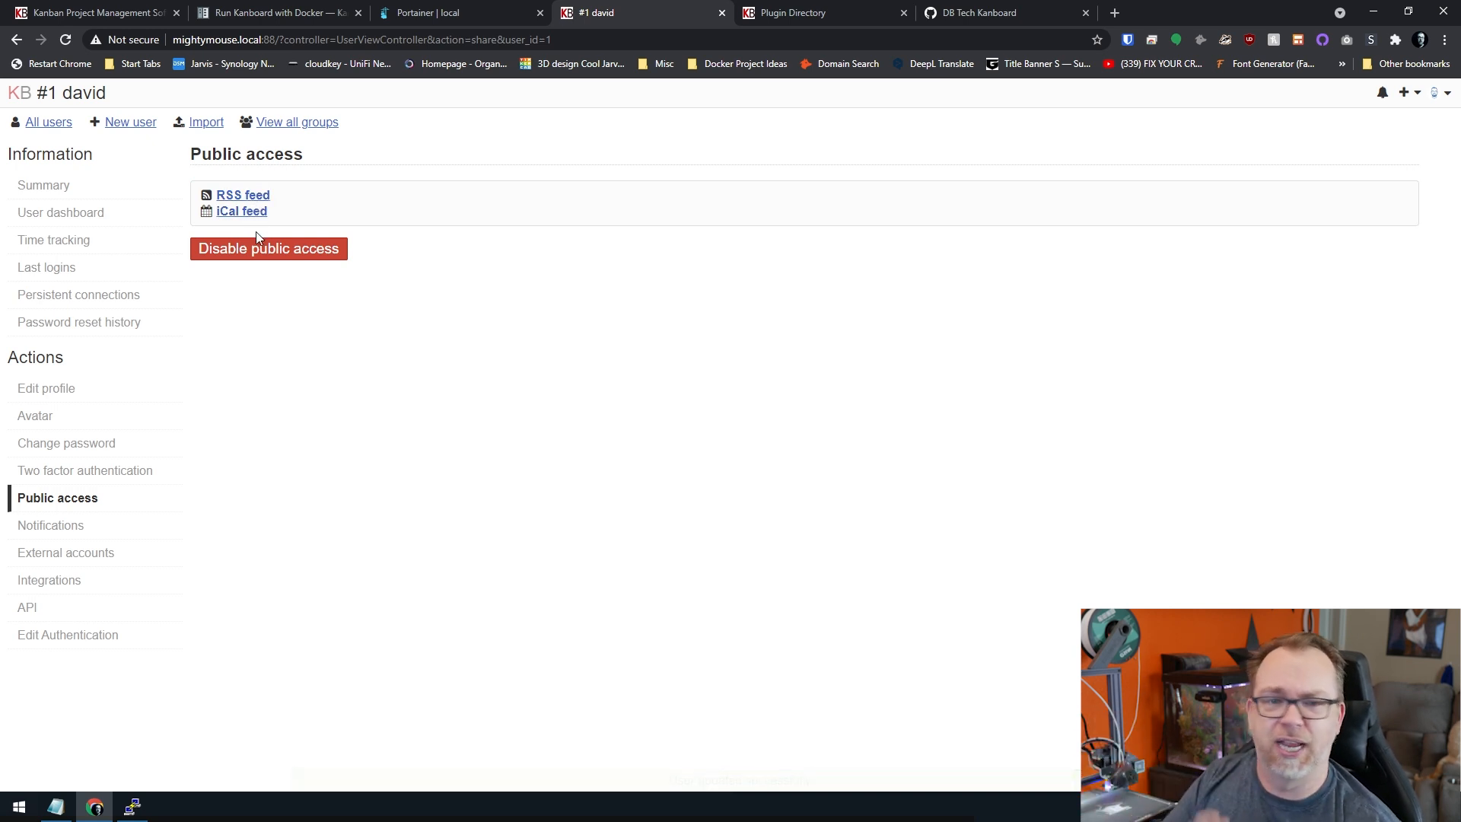
mouse_move(90, 459)
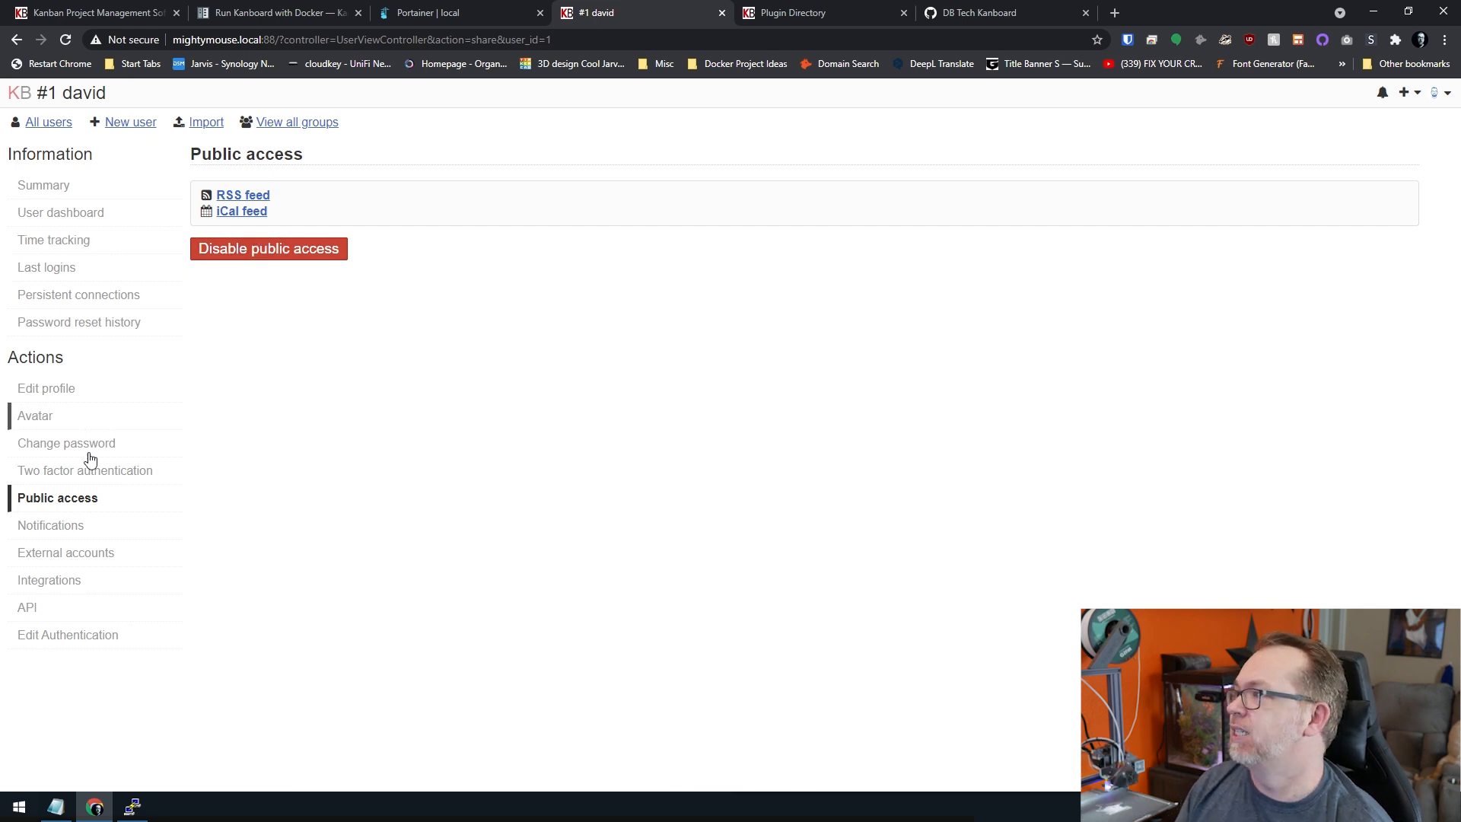
Step: Save notifications as Web only, for tasks assigned to me
click(50, 525)
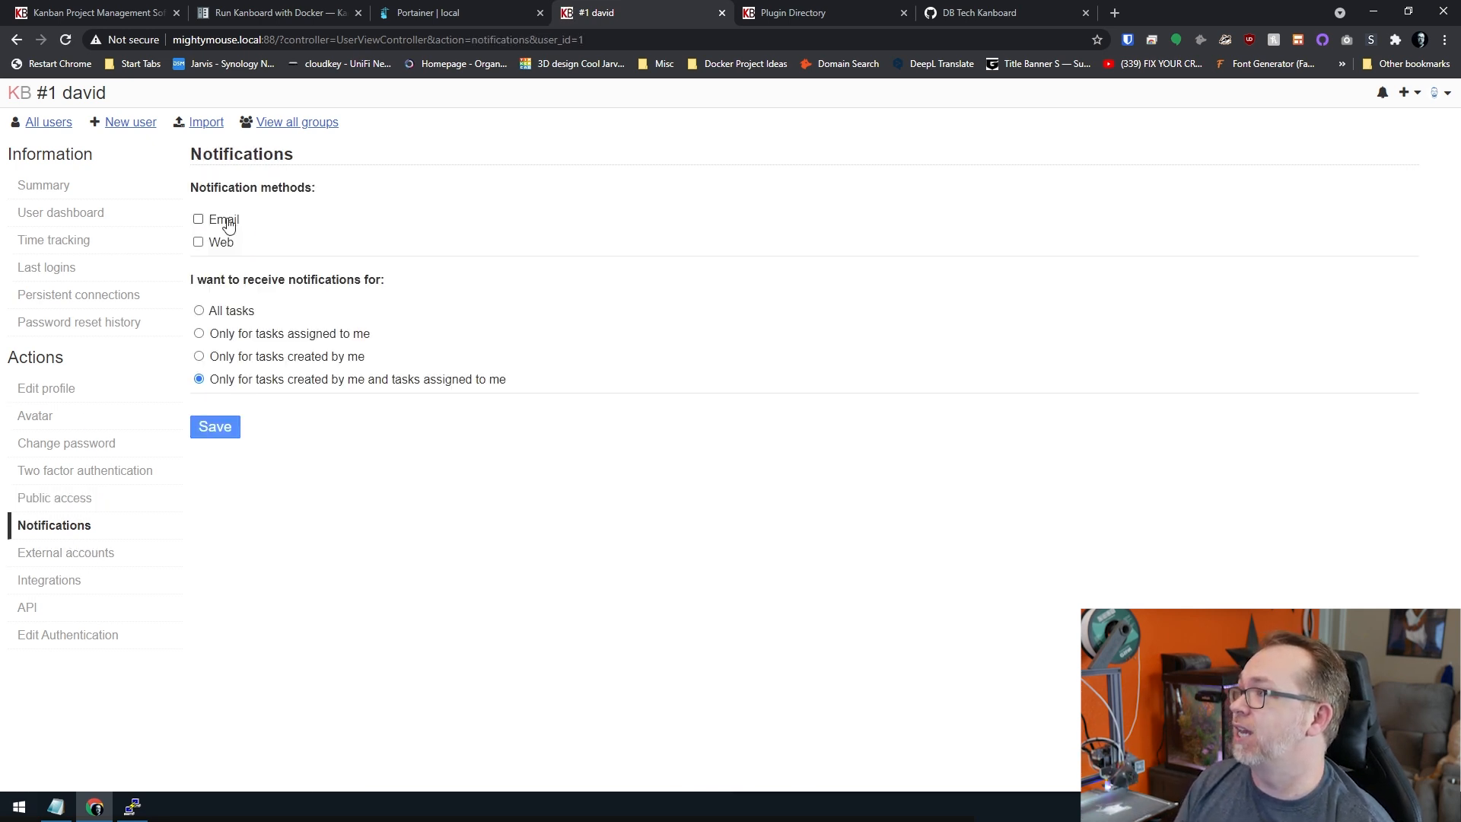
click(198, 242)
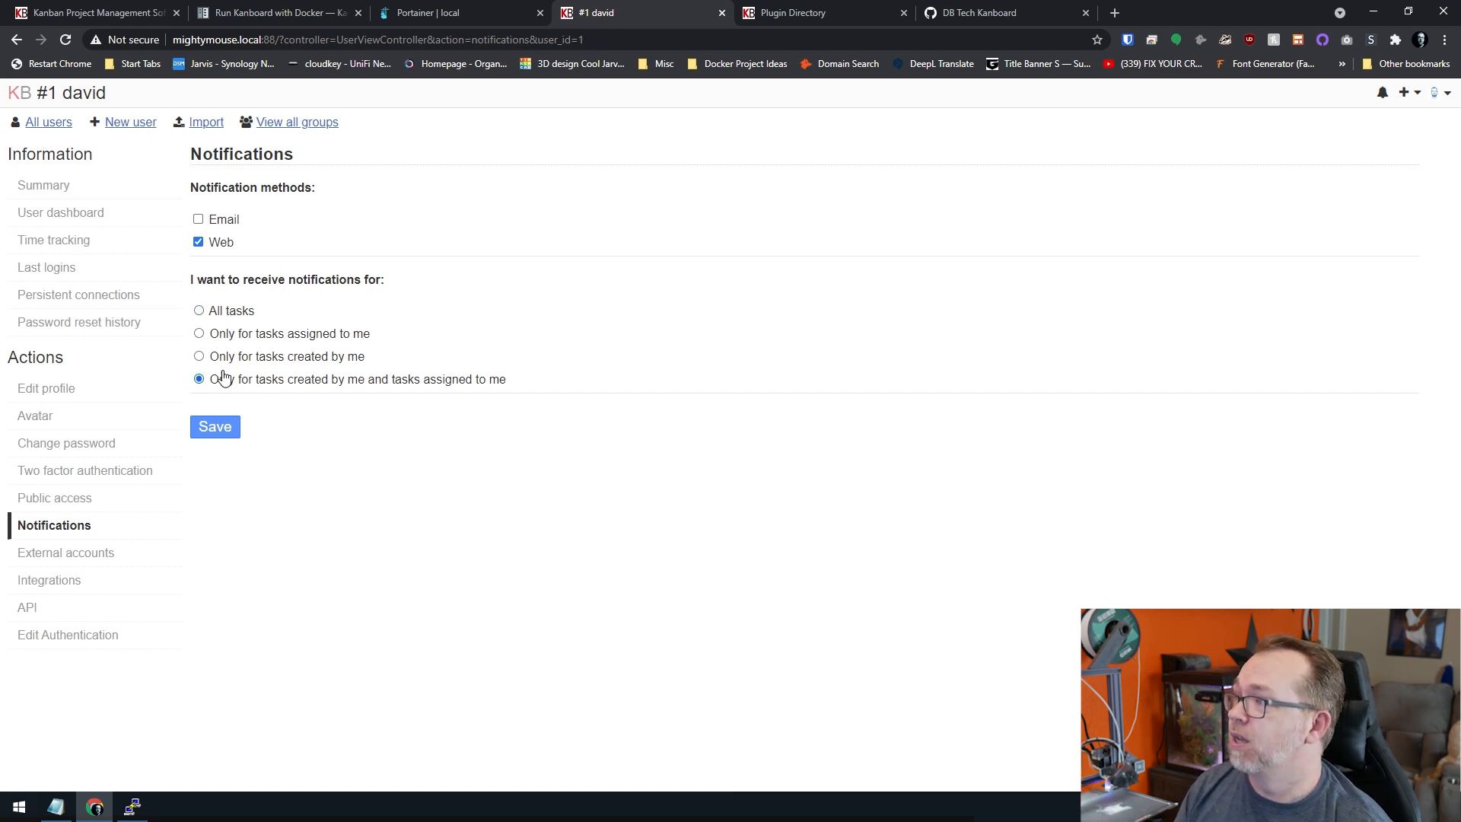
click(198, 334)
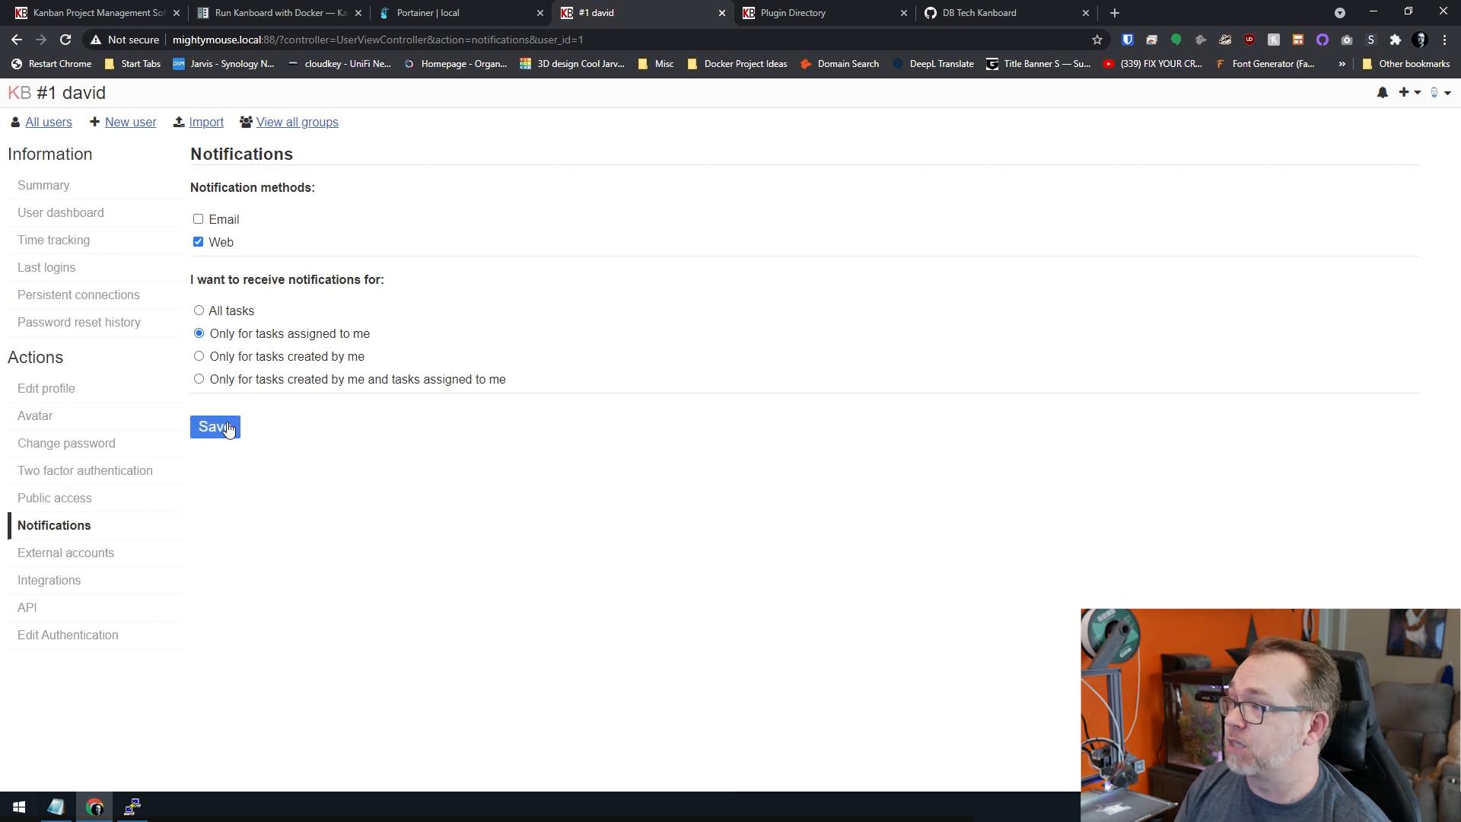
click(214, 426)
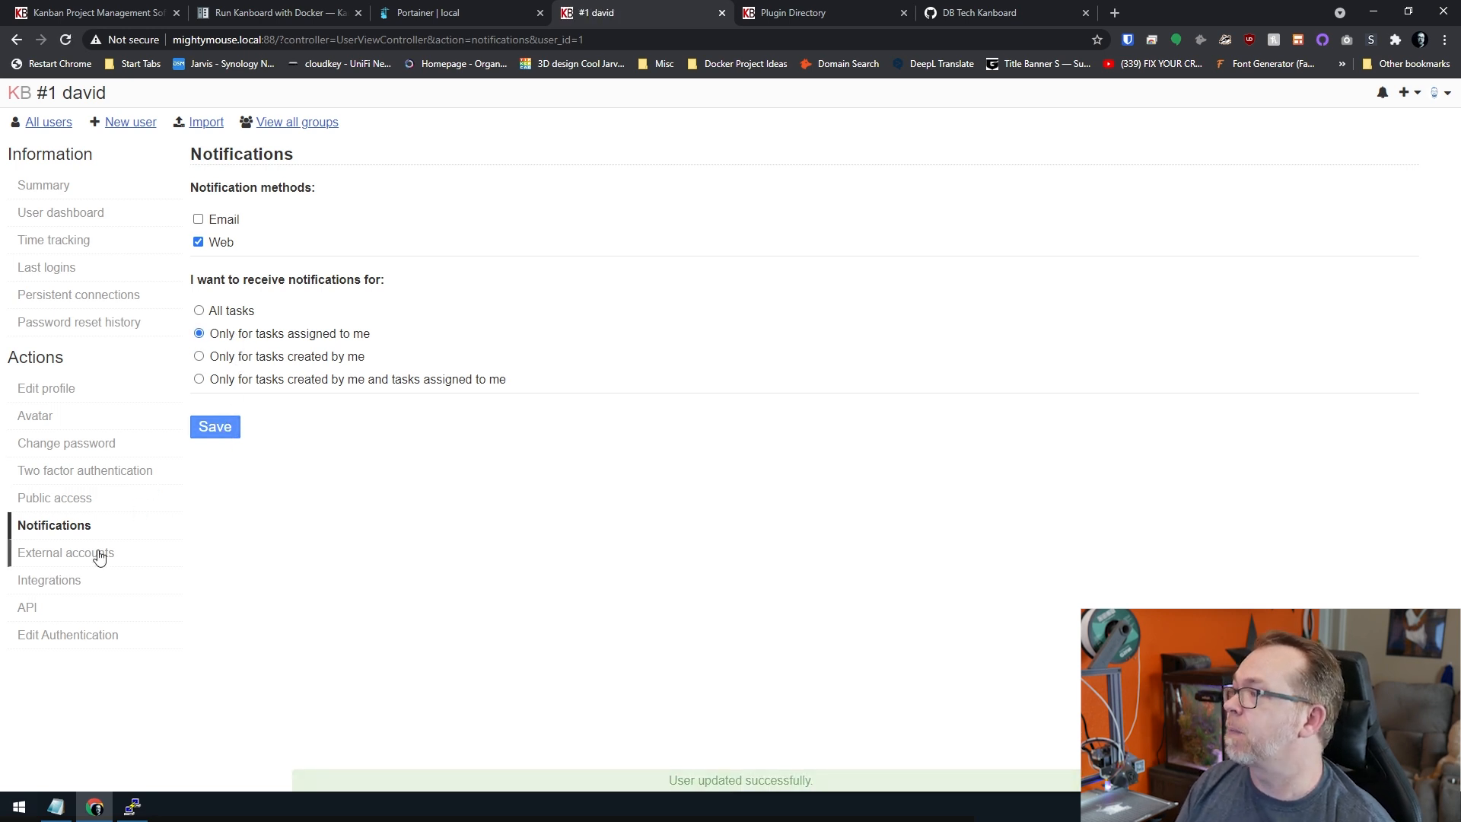
Step: Generate a personal API access token after reviewing External accounts and Integrations, then view authentication parameters
click(66, 552)
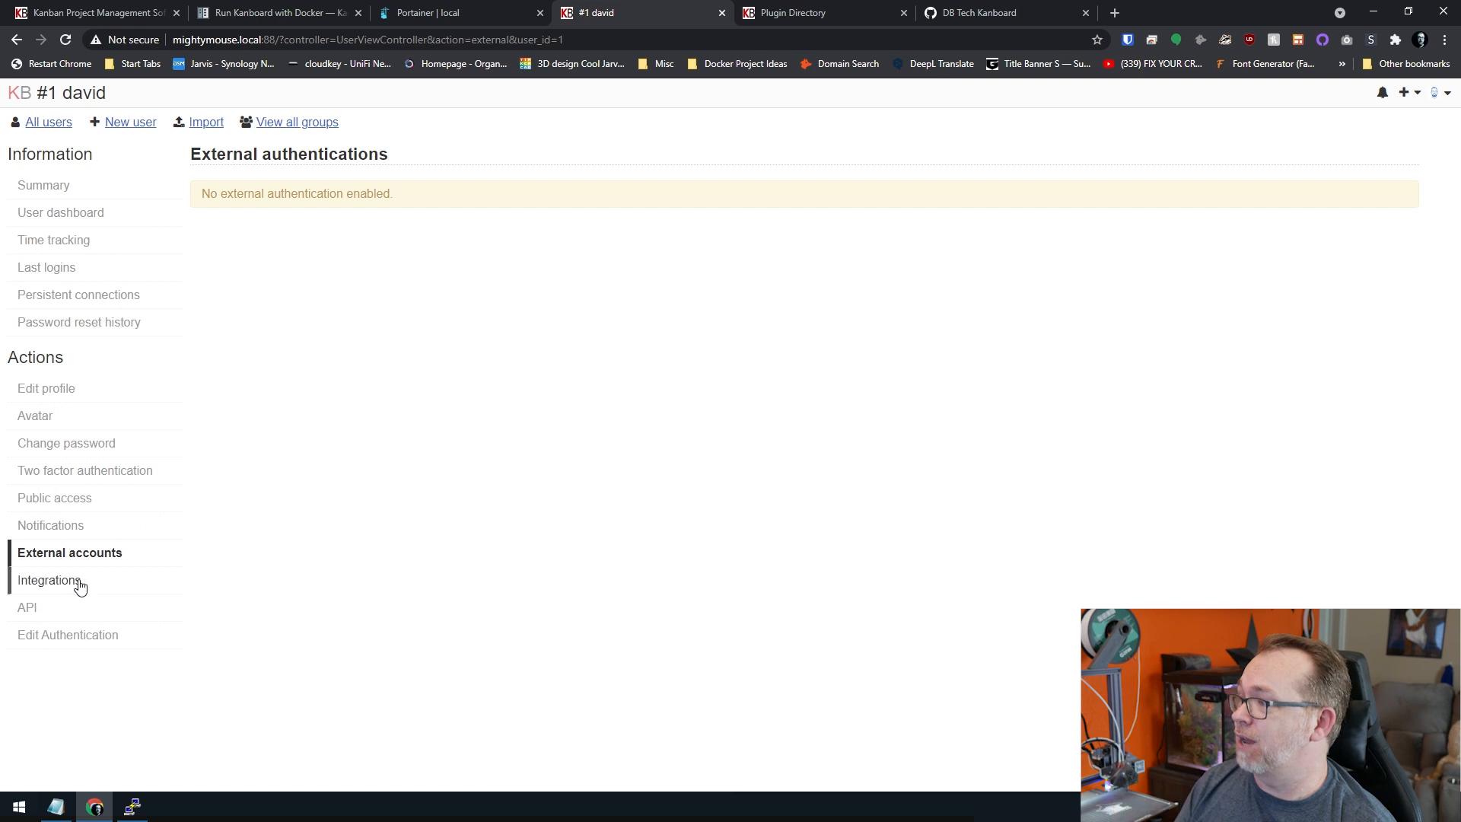
click(47, 580)
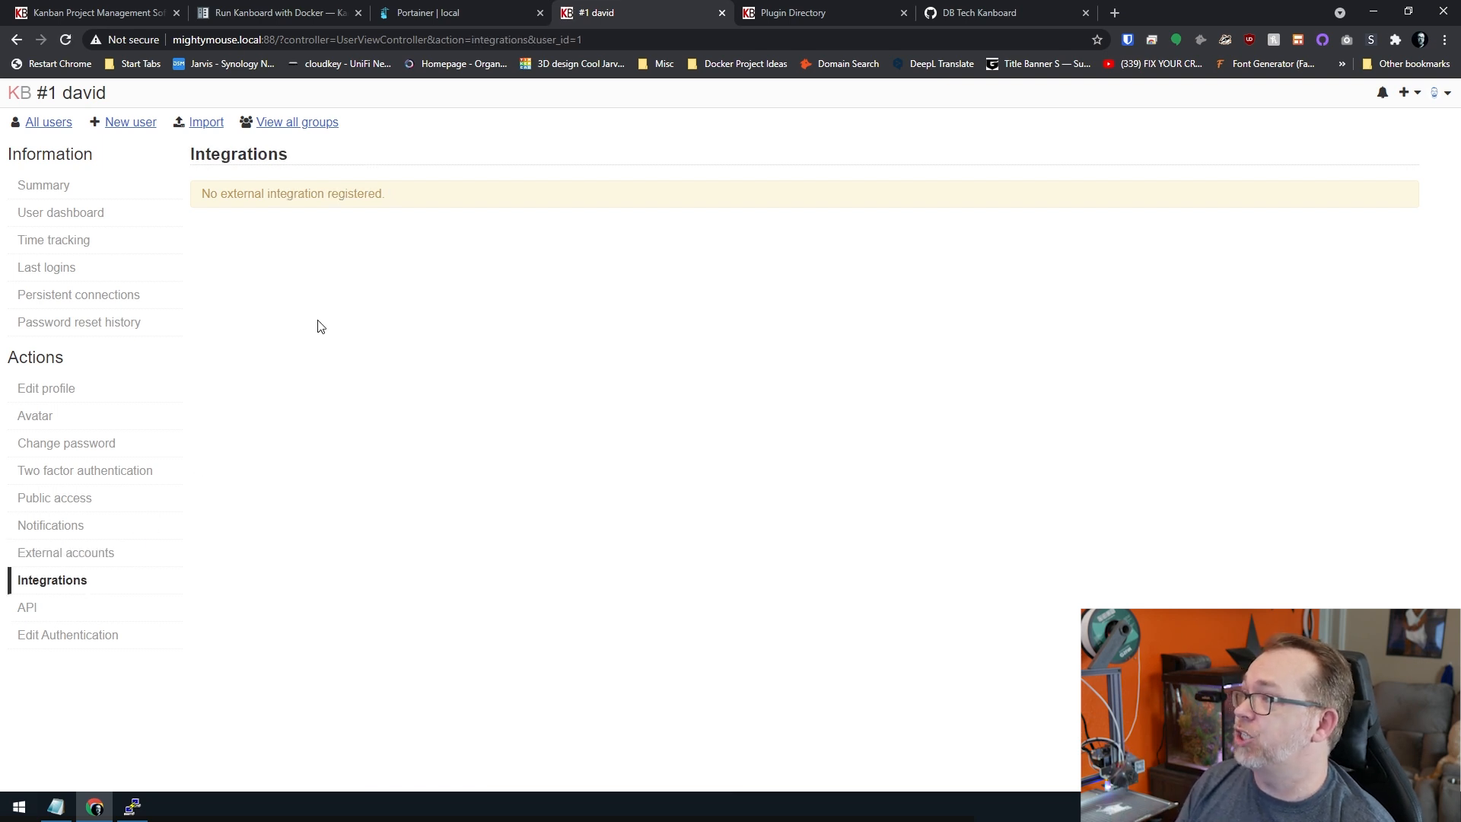
click(26, 607)
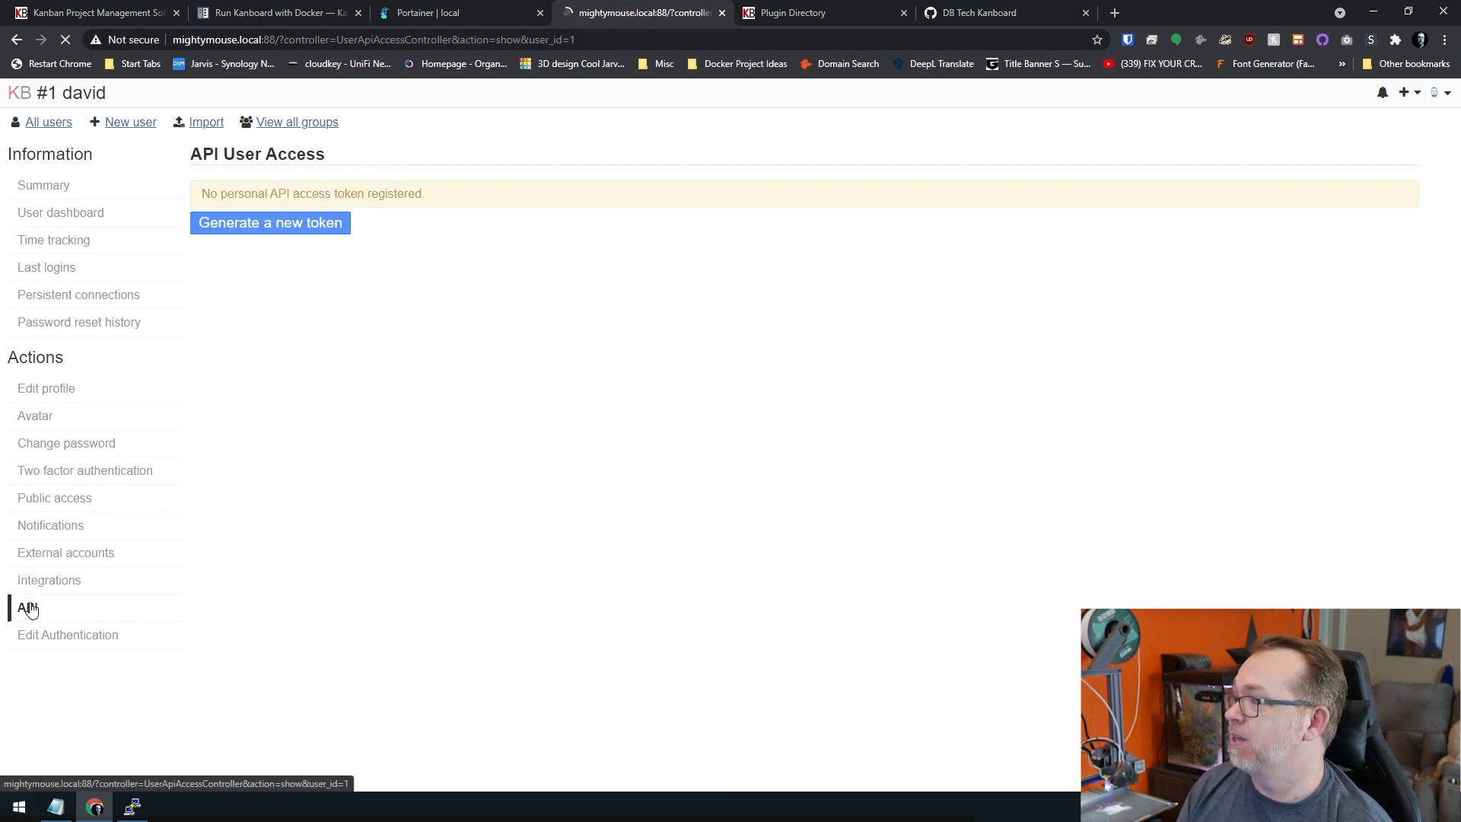
click(271, 222)
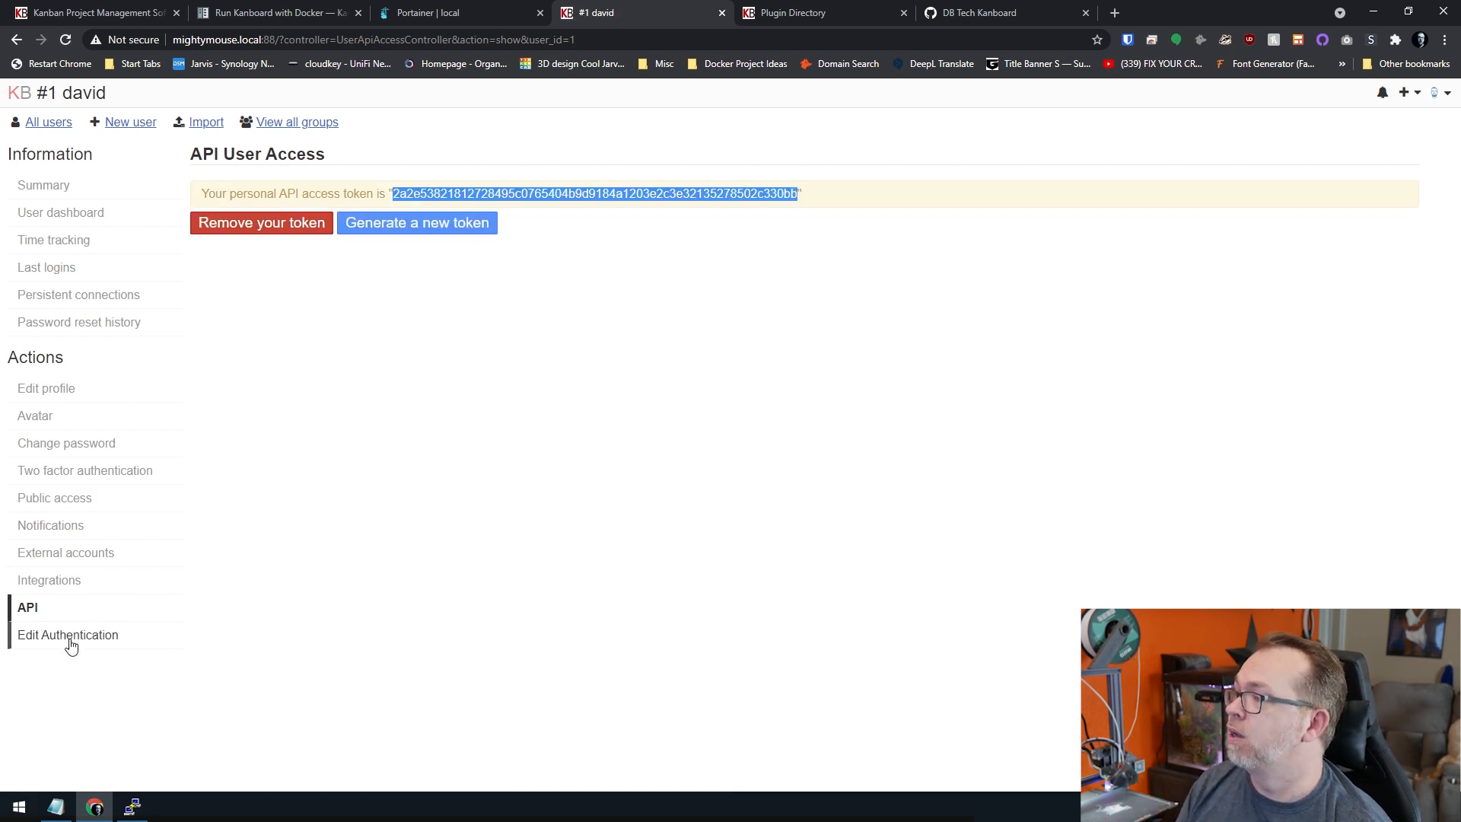
click(67, 634)
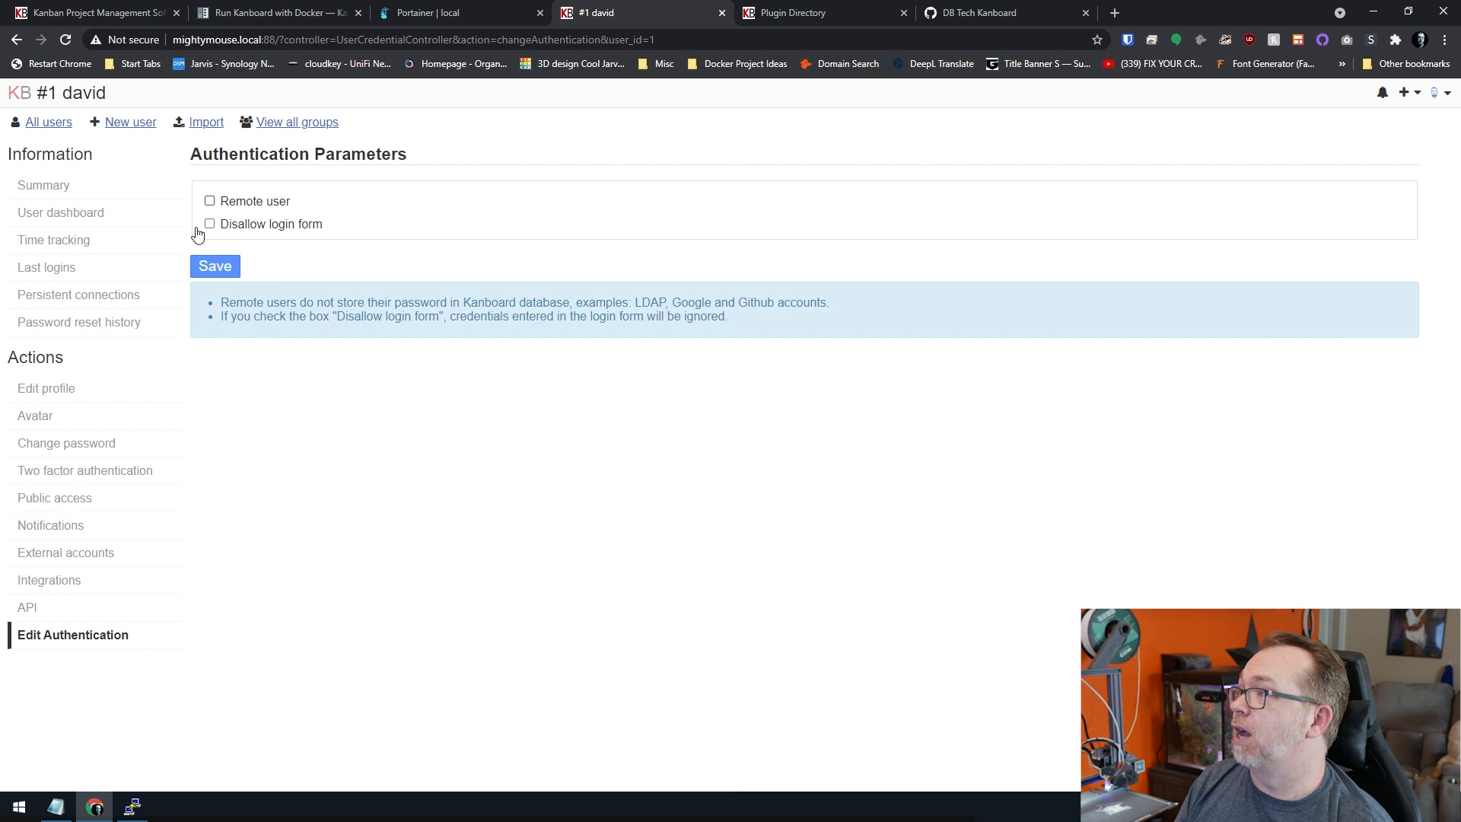
mouse_move(247, 262)
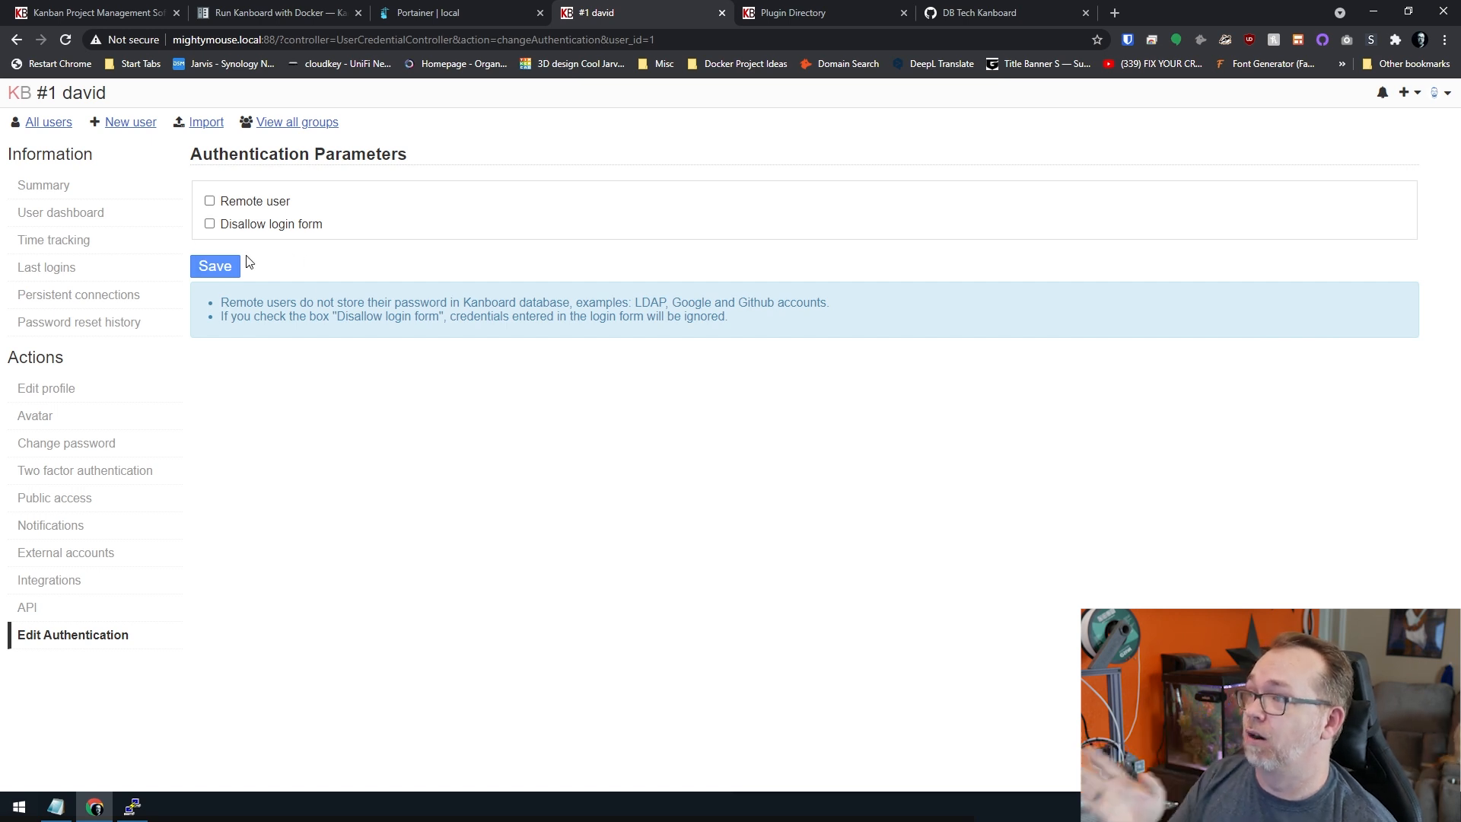